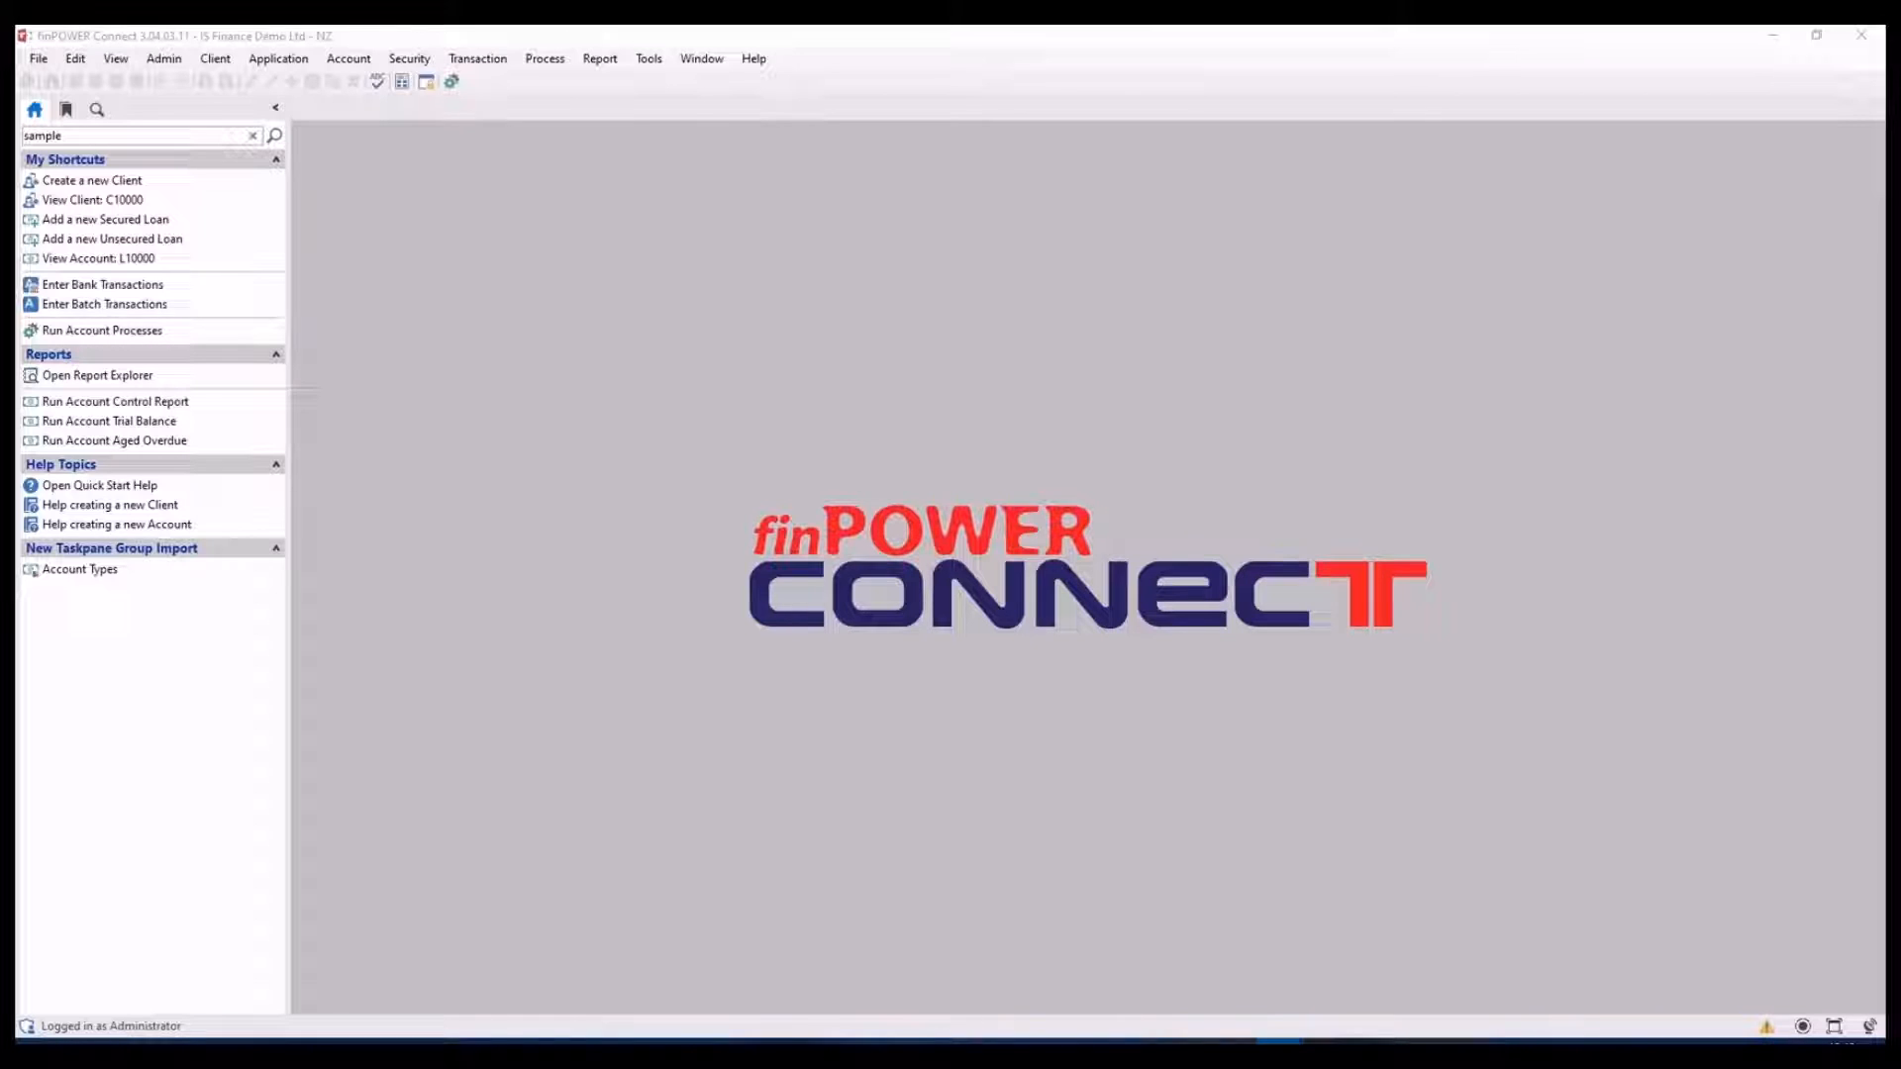
{"action": "mouse_move", "coordinate": [76, 58]}
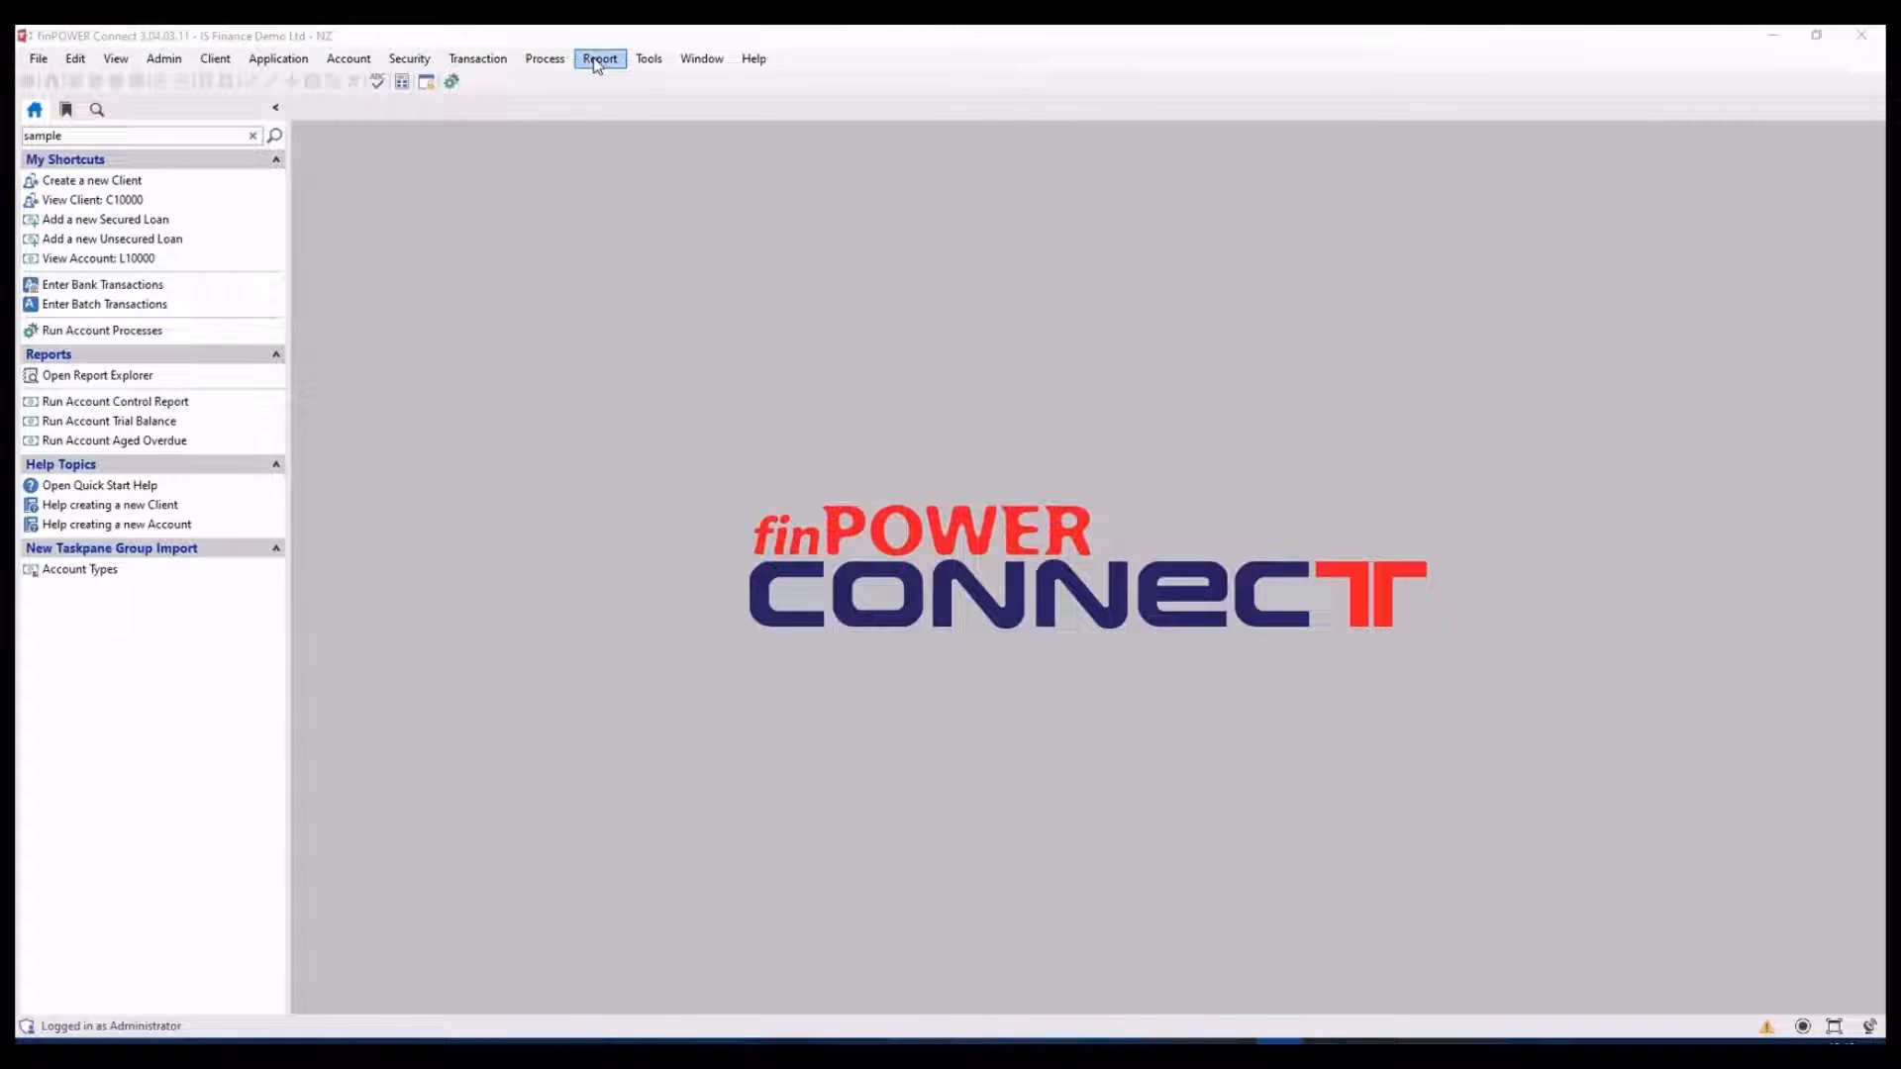
{"action": "mouse_move", "coordinate": [277, 57]}
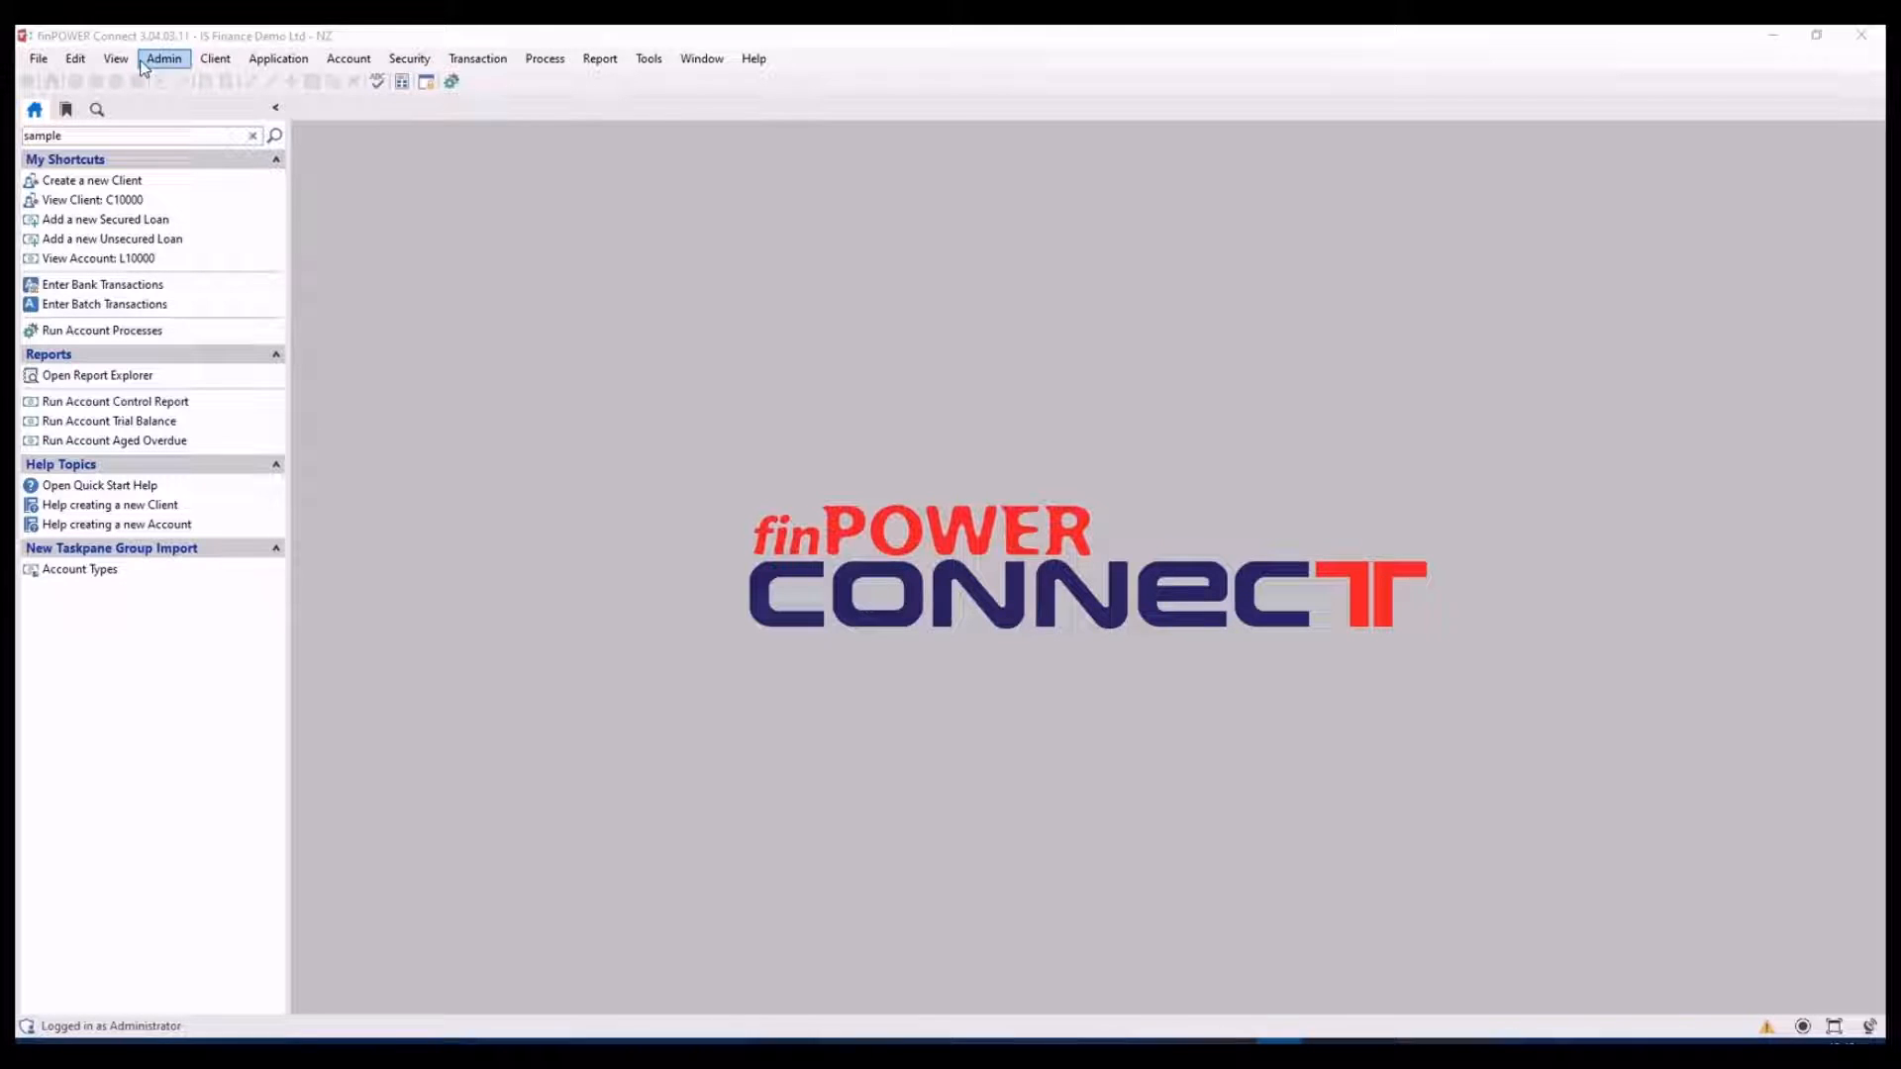
Open client C10000's record from the View Client: C10000 shortcut
{"action": "left_click", "coordinate": [93, 200]}
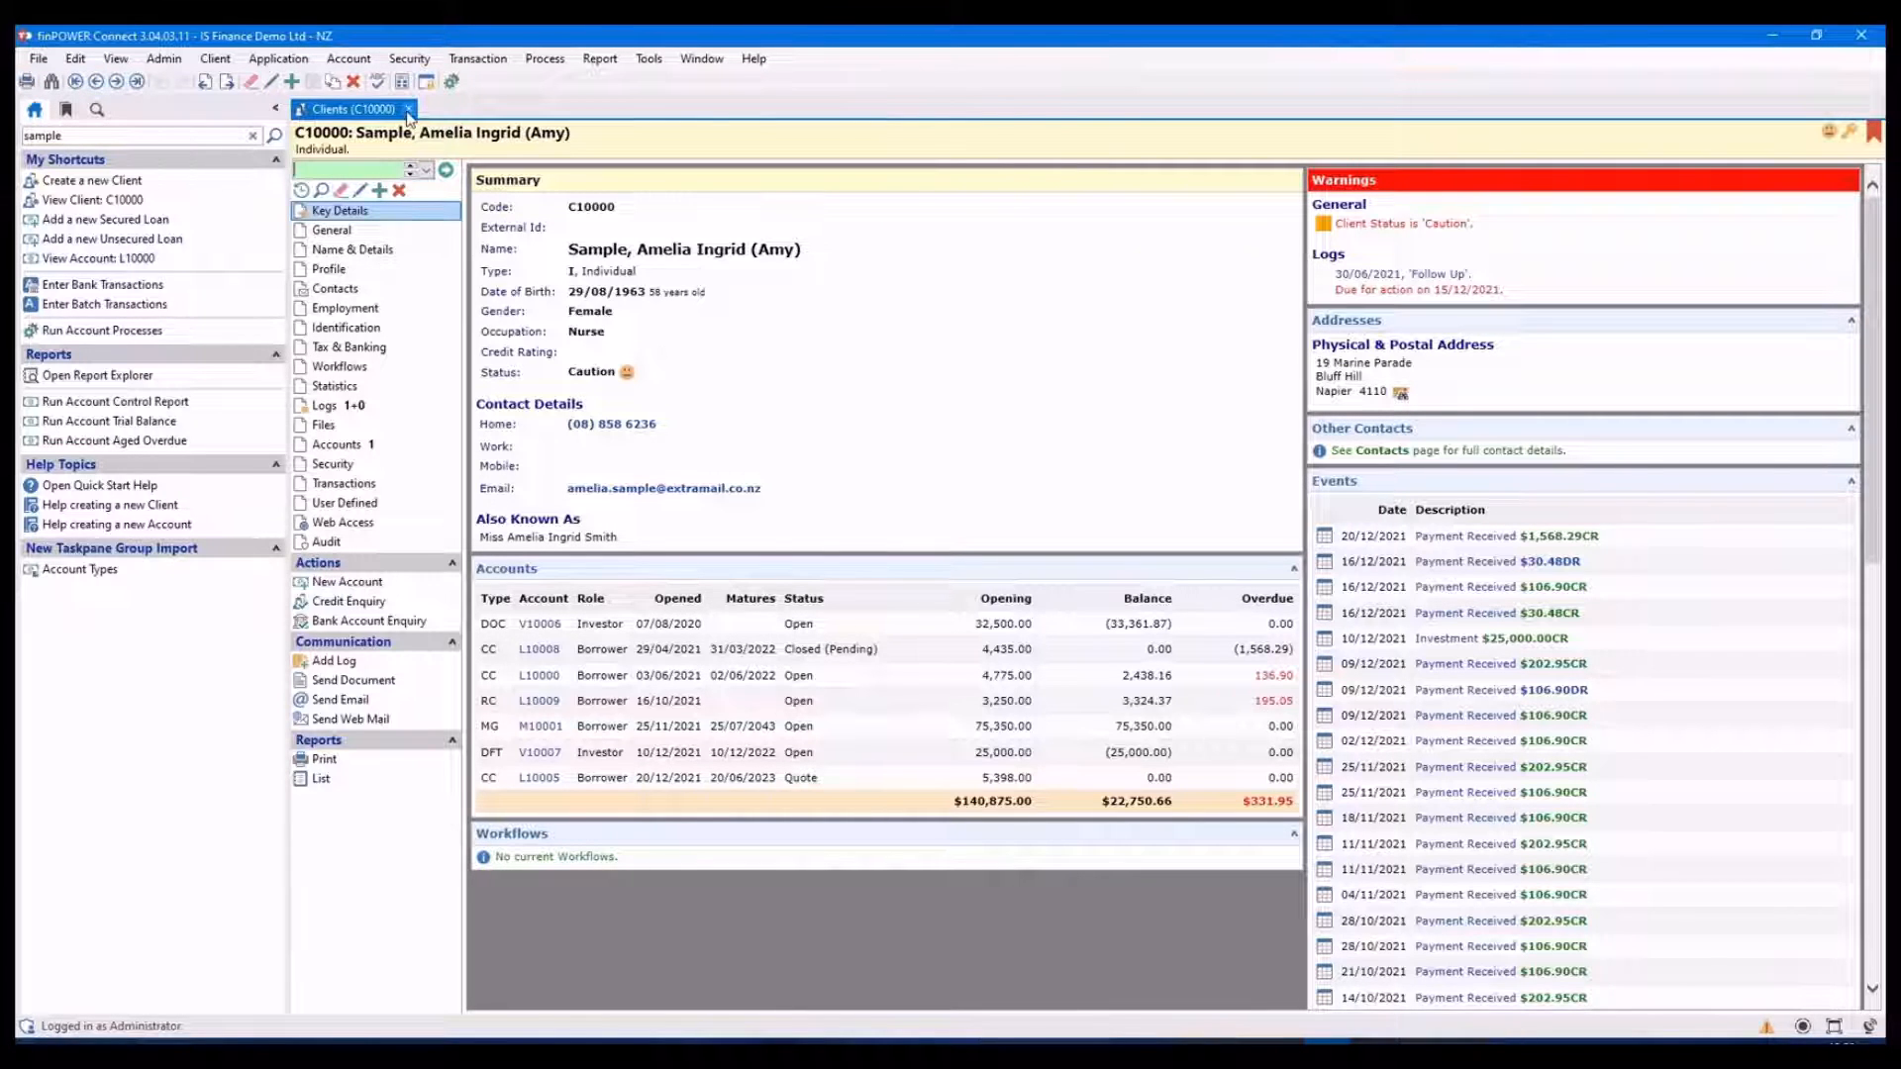
Close the Clients (C10000) tab, leaving the empty home workspace
{"action": "left_click", "coordinate": [408, 108]}
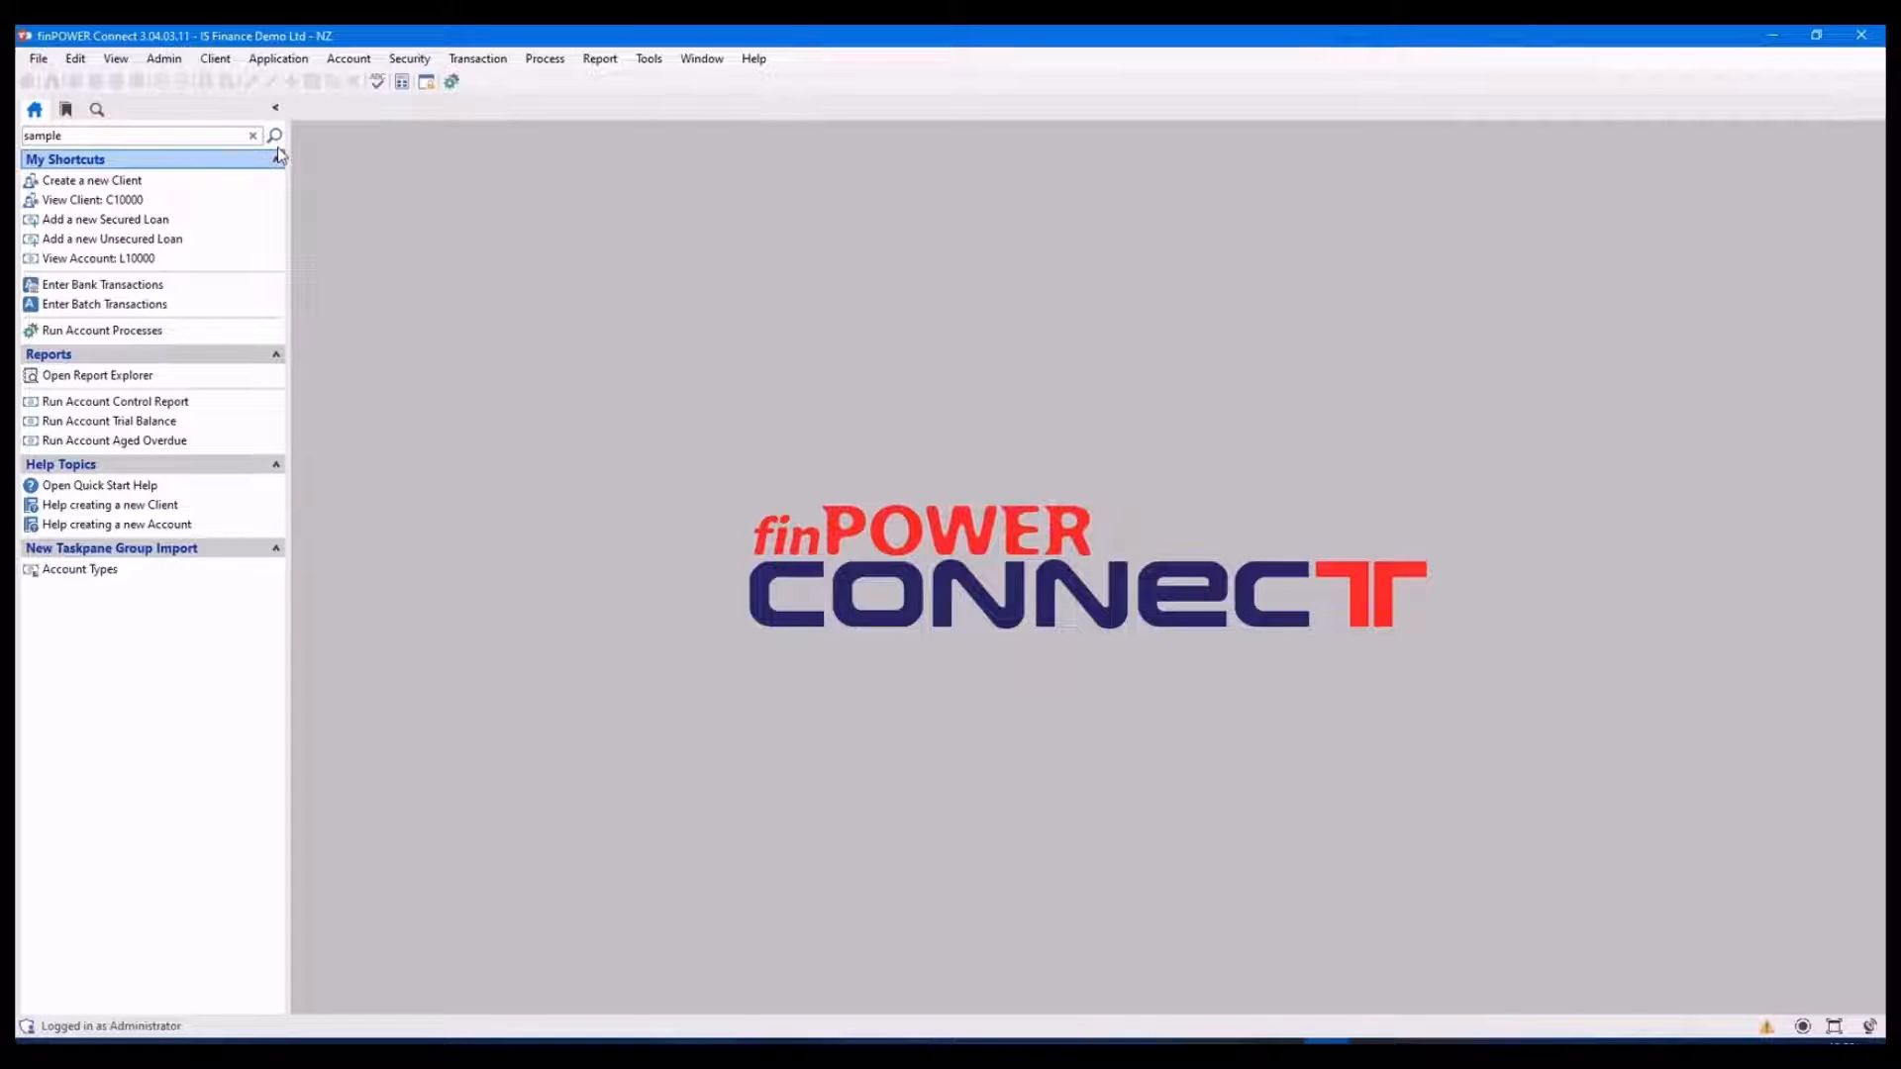
{"action": "left_click", "coordinate": [79, 568]}
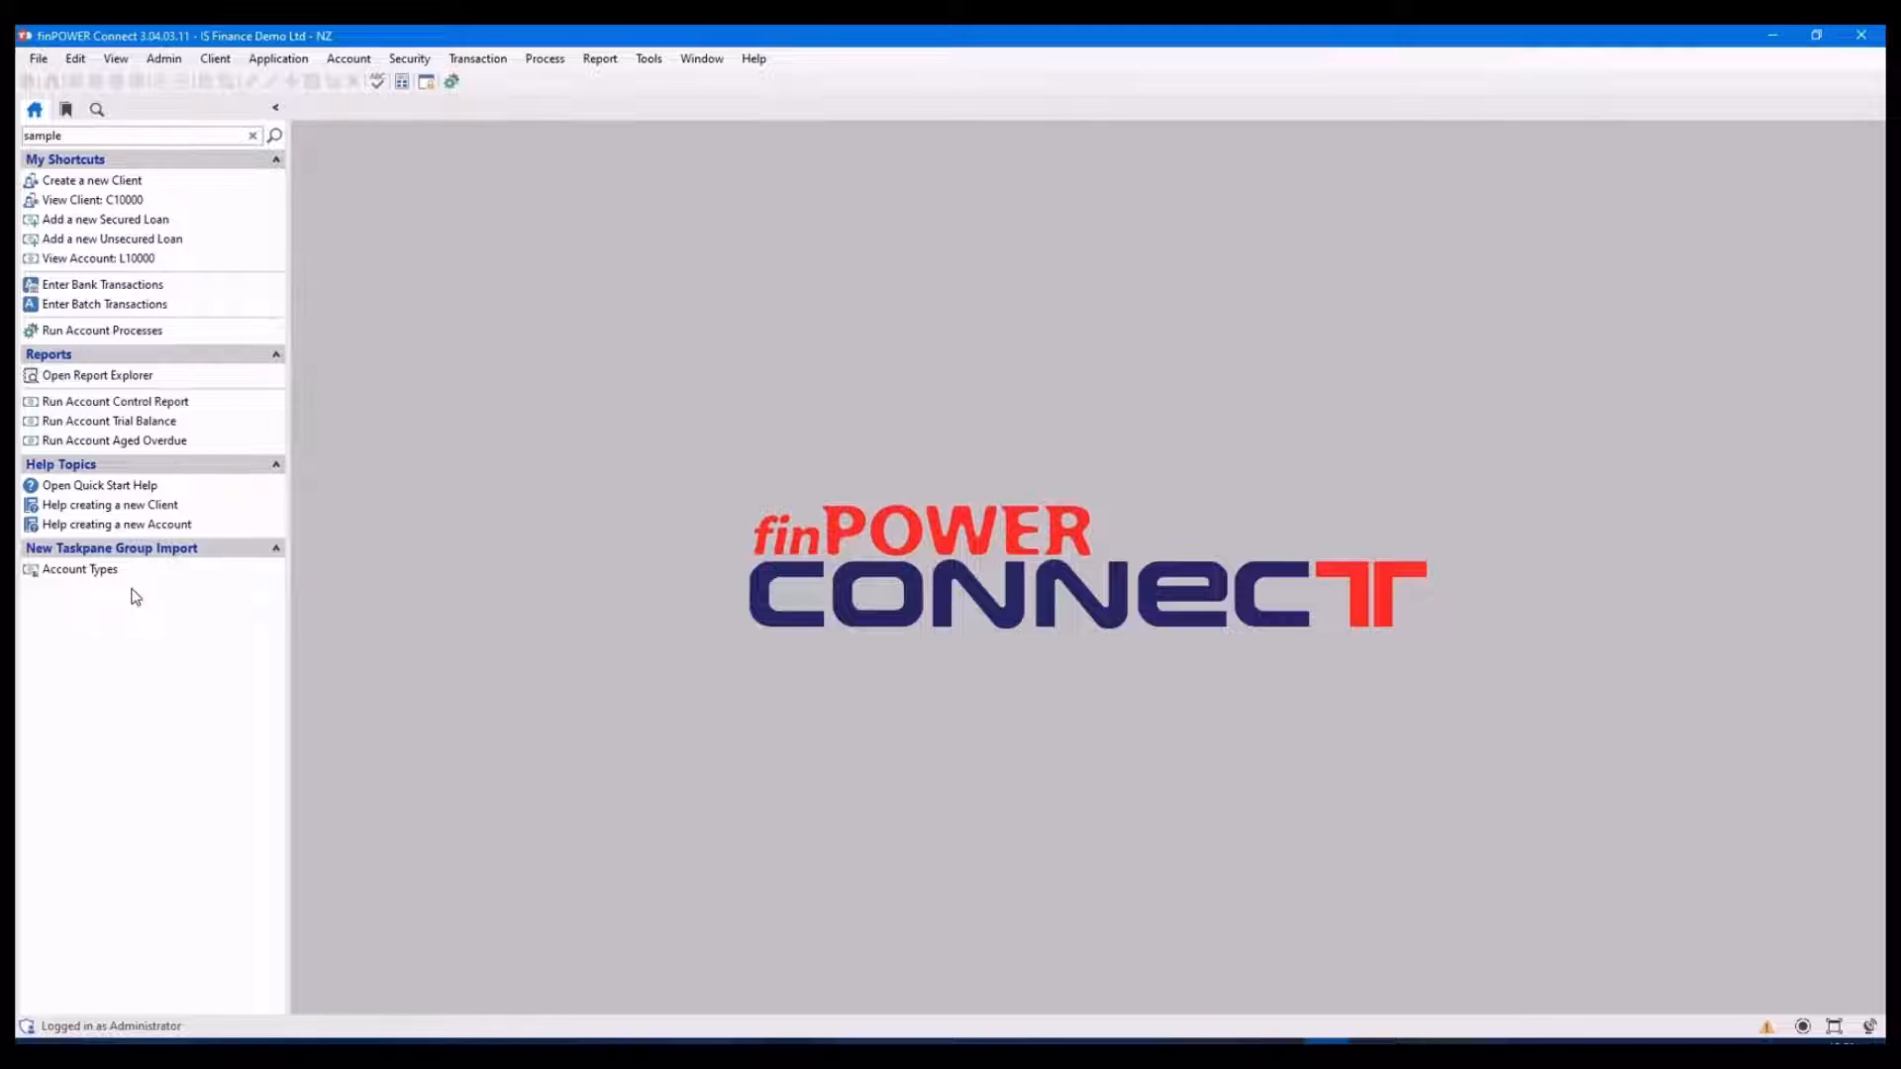
{"action": "mouse_move", "coordinate": [188, 901]}
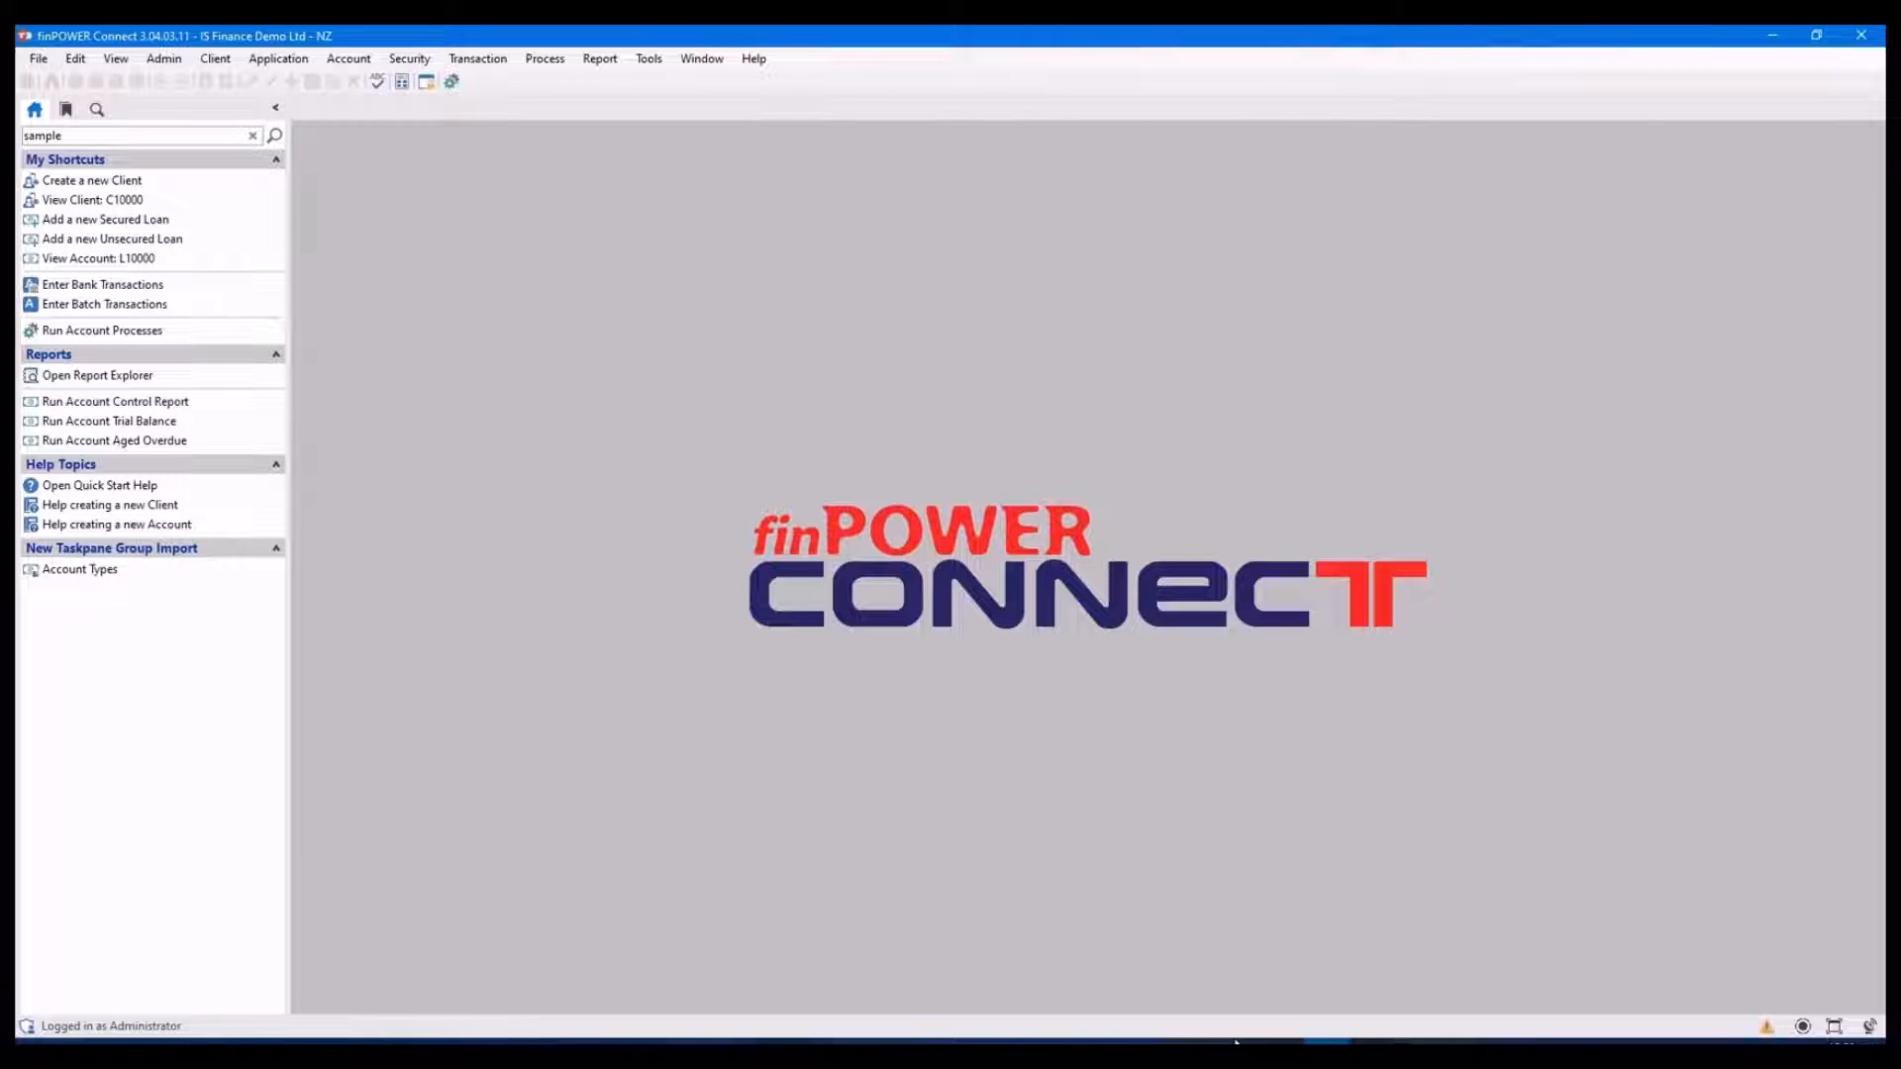
{"action": "mouse_move", "coordinate": [1768, 1029]}
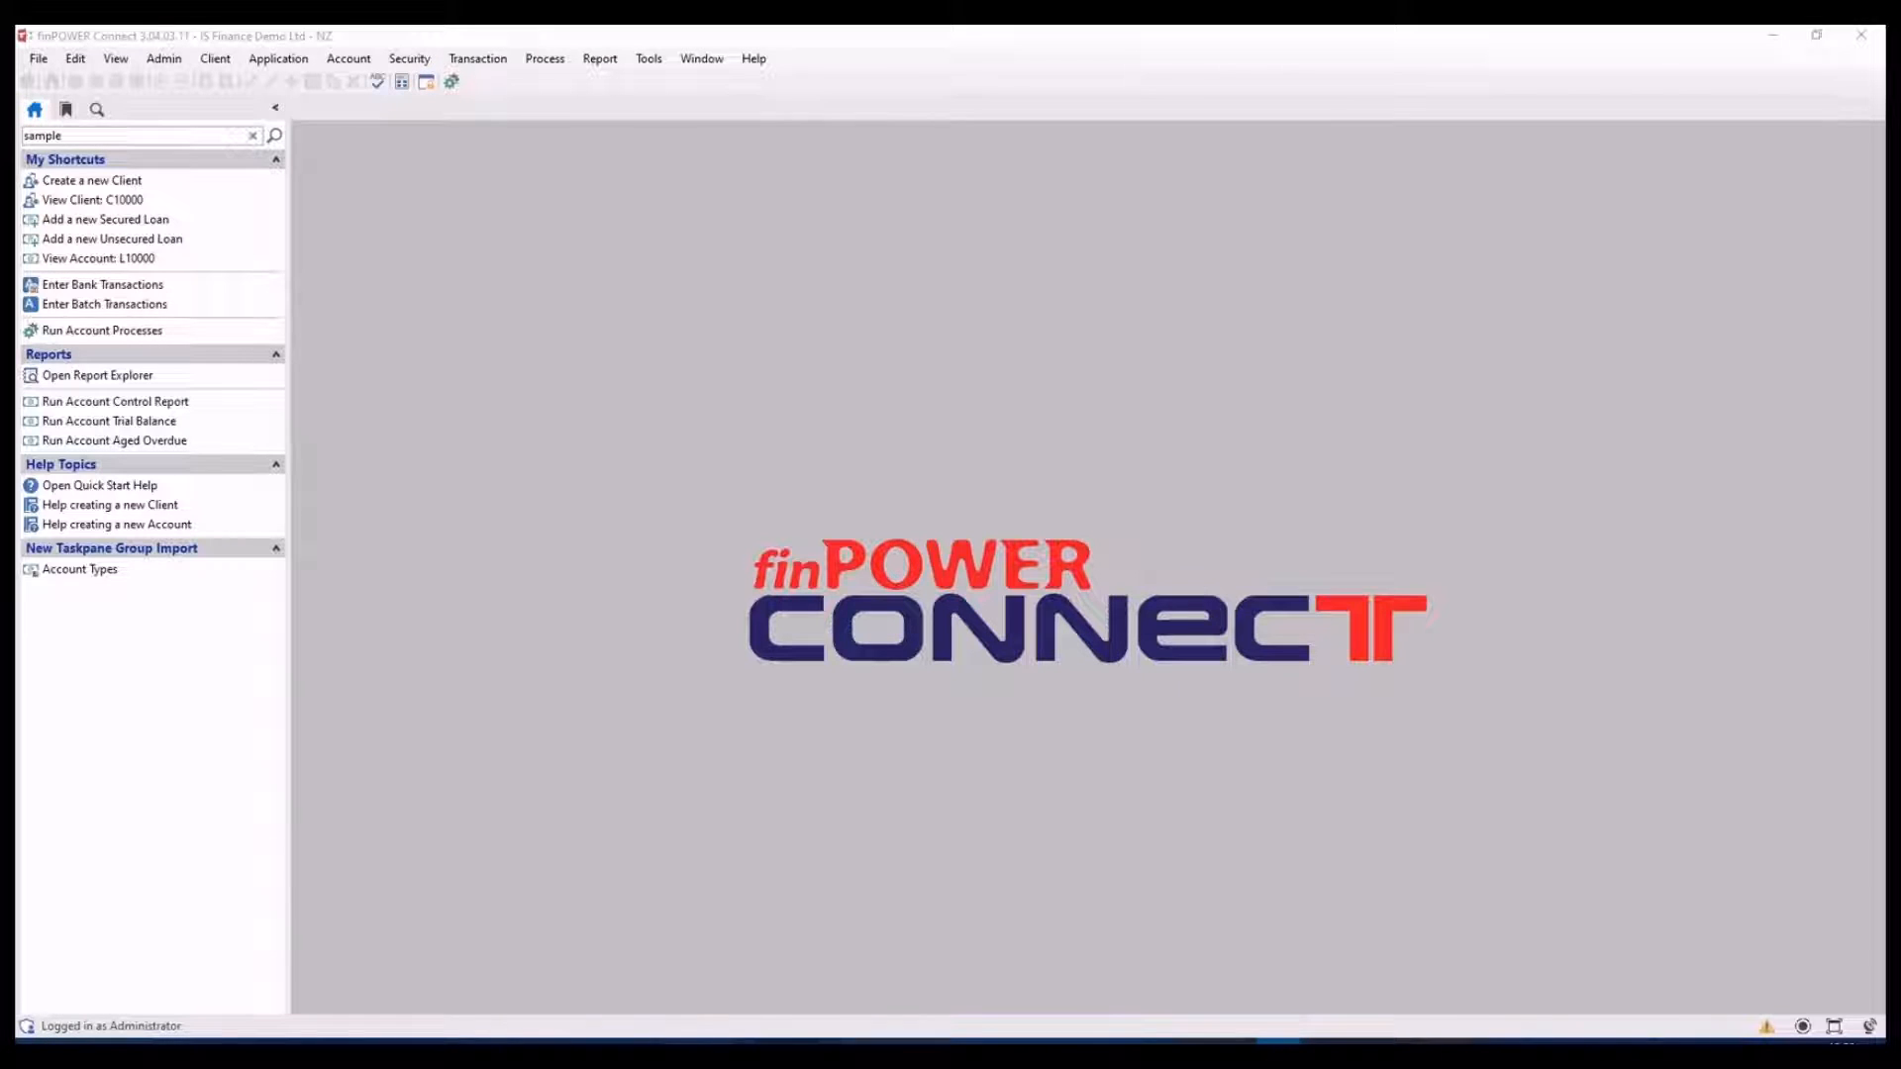
{"action": "mouse_move", "coordinate": [594, 531]}
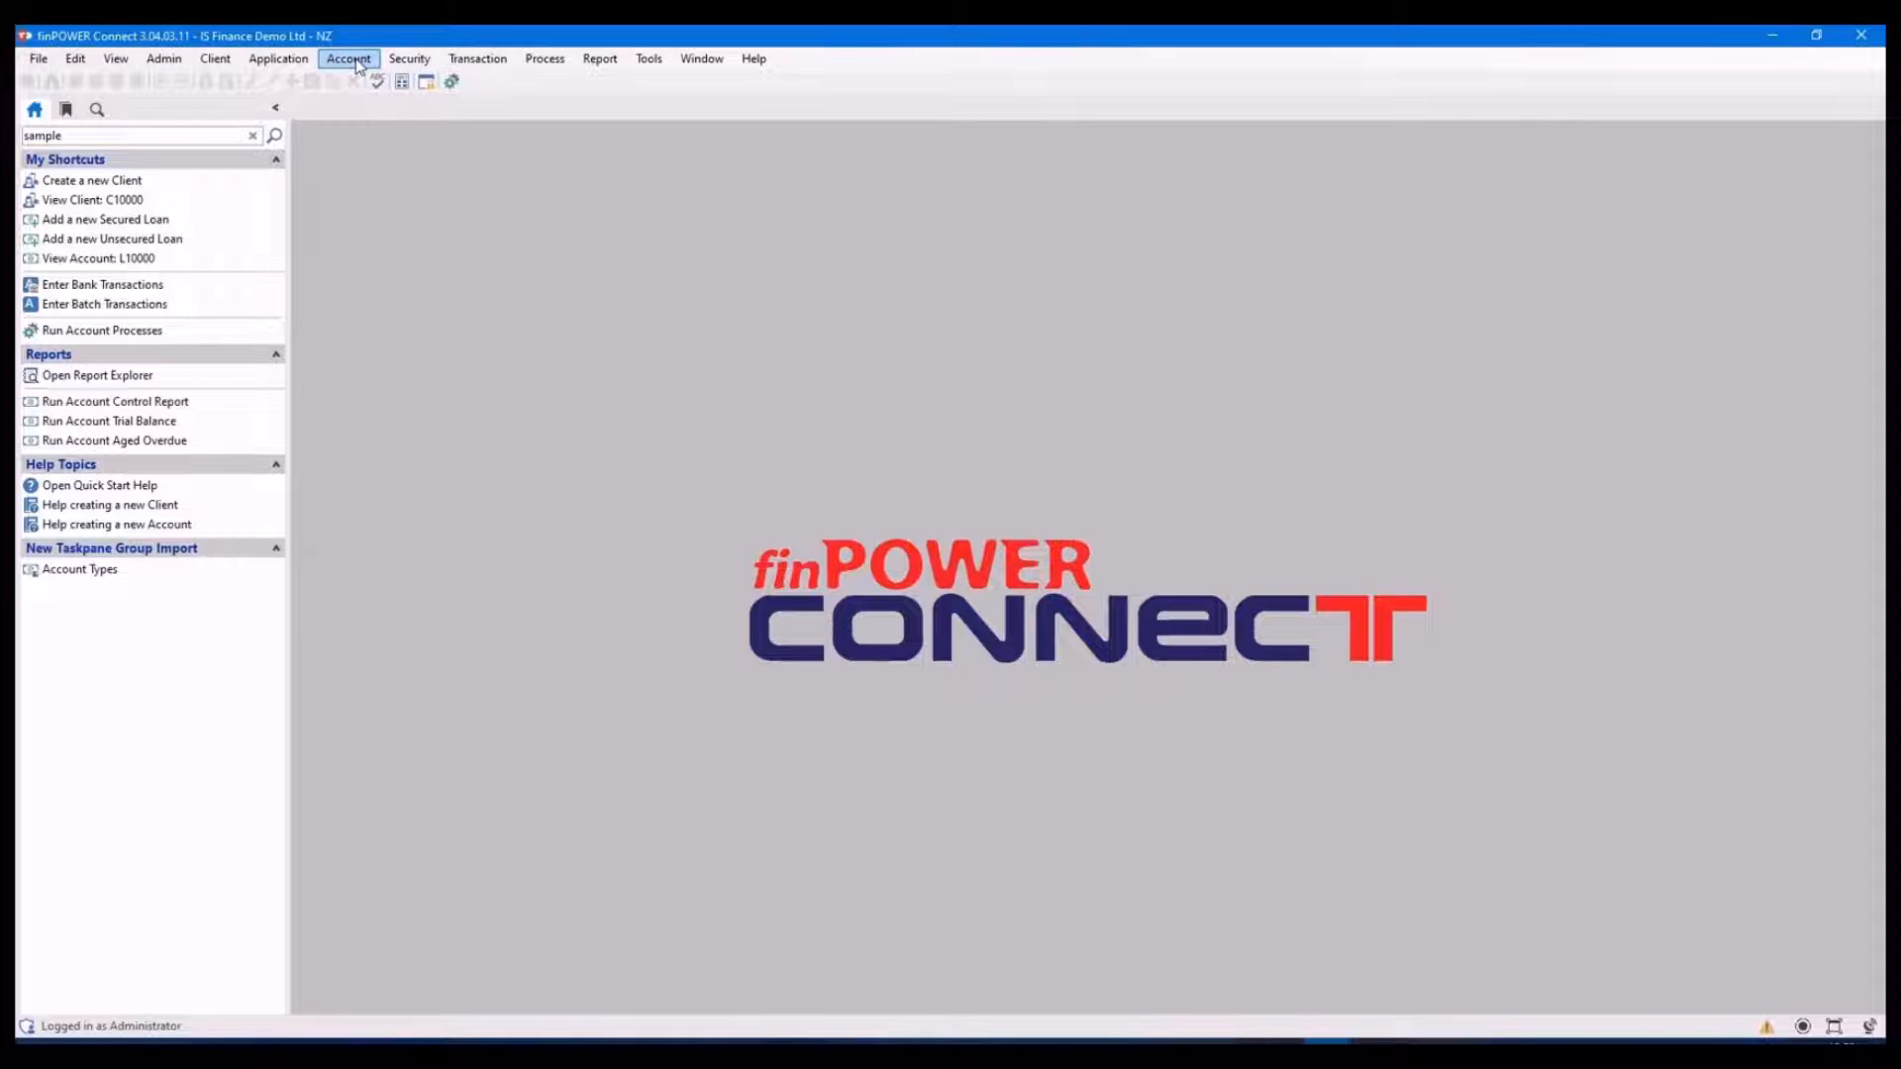
Dismiss the Account menu, then open the Clients form (F7) from the Client menu showing C10004
{"action": "left_click", "coordinate": [348, 58]}
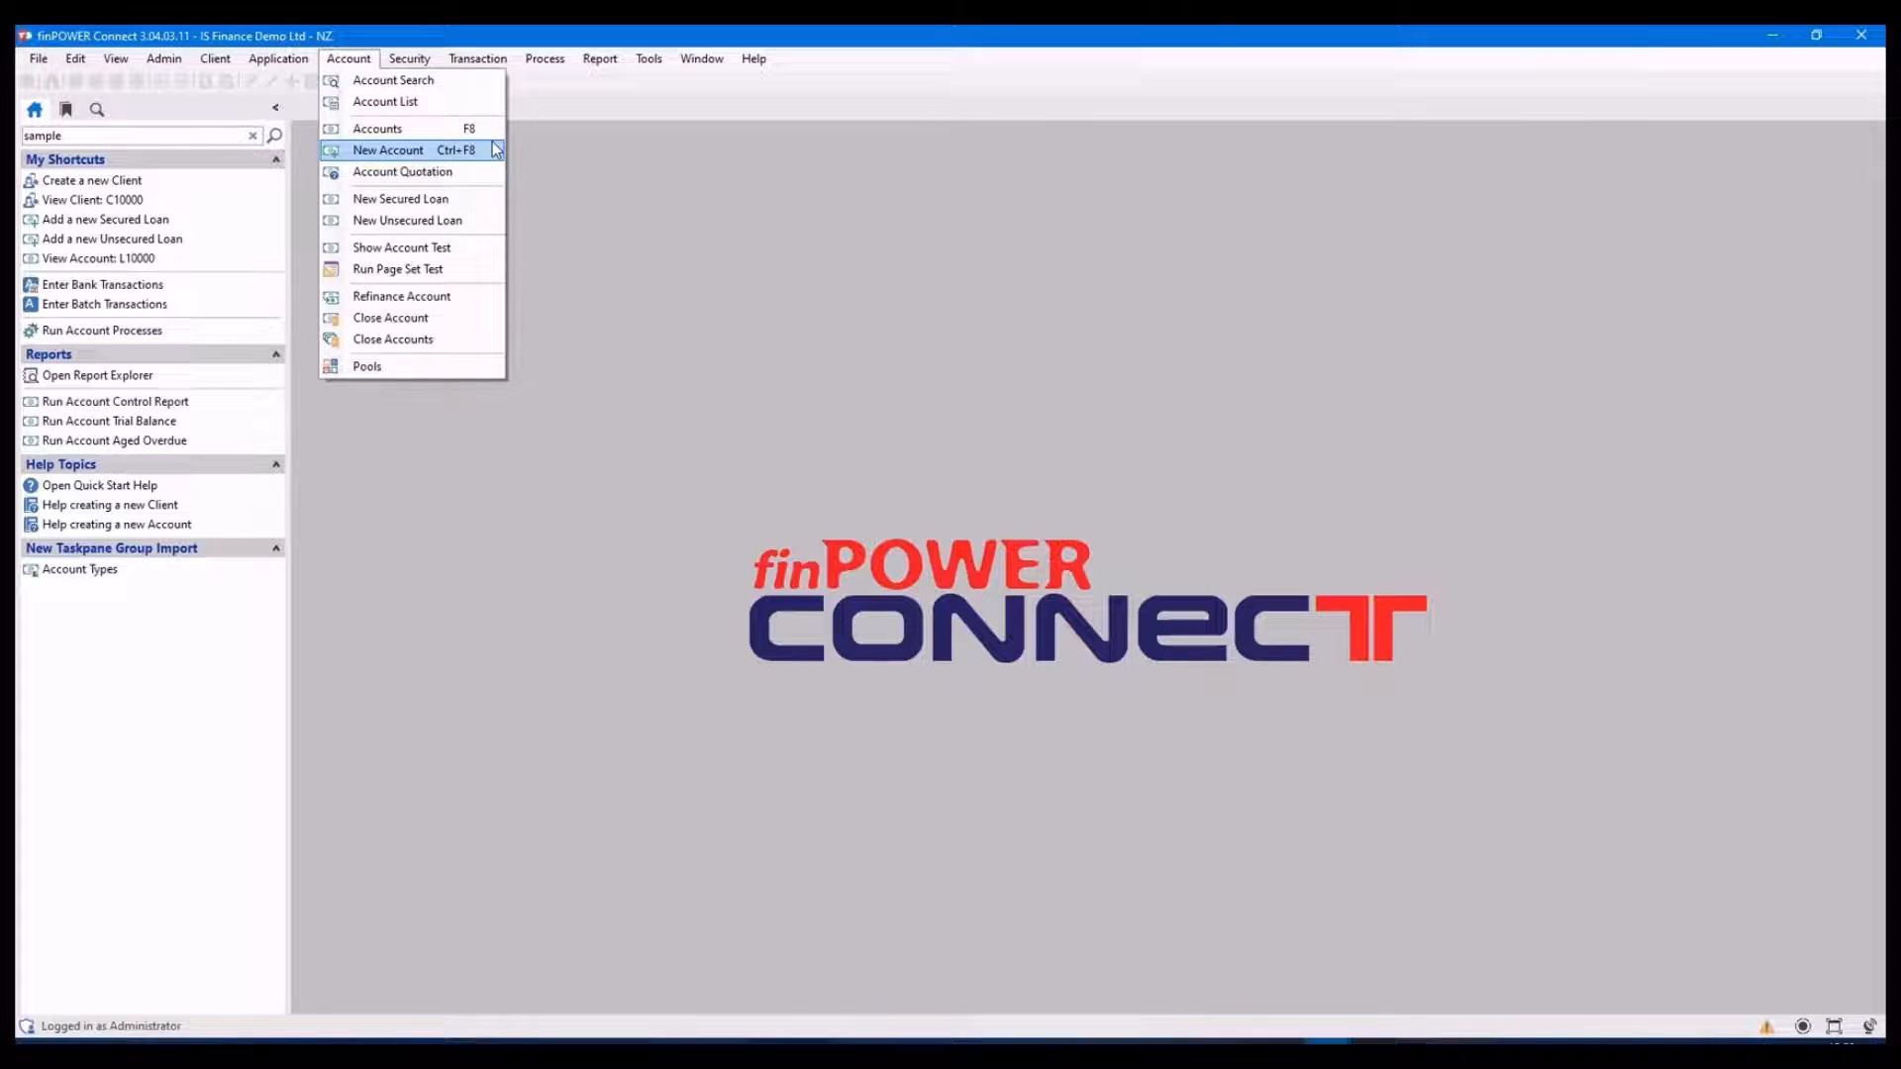
{"action": "mouse_move", "coordinate": [376, 129]}
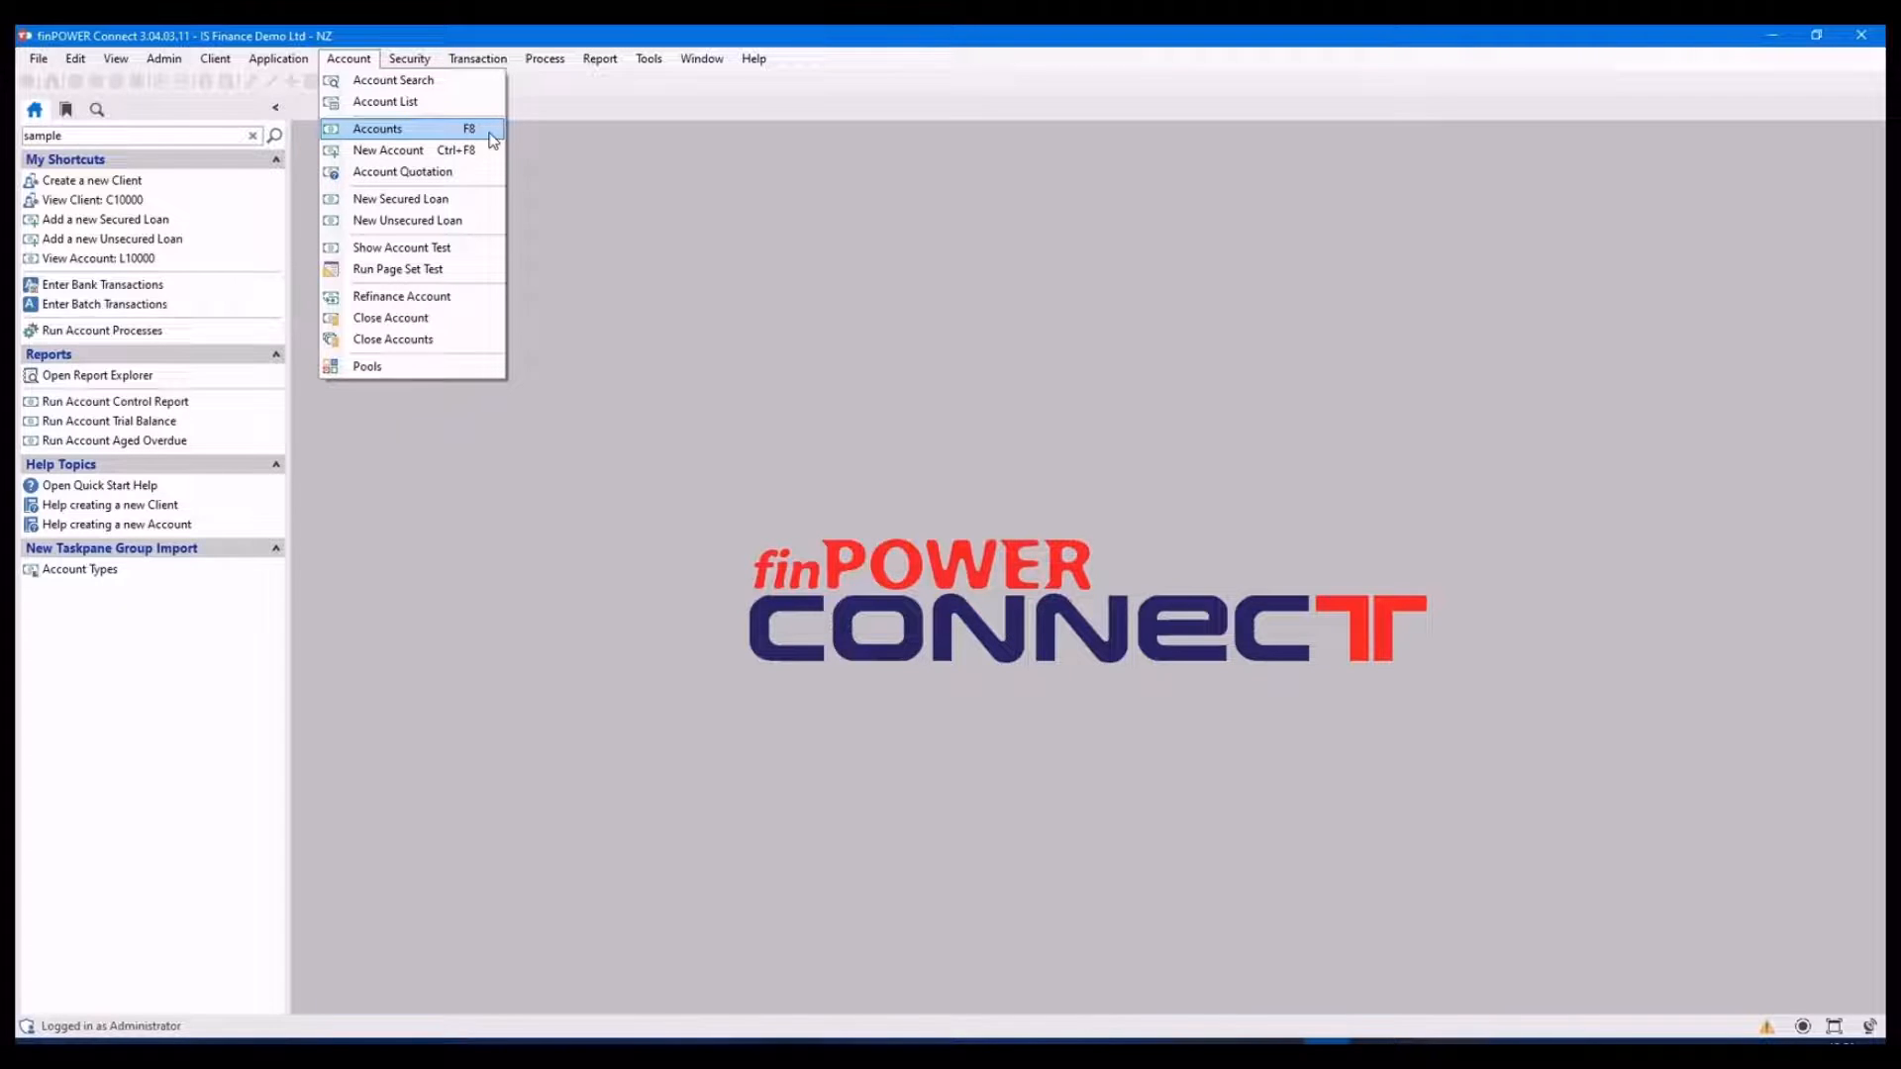
{"action": "left_click", "coordinate": [376, 129]}
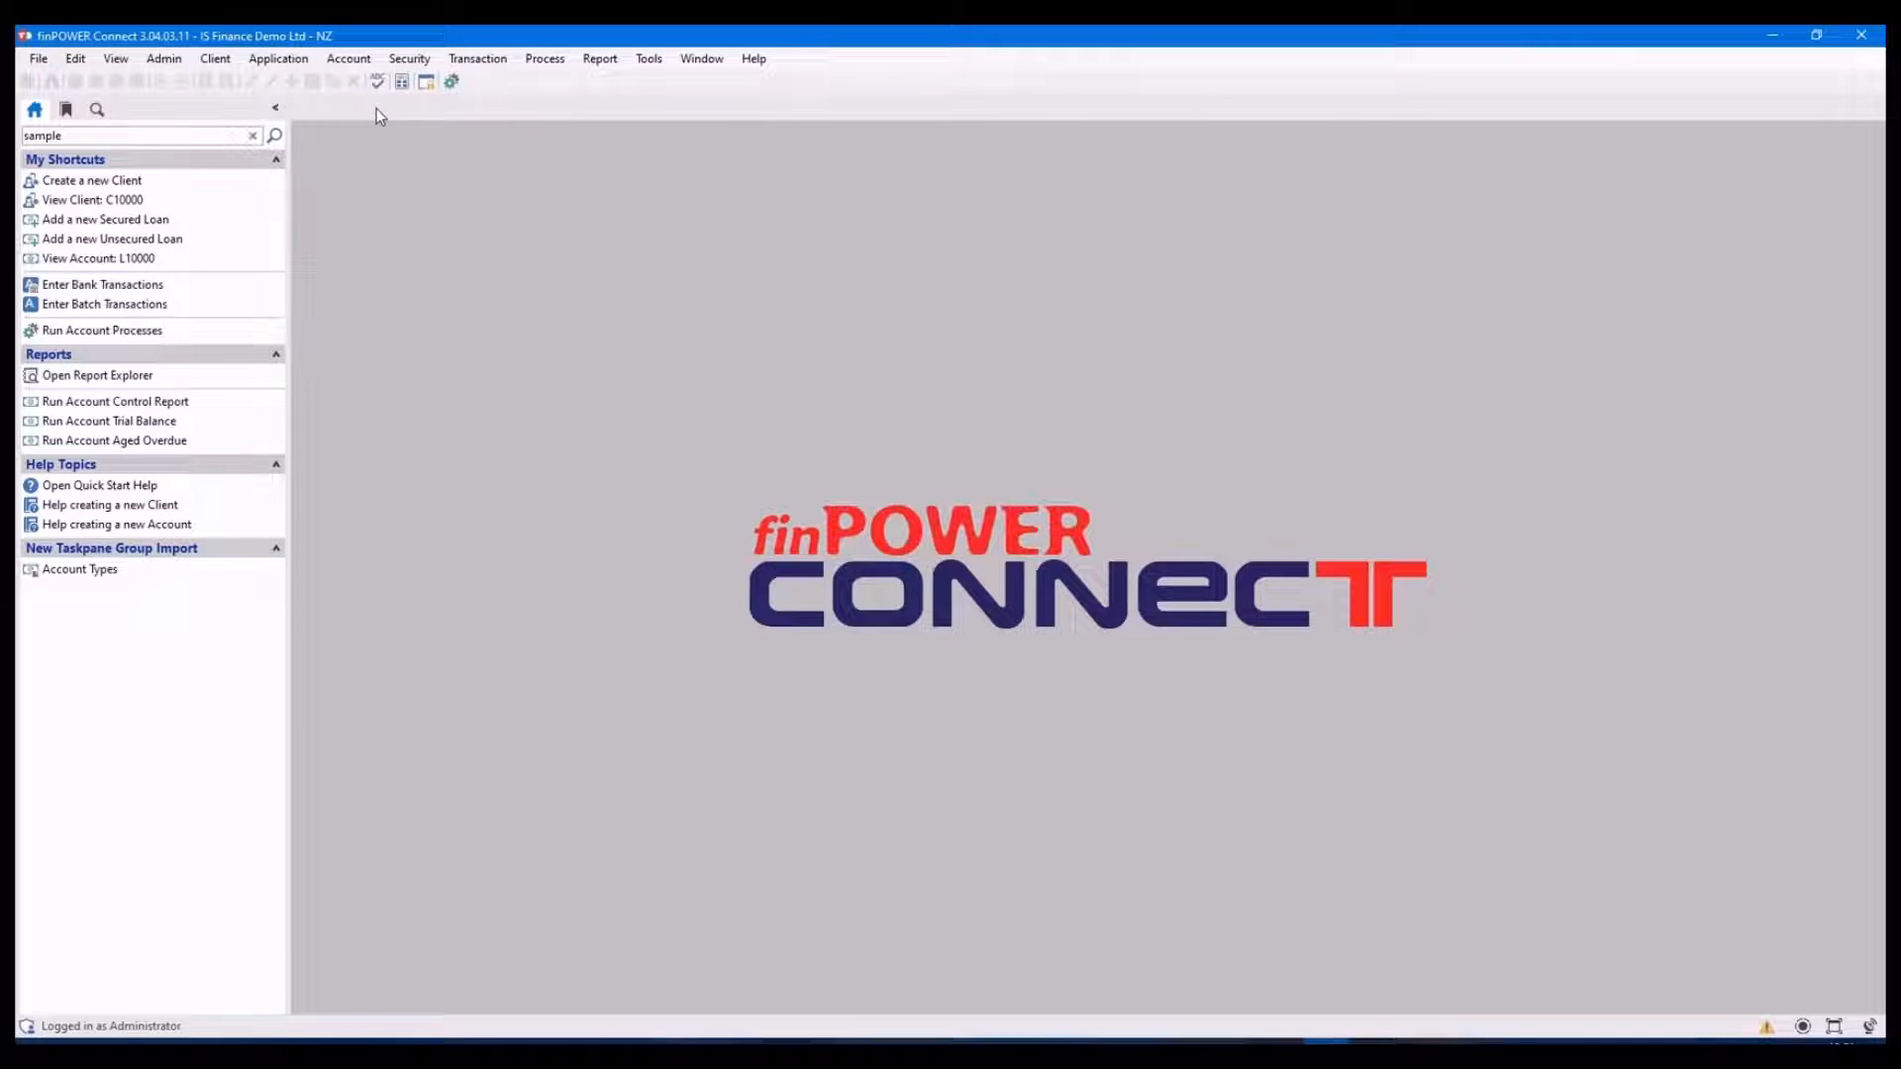
{"action": "left_click", "coordinate": [214, 57]}
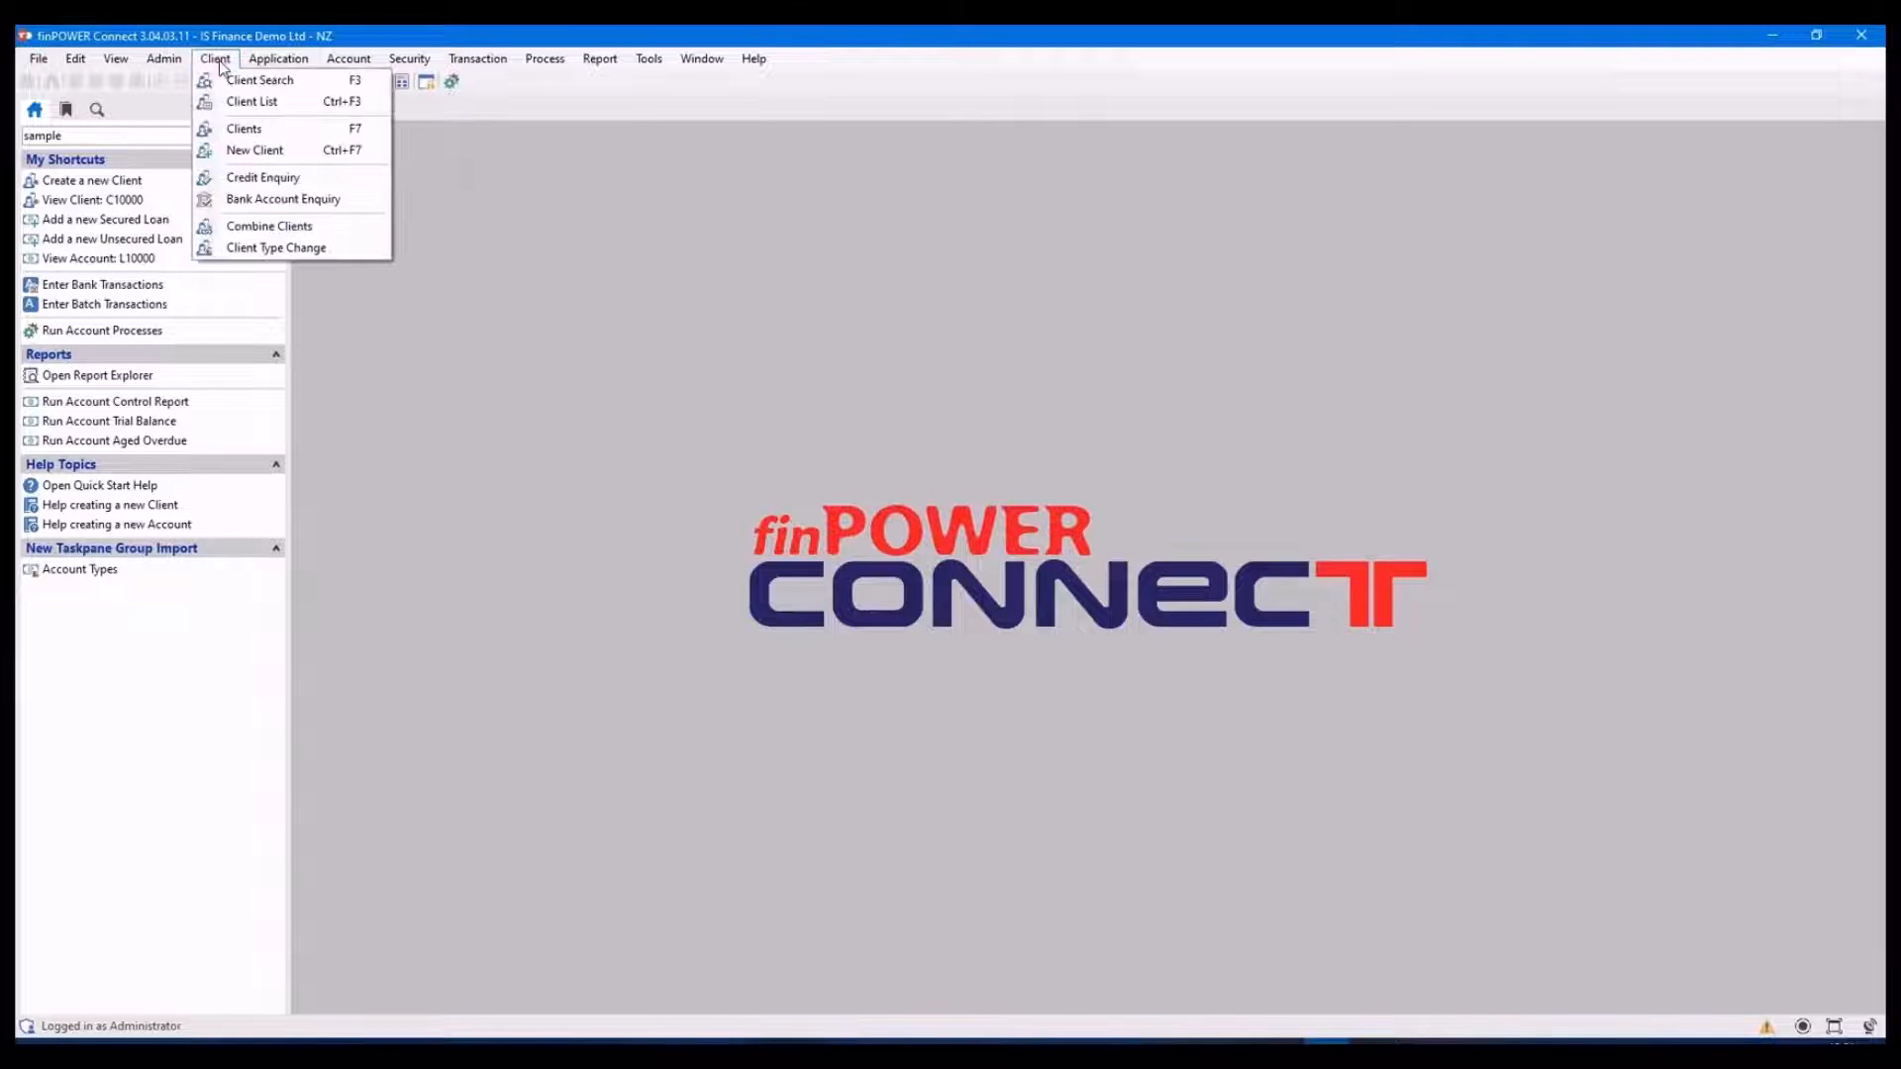
{"action": "mouse_move", "coordinate": [243, 128]}
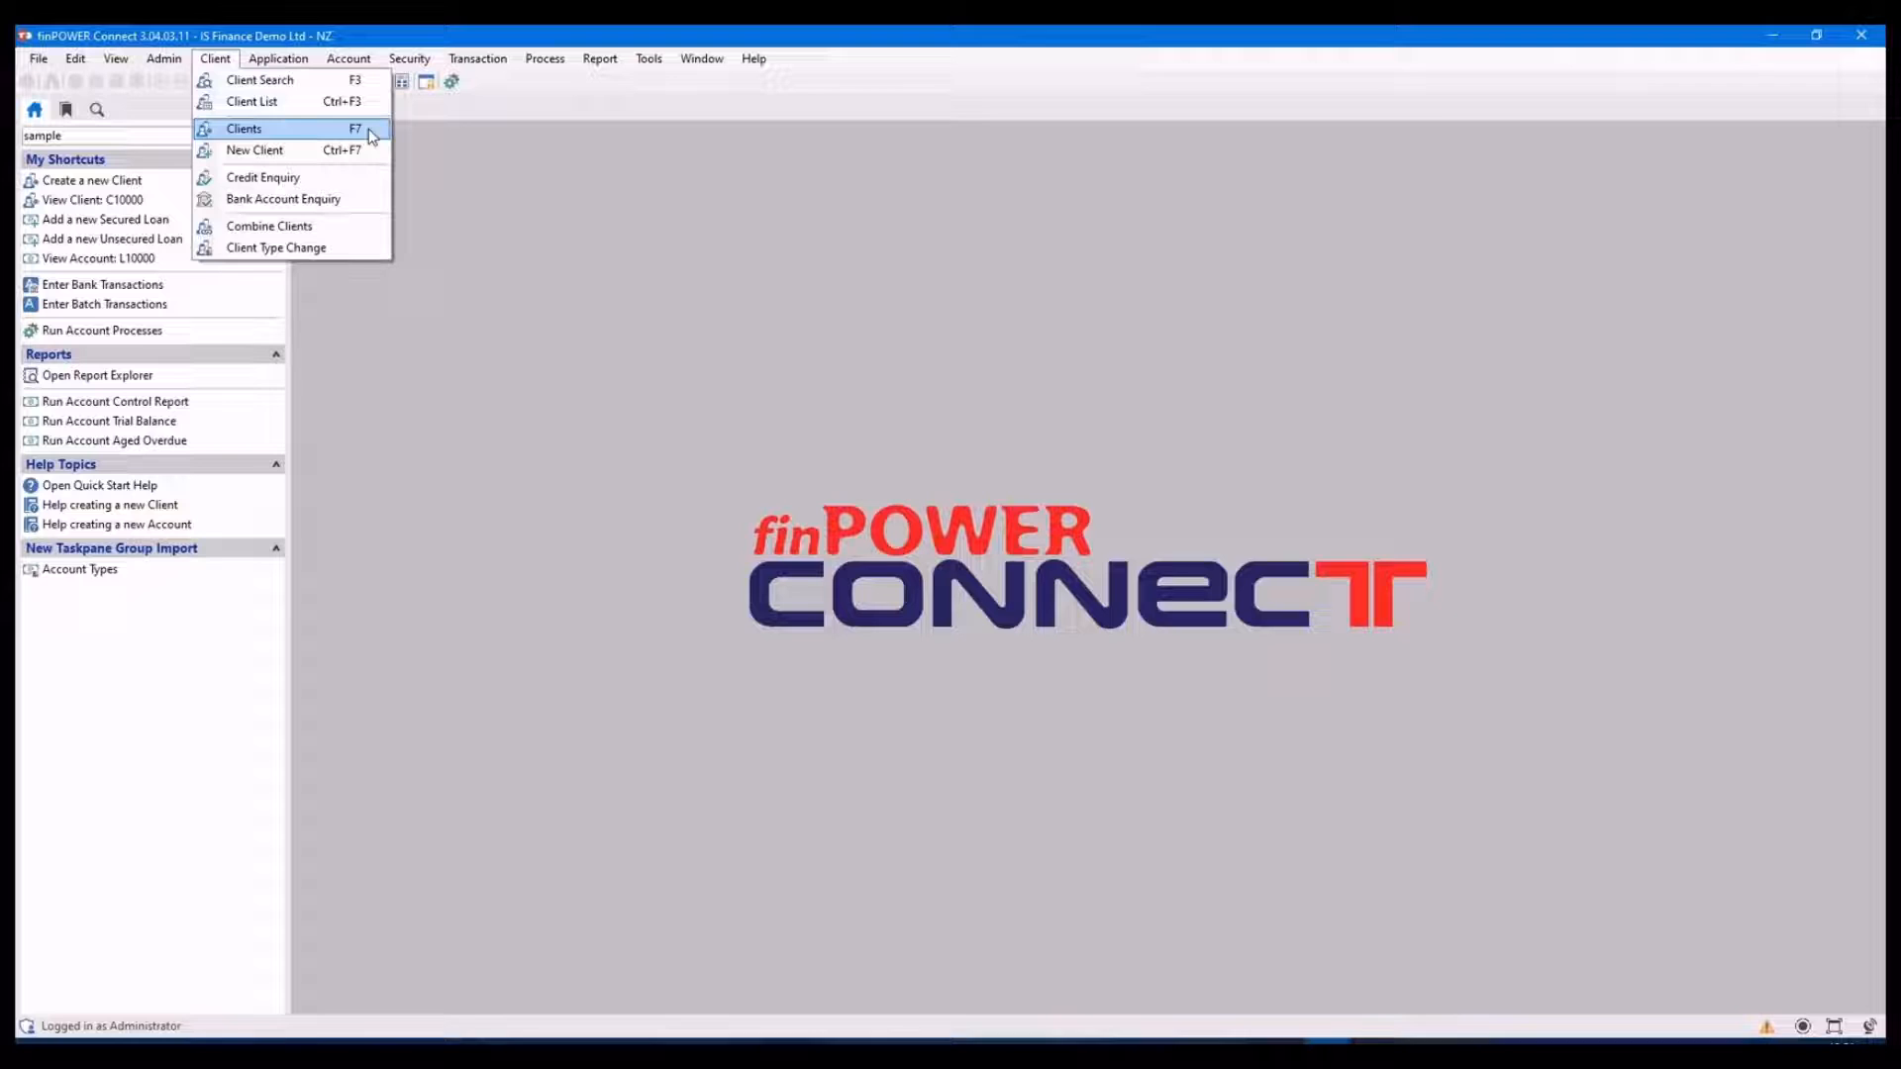
{"action": "left_click", "coordinate": [244, 128]}
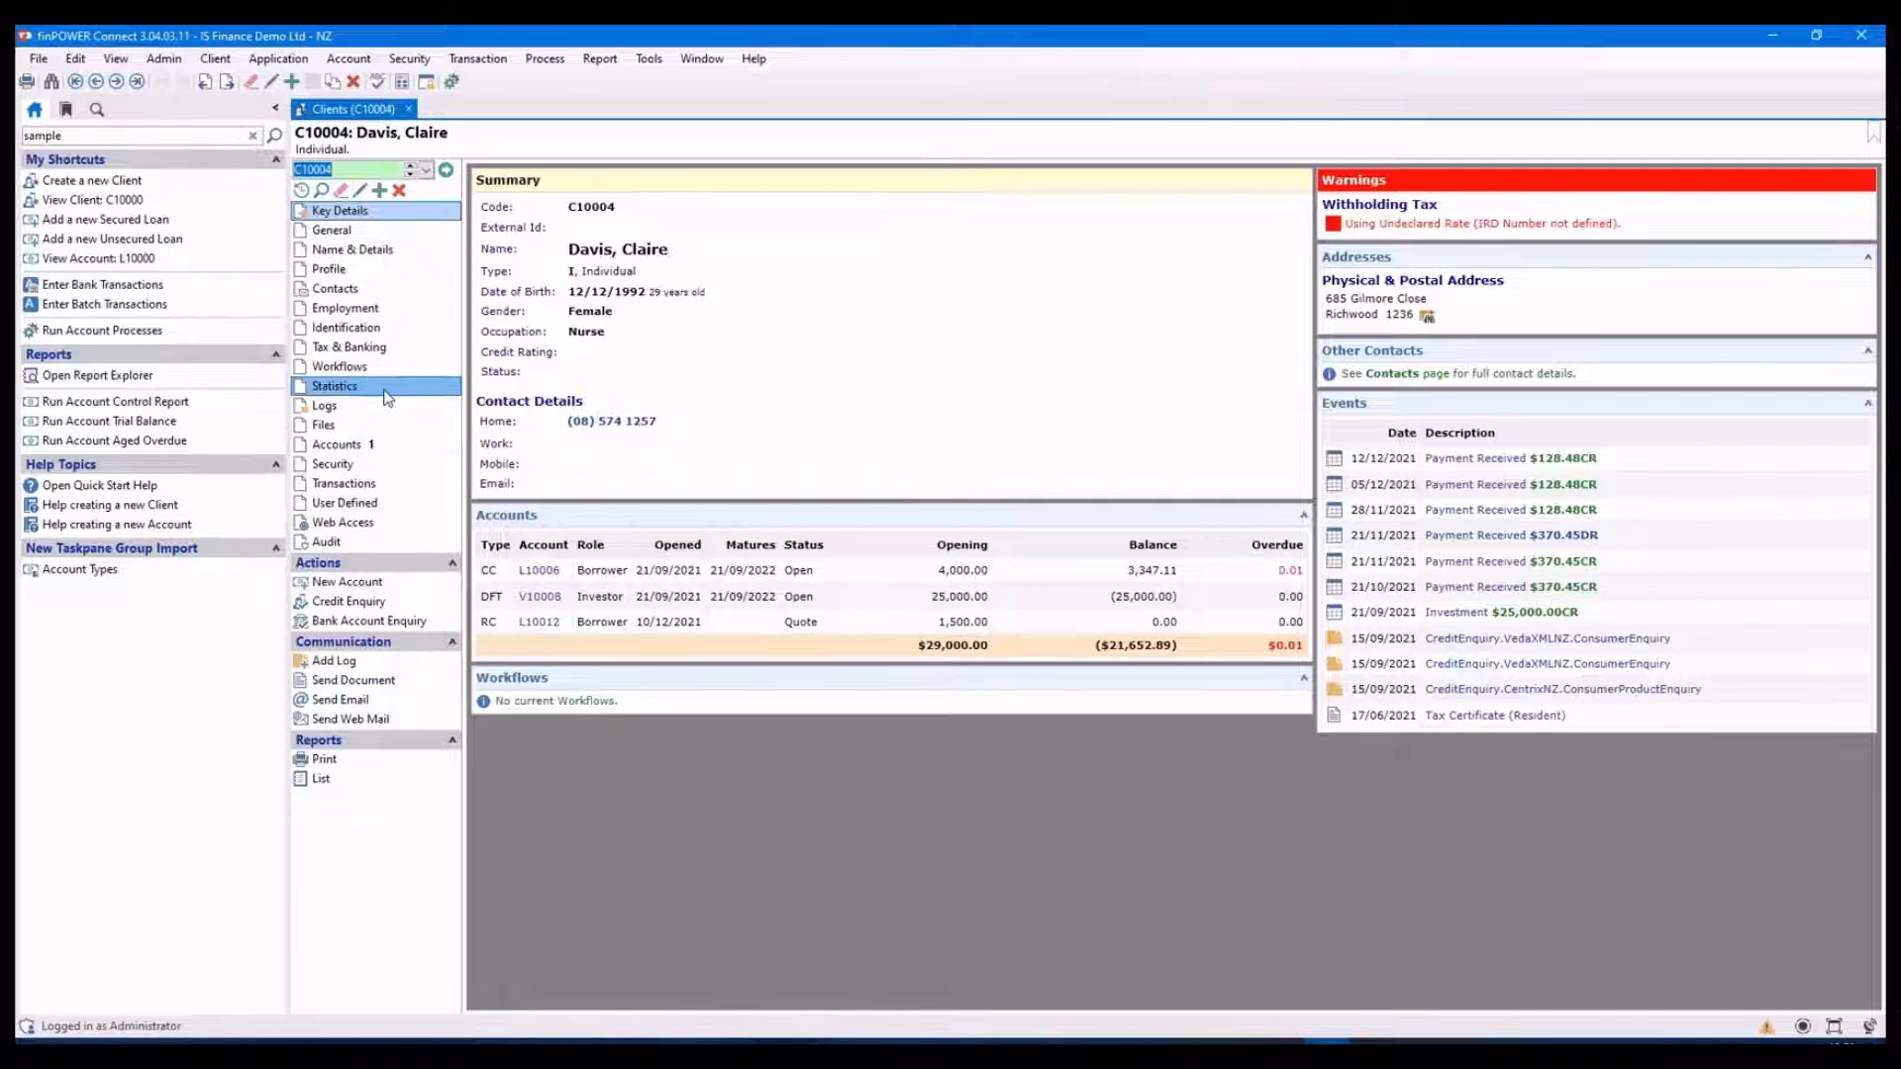
Show client C10004's identification items, then view the Quick Start Guide's Using Shortcut Keys topic
{"action": "left_click", "coordinate": [344, 327]}
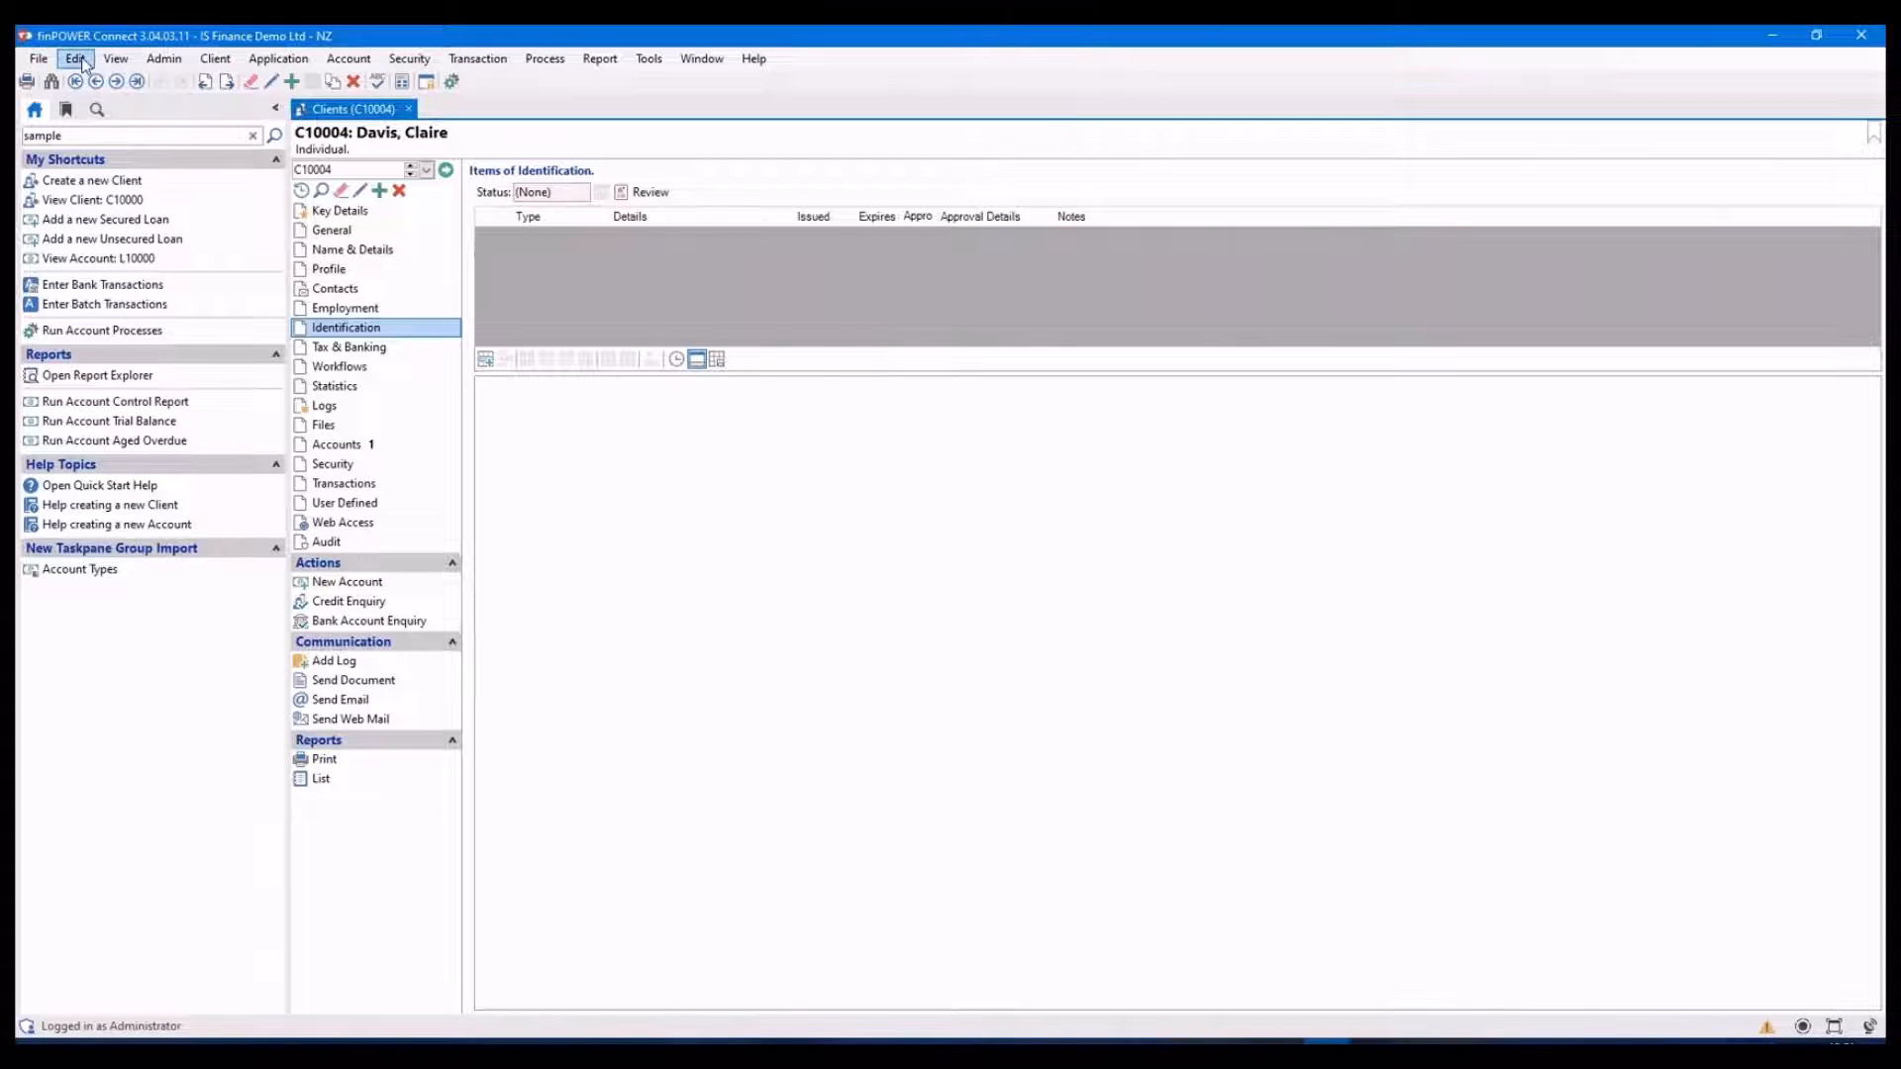
{"action": "left_click", "coordinate": [73, 57]}
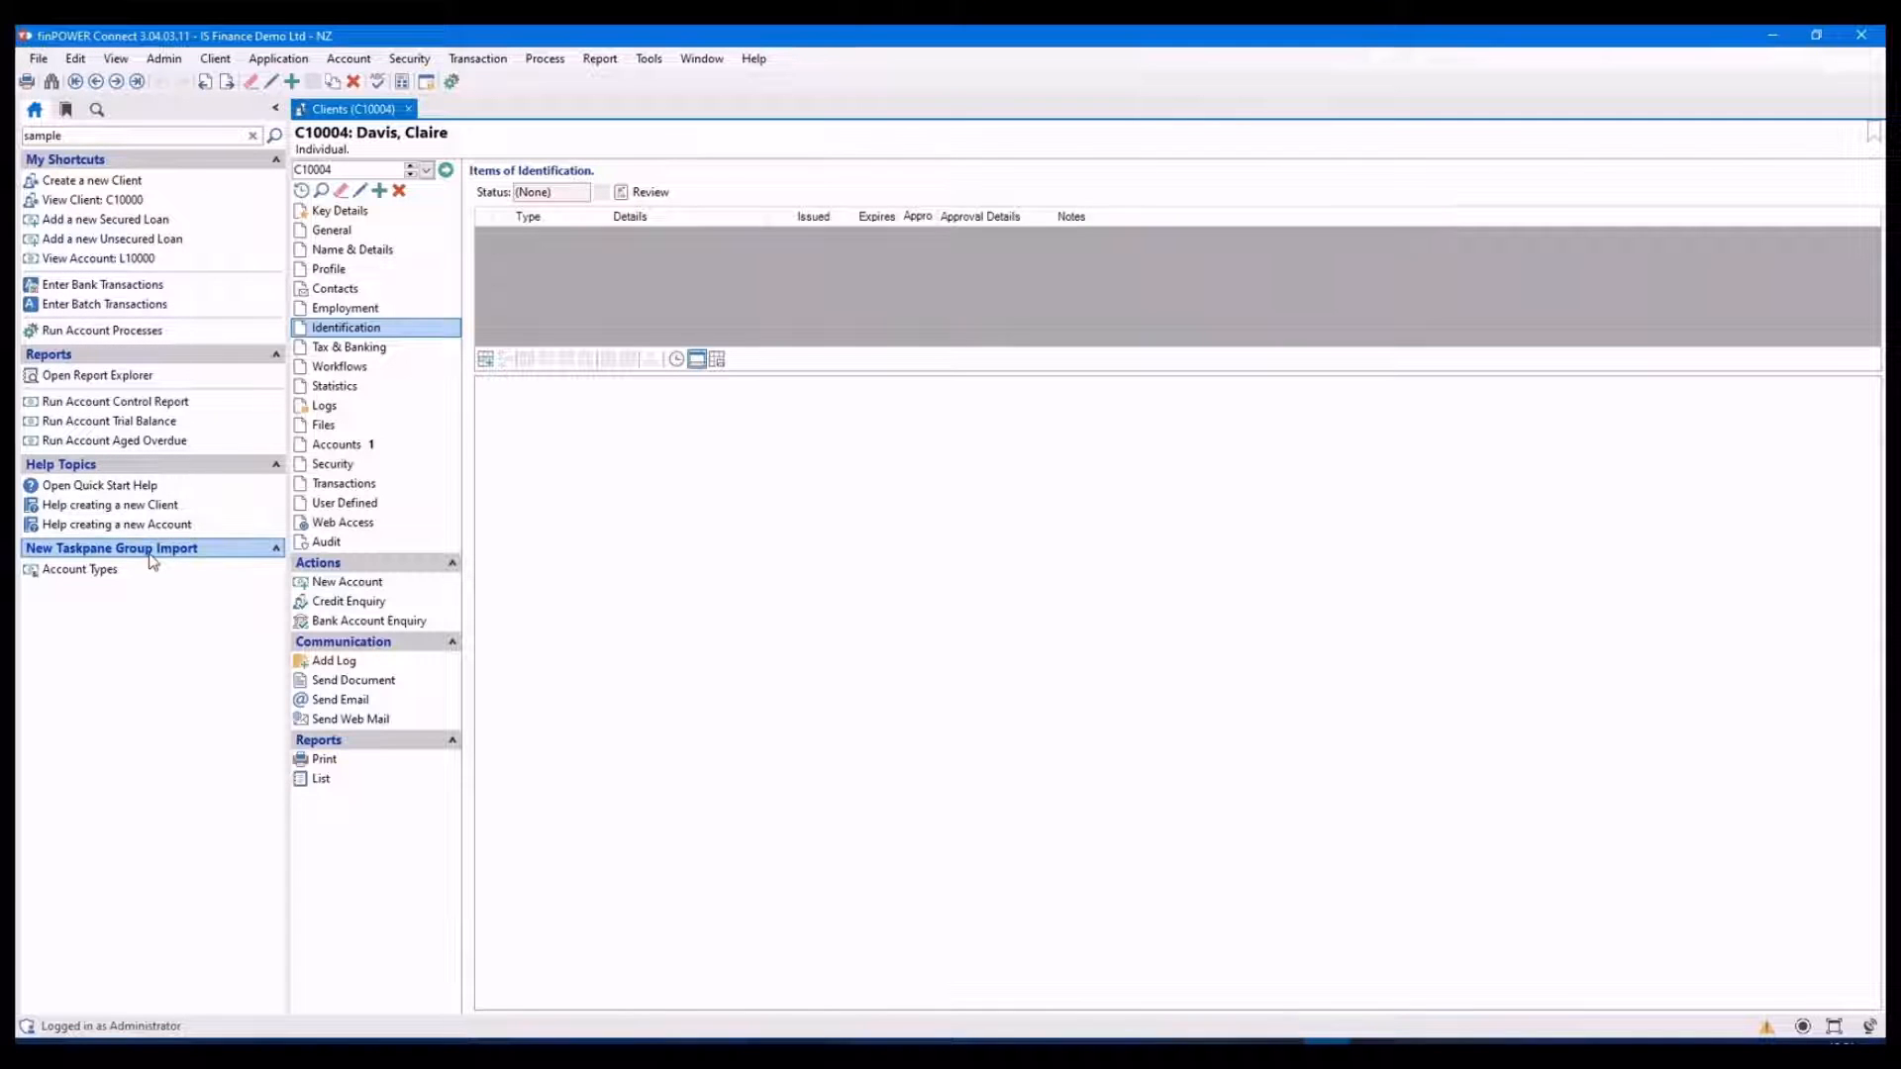
{"action": "mouse_move", "coordinate": [99, 485]}
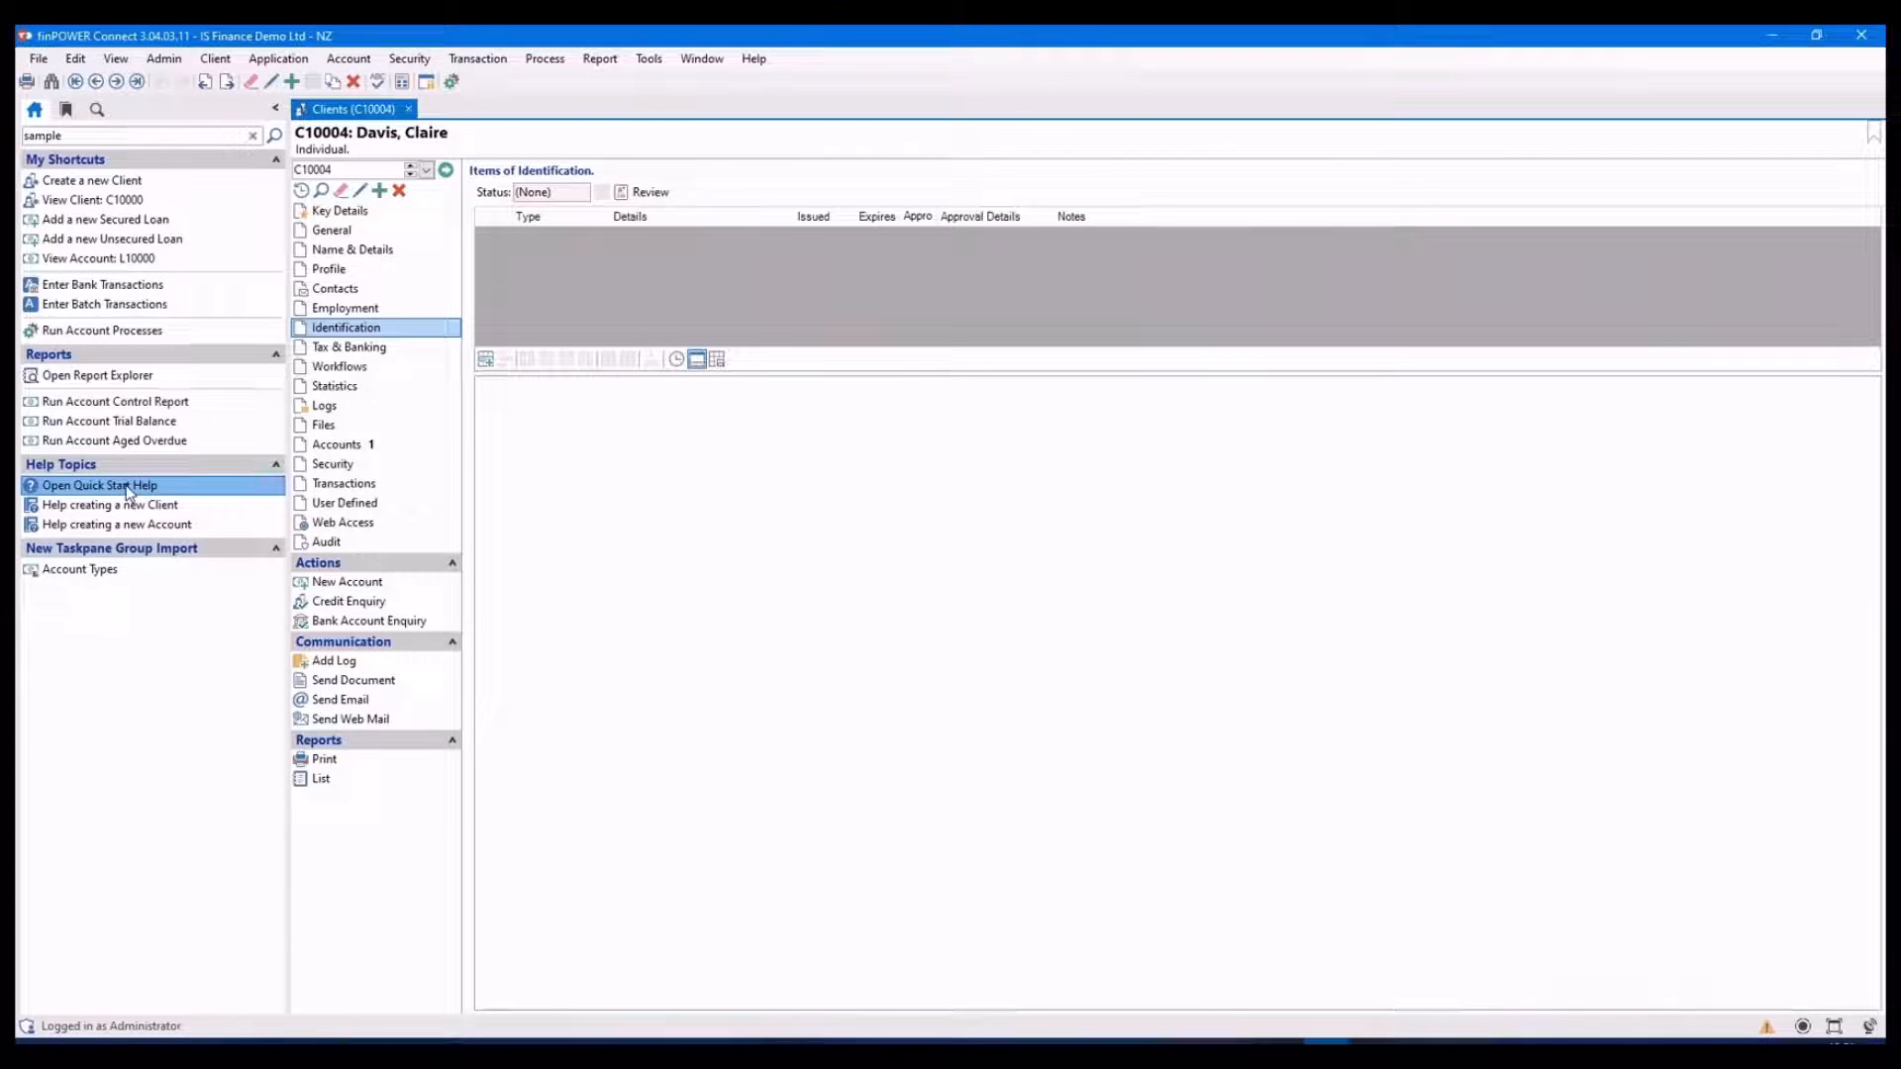
{"action": "left_click", "coordinate": [99, 485]}
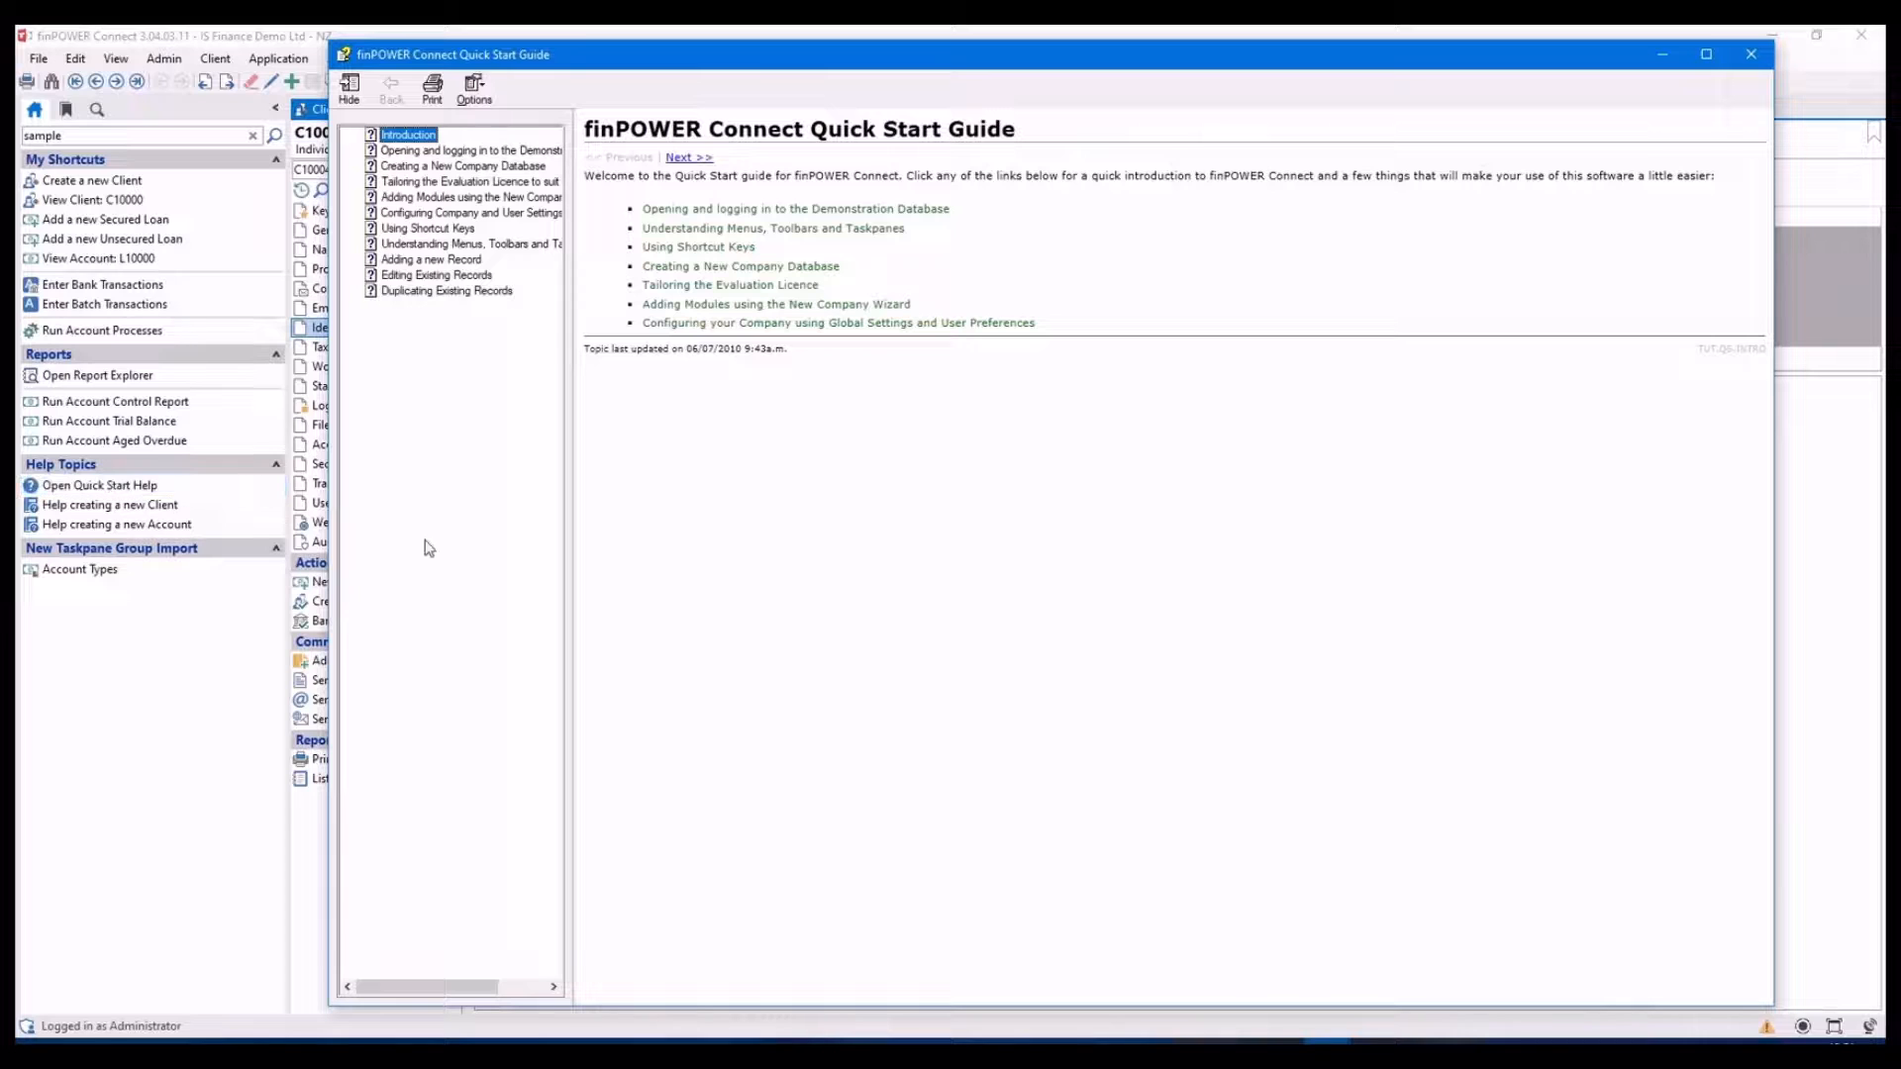
{"action": "left_click", "coordinate": [427, 228]}
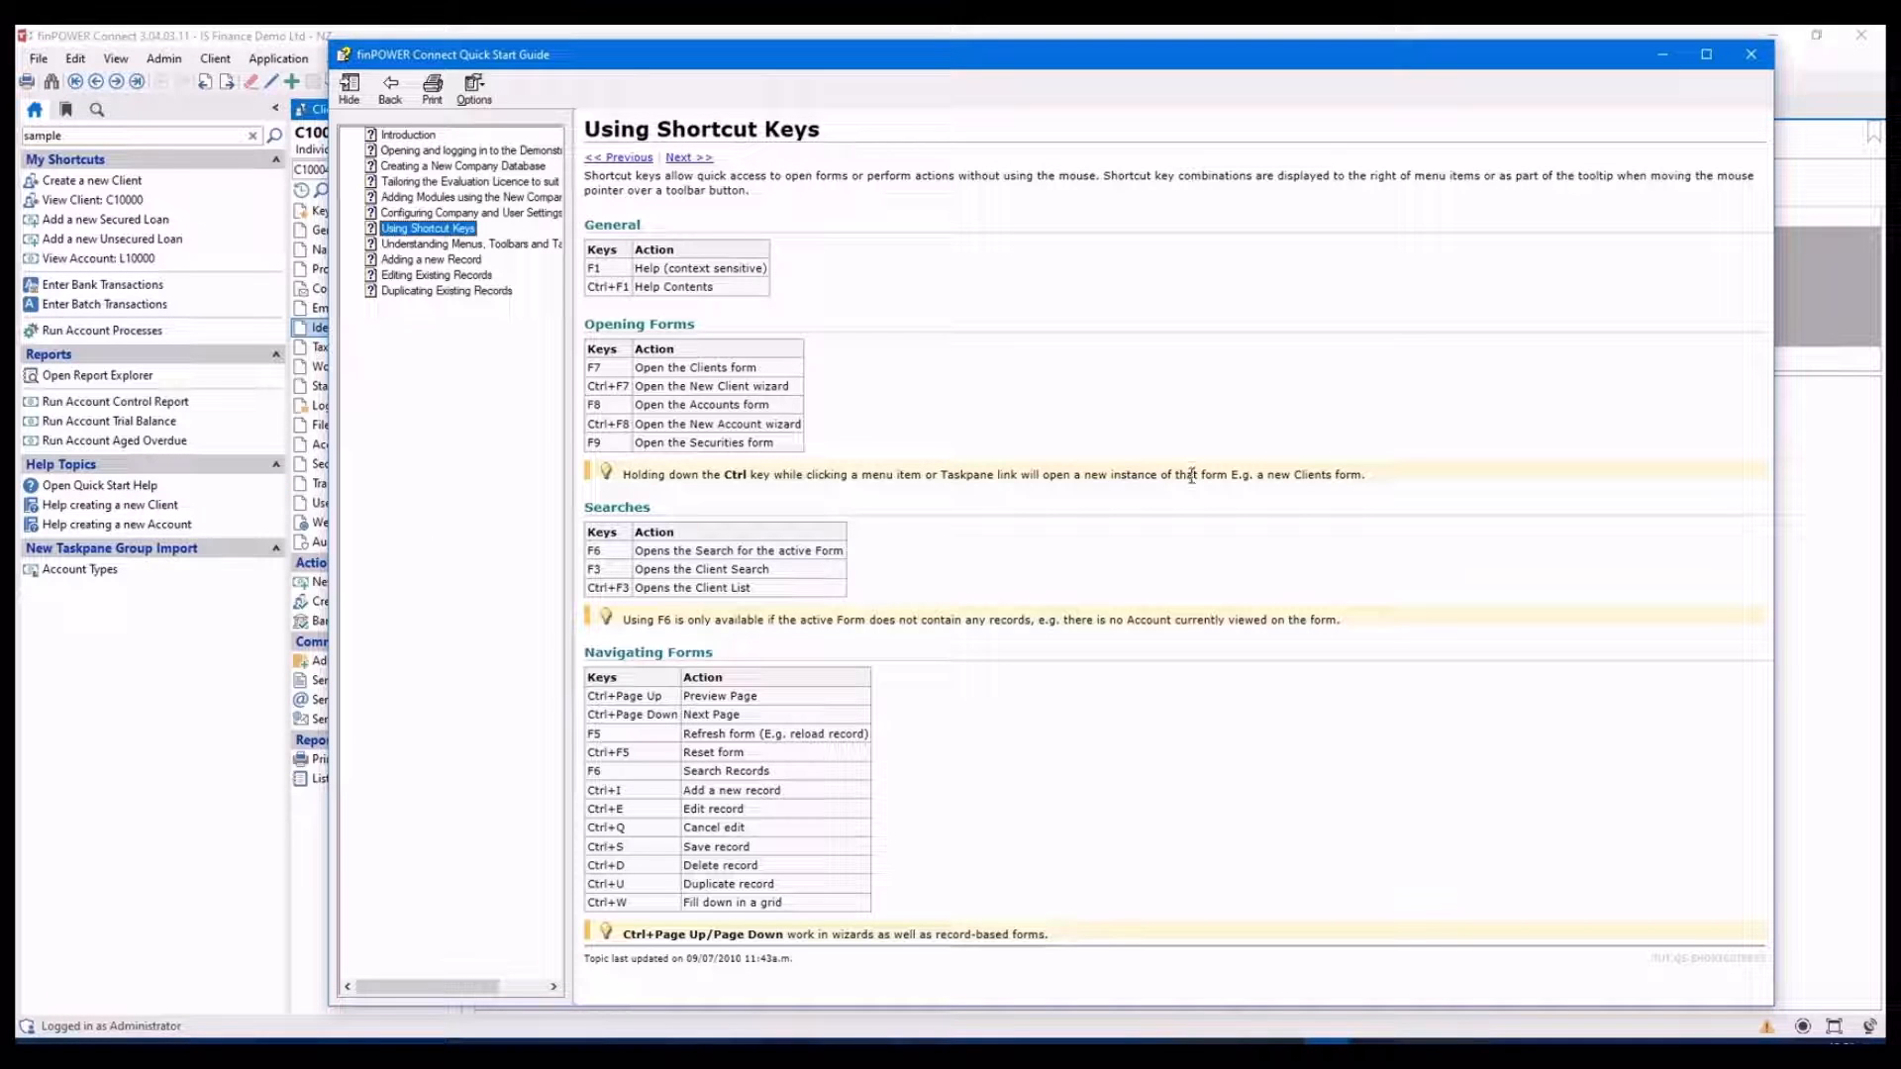
{"action": "mouse_move", "coordinate": [1501, 259]}
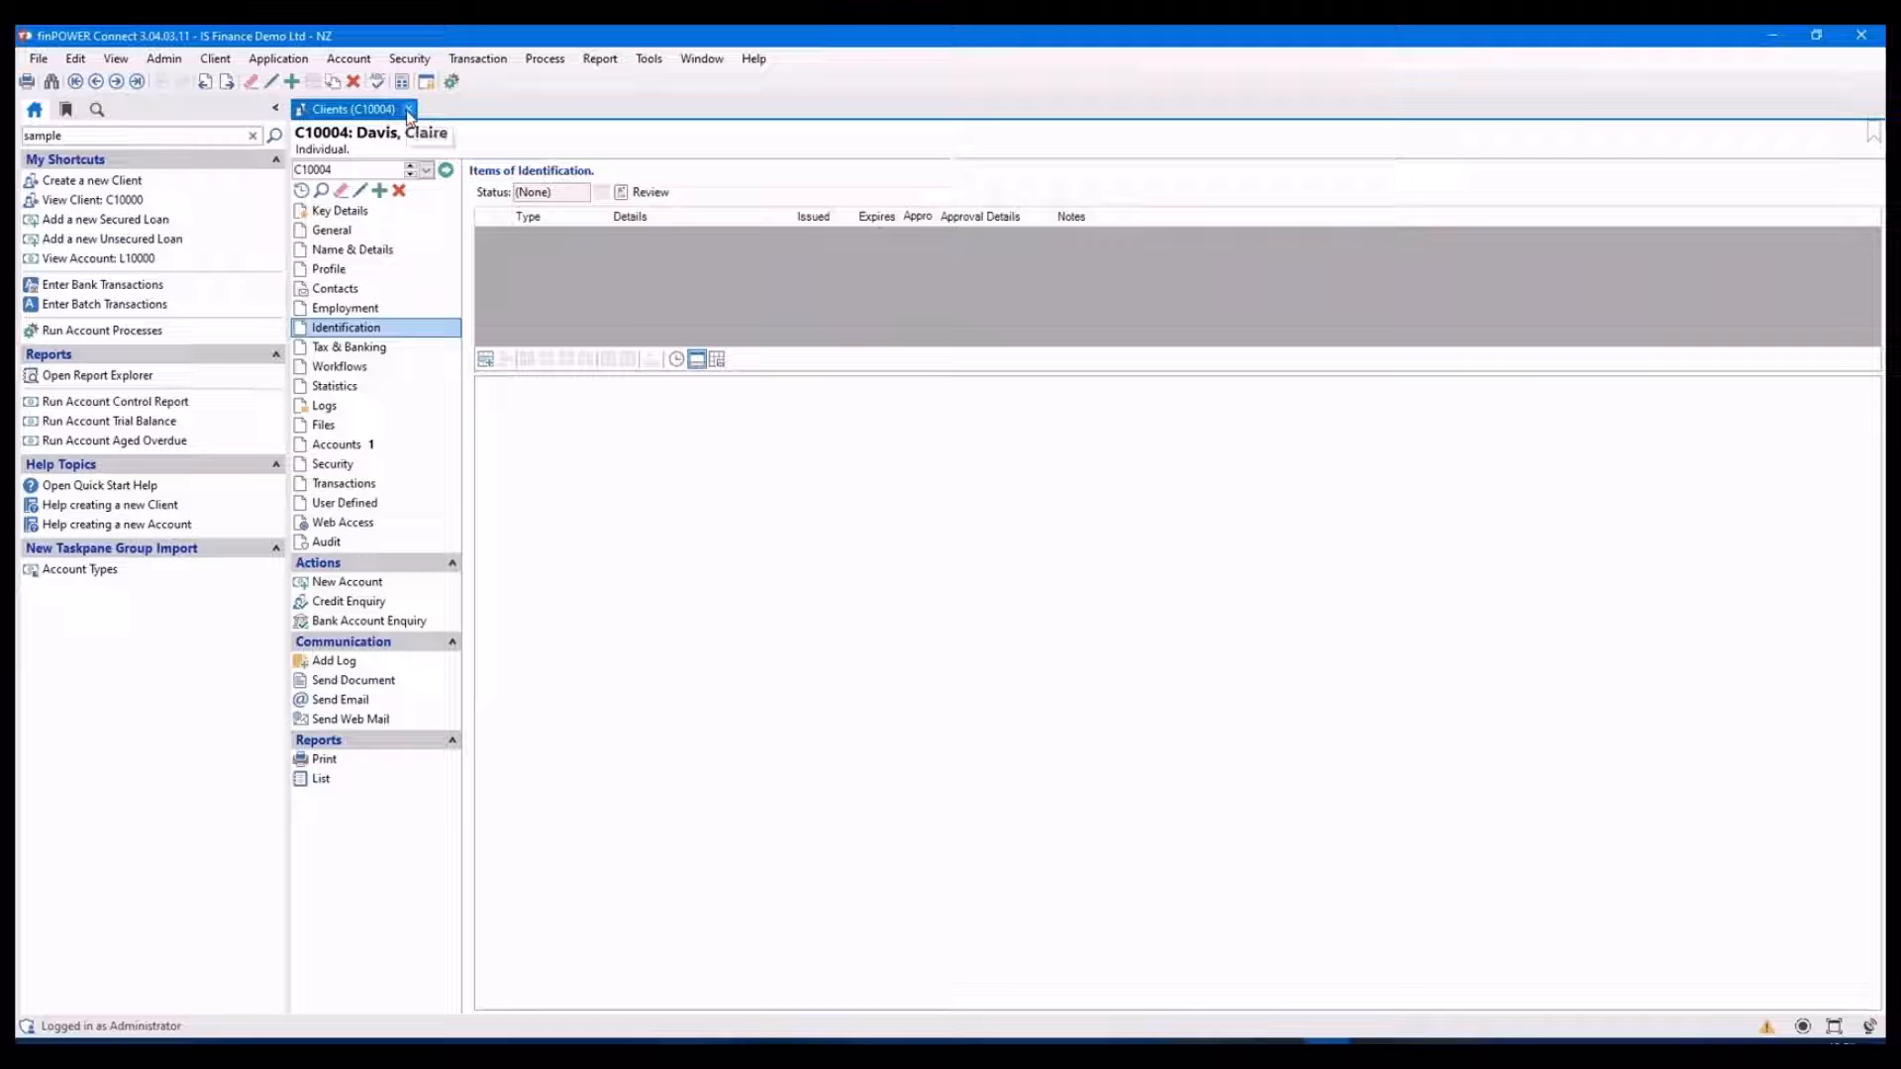
Close client C10004 and hide the DD Status column from account L10000's transactions grid
{"action": "left_click", "coordinate": [410, 109]}
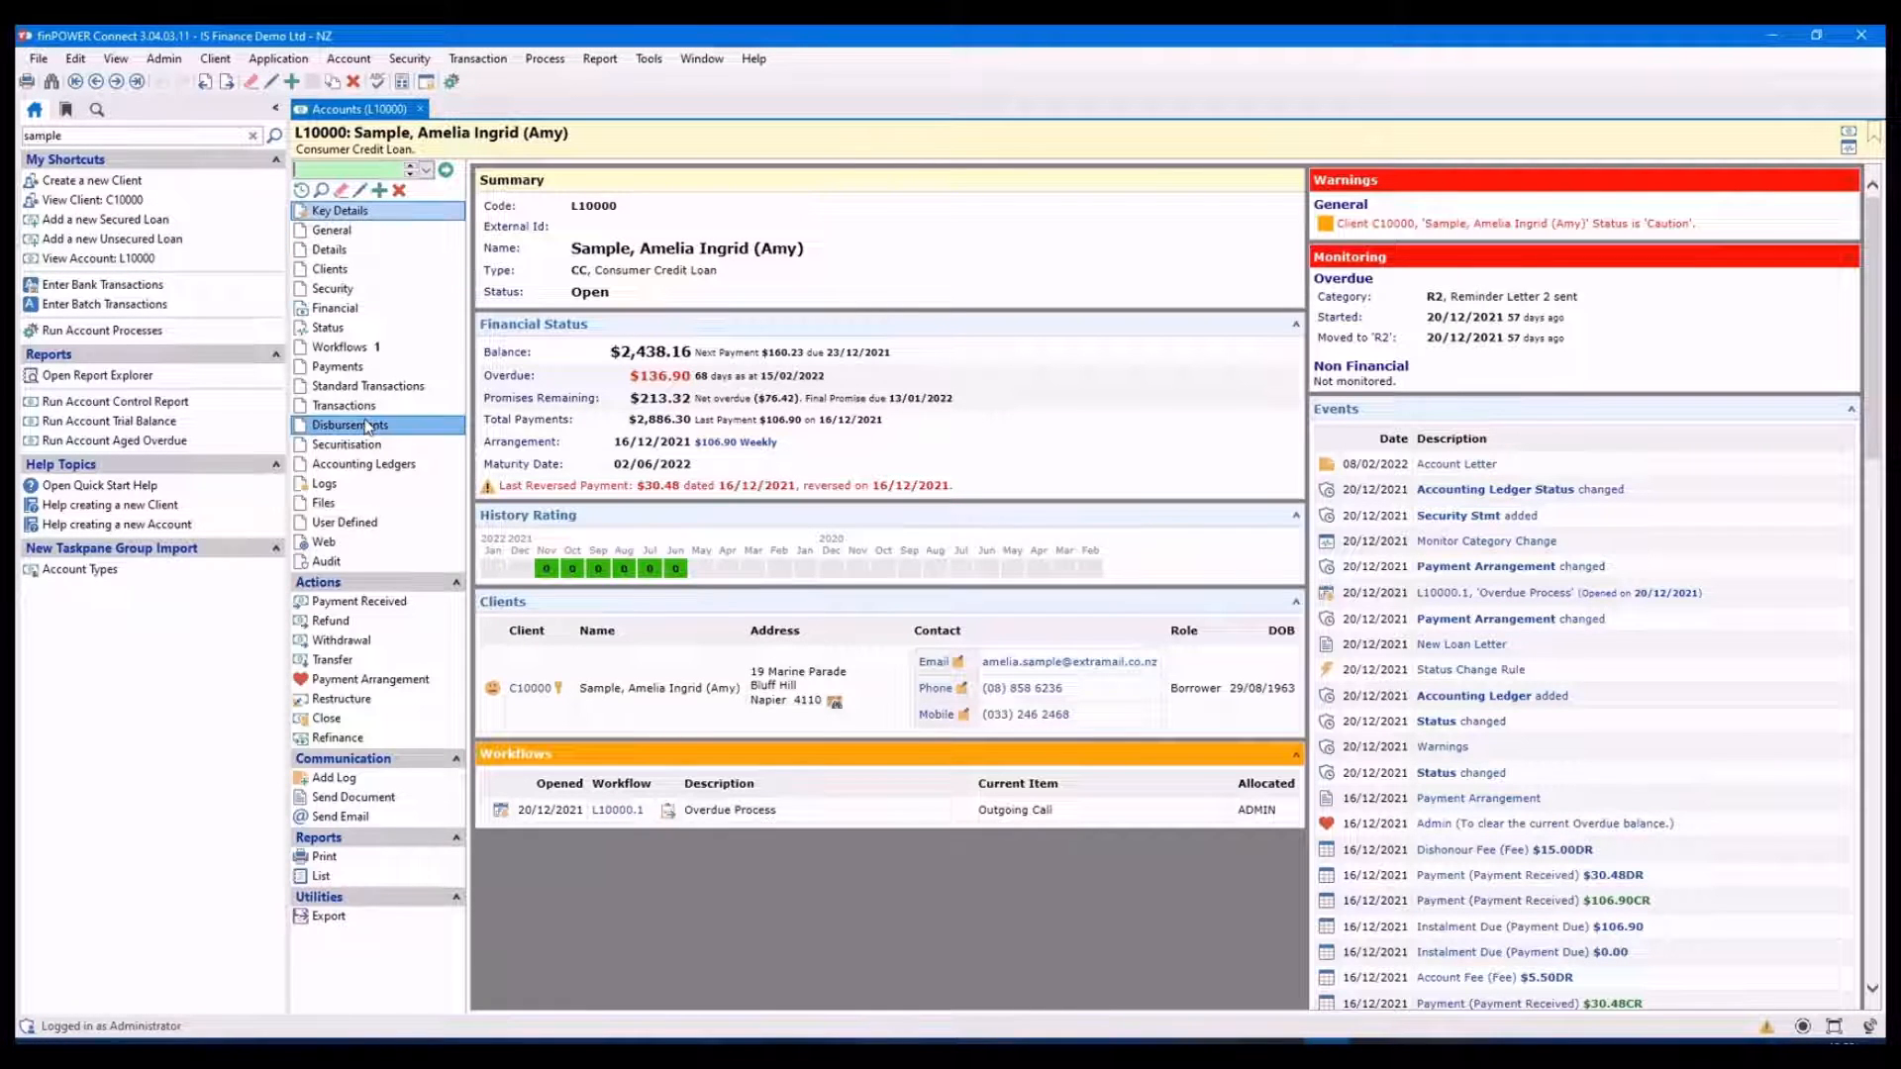
{"action": "left_click", "coordinate": [344, 404]}
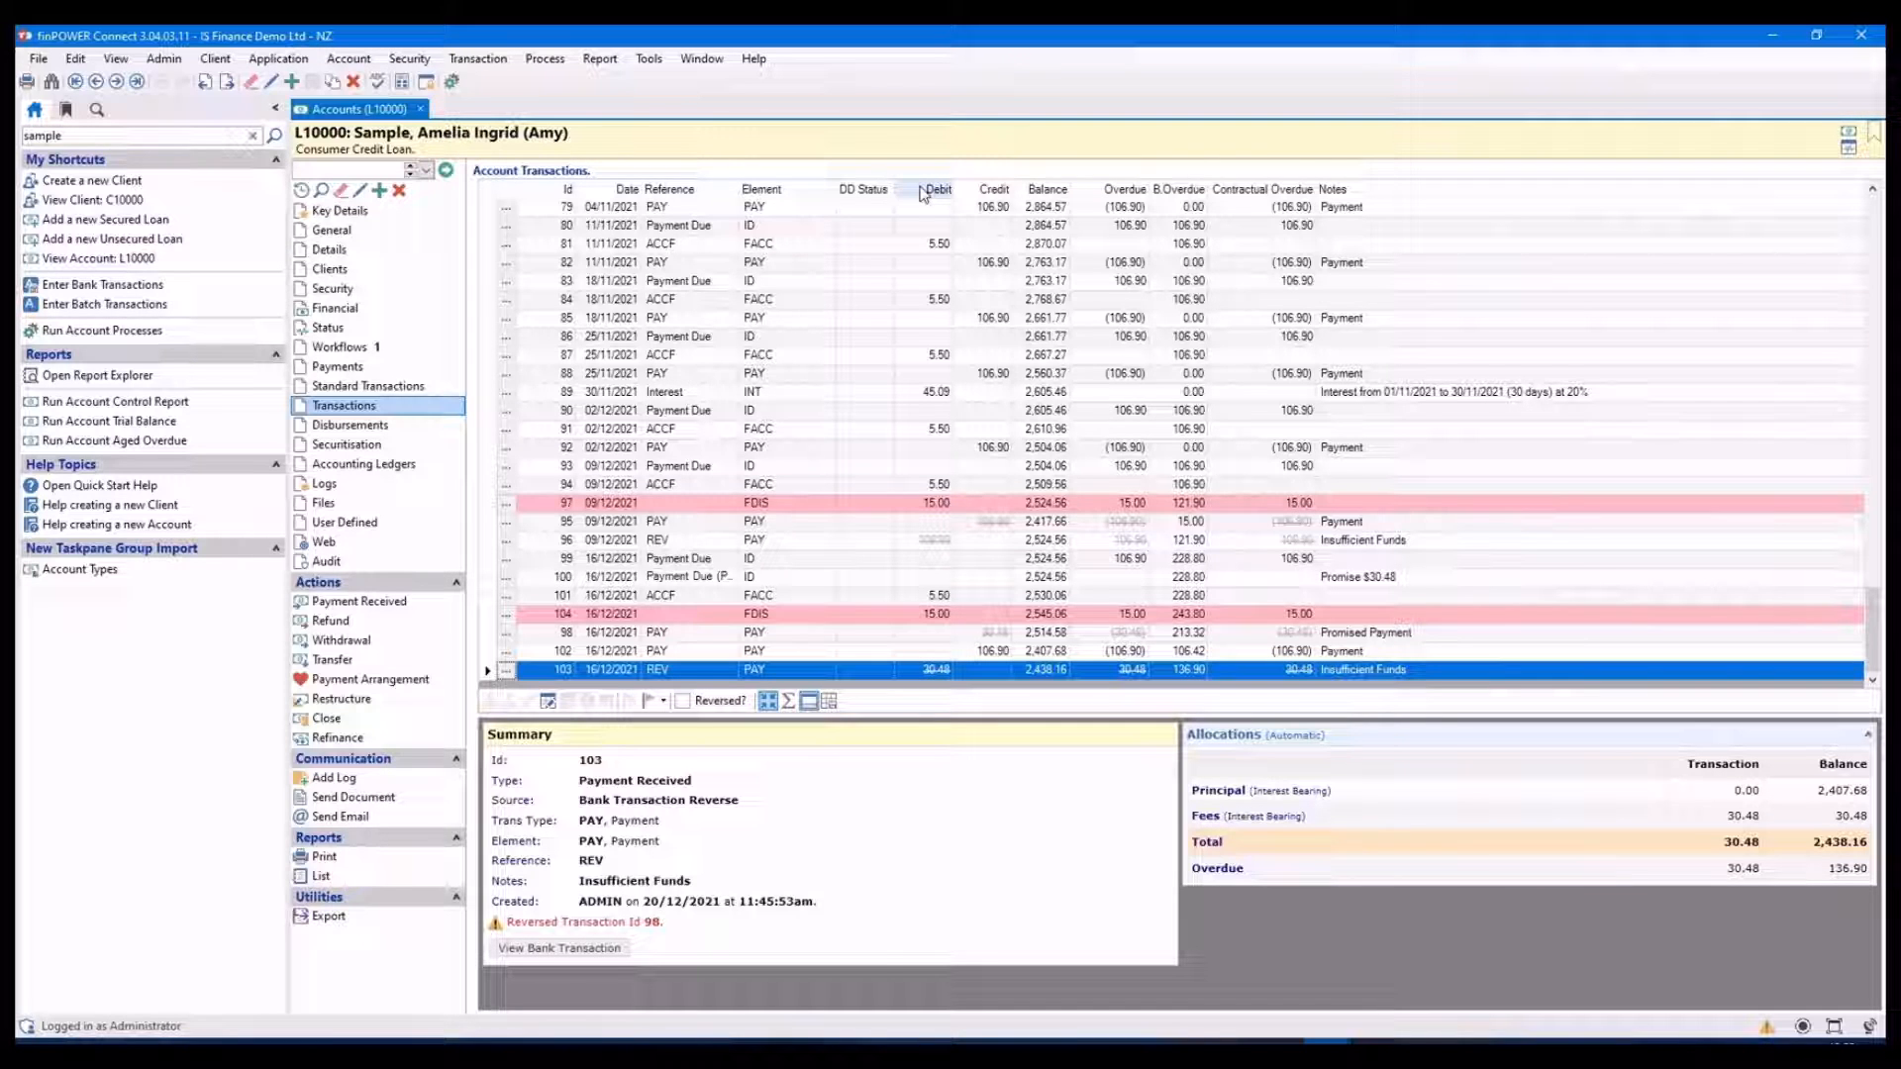
{"action": "right_click", "coordinate": [925, 190]}
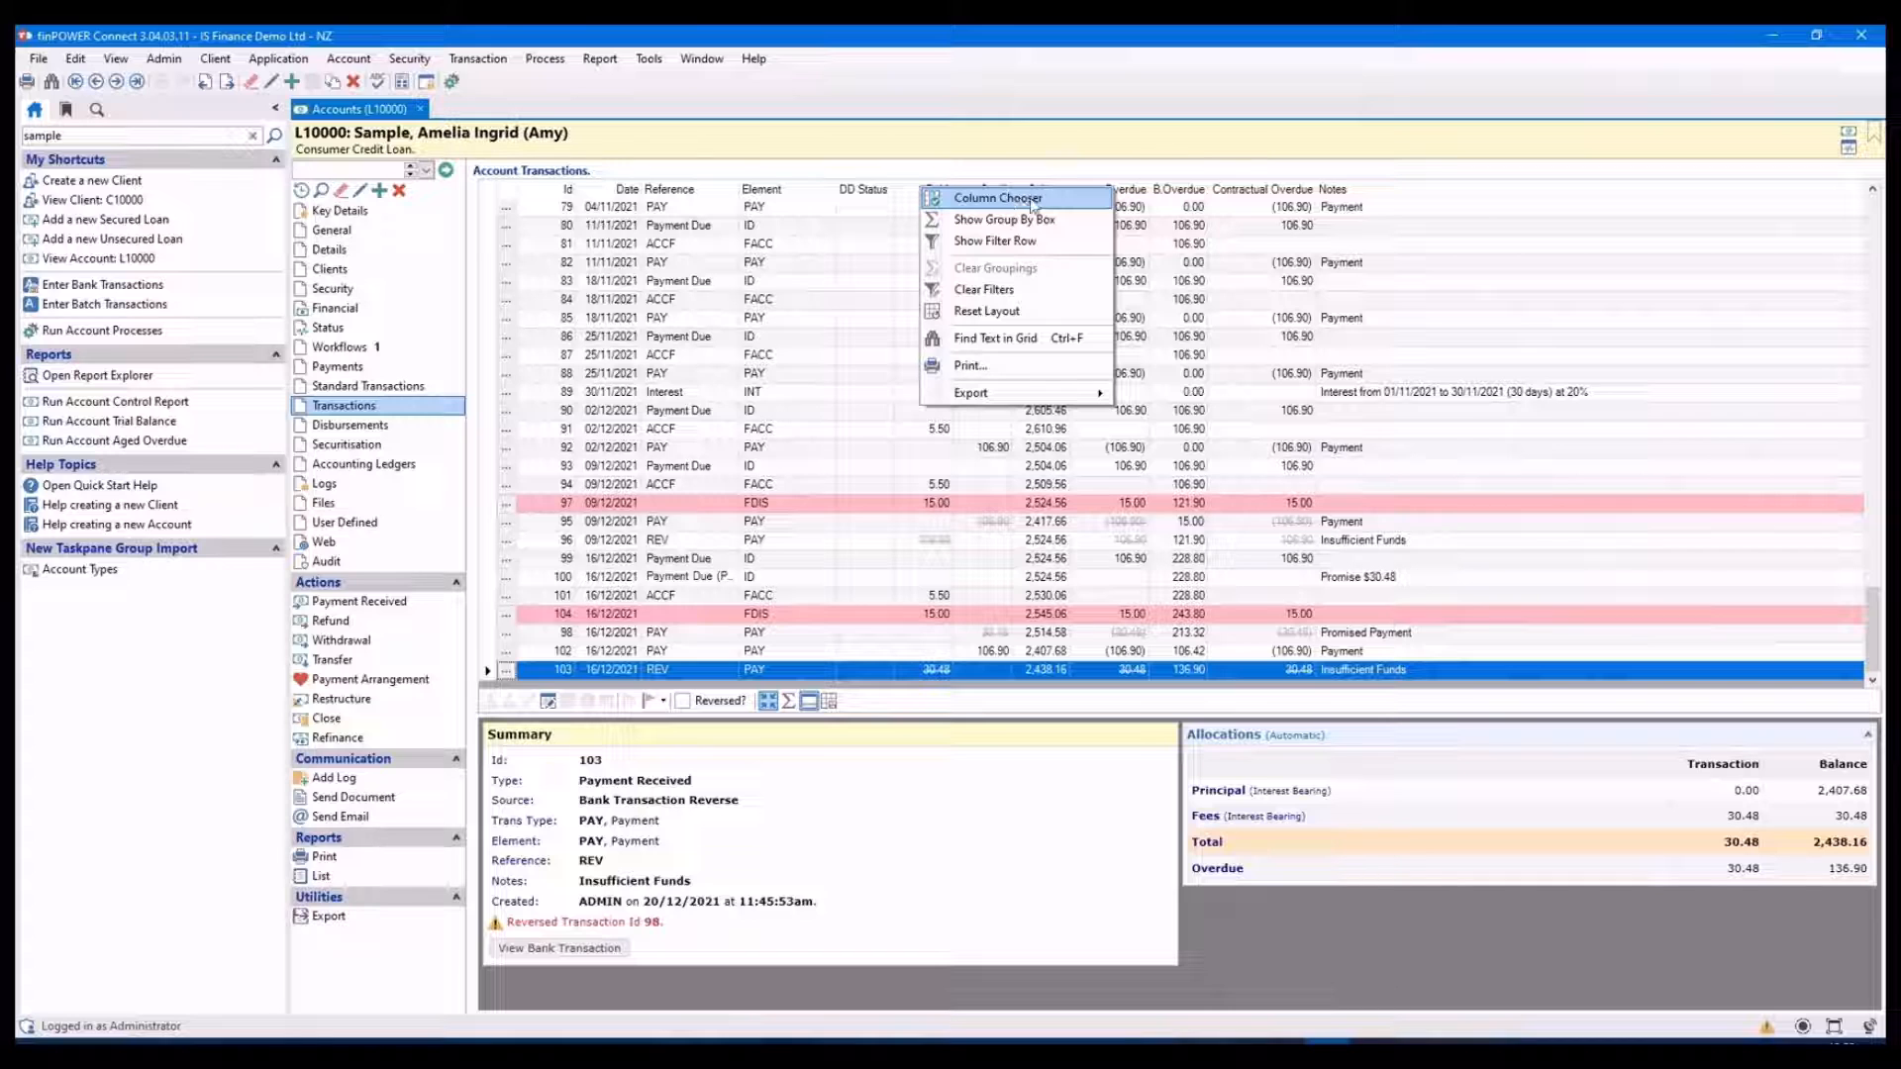
{"action": "left_click", "coordinate": [997, 198]}
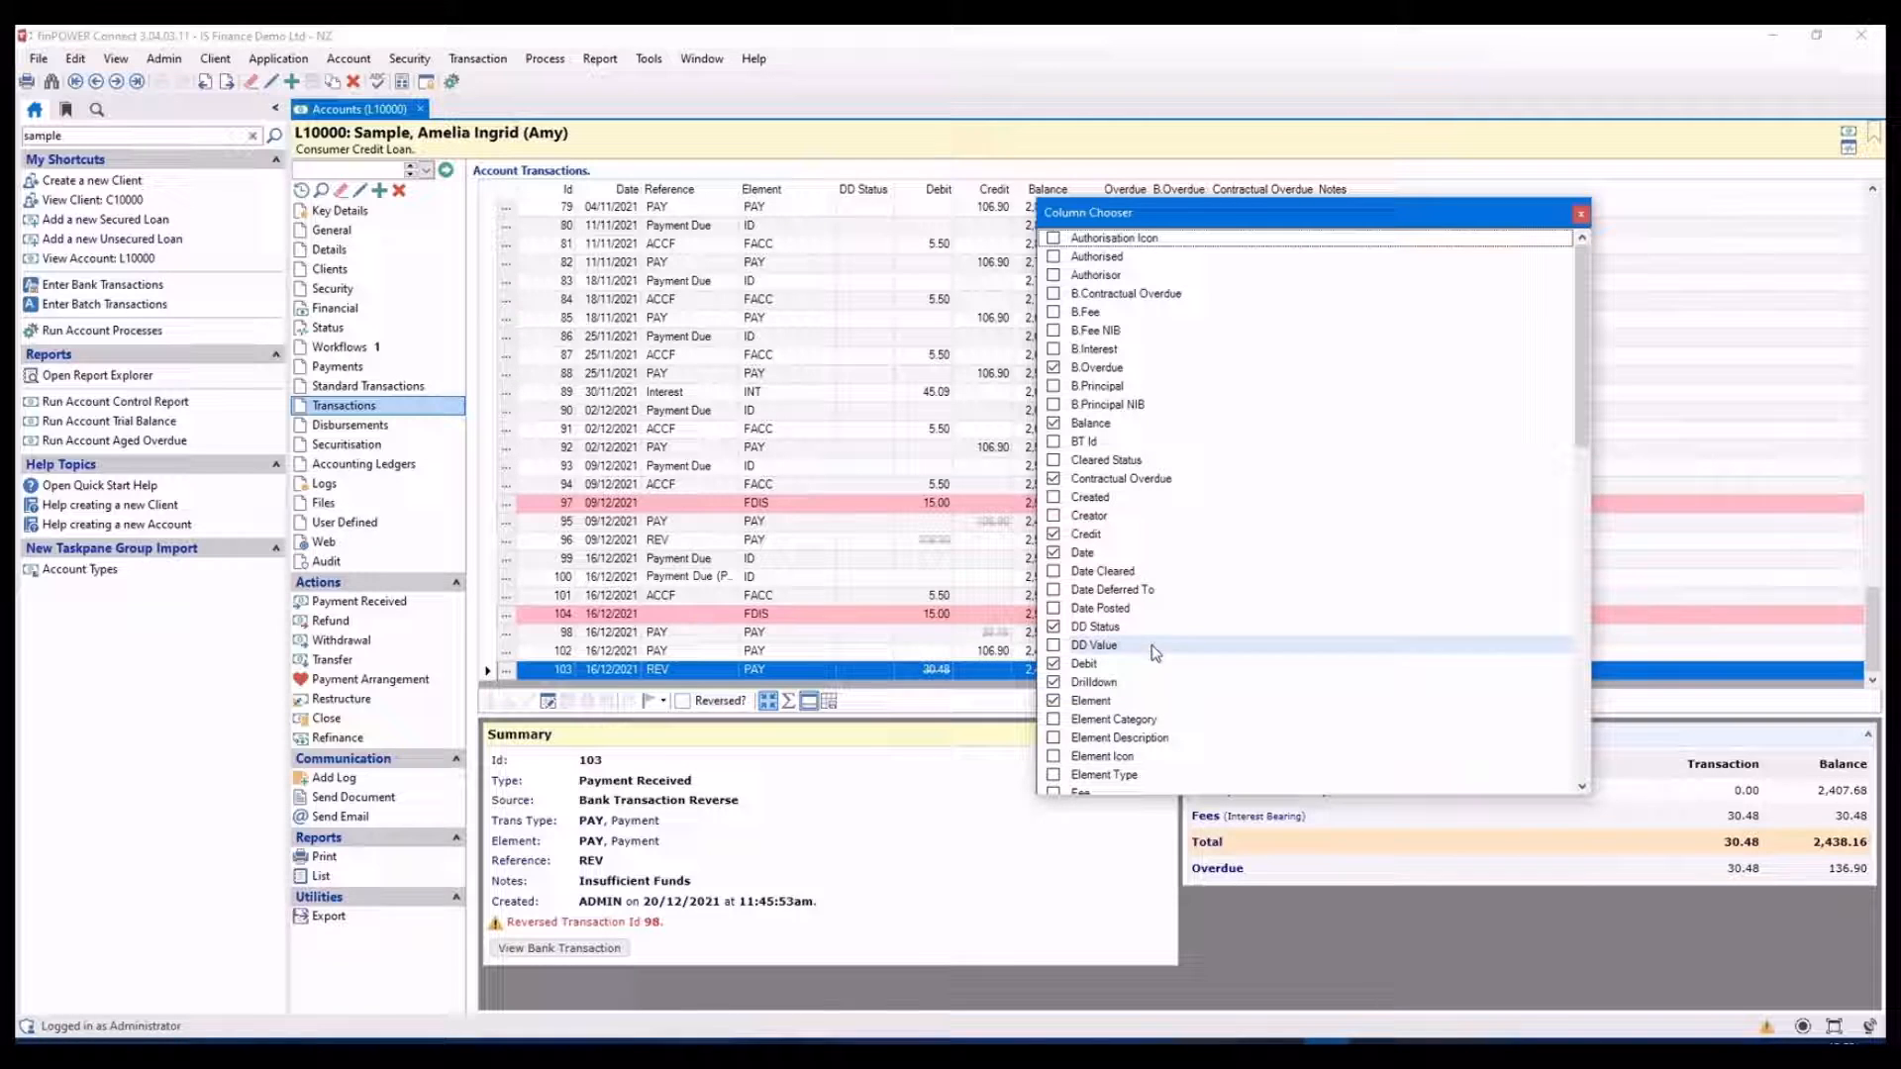
{"action": "left_click", "coordinate": [1055, 644]}
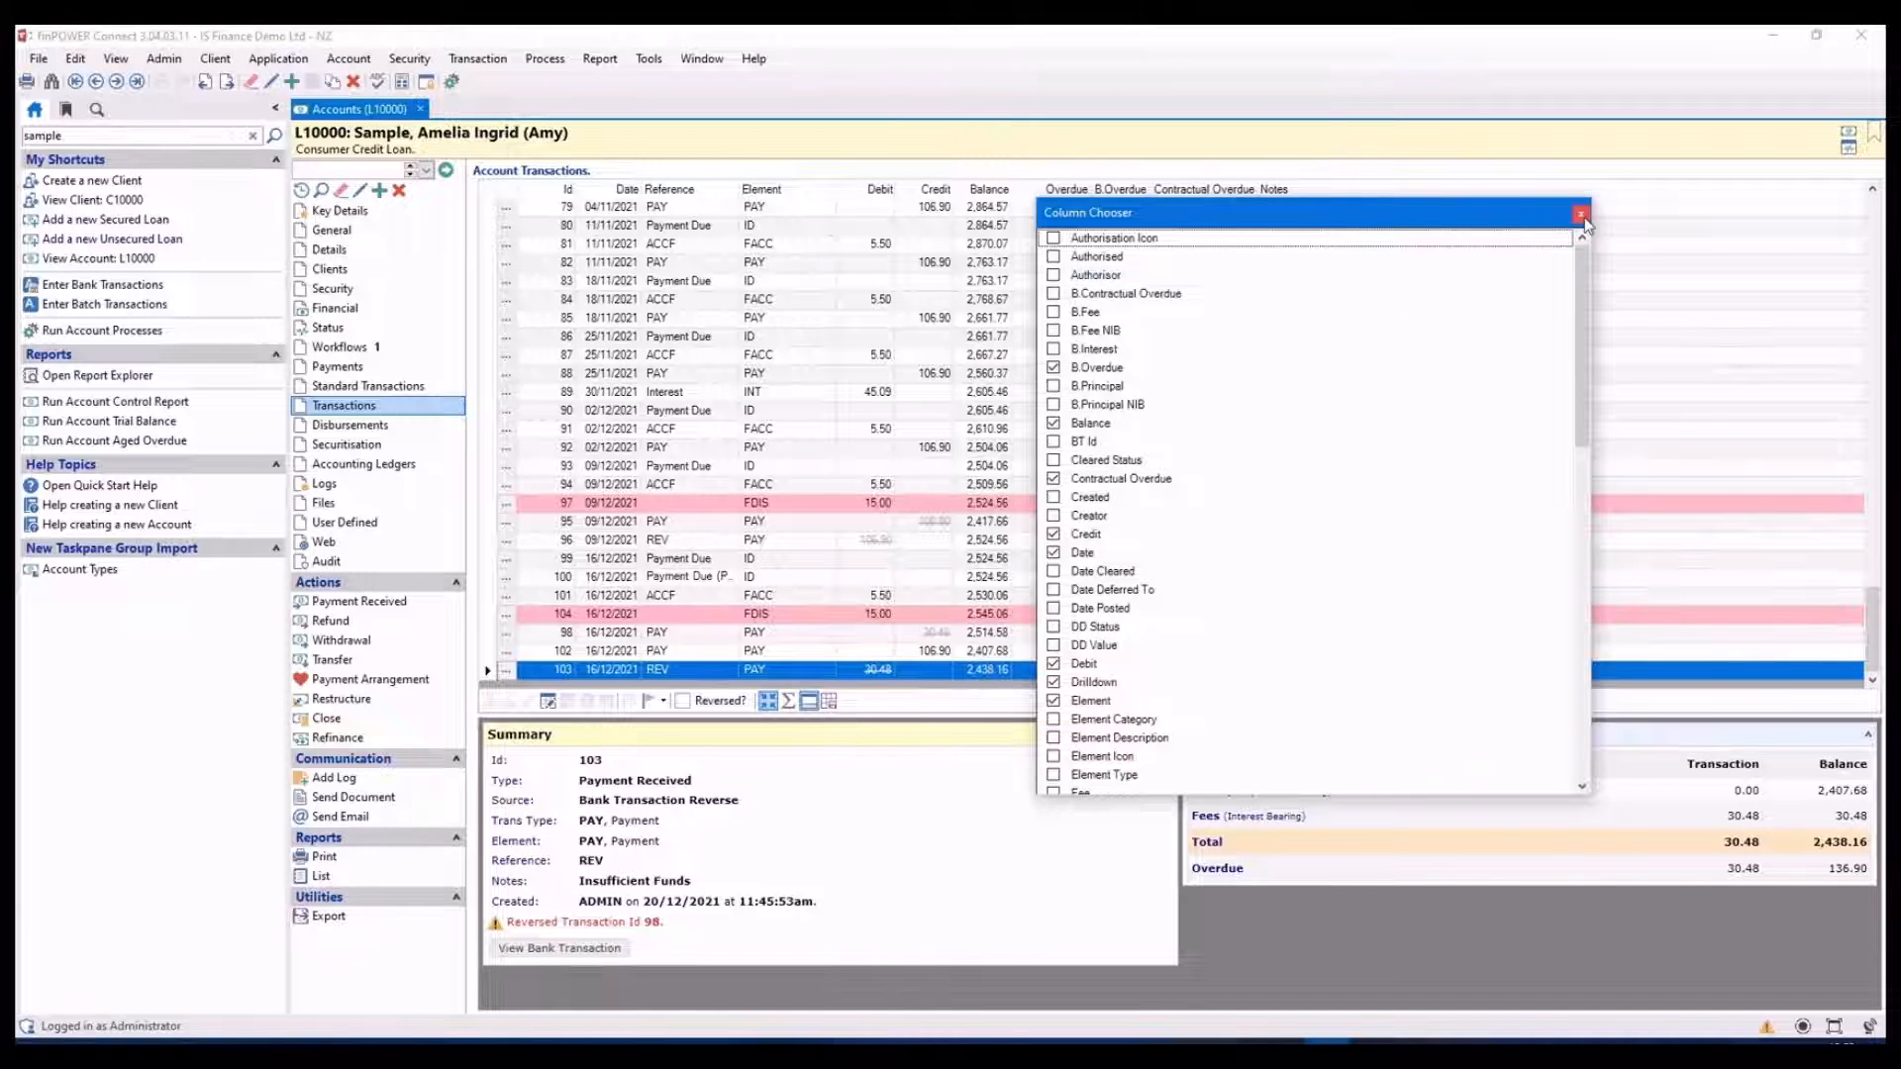
{"action": "left_click", "coordinate": [1580, 212]}
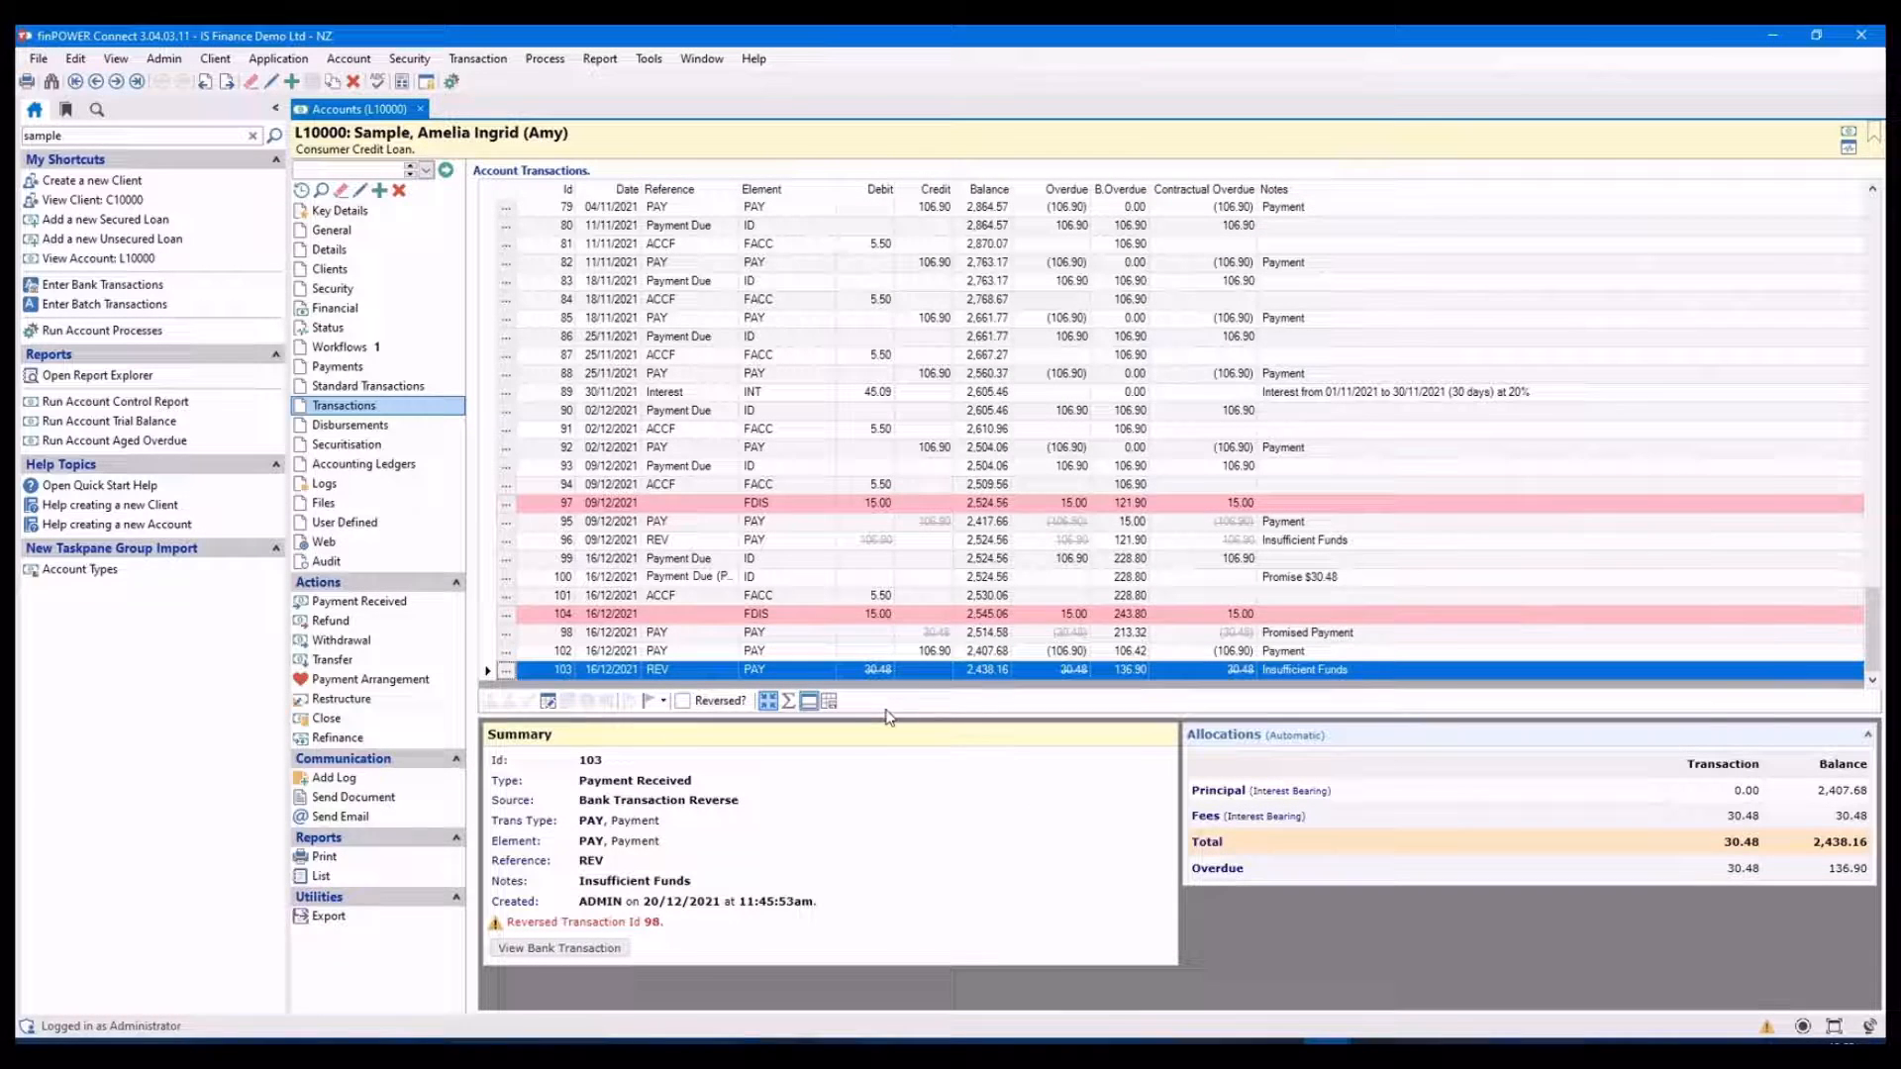
{"action": "mouse_move", "coordinate": [829, 701]}
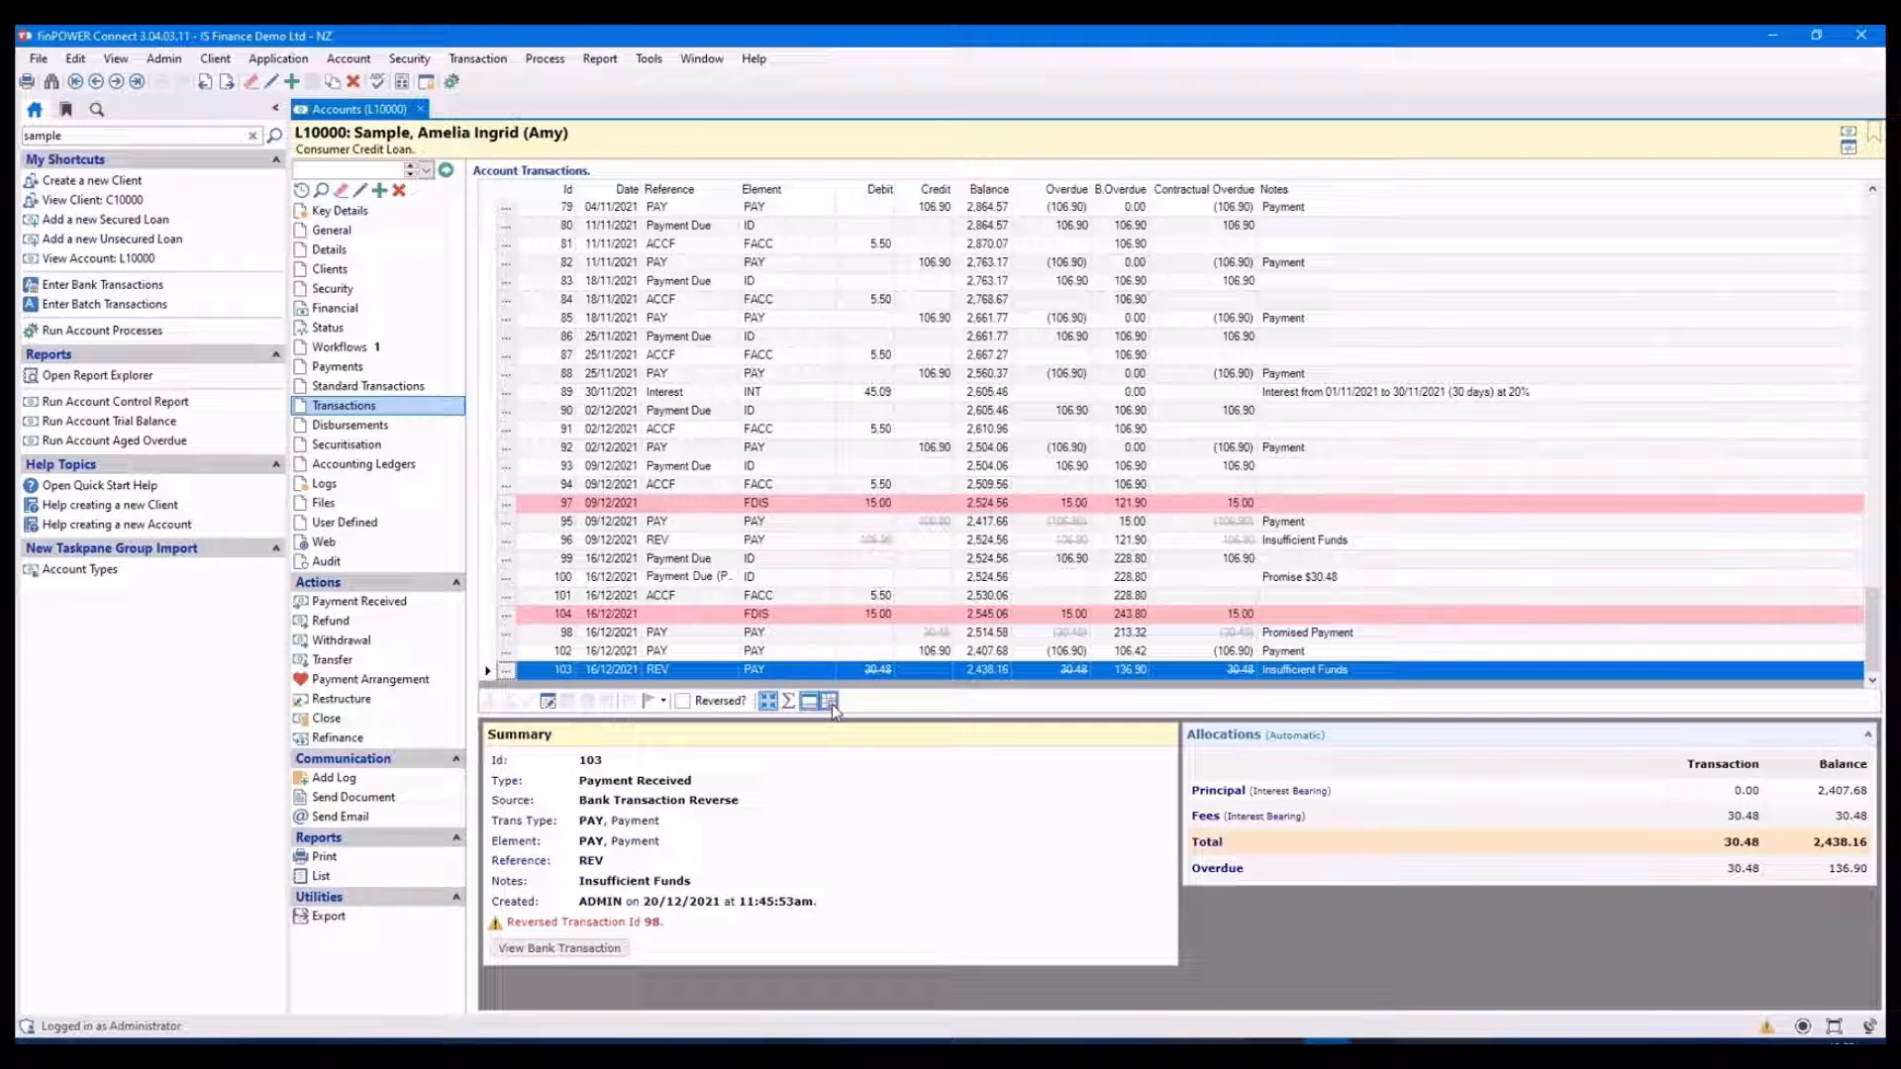
Save the transactions grid layout and accept the confirmation
{"action": "left_click", "coordinate": [829, 701]}
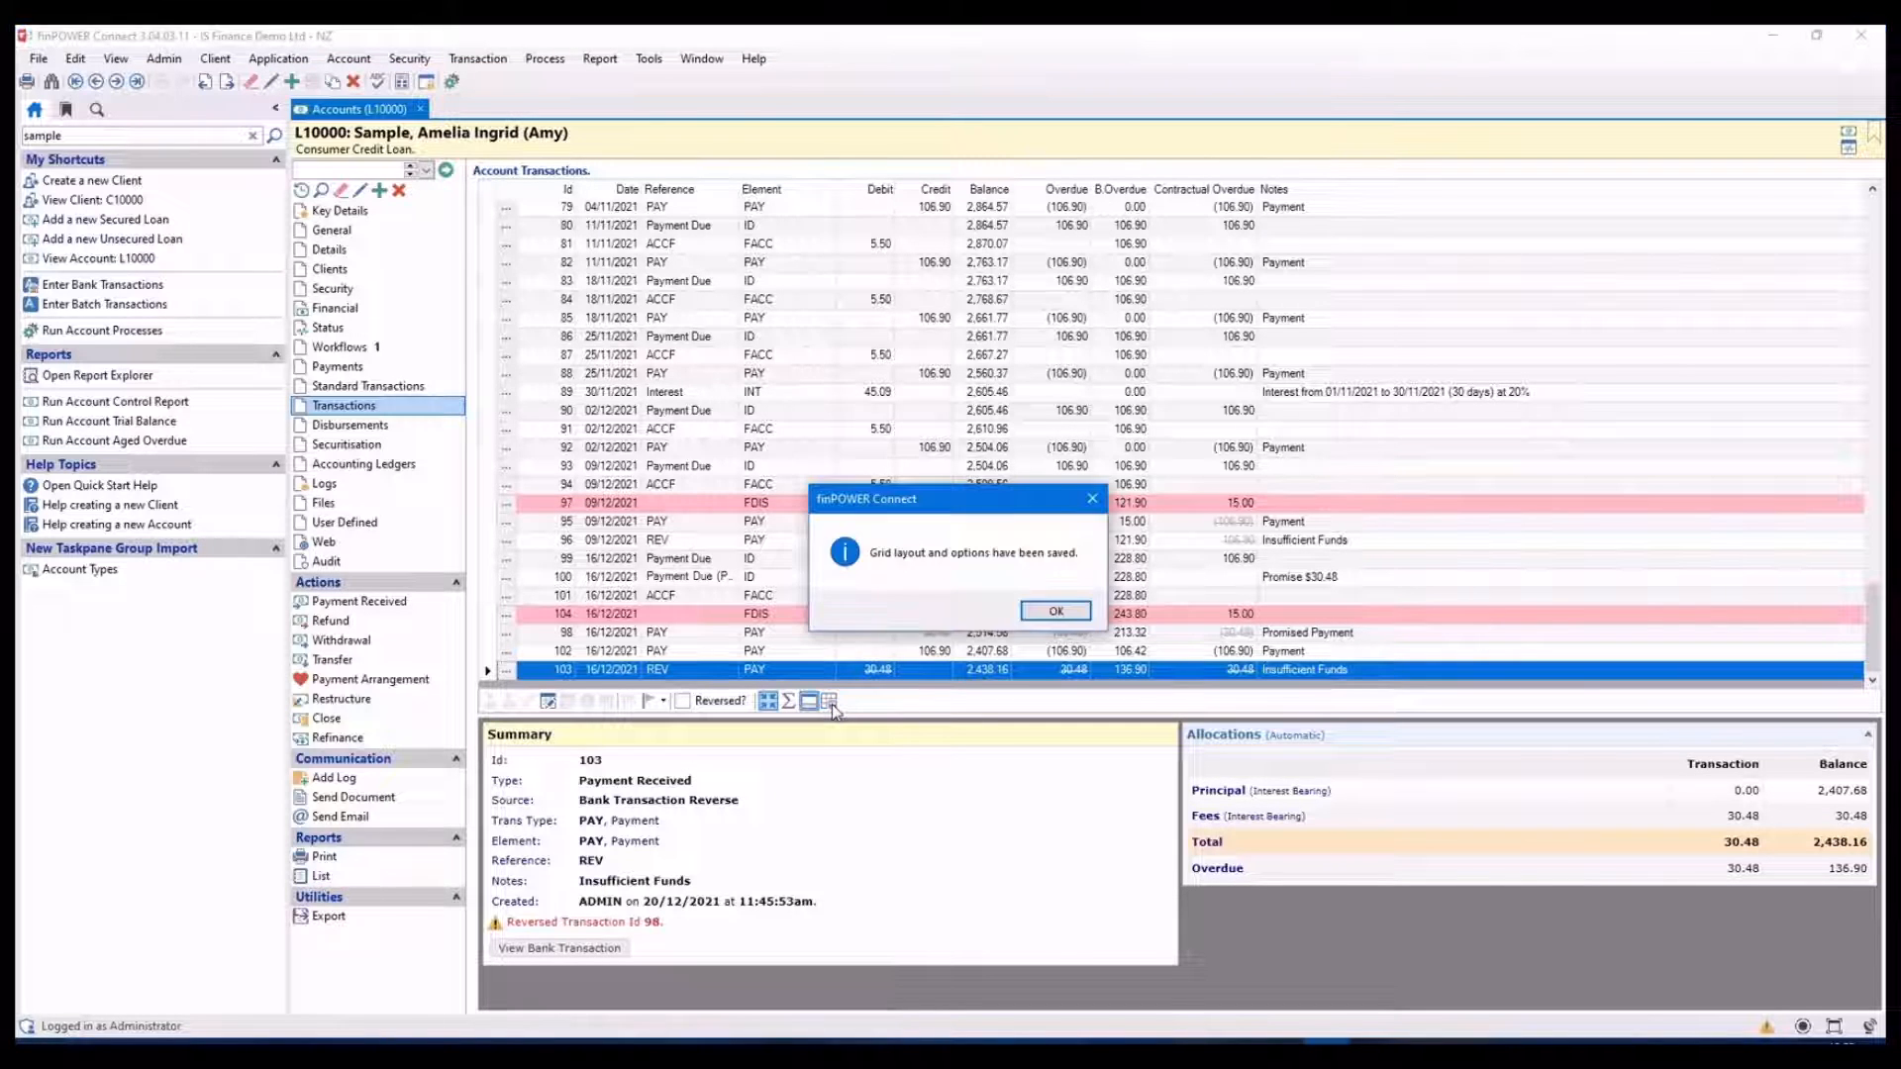
{"action": "left_click", "coordinate": [1054, 610]}
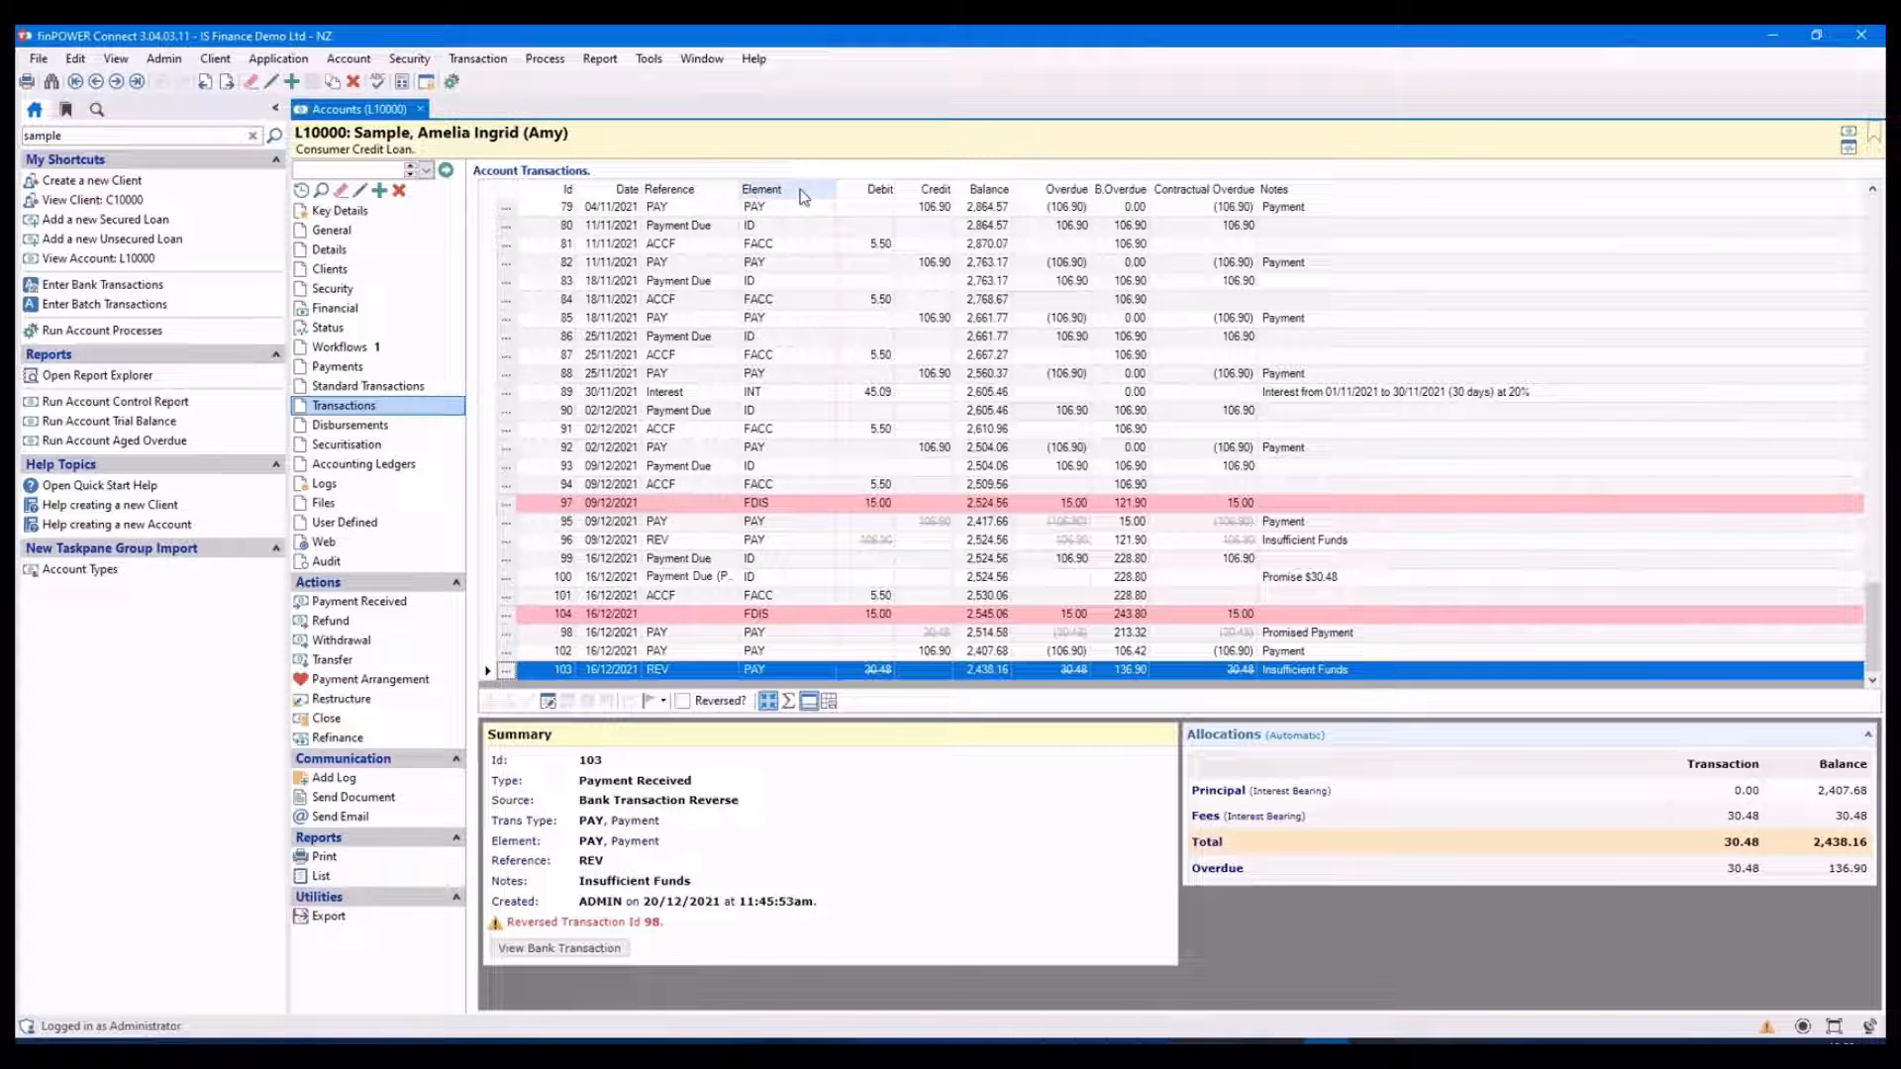
Select the ACCF account fee transactions in the grid for export to Excel
{"action": "right_click", "coordinate": [798, 196]}
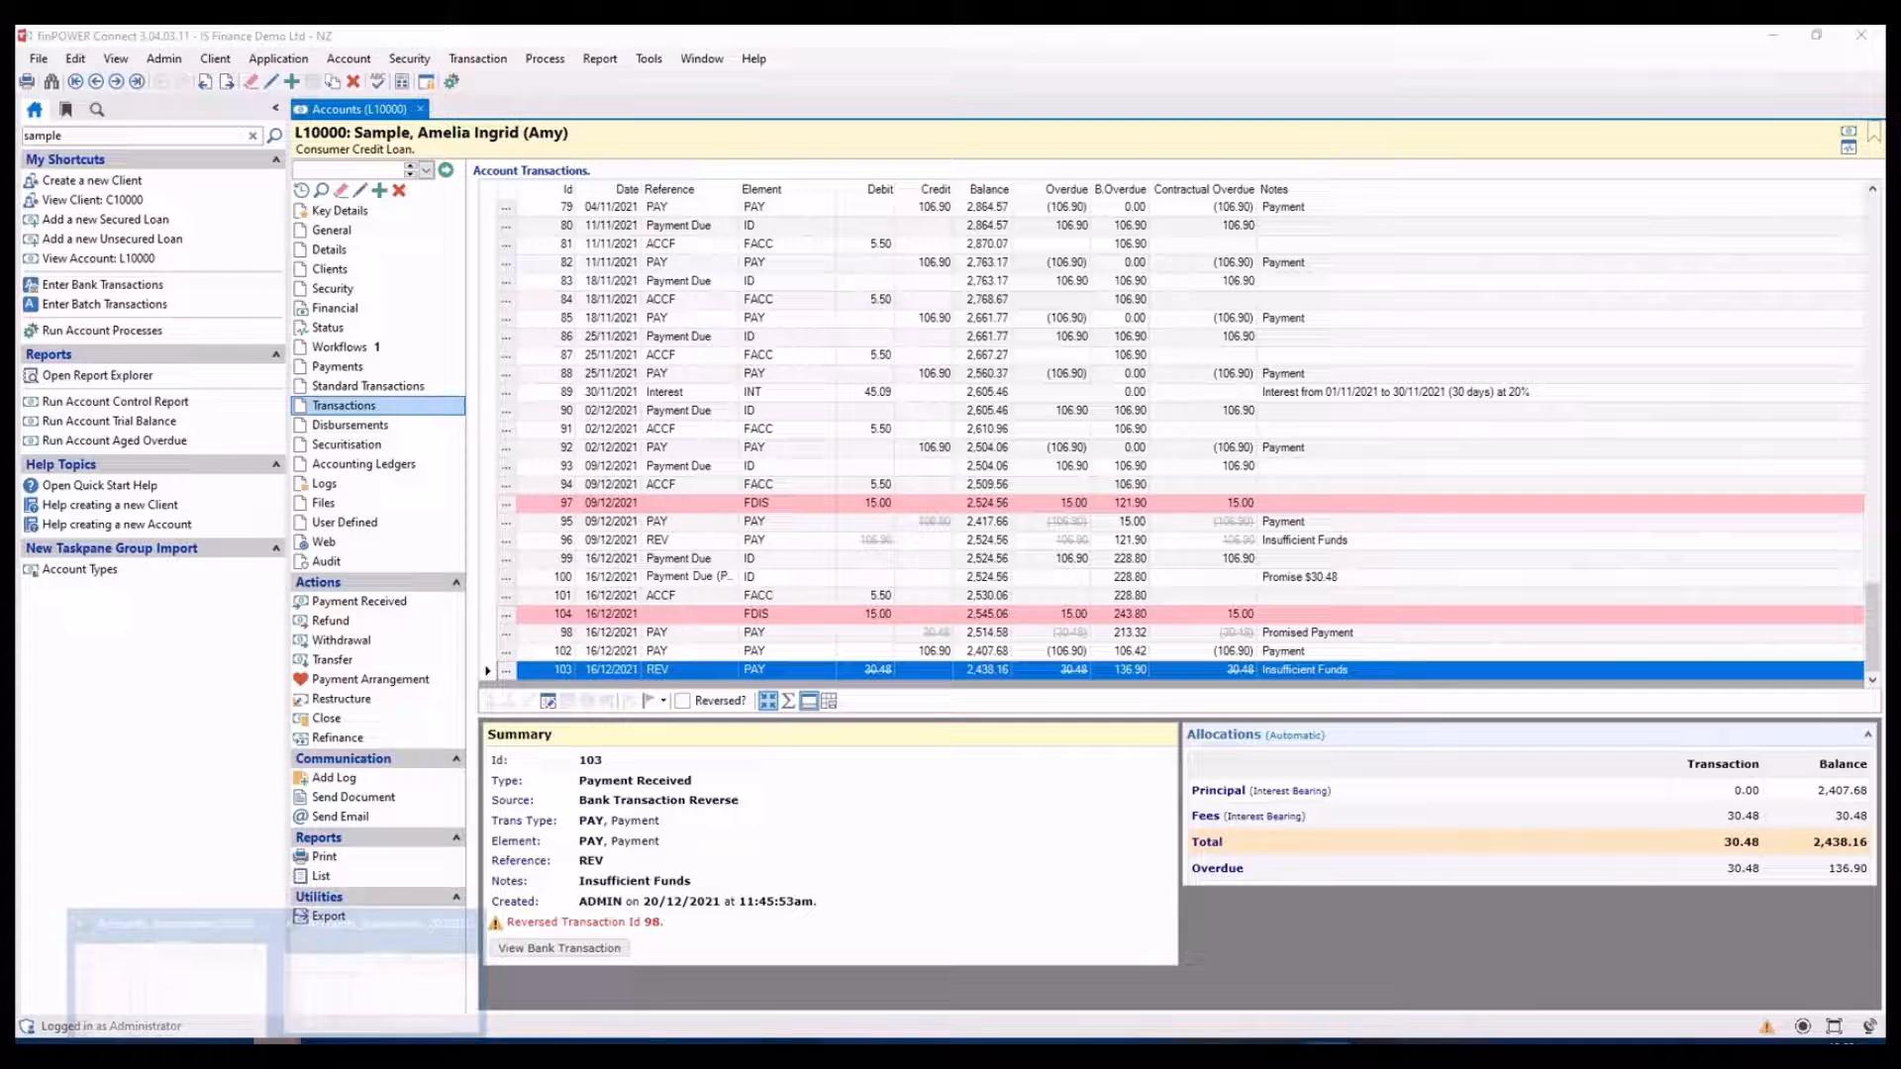
{"action": "left_click", "coordinate": [328, 915]}
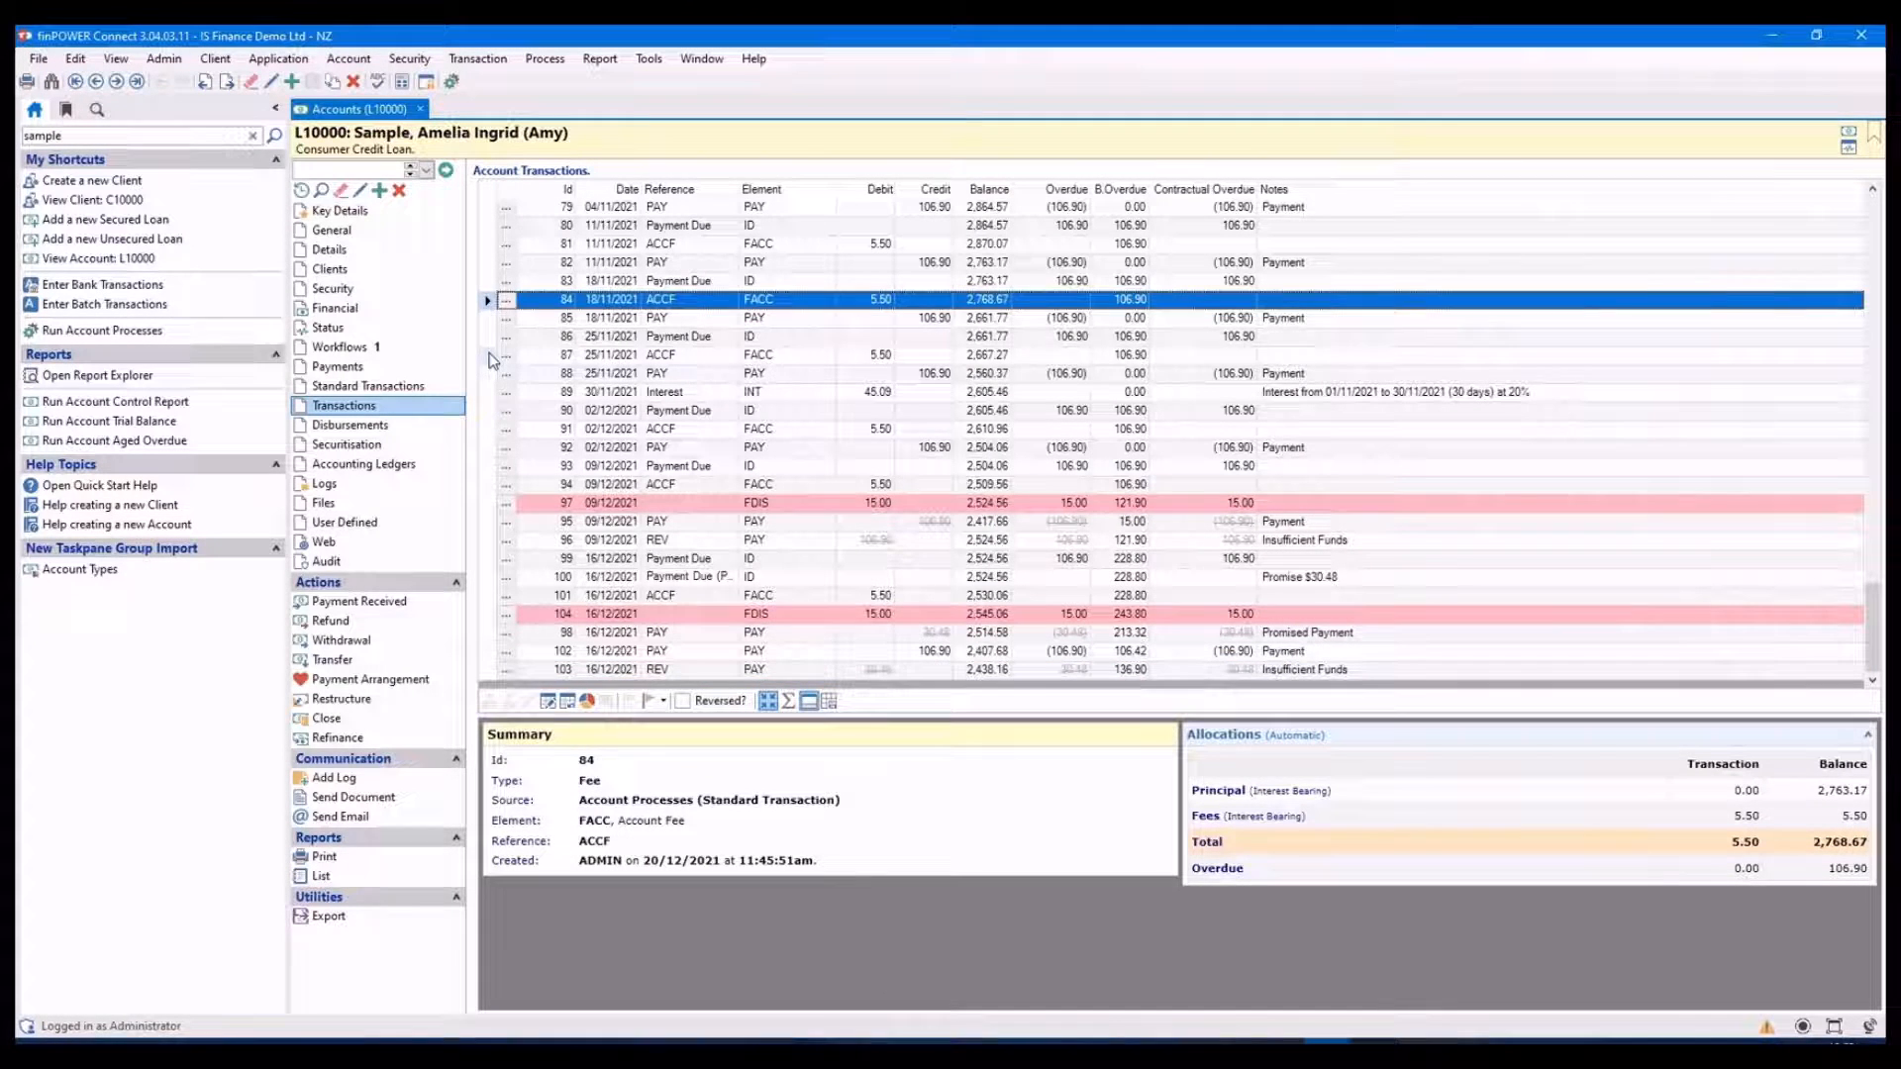
{"action": "left_click", "coordinate": [758, 355]}
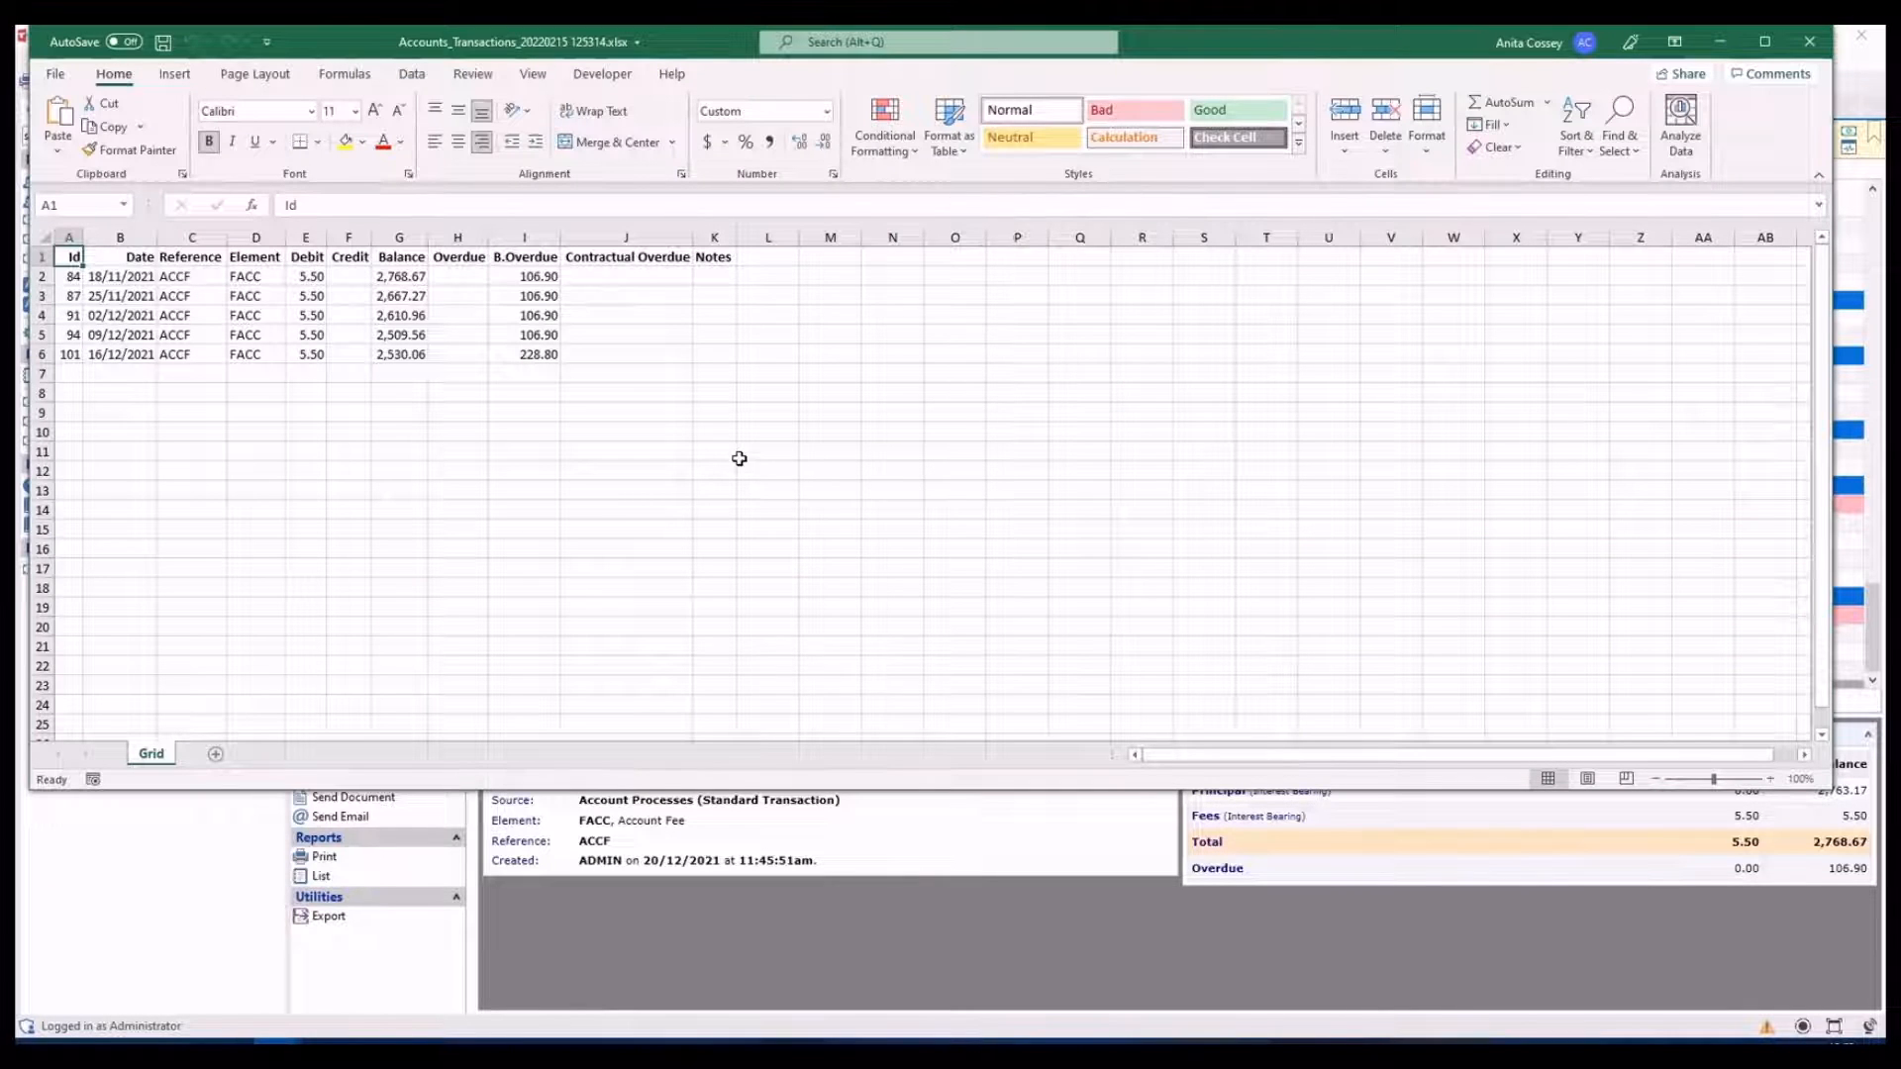
{"action": "mouse_move", "coordinate": [779, 457]}
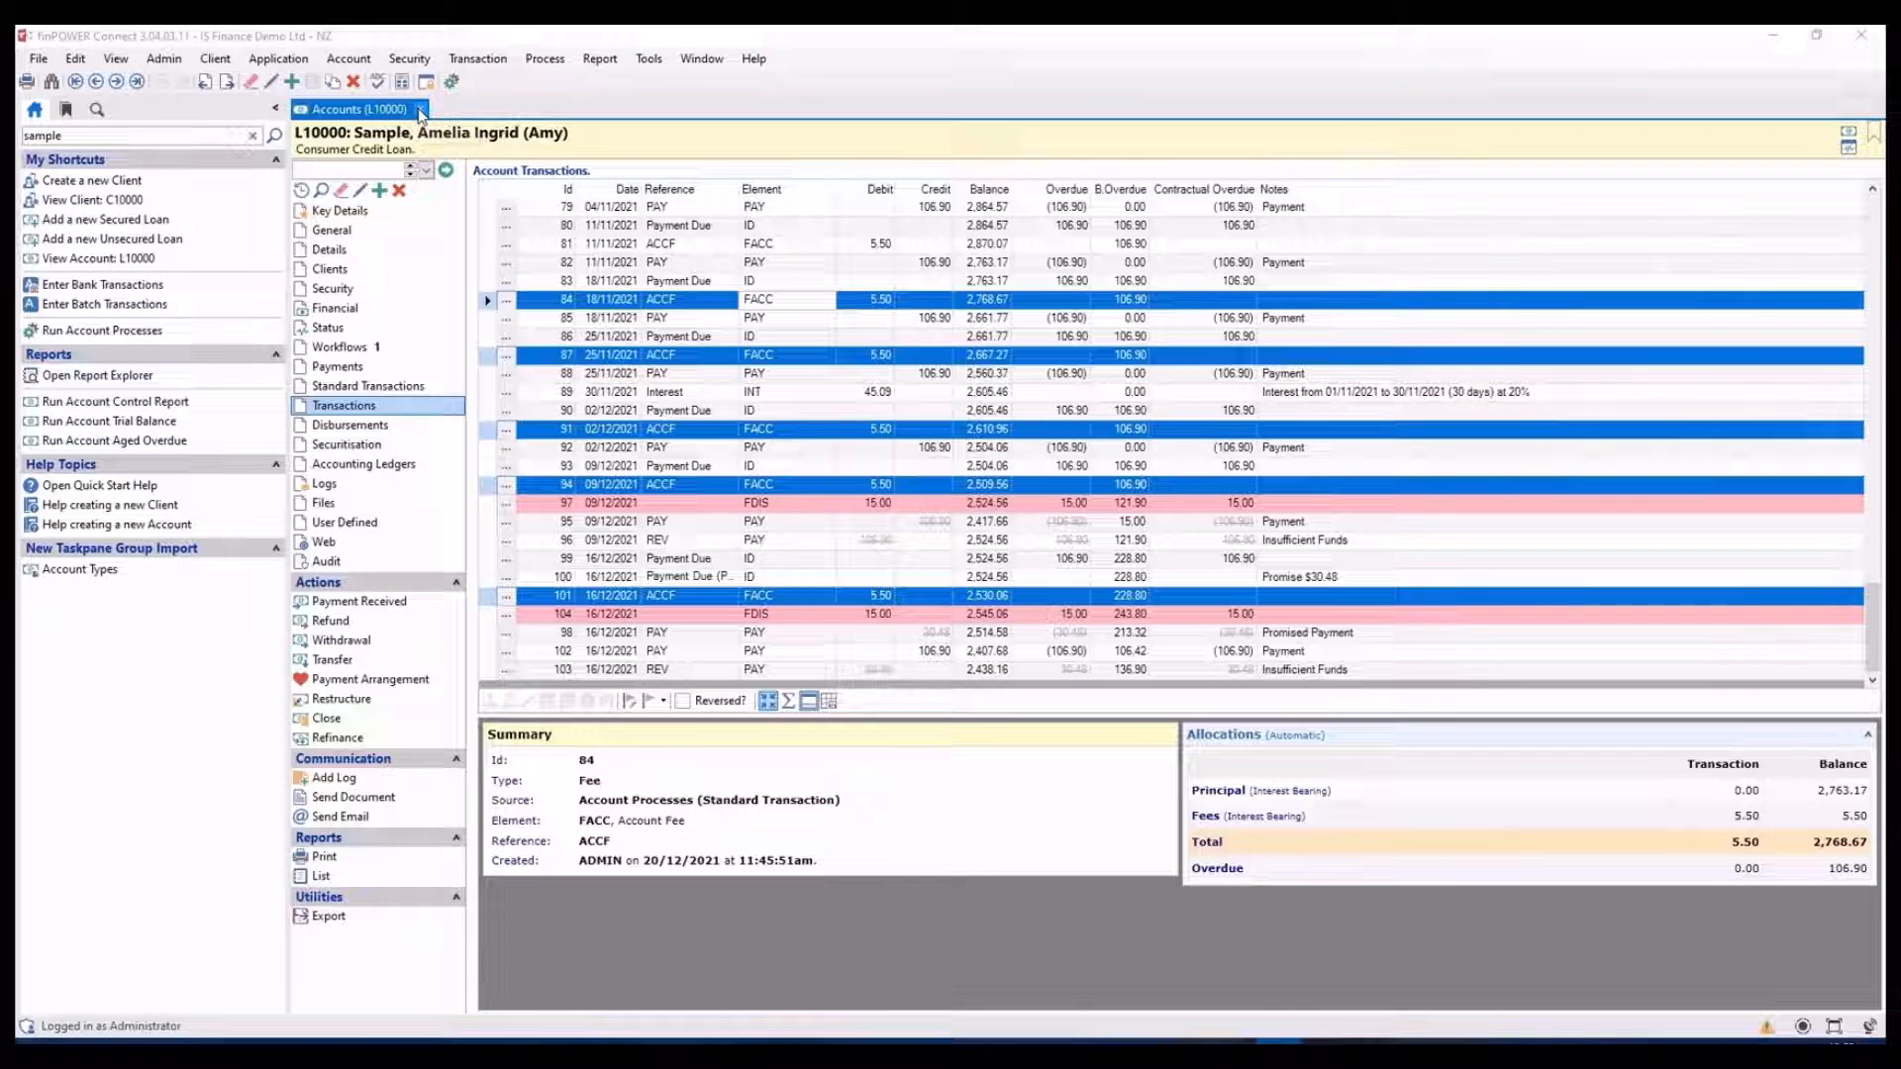
Close account L10000 and open L10001 Dave's Lawnmowing from the Bookmarks list
{"action": "left_click", "coordinate": [420, 109]}
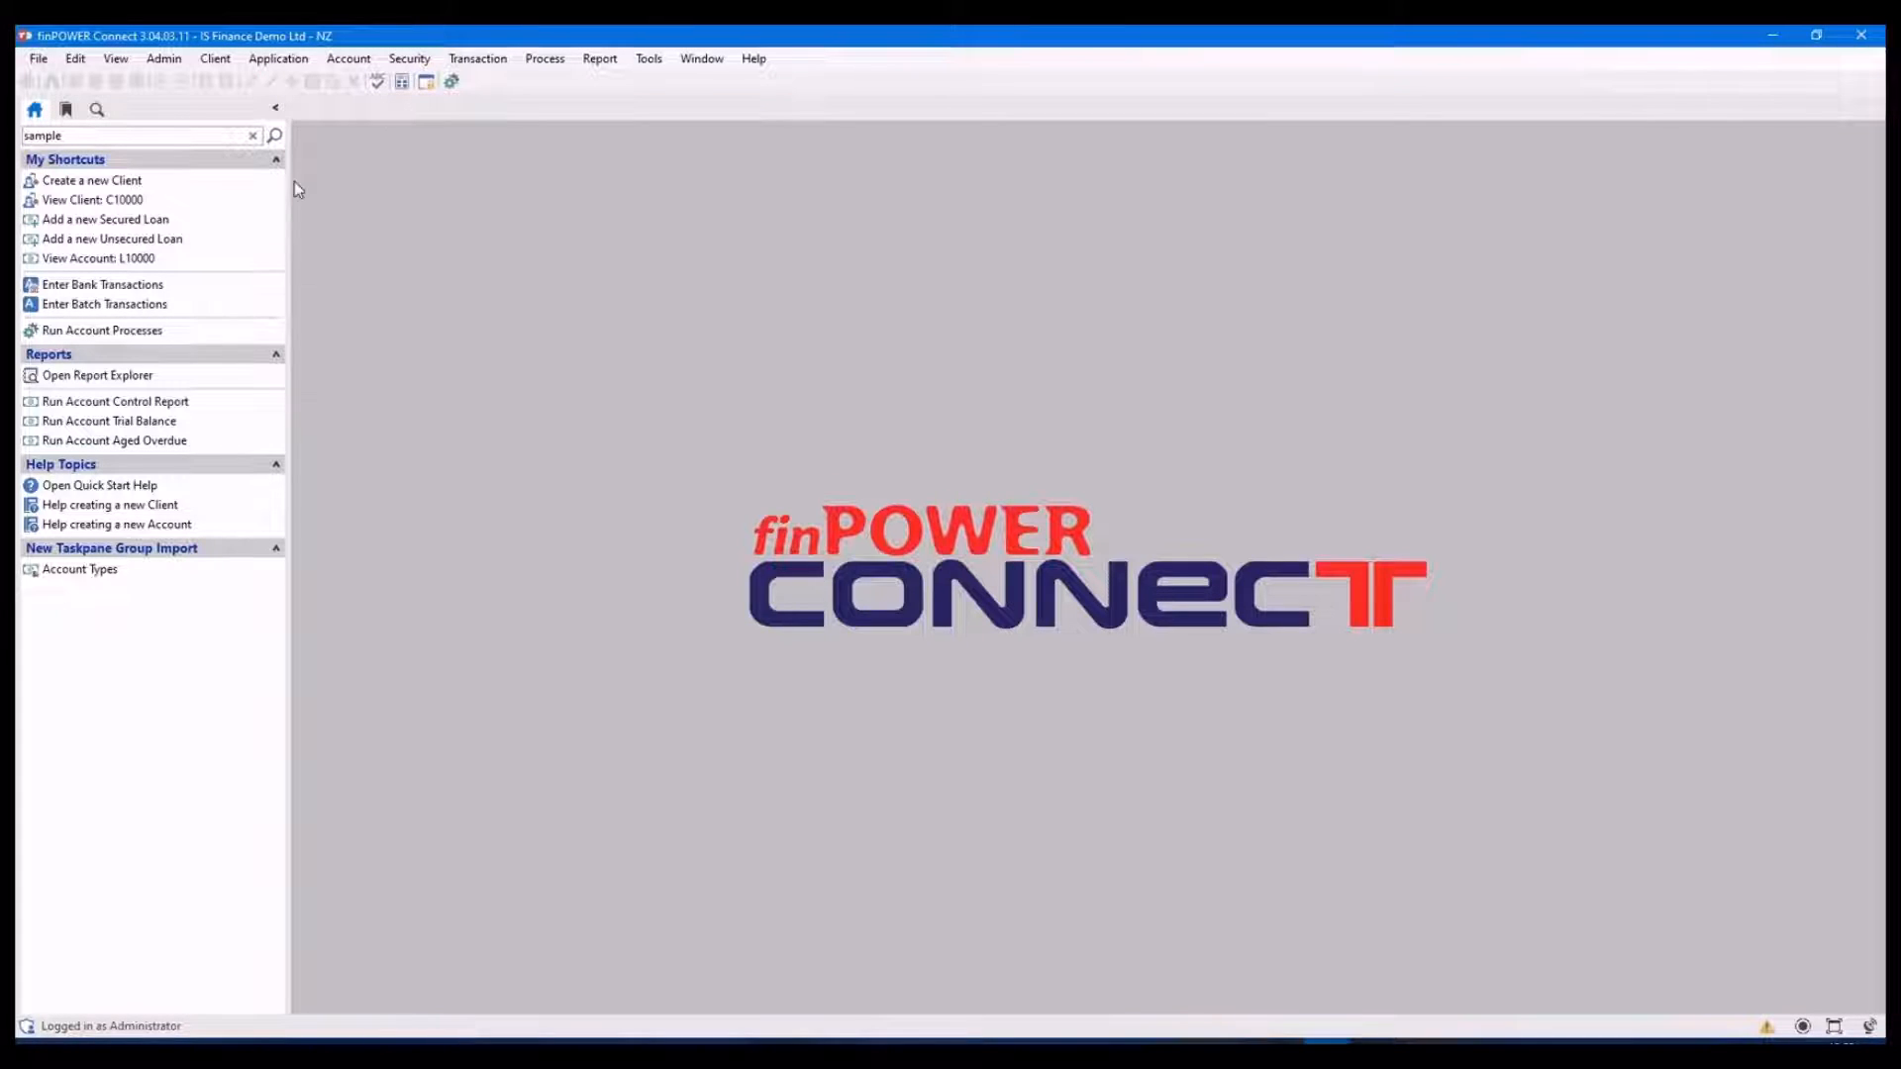
{"action": "mouse_move", "coordinate": [192, 640]}
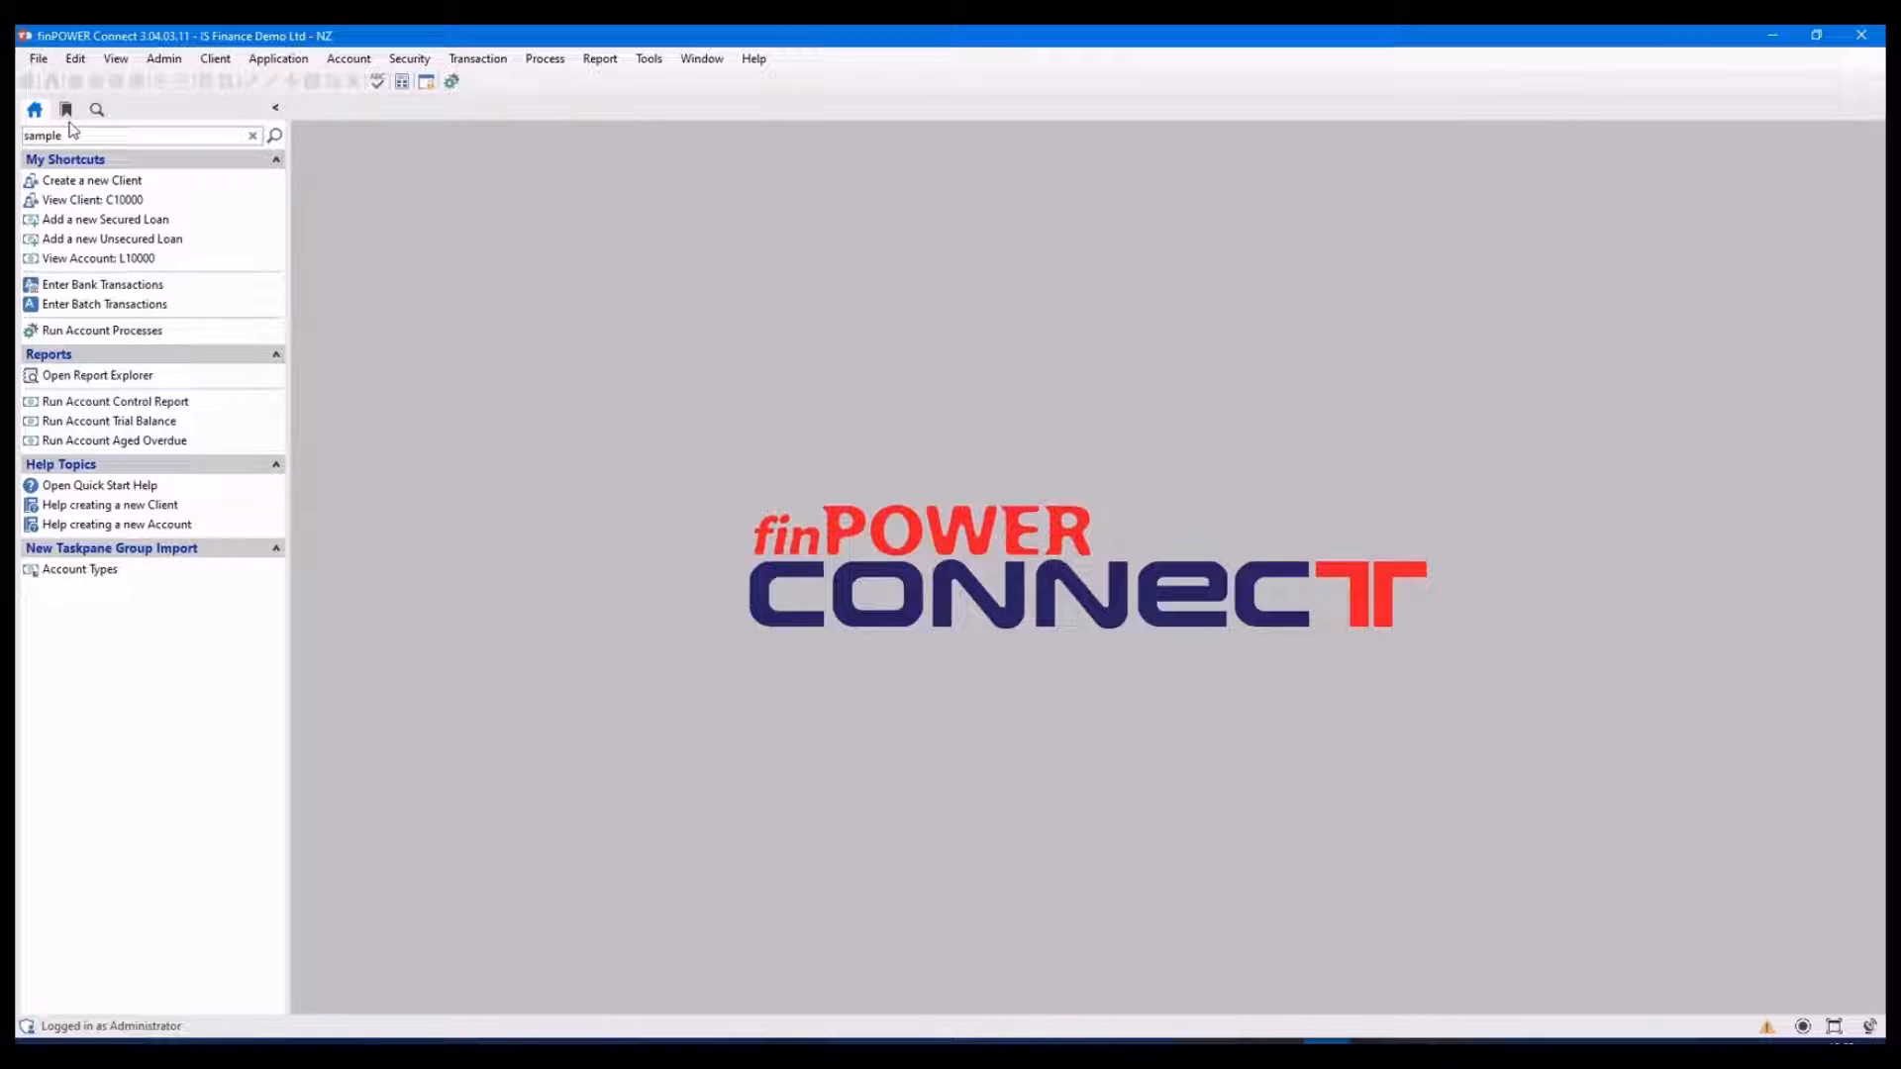
{"action": "left_click", "coordinate": [65, 109]}
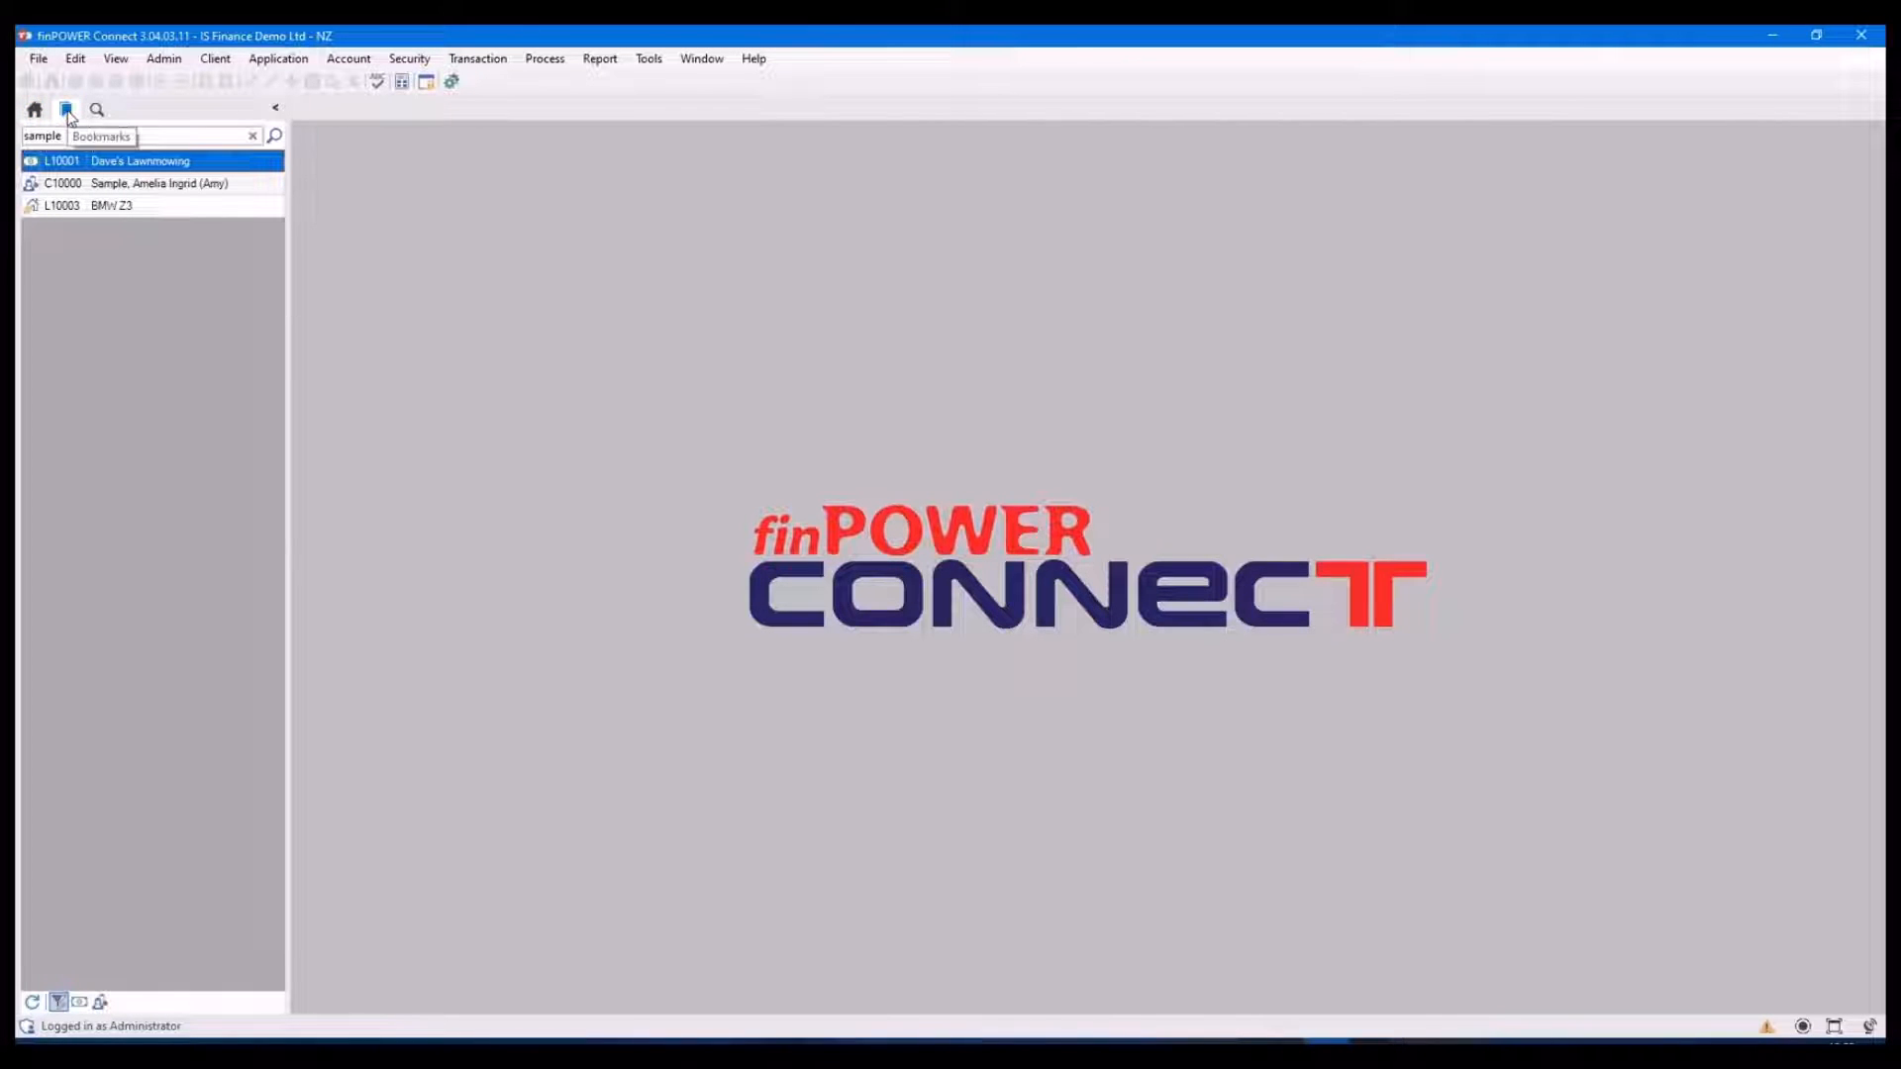
{"action": "mouse_move", "coordinate": [97, 109]}
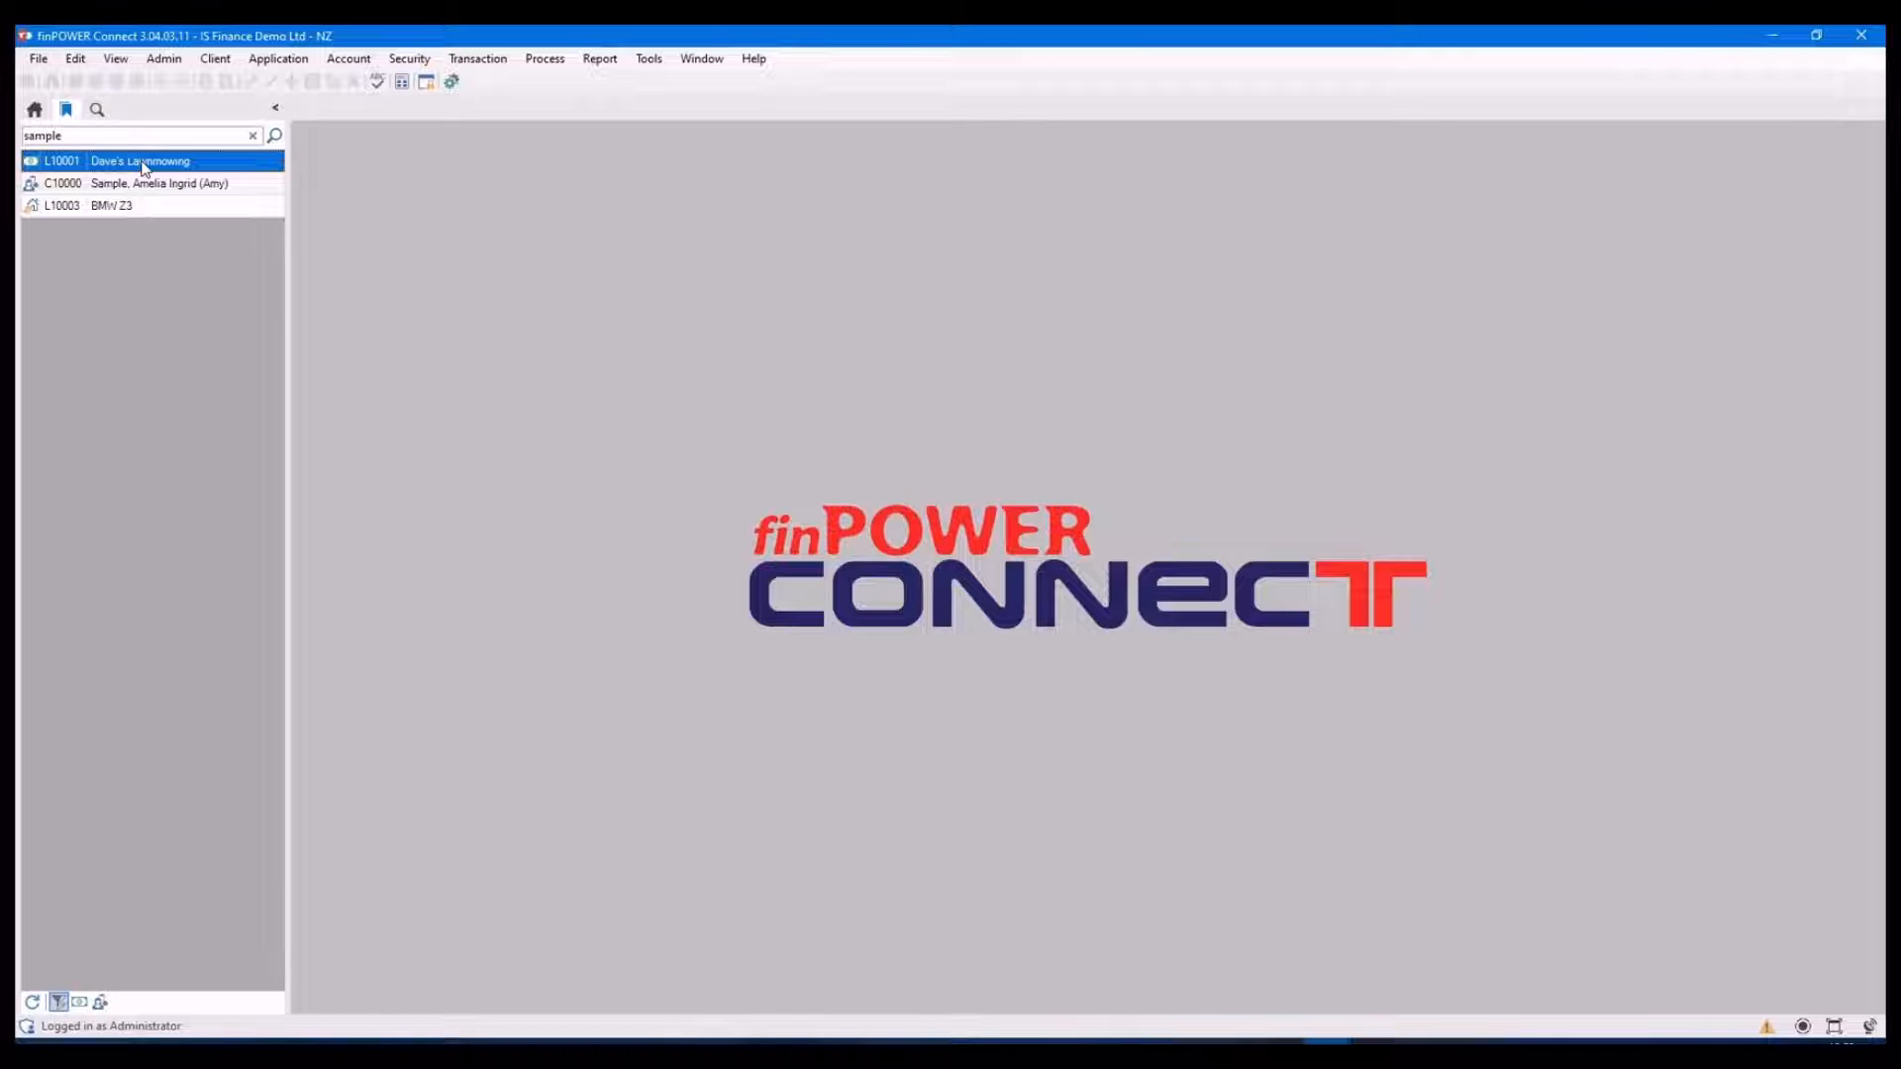
{"action": "double_click", "coordinate": [138, 160]}
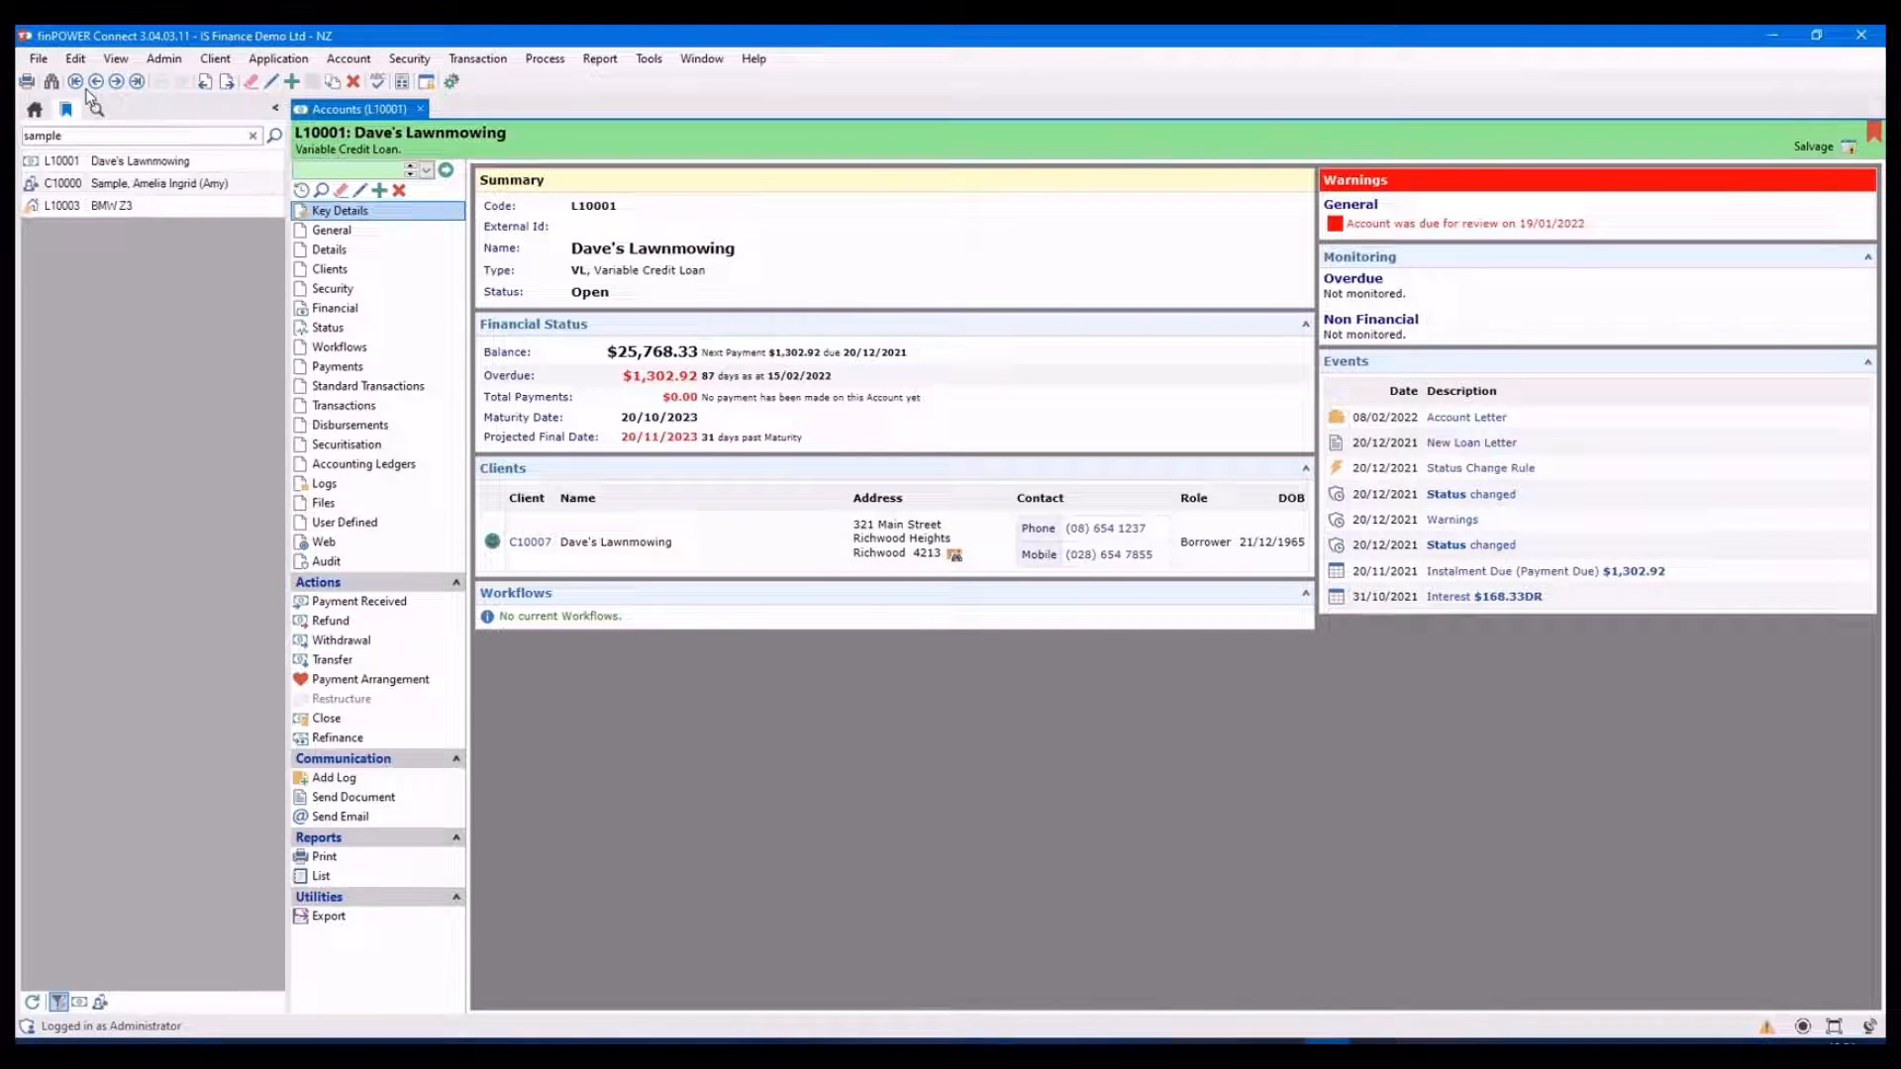
Show the Search pane's results for 'sample' previewing client C10000 beside account L10001
{"action": "left_click", "coordinate": [95, 107]}
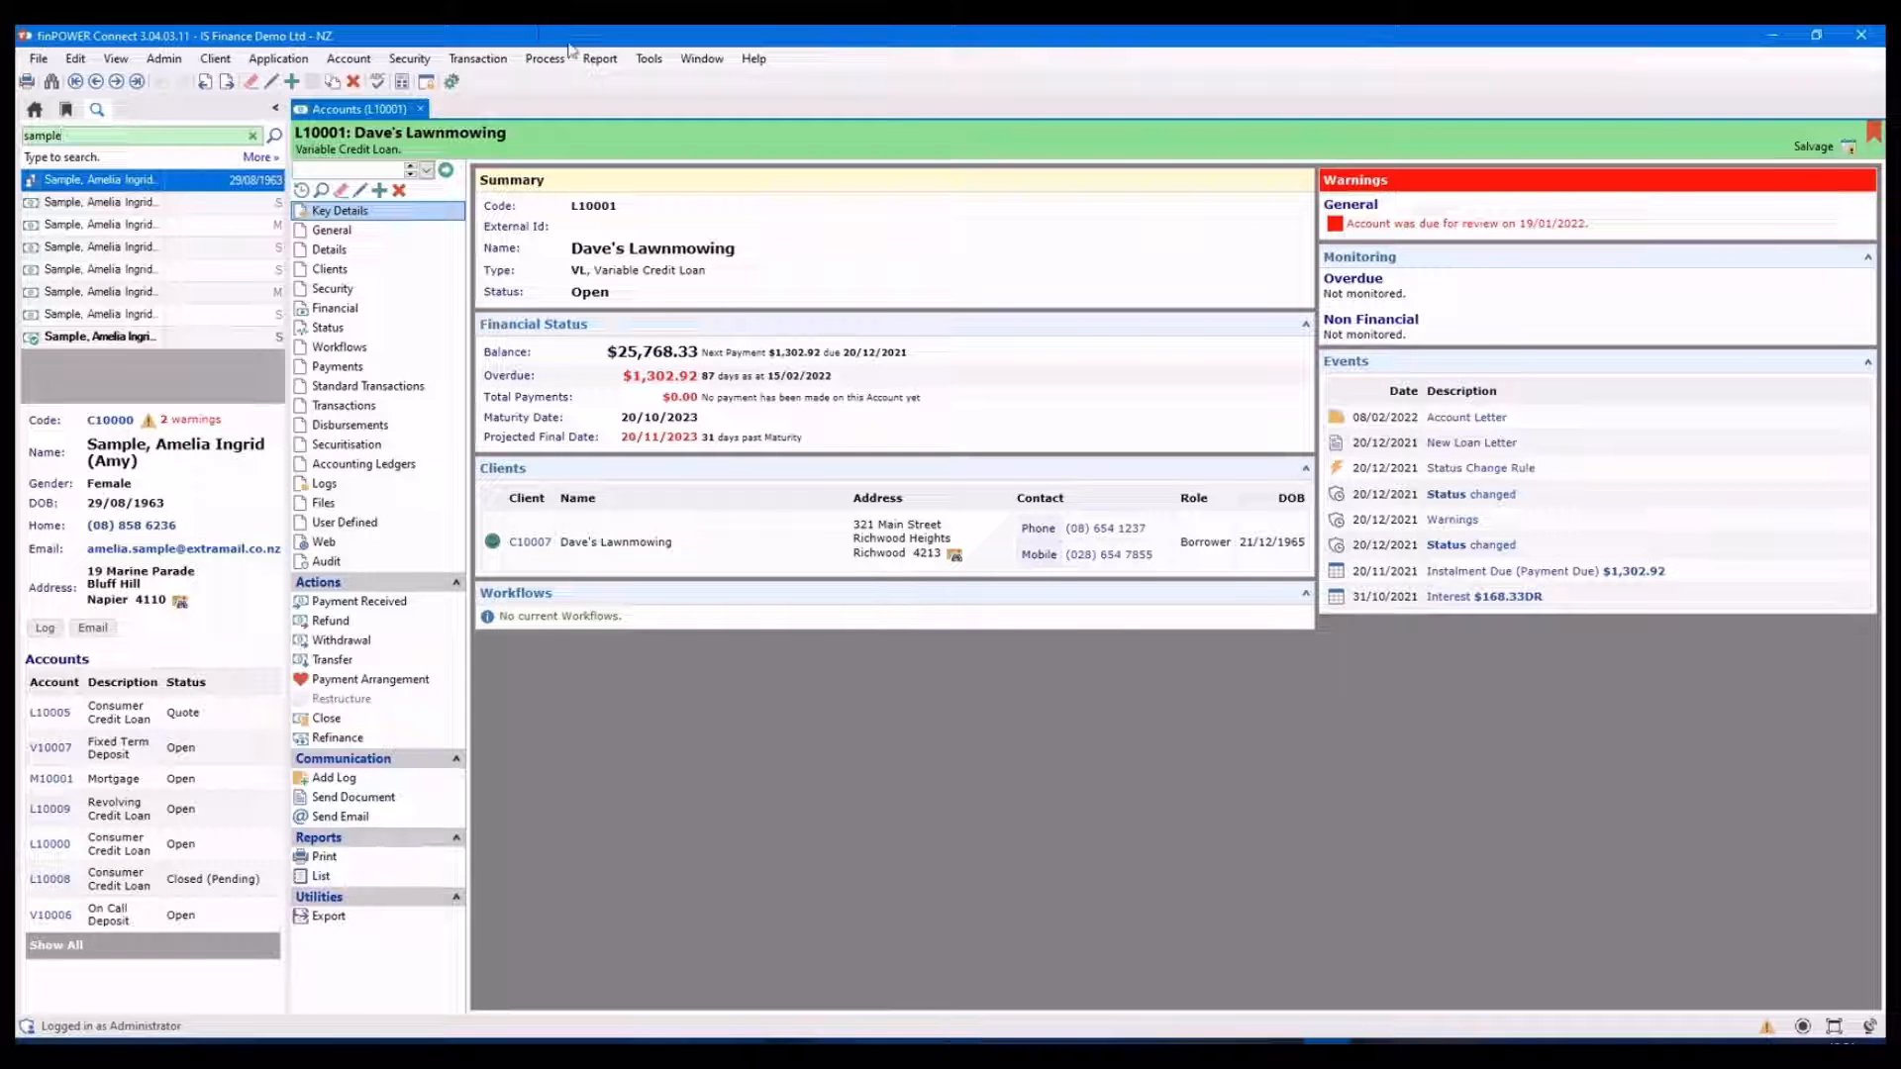
{"action": "mouse_move", "coordinate": [544, 57]}
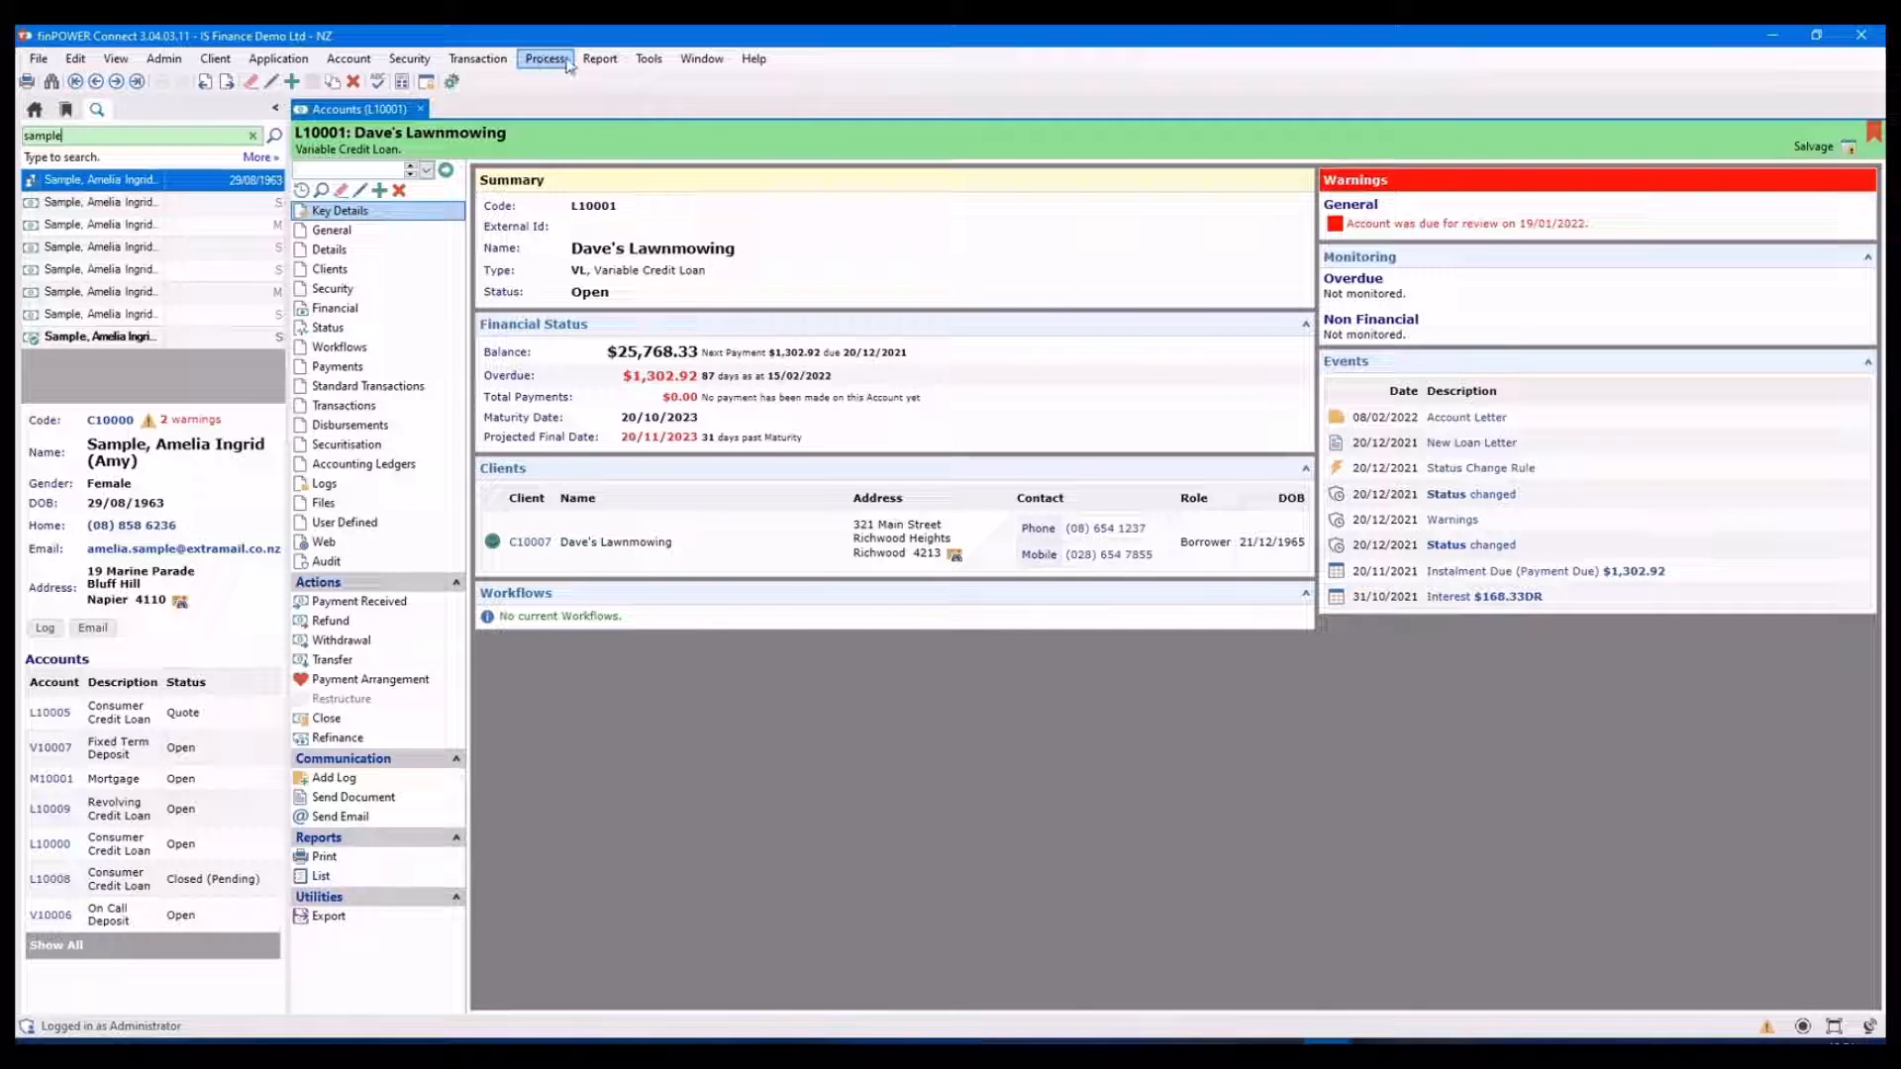
{"action": "mouse_move", "coordinate": [926, 48]}
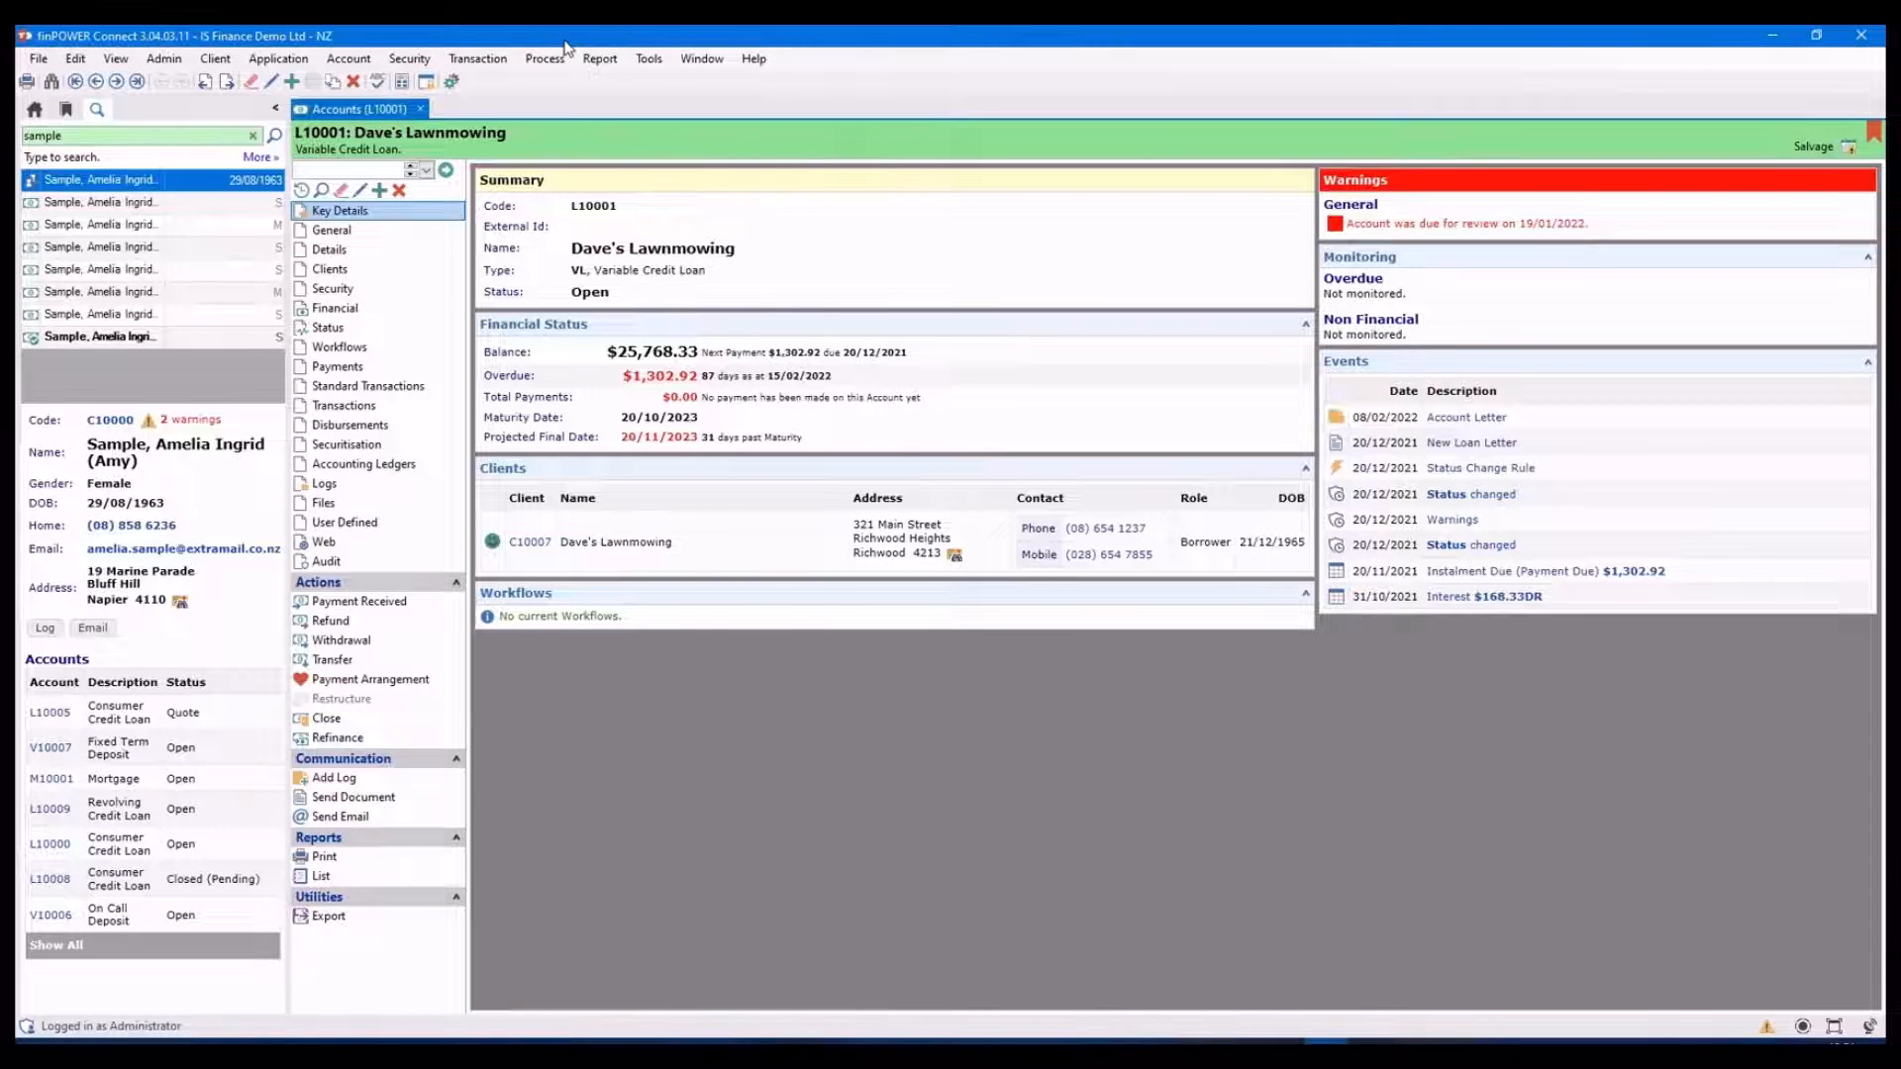
{"action": "left_click", "coordinate": [814, 117]}
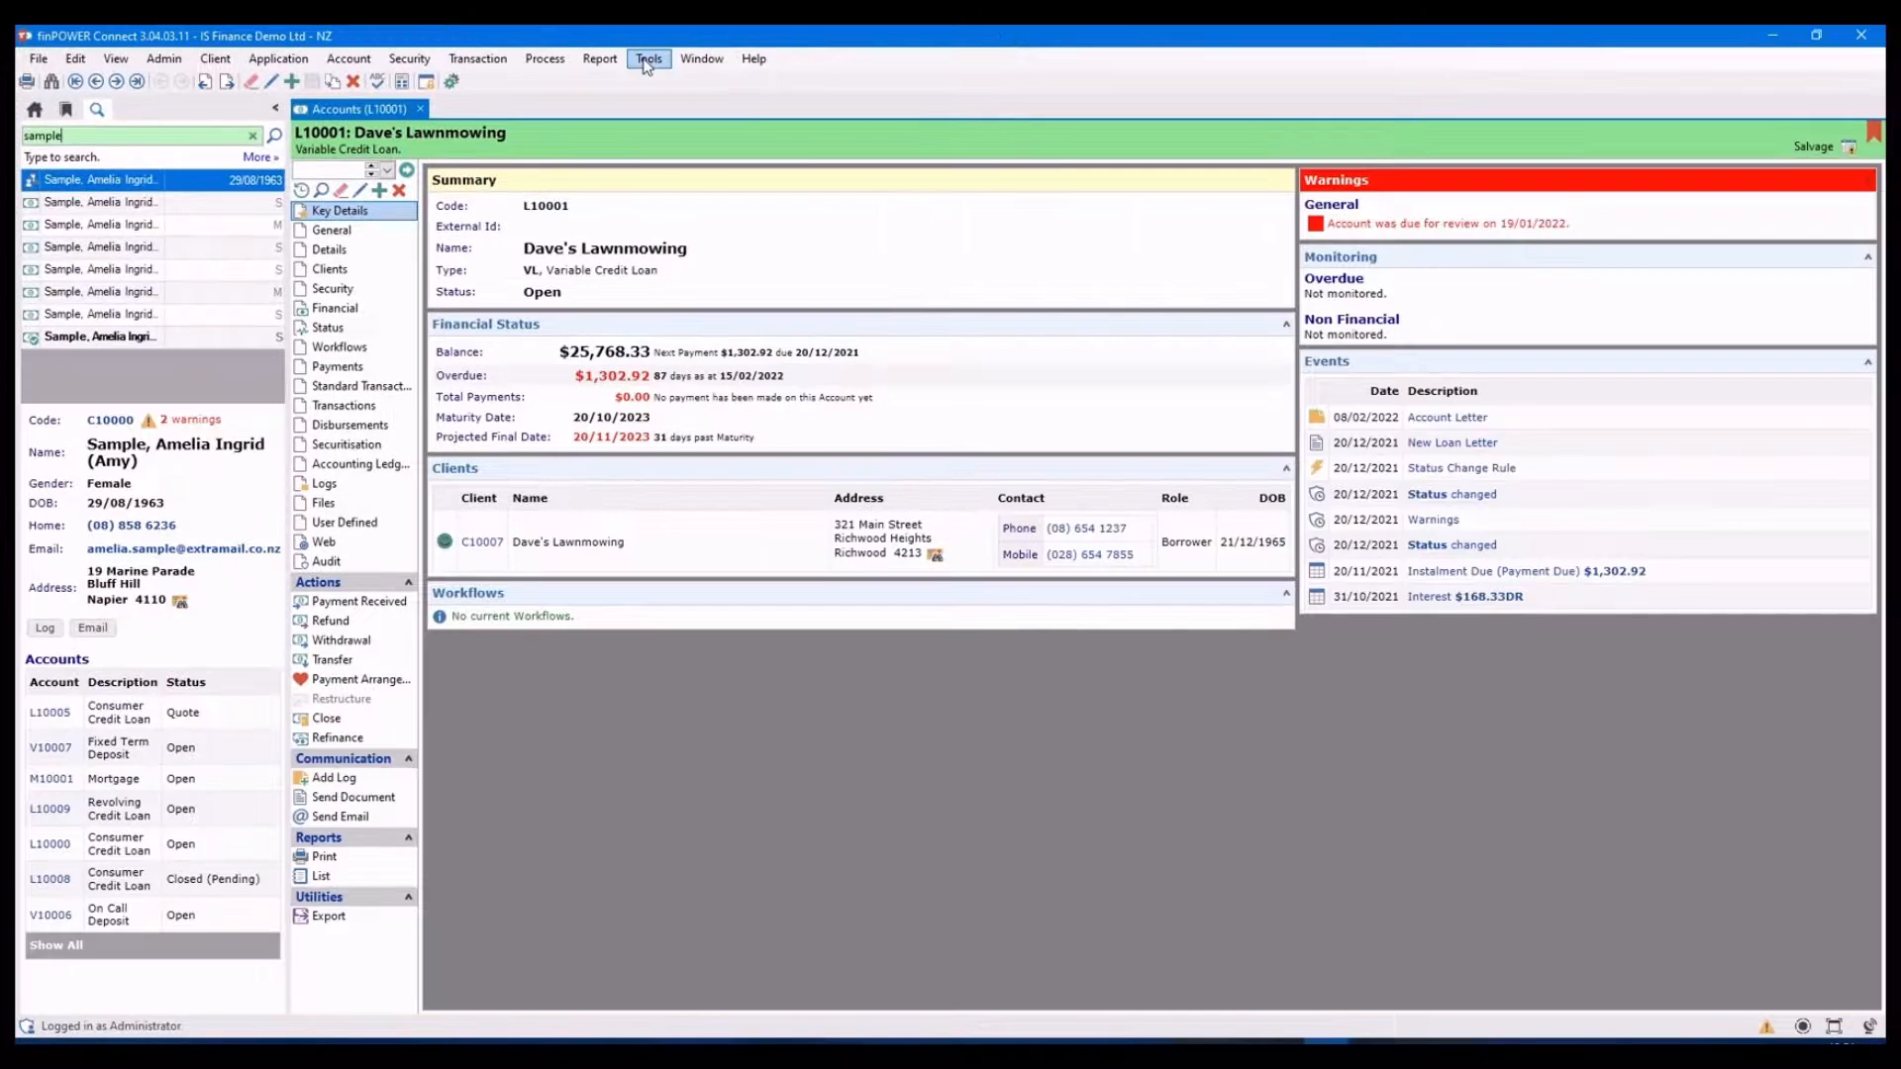
{"action": "left_click", "coordinate": [650, 58]}
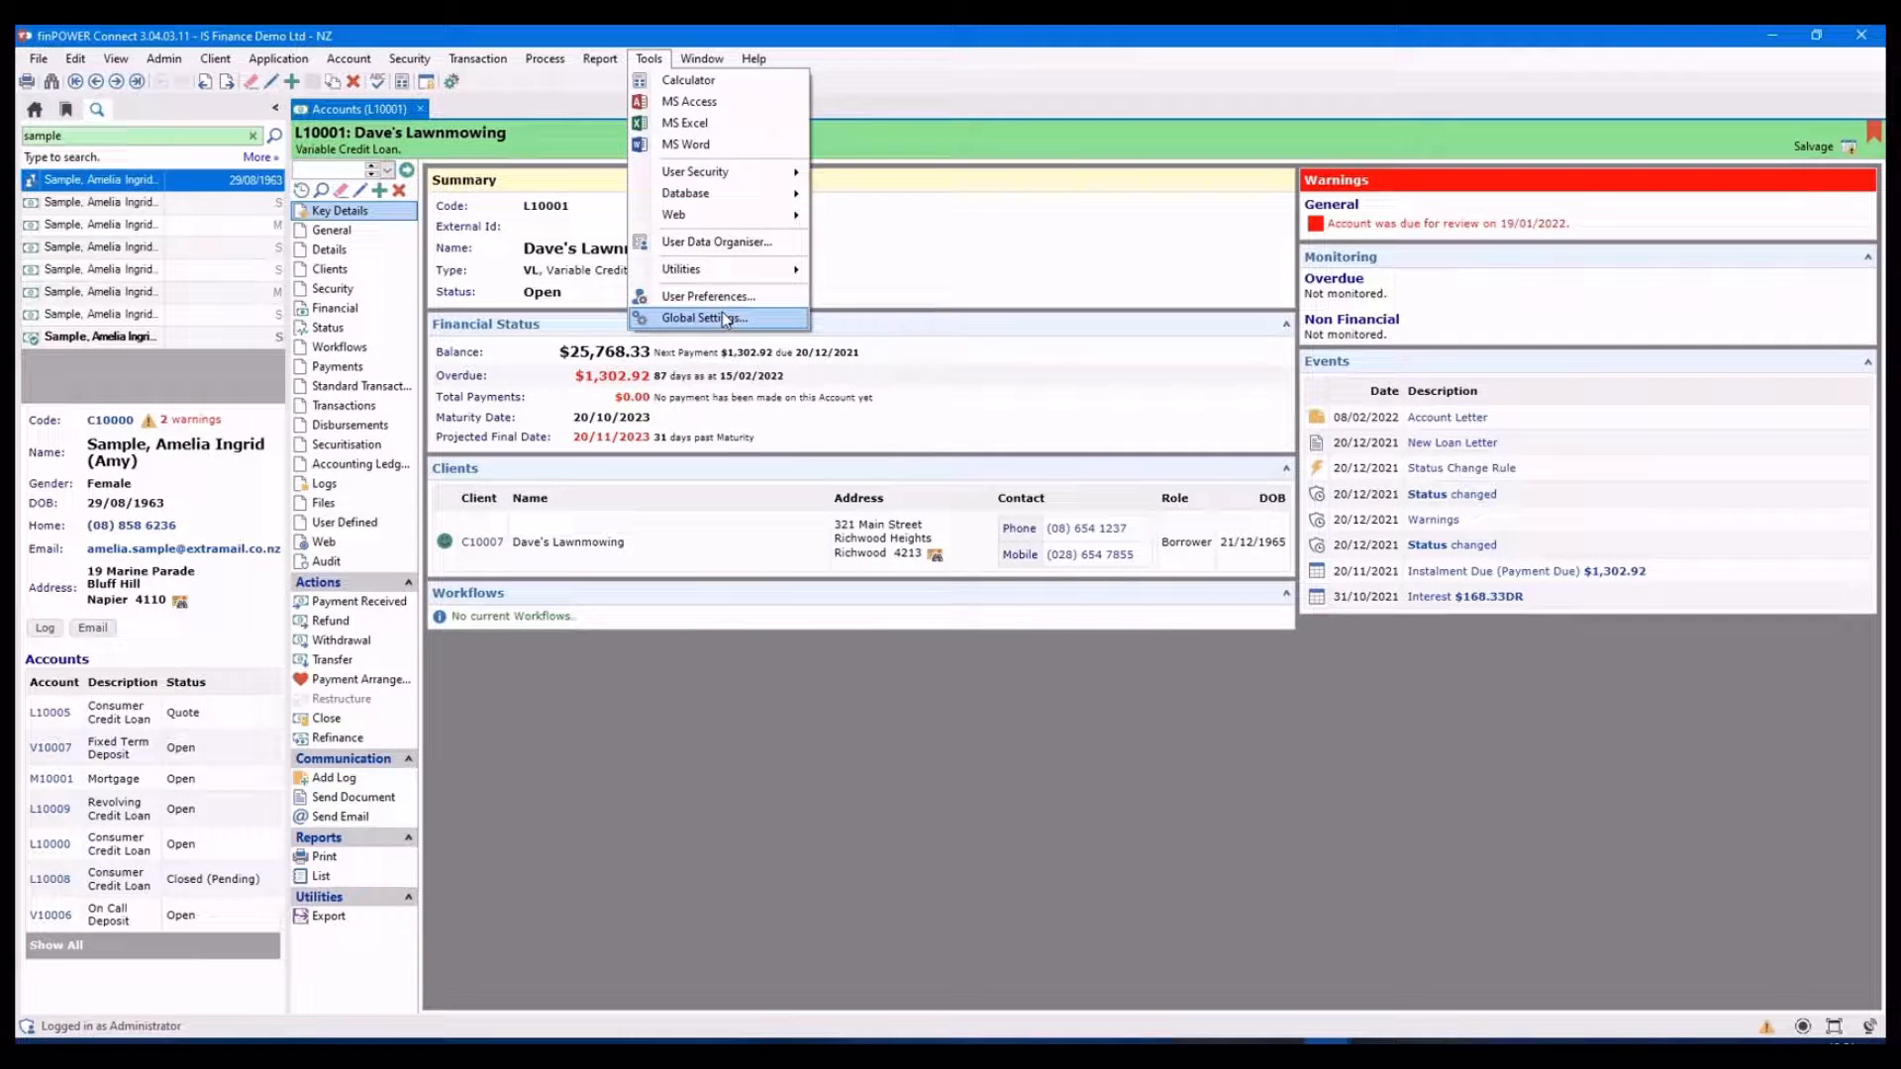
{"action": "left_click", "coordinate": [703, 316]}
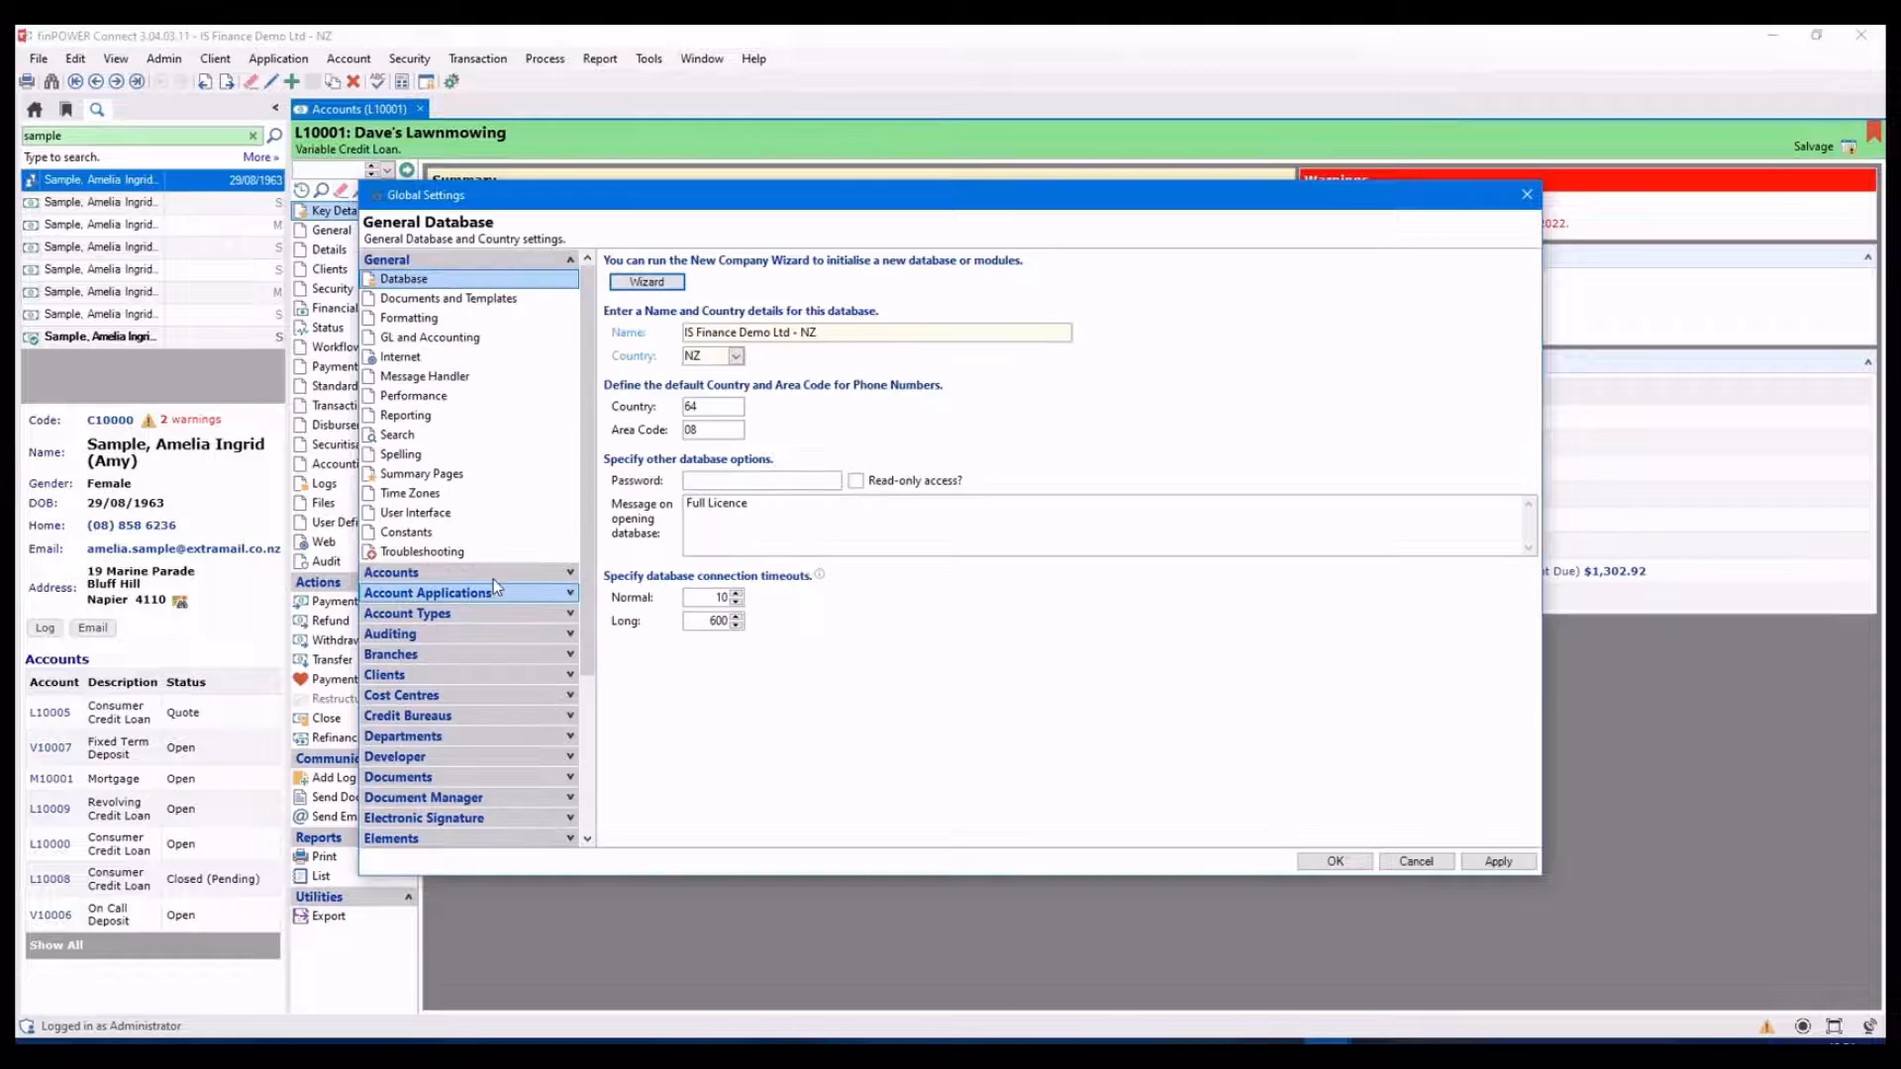
{"action": "left_click", "coordinate": [396, 434]}
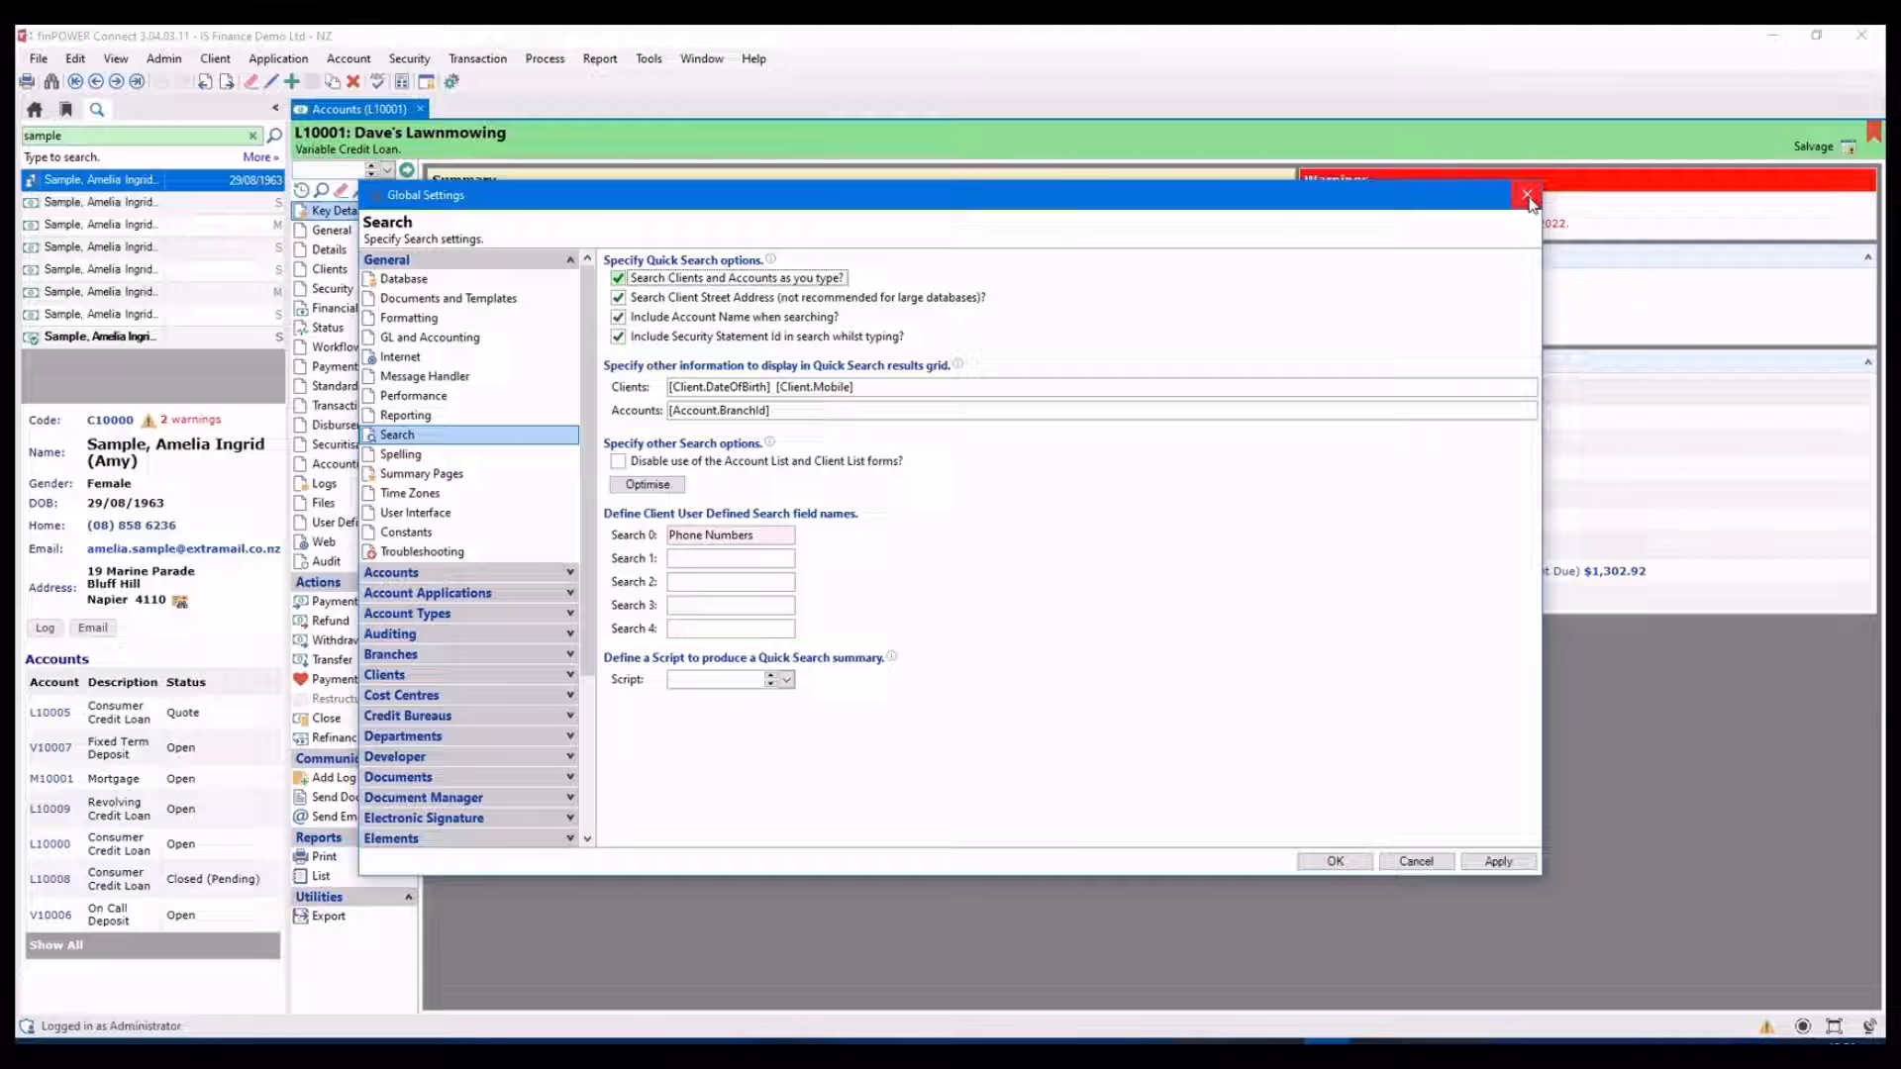
{"action": "left_click", "coordinate": [1528, 196]}
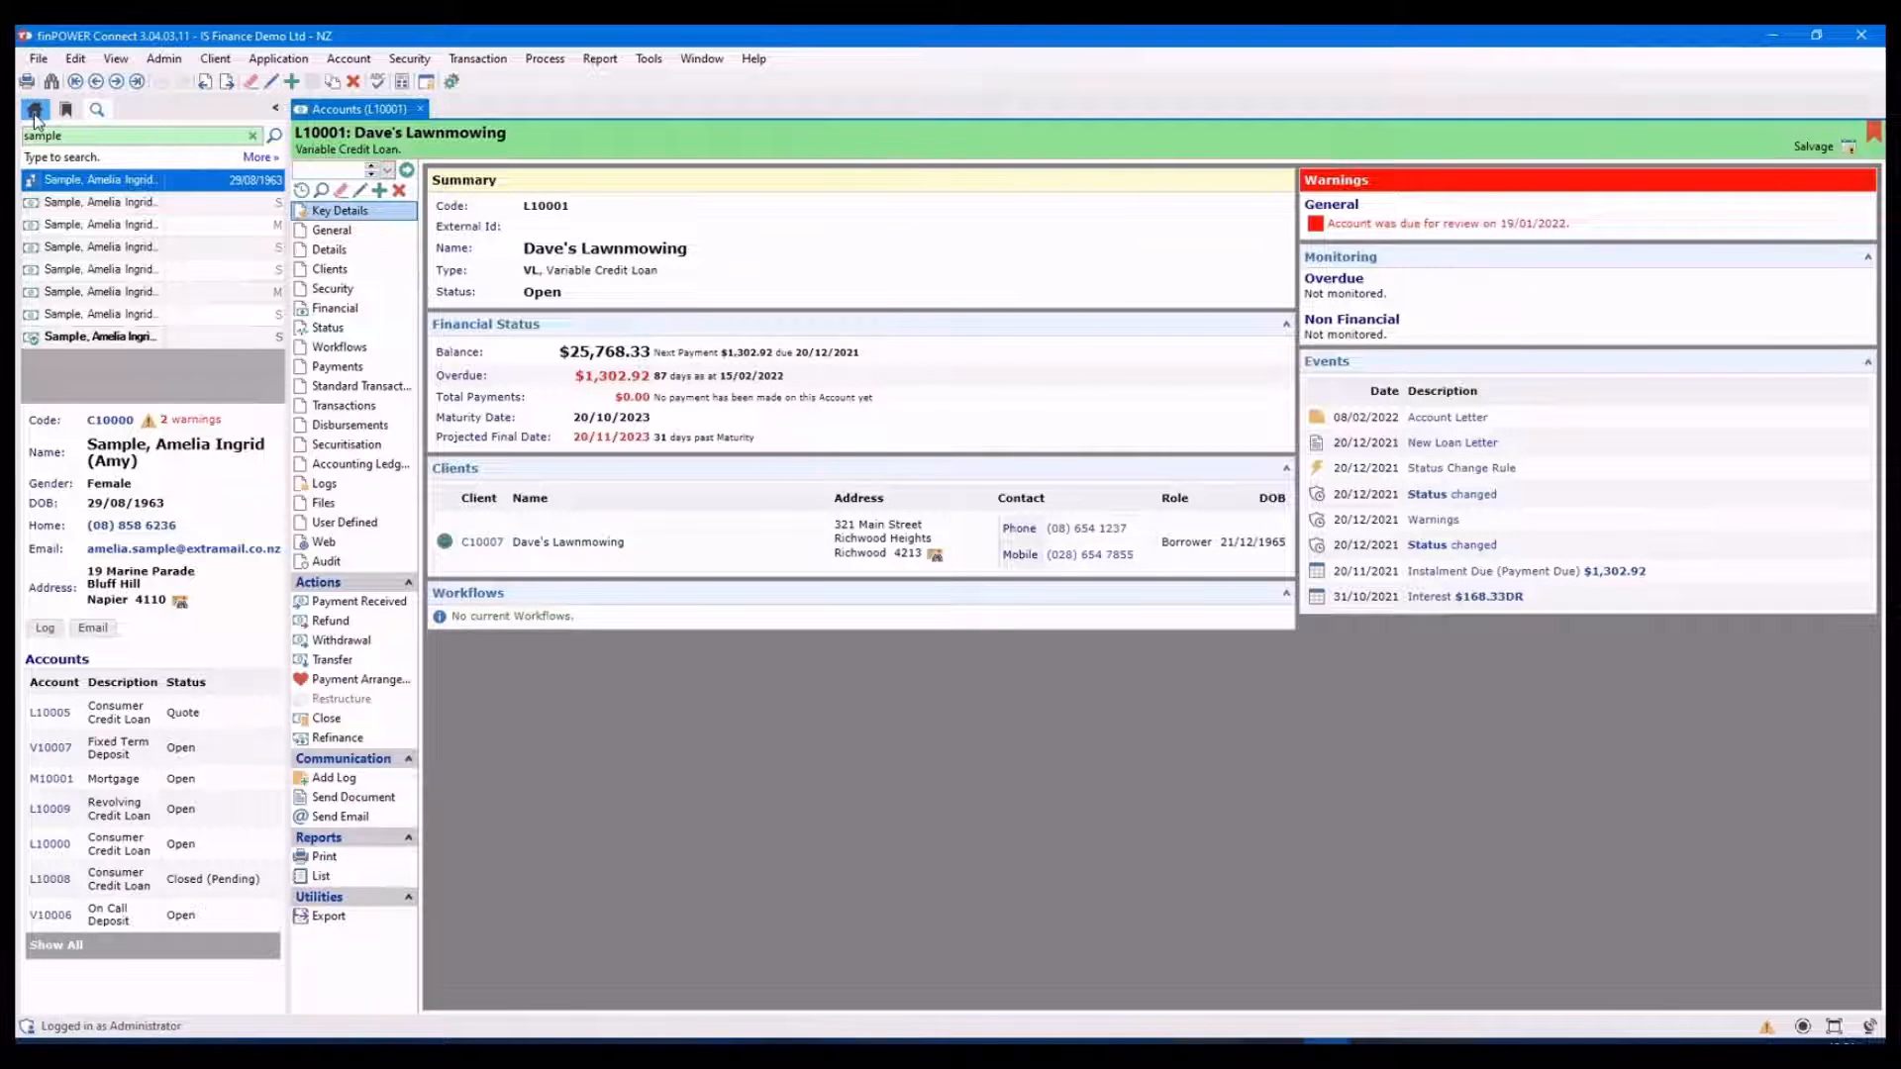
Dock the task pane on the right via Customise, move it back left, then collapse and expand it
{"action": "left_click", "coordinate": [33, 109]}
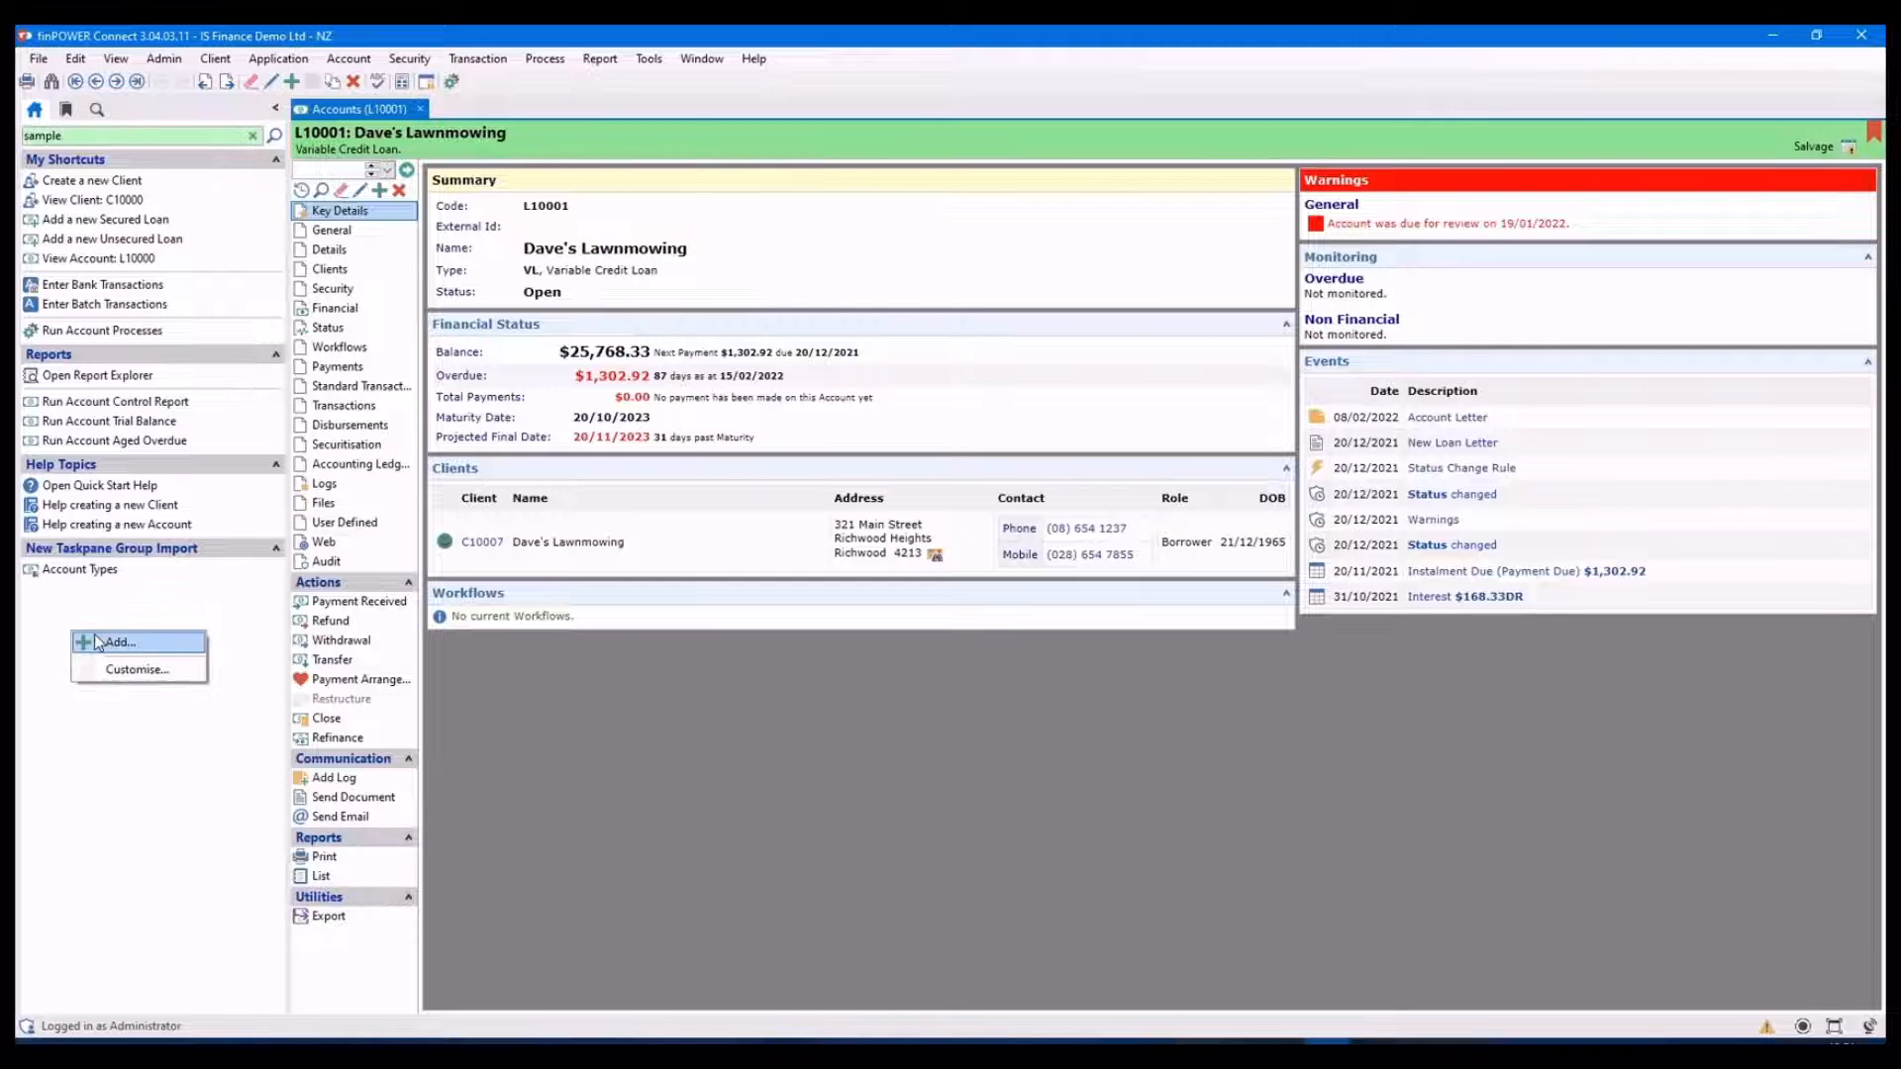
{"action": "mouse_move", "coordinate": [137, 670]}
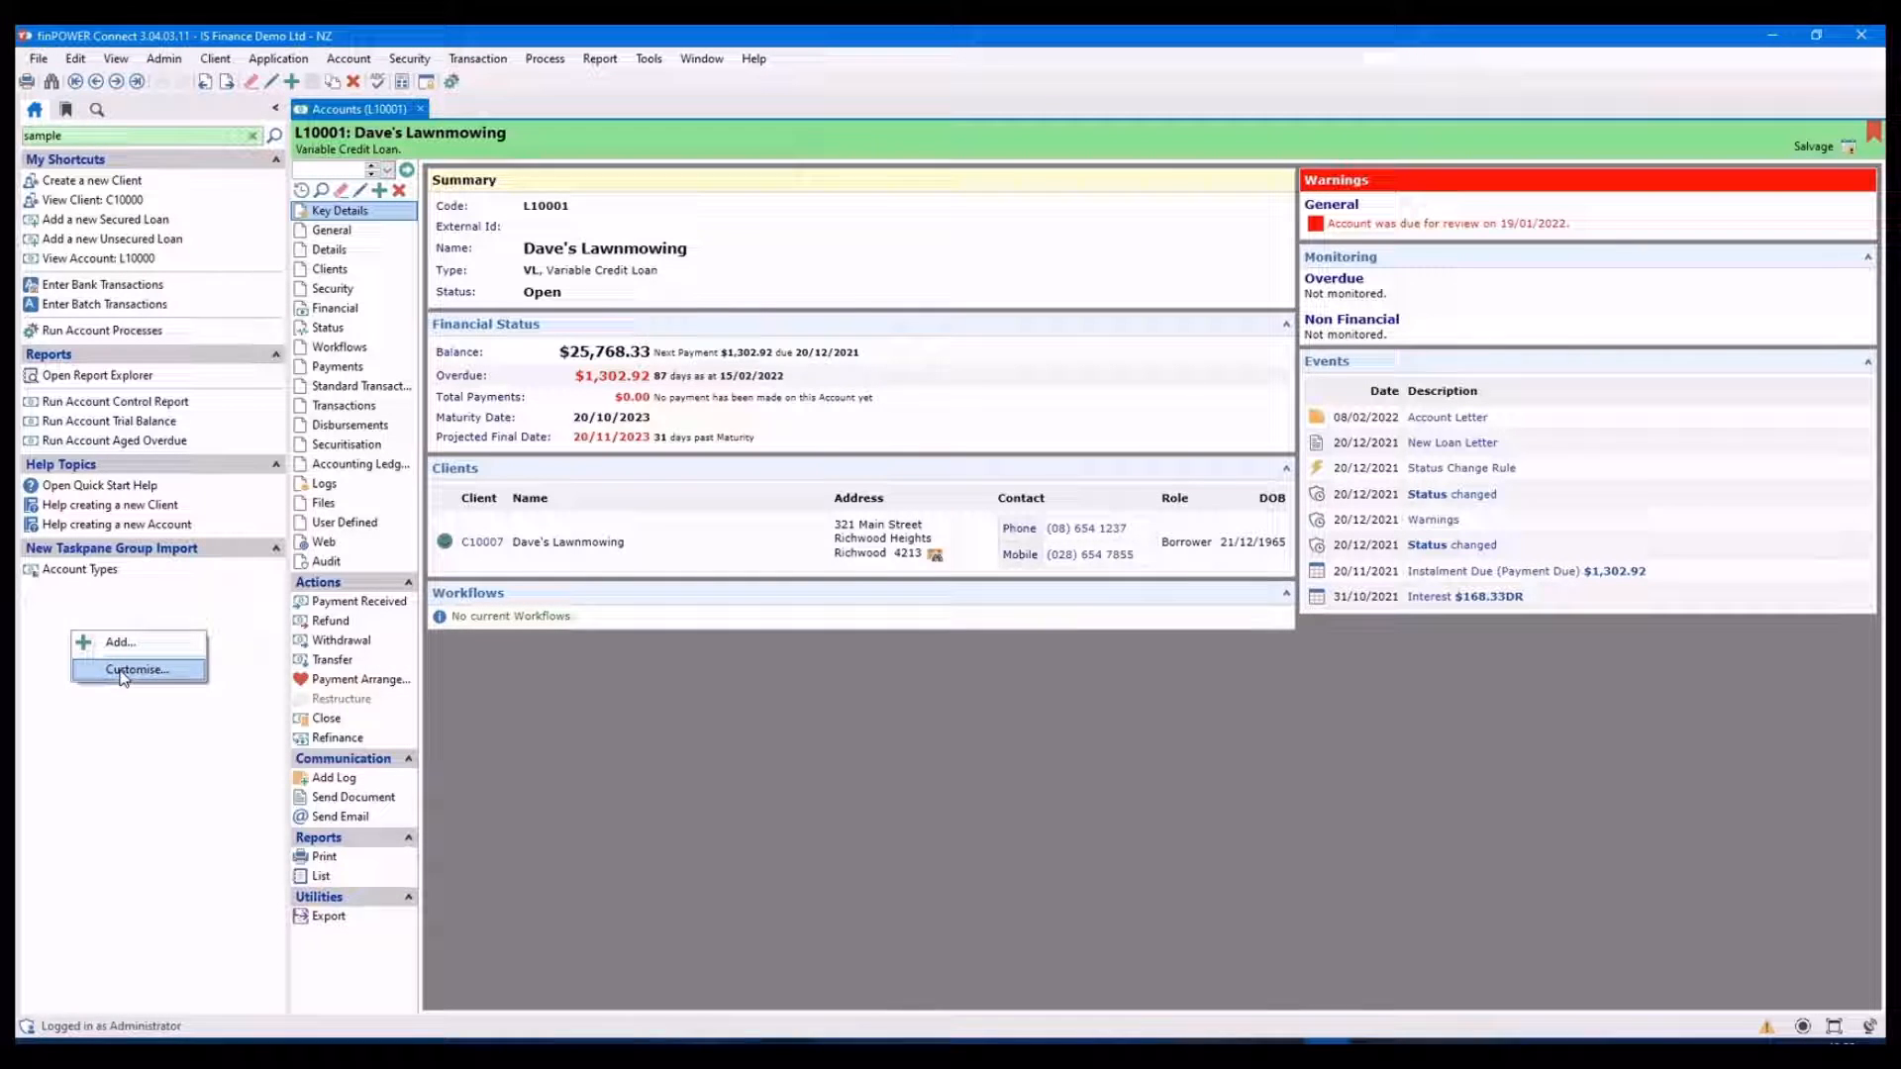
{"action": "left_click", "coordinate": [137, 670]}
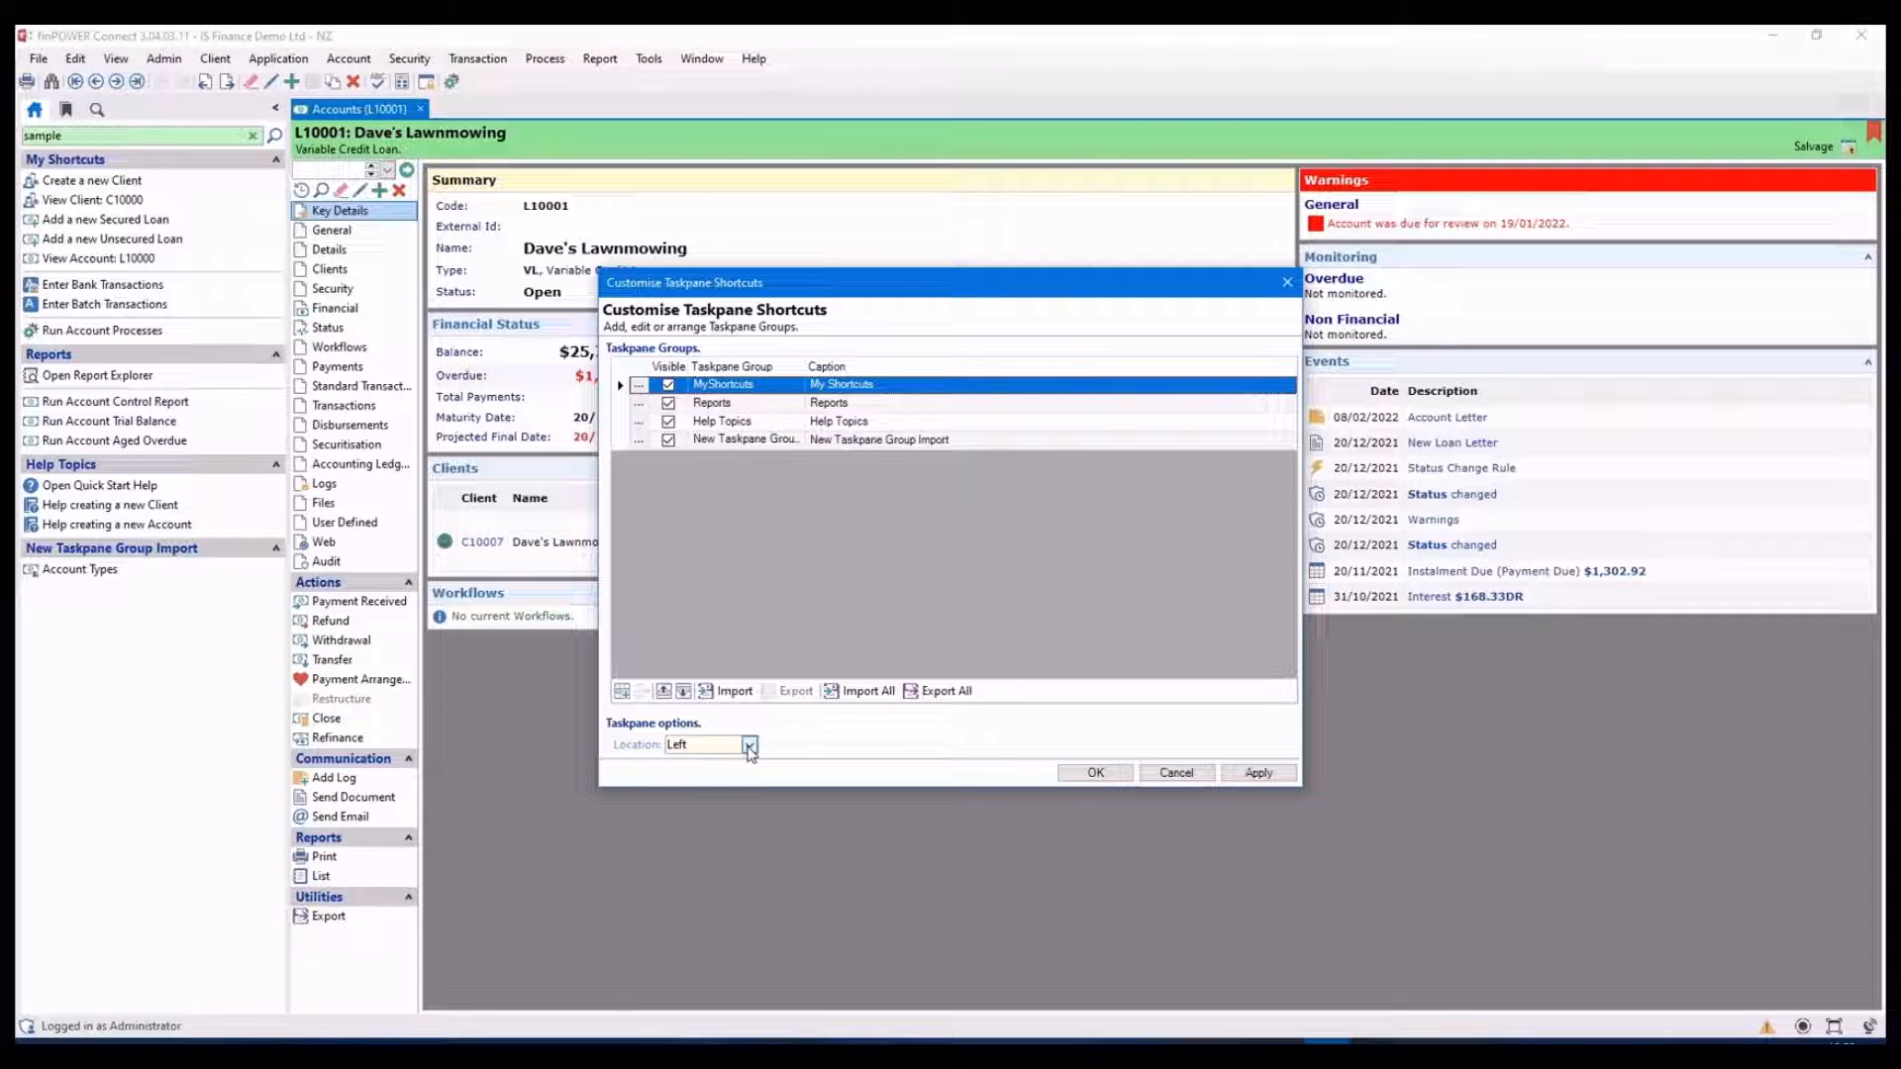
{"action": "left_click", "coordinate": [749, 744]}
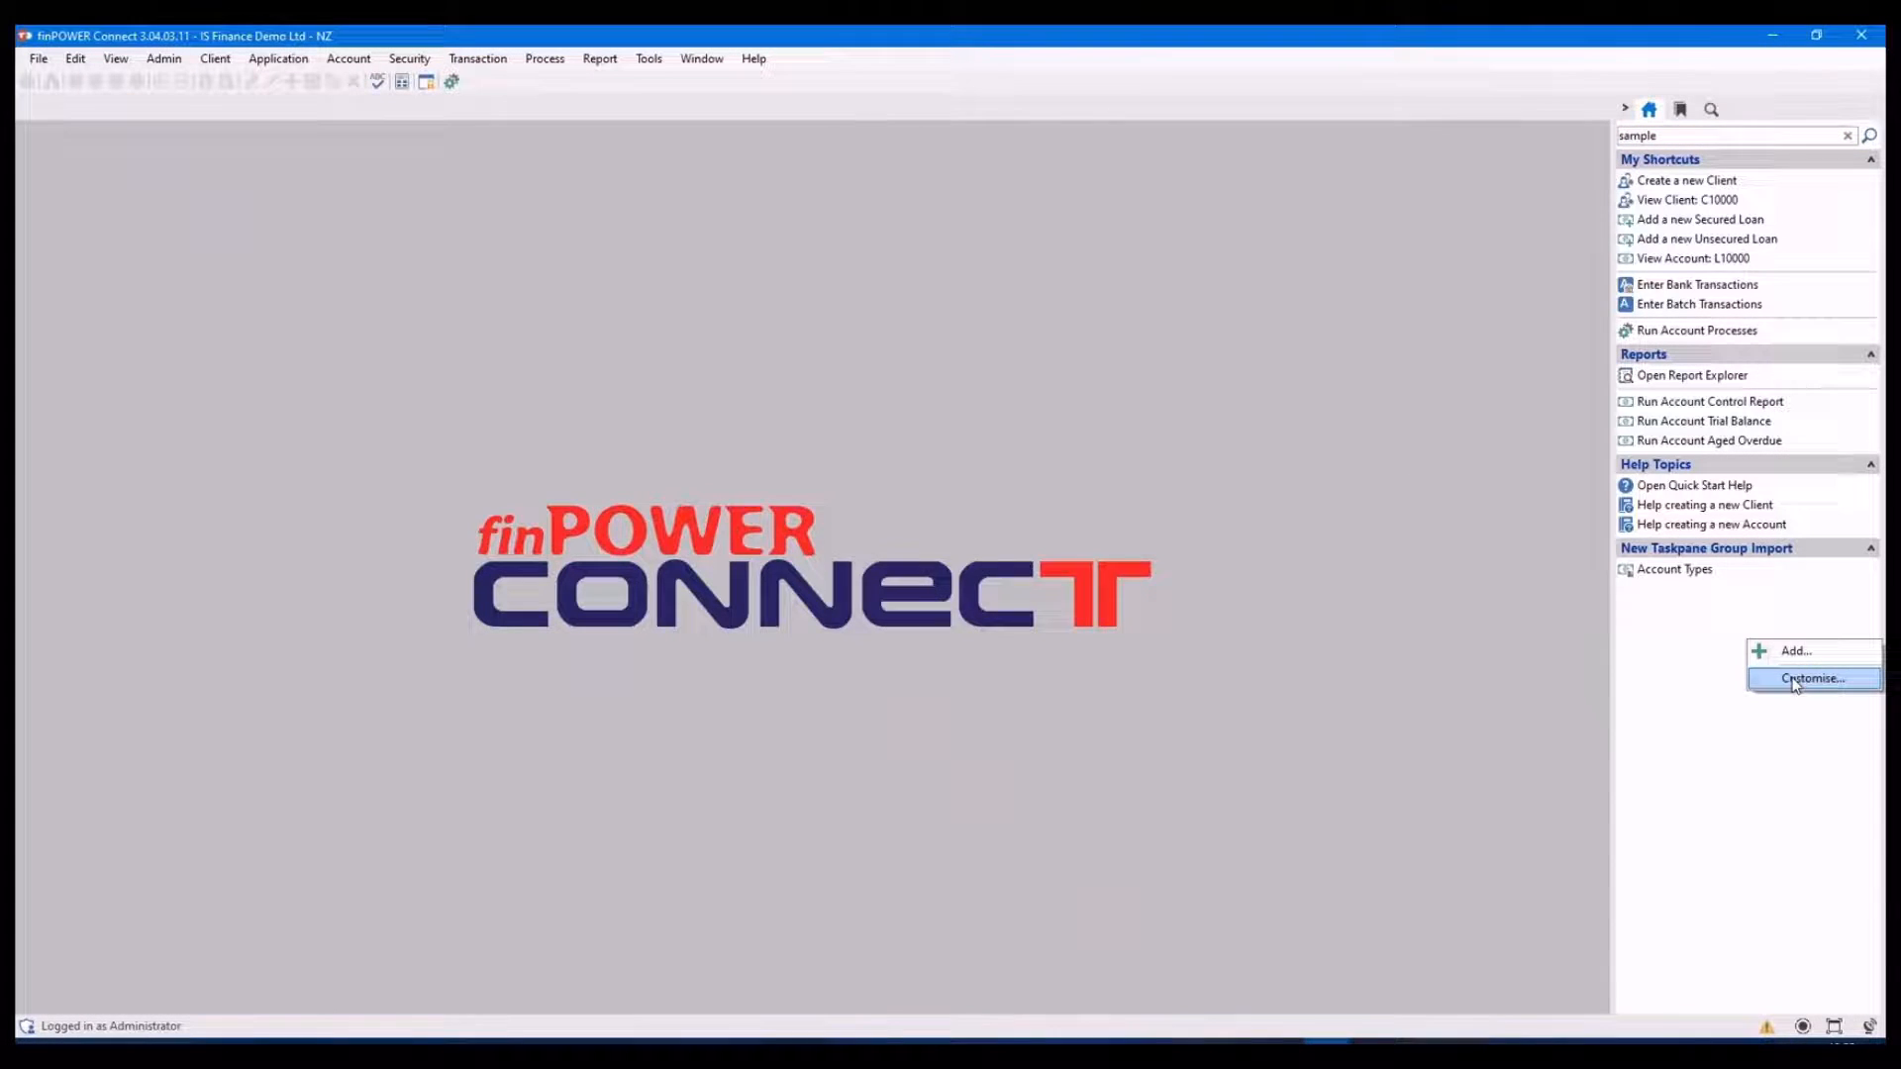
{"action": "left_click", "coordinate": [1812, 677]}
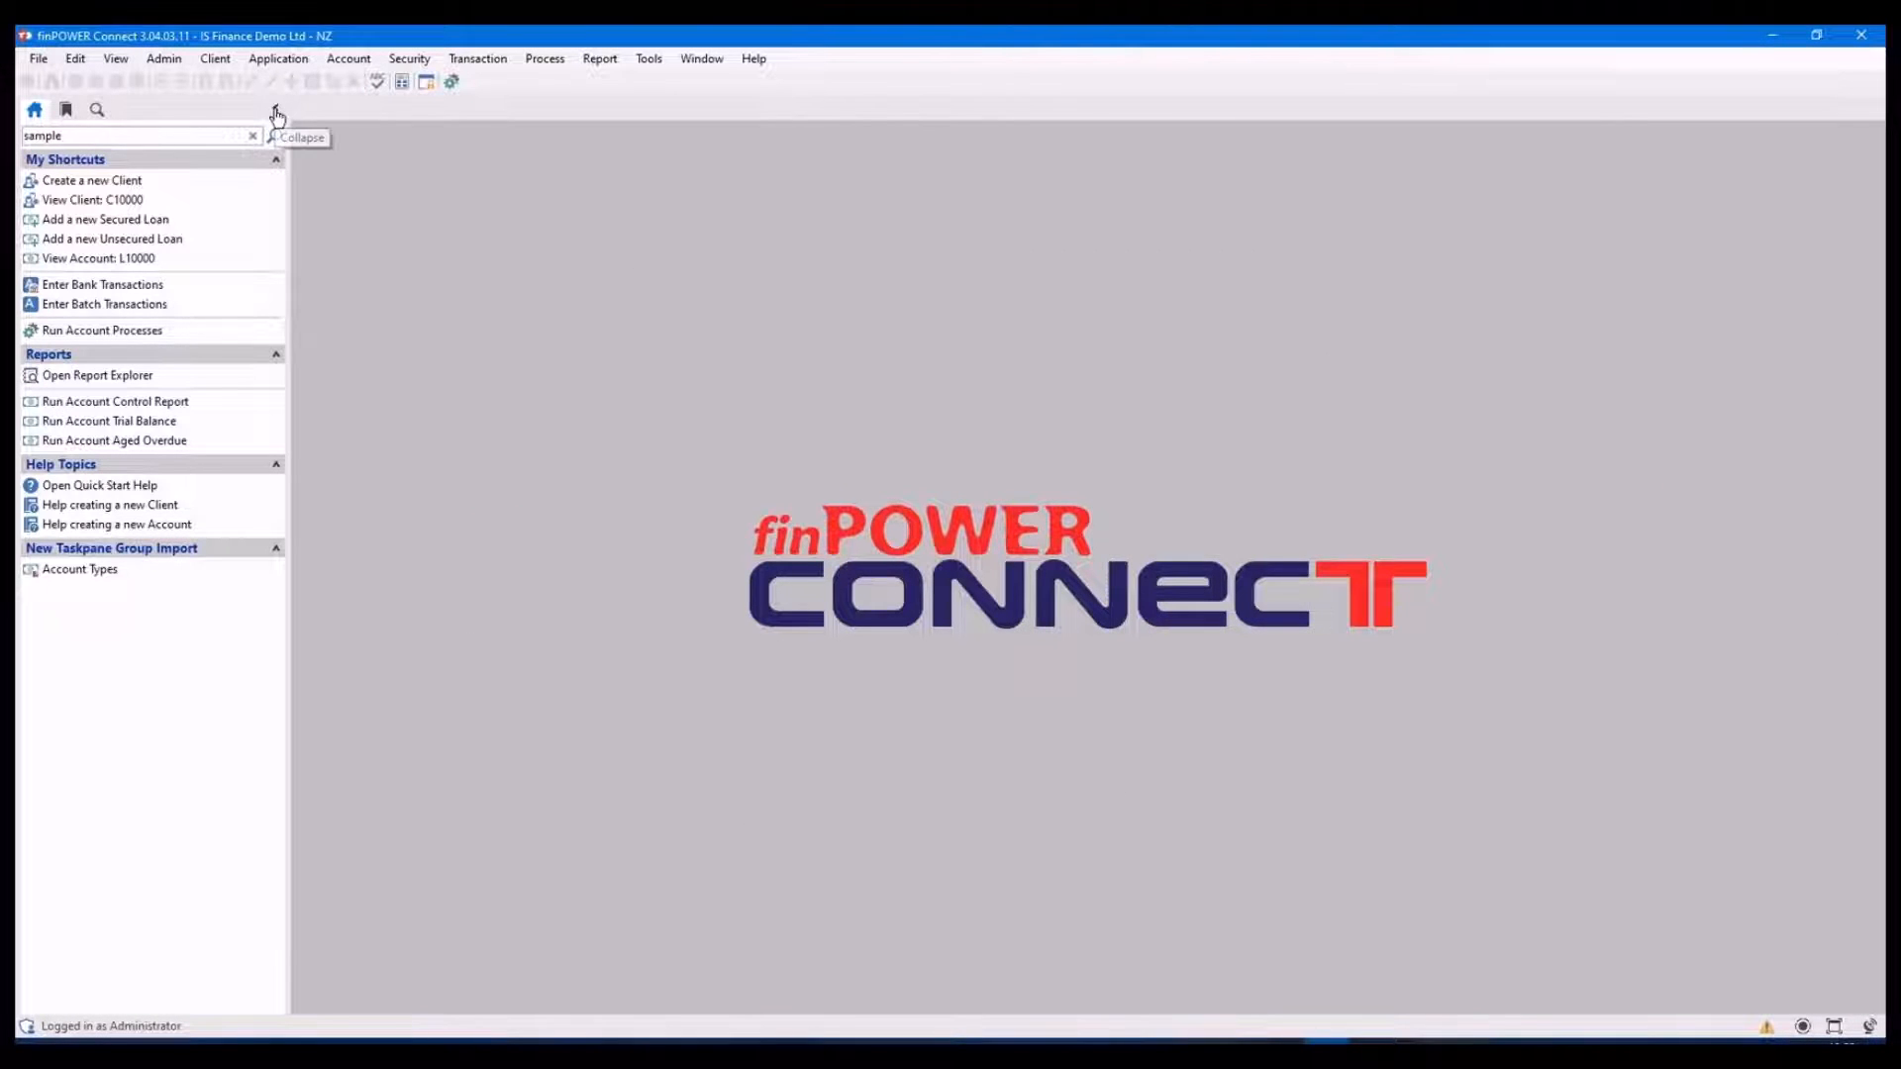
{"action": "left_click", "coordinate": [275, 109]}
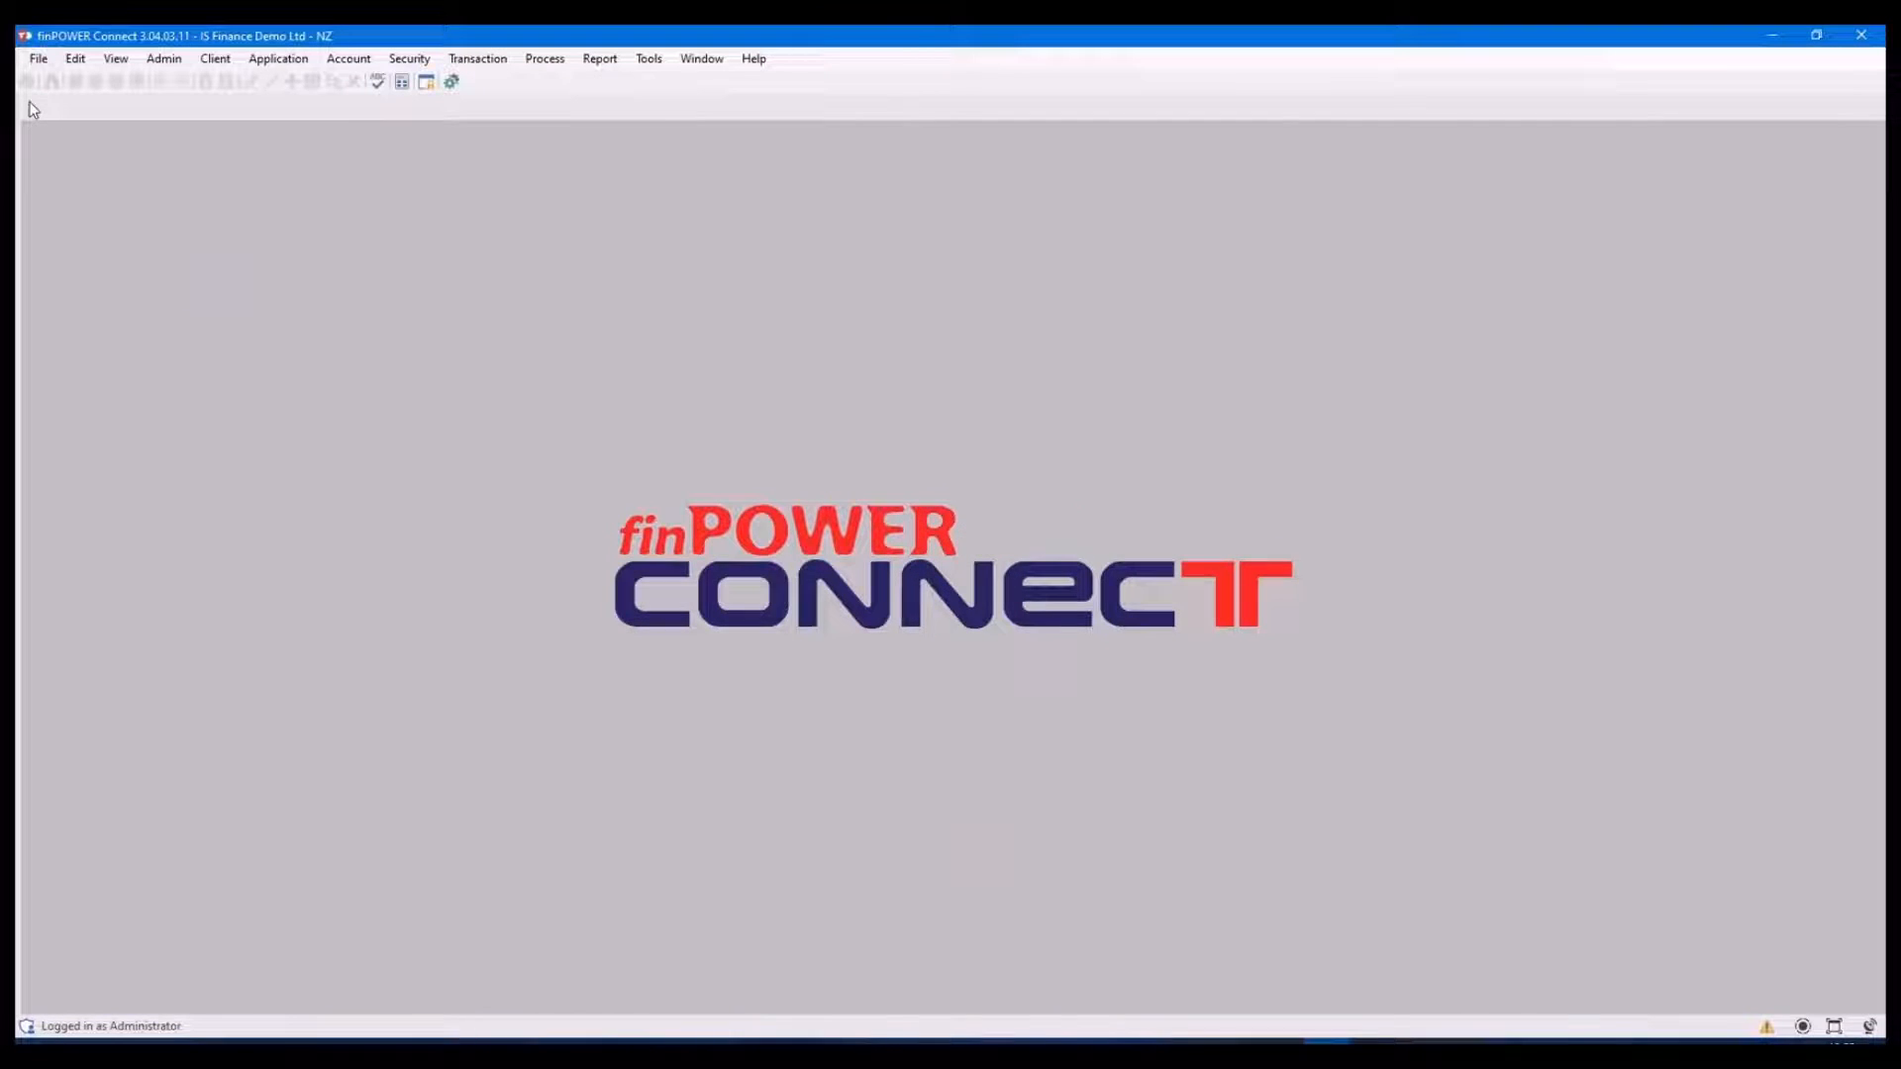
{"action": "left_click", "coordinate": [35, 109]}
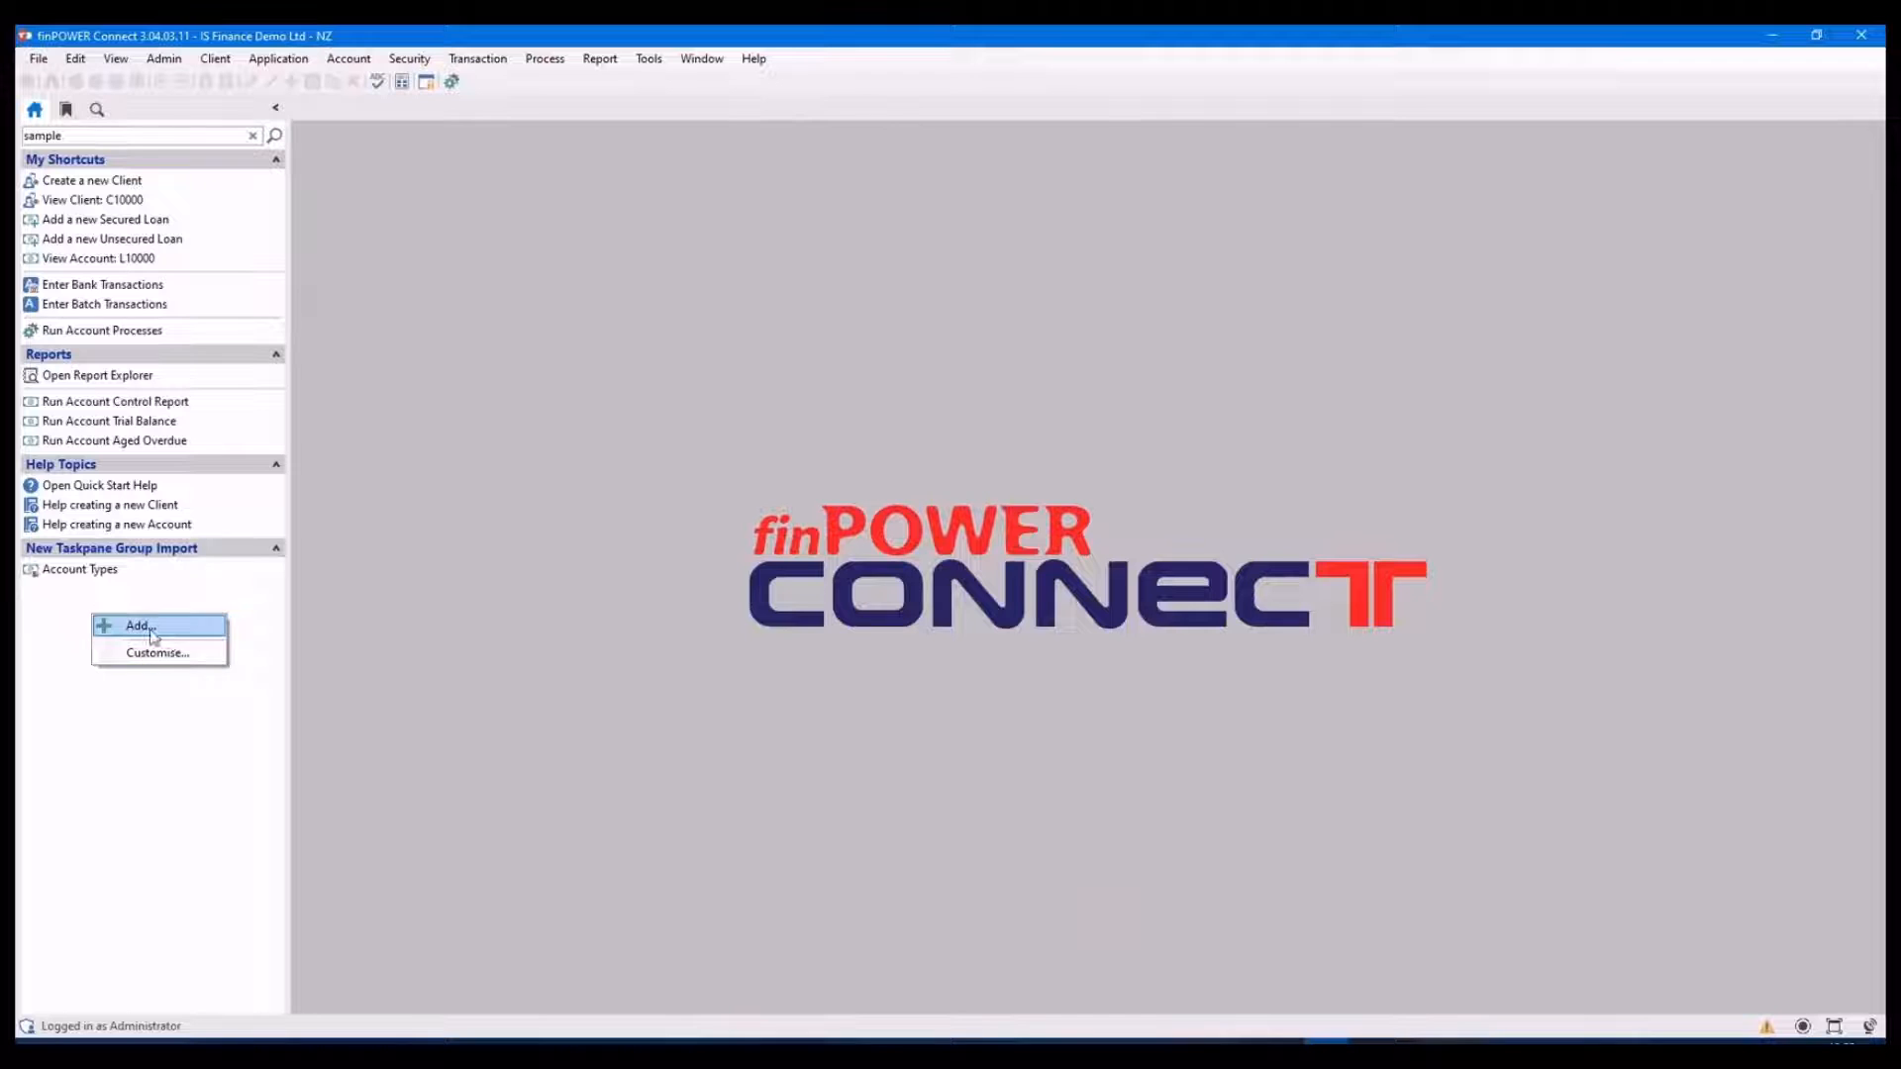
Create task pane group 'New Taskpane Group NEW' and start adding a Menu Item shortcut
{"action": "left_click", "coordinate": [157, 651]}
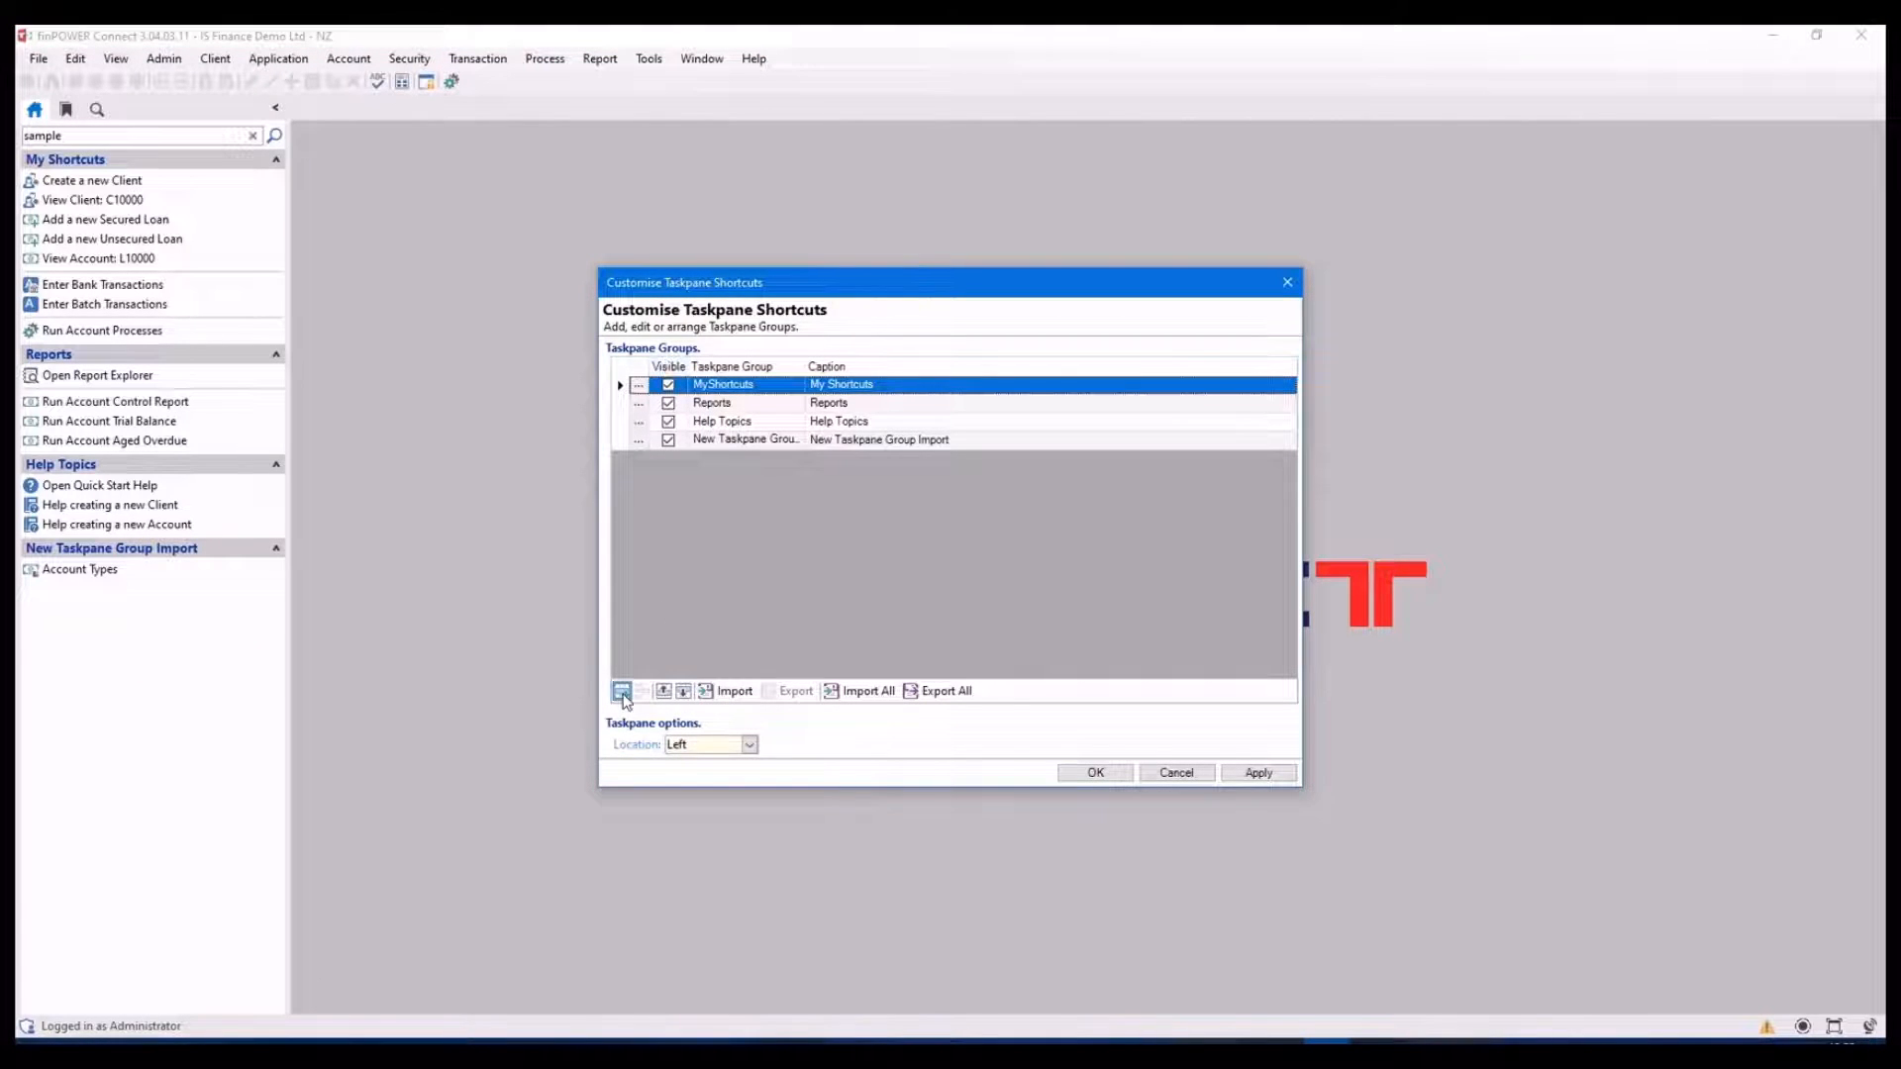
{"action": "left_click", "coordinate": [622, 689]}
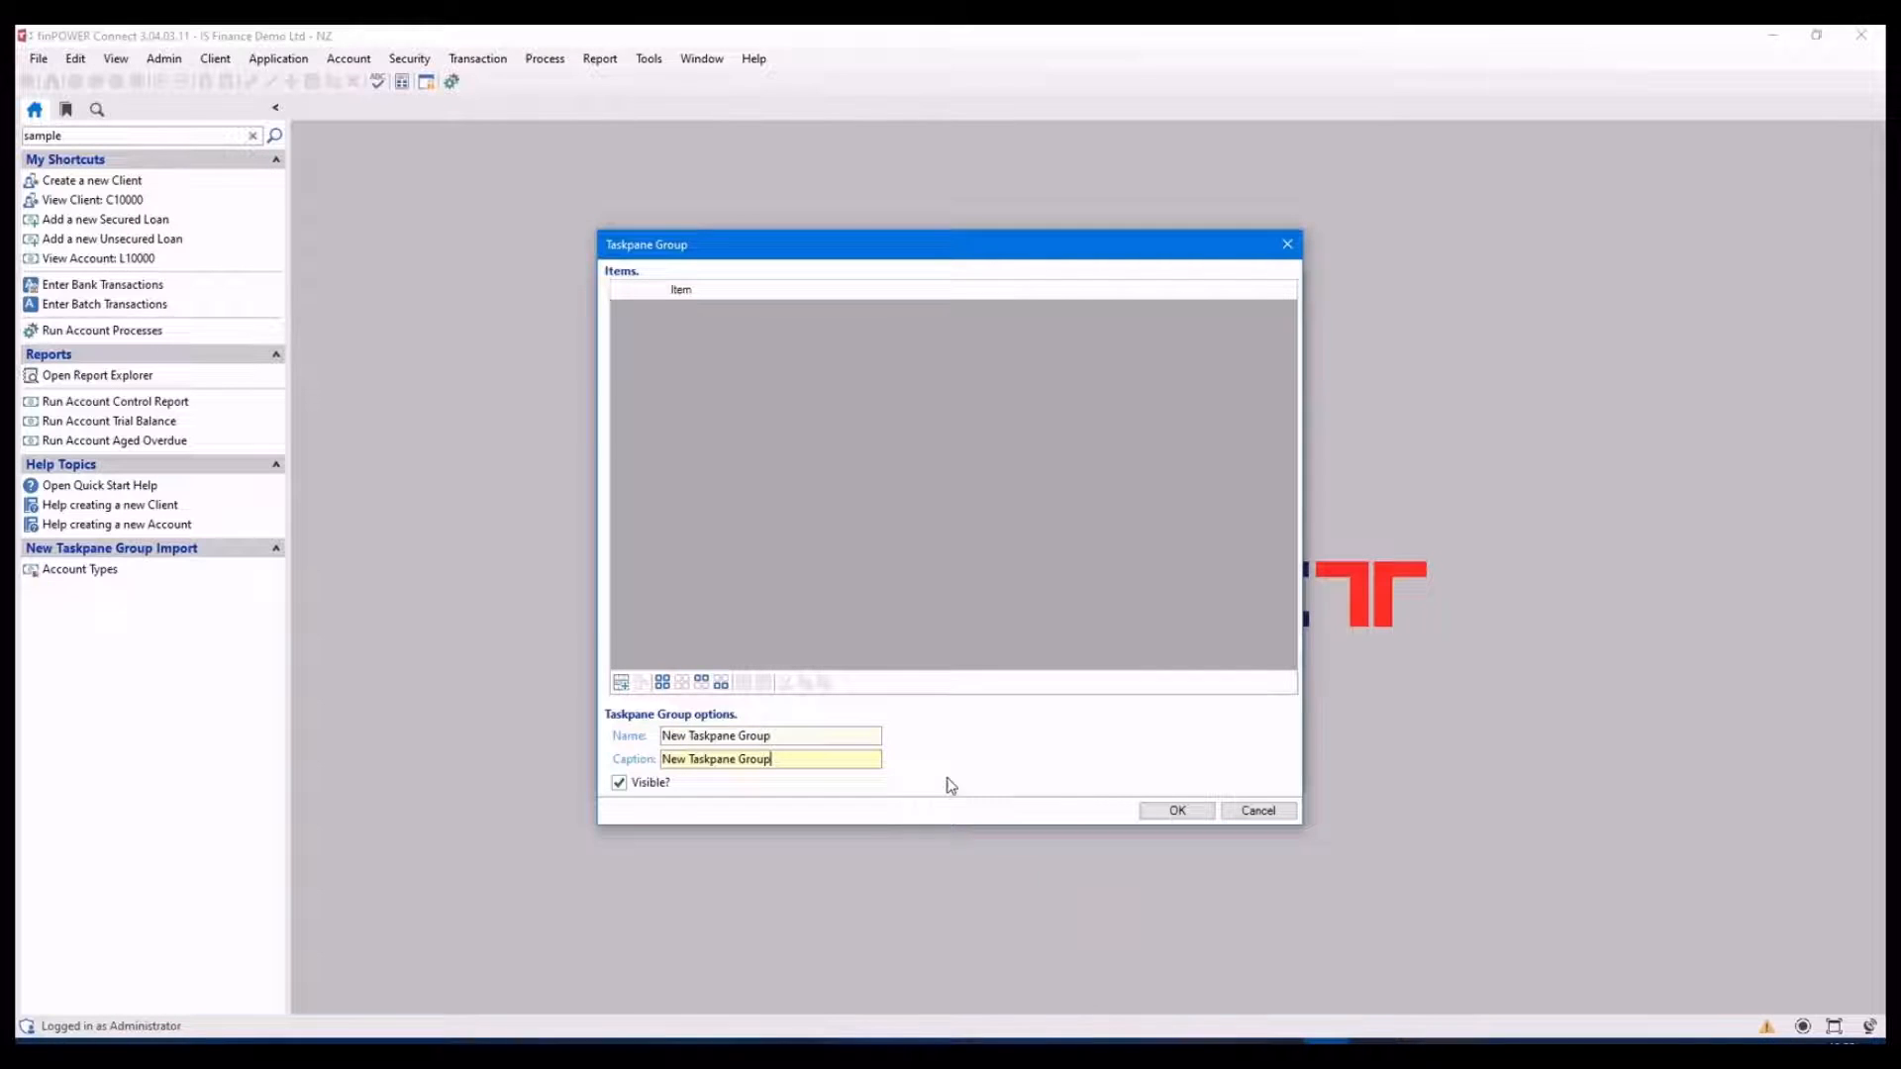
{"action": "type", "text": "NEW"}
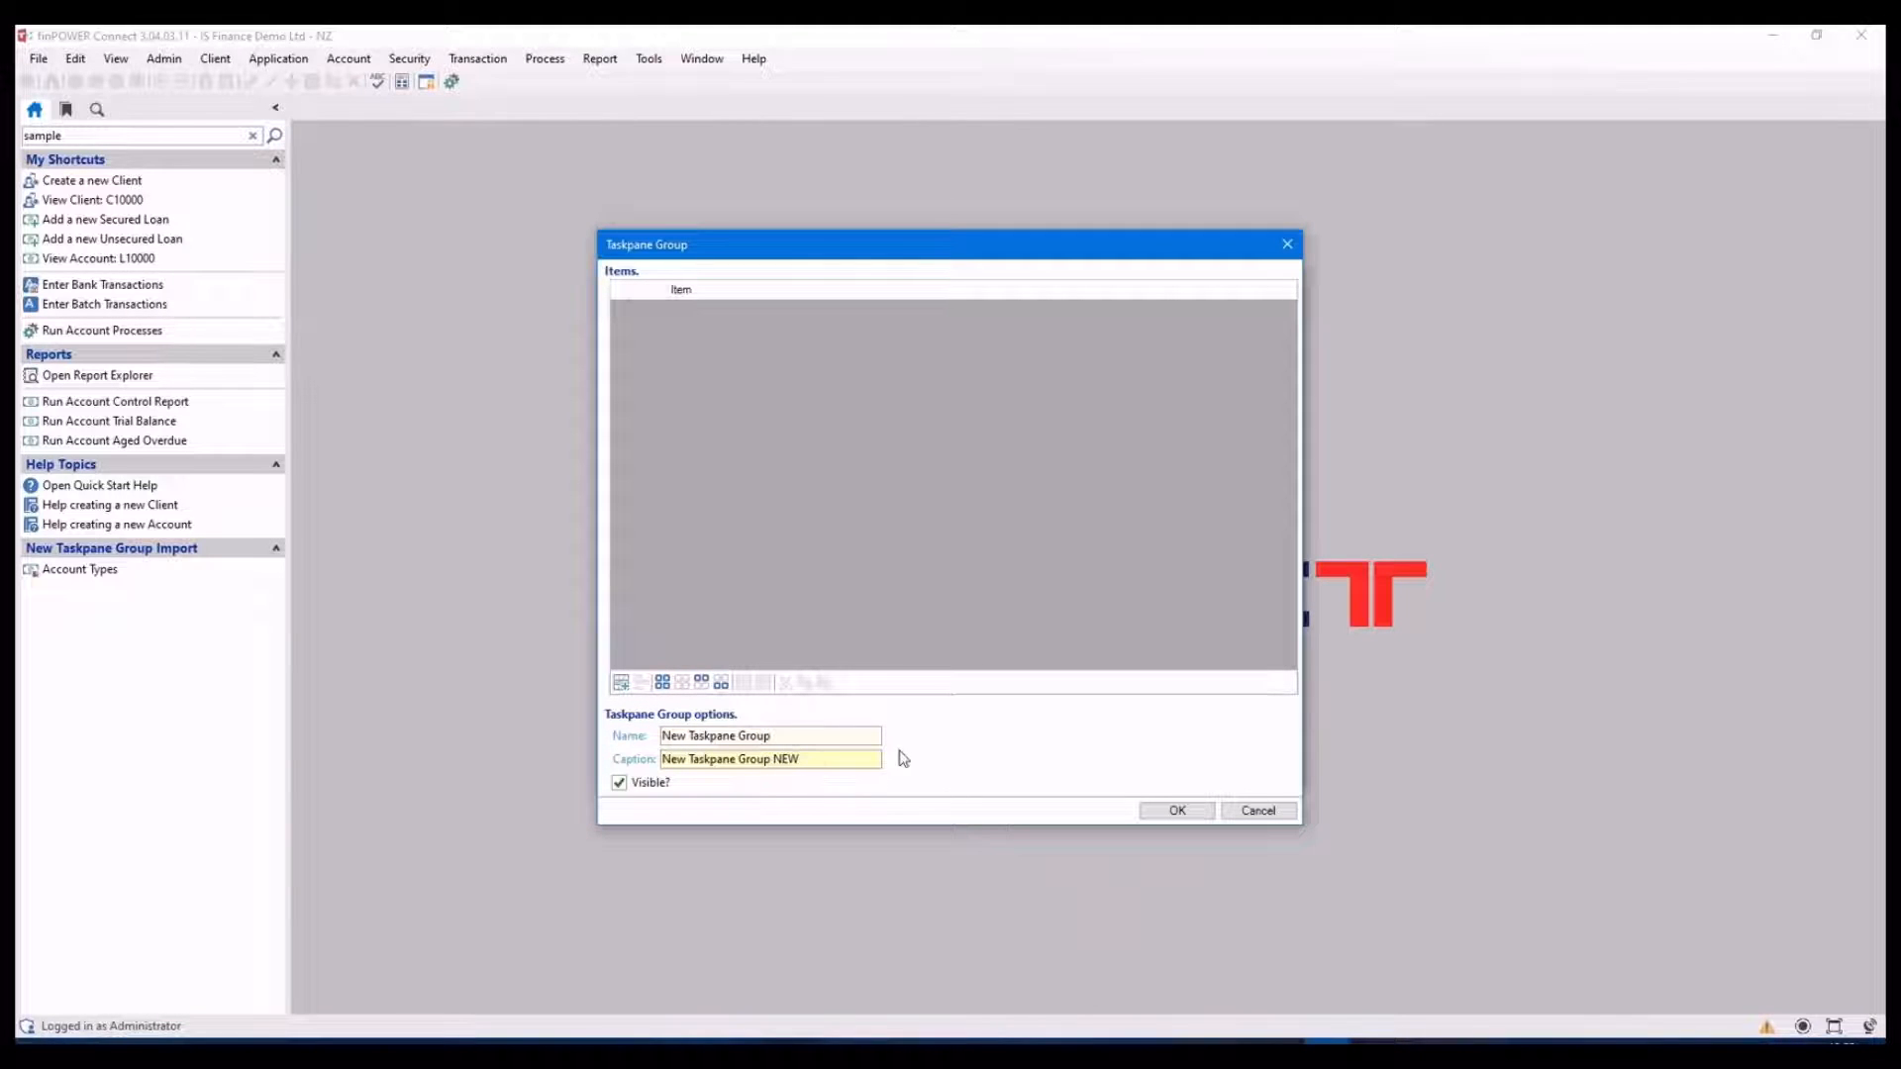
{"action": "left_click", "coordinate": [619, 681]}
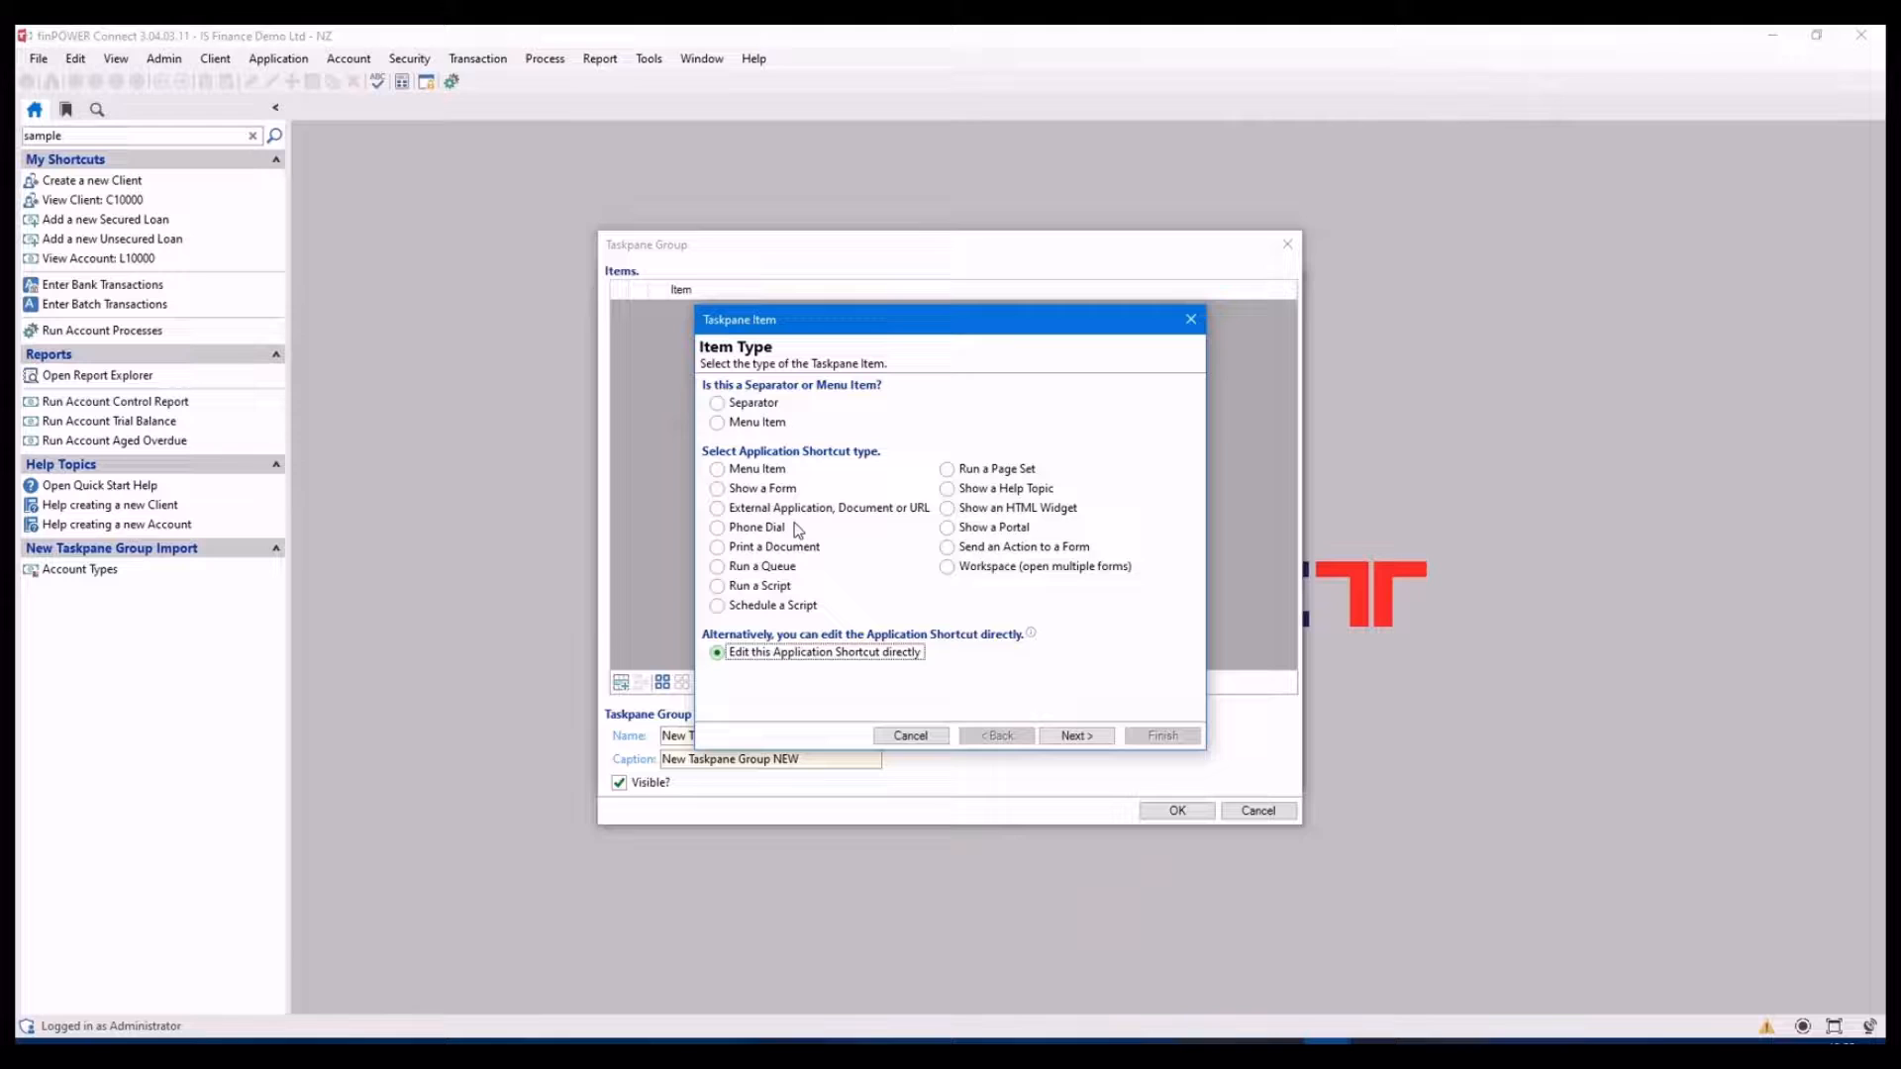
{"action": "left_click", "coordinate": [717, 470]}
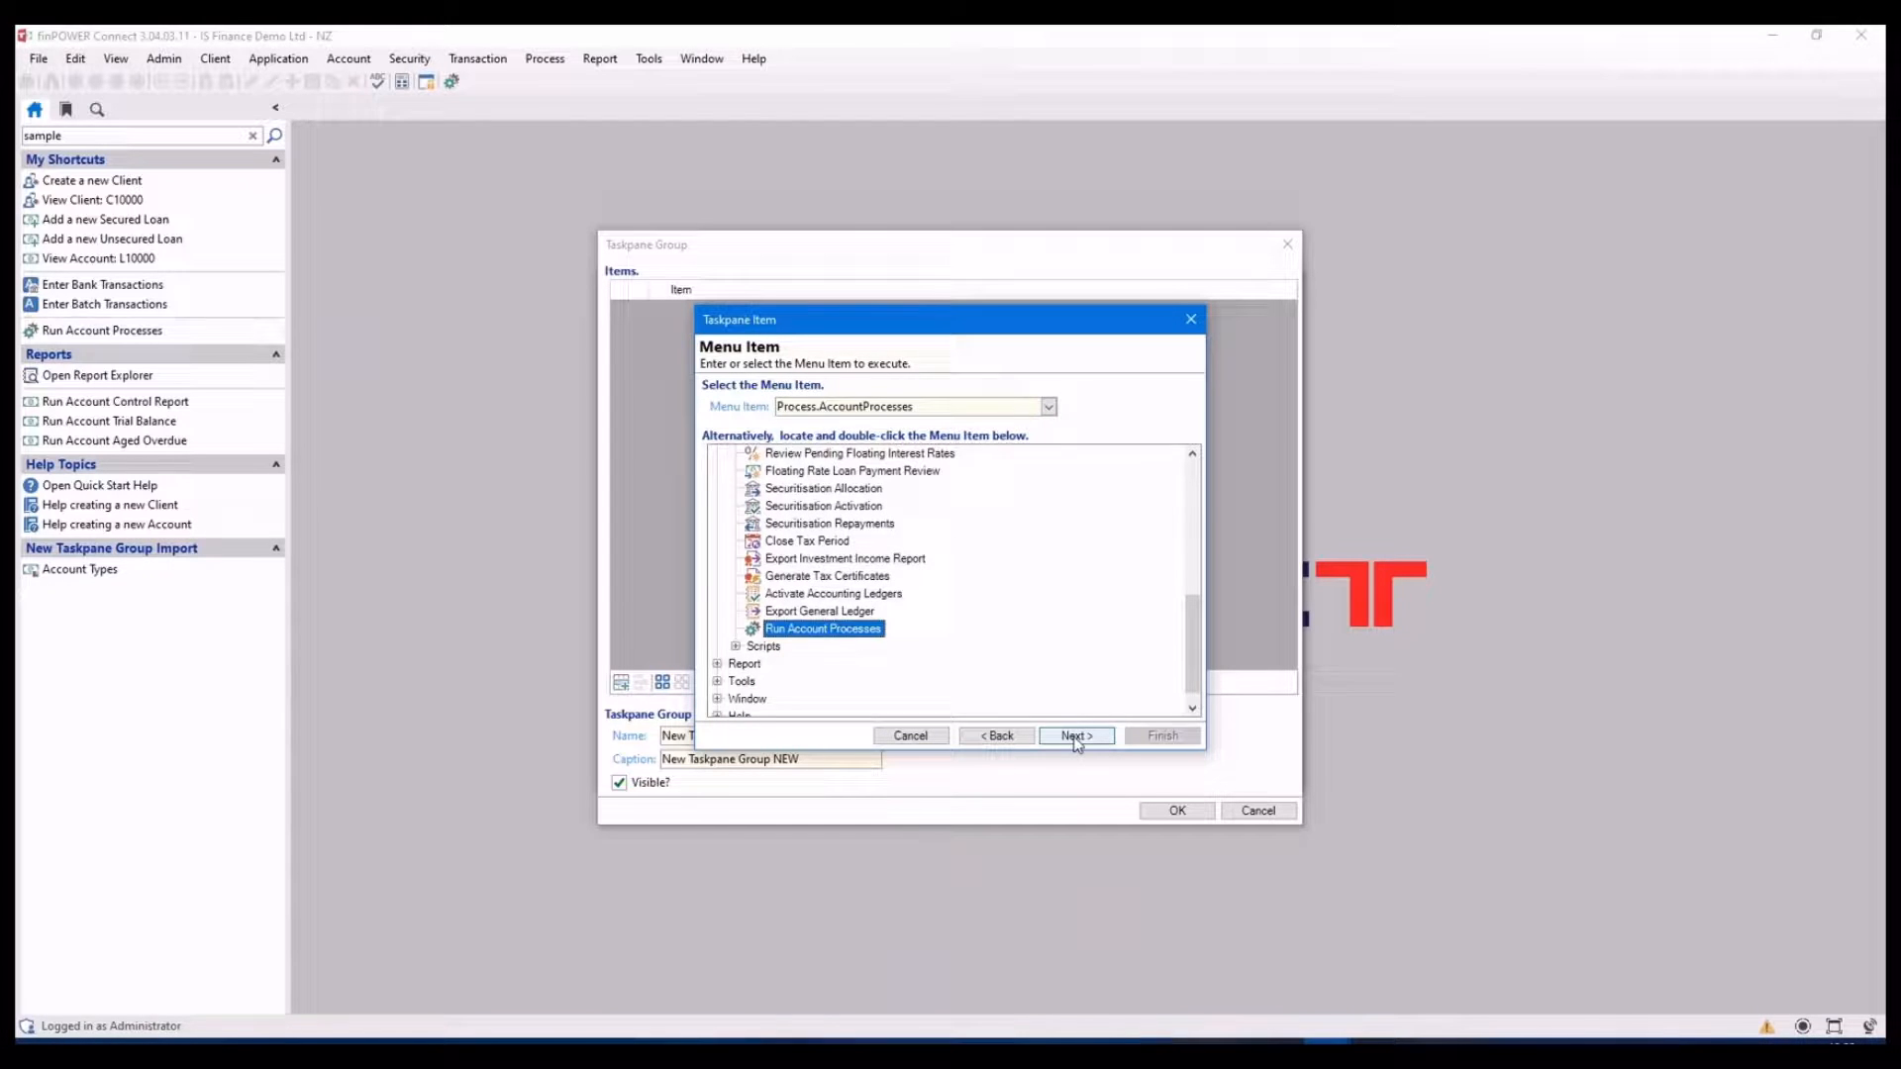
Add the Process.AccountProcesses item captioned Account Processes with its built-in icon and save the customisation
{"action": "left_click", "coordinate": [1073, 736]}
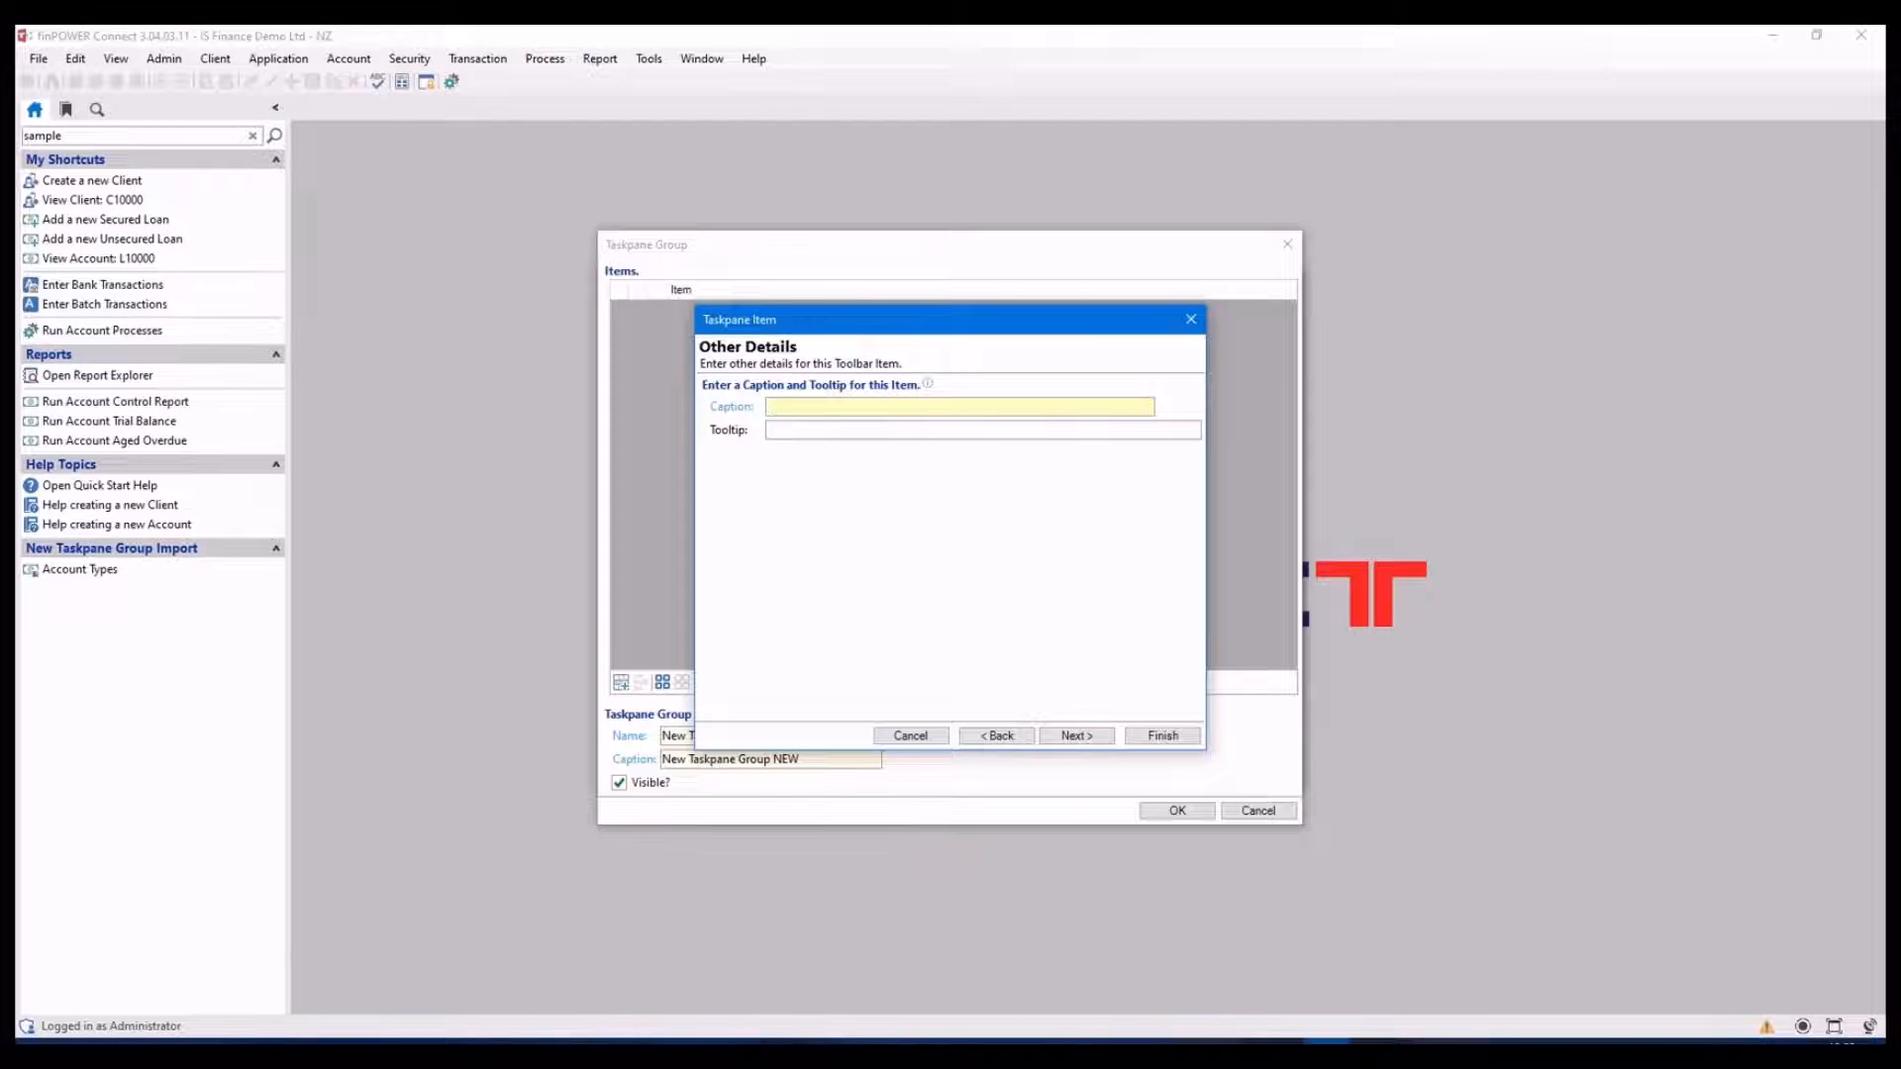
{"action": "type", "text": "Account Proce"}
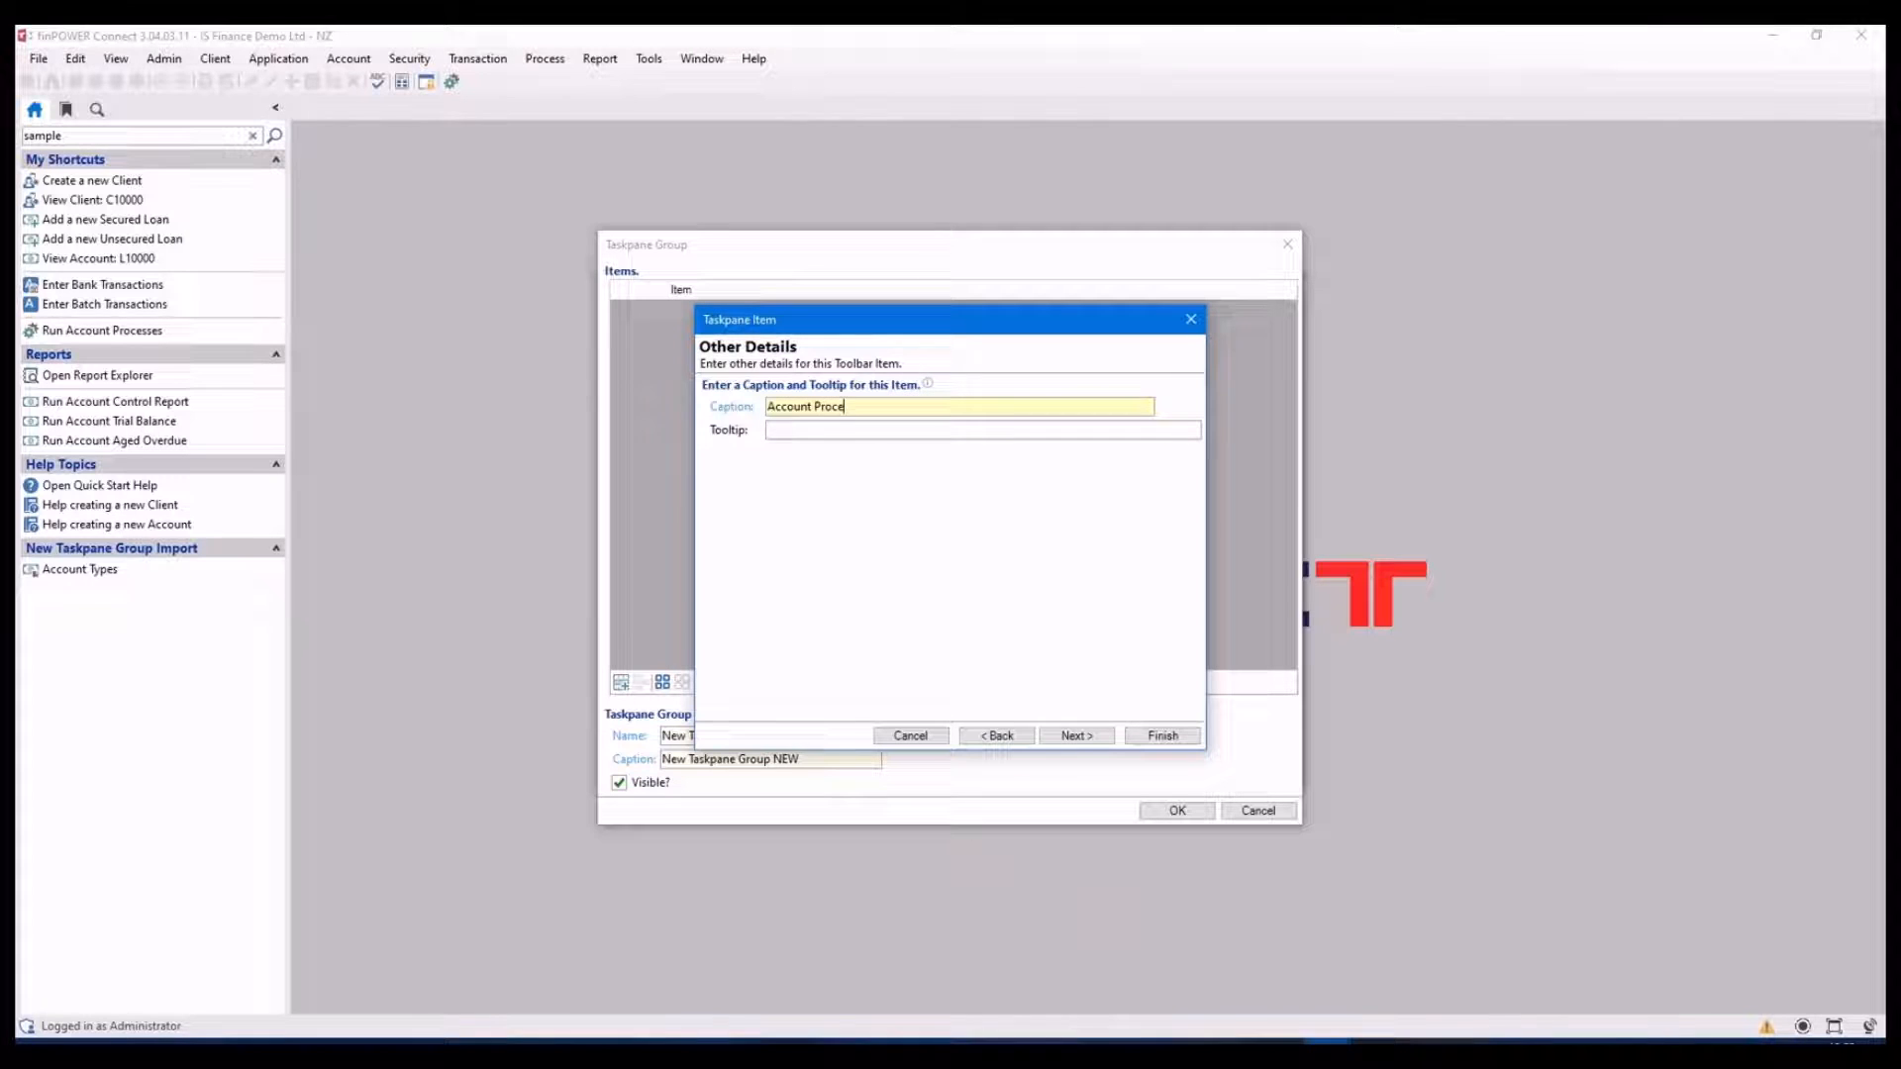
{"action": "left_click", "coordinate": [1073, 735]}
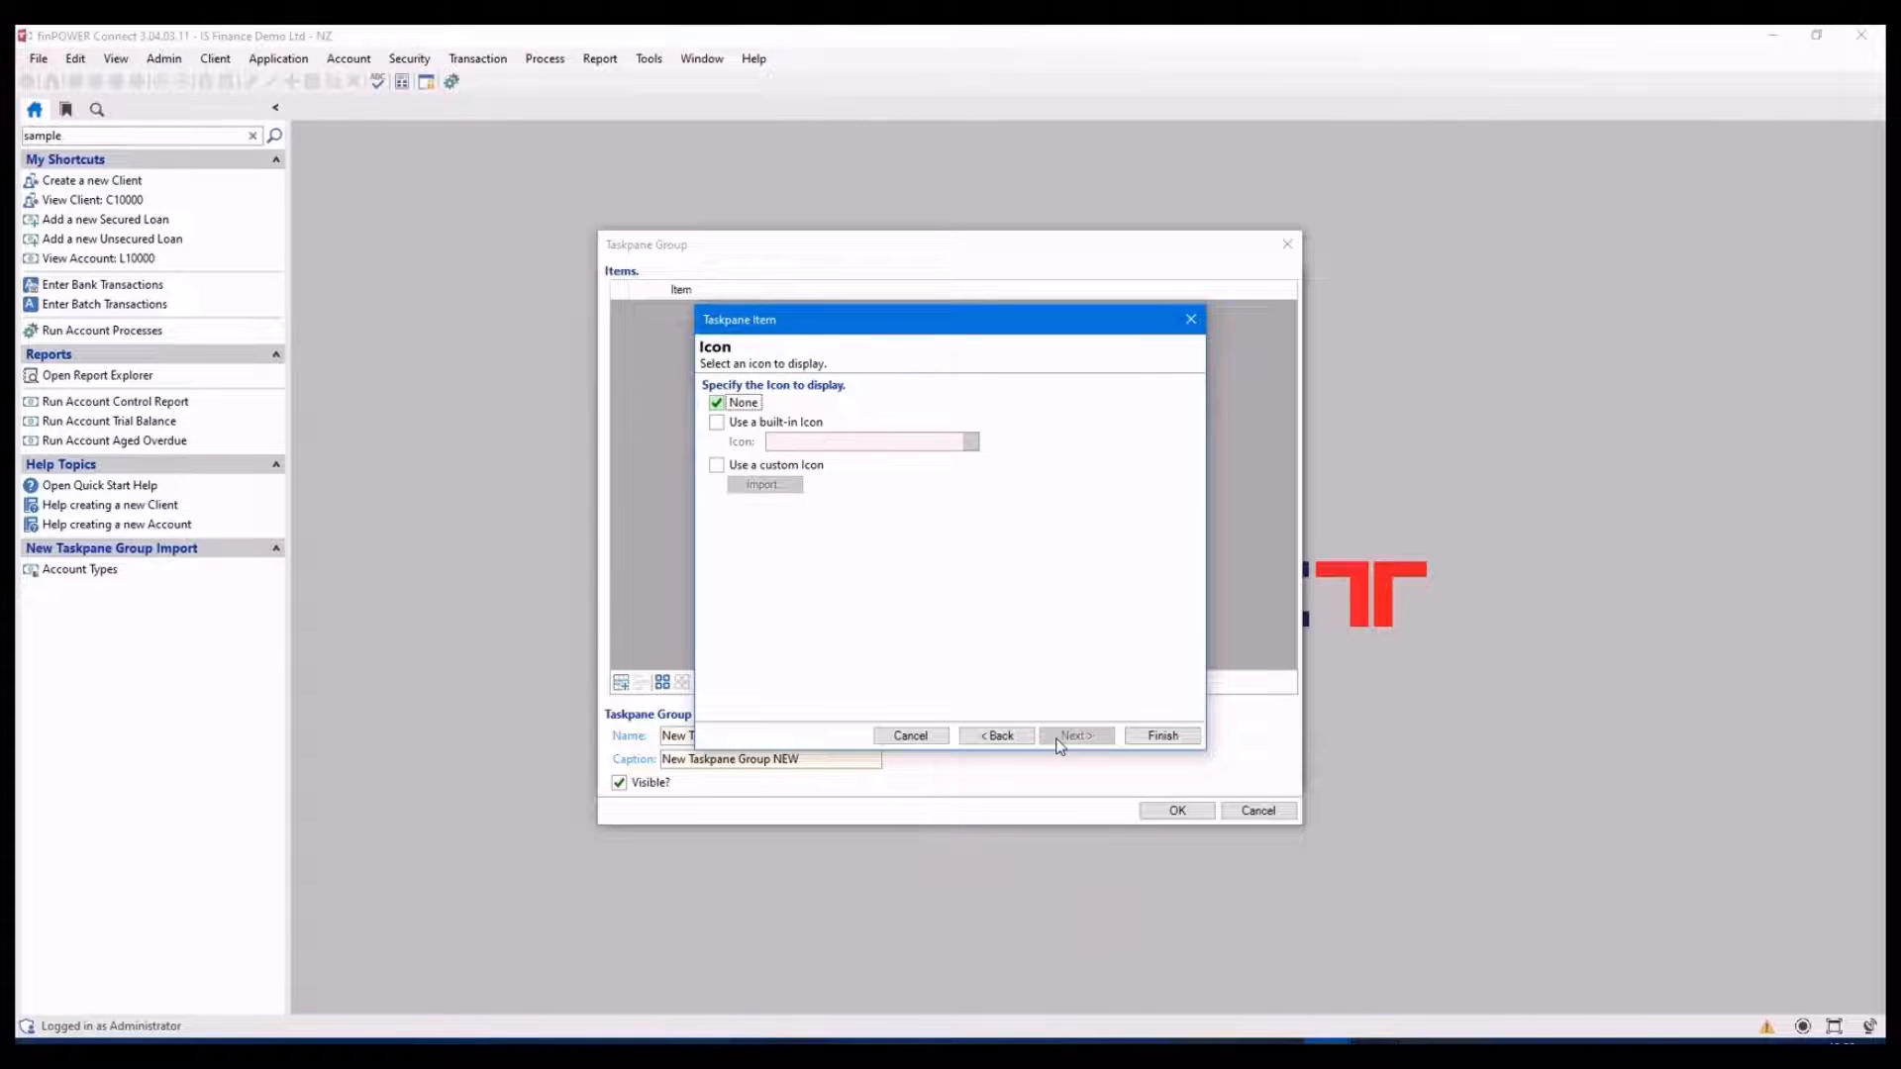
{"action": "left_click", "coordinate": [717, 422]}
{"action": "type", "text": "Account"}
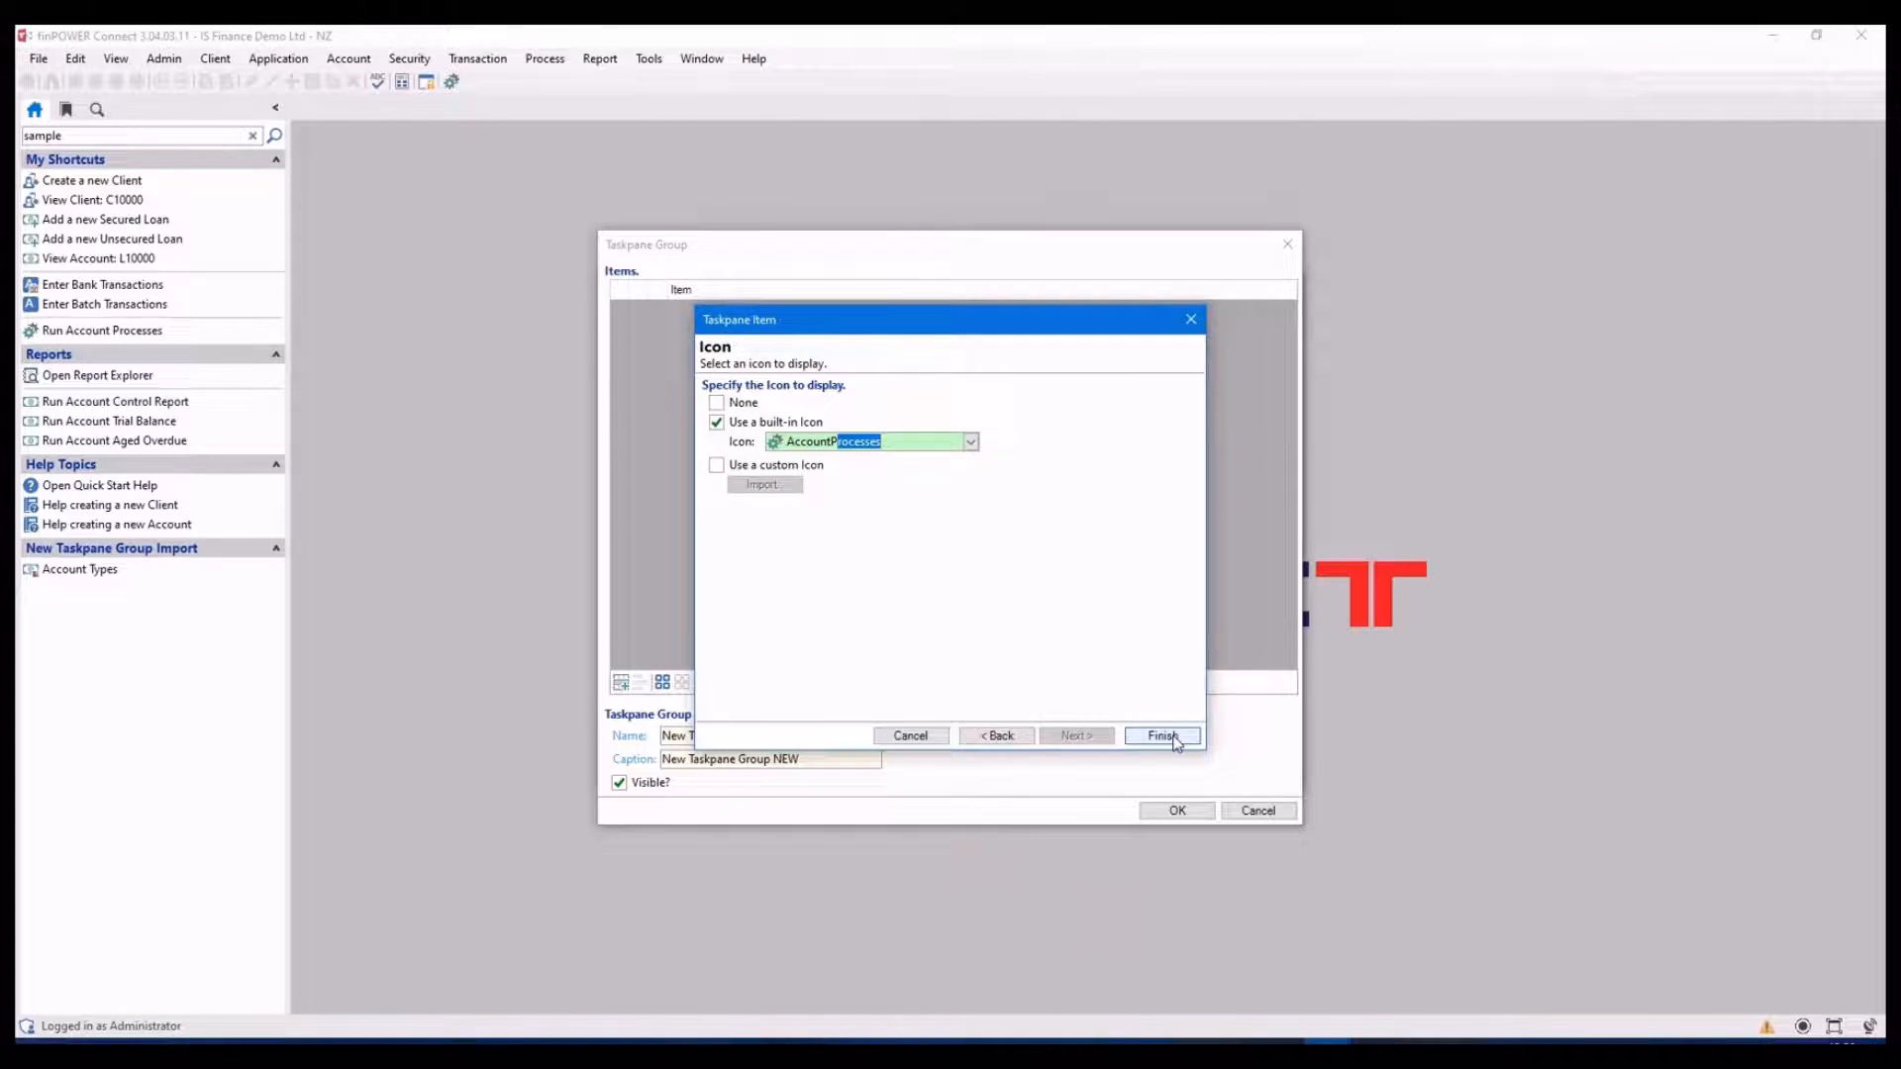
{"action": "left_click", "coordinate": [1160, 737]}
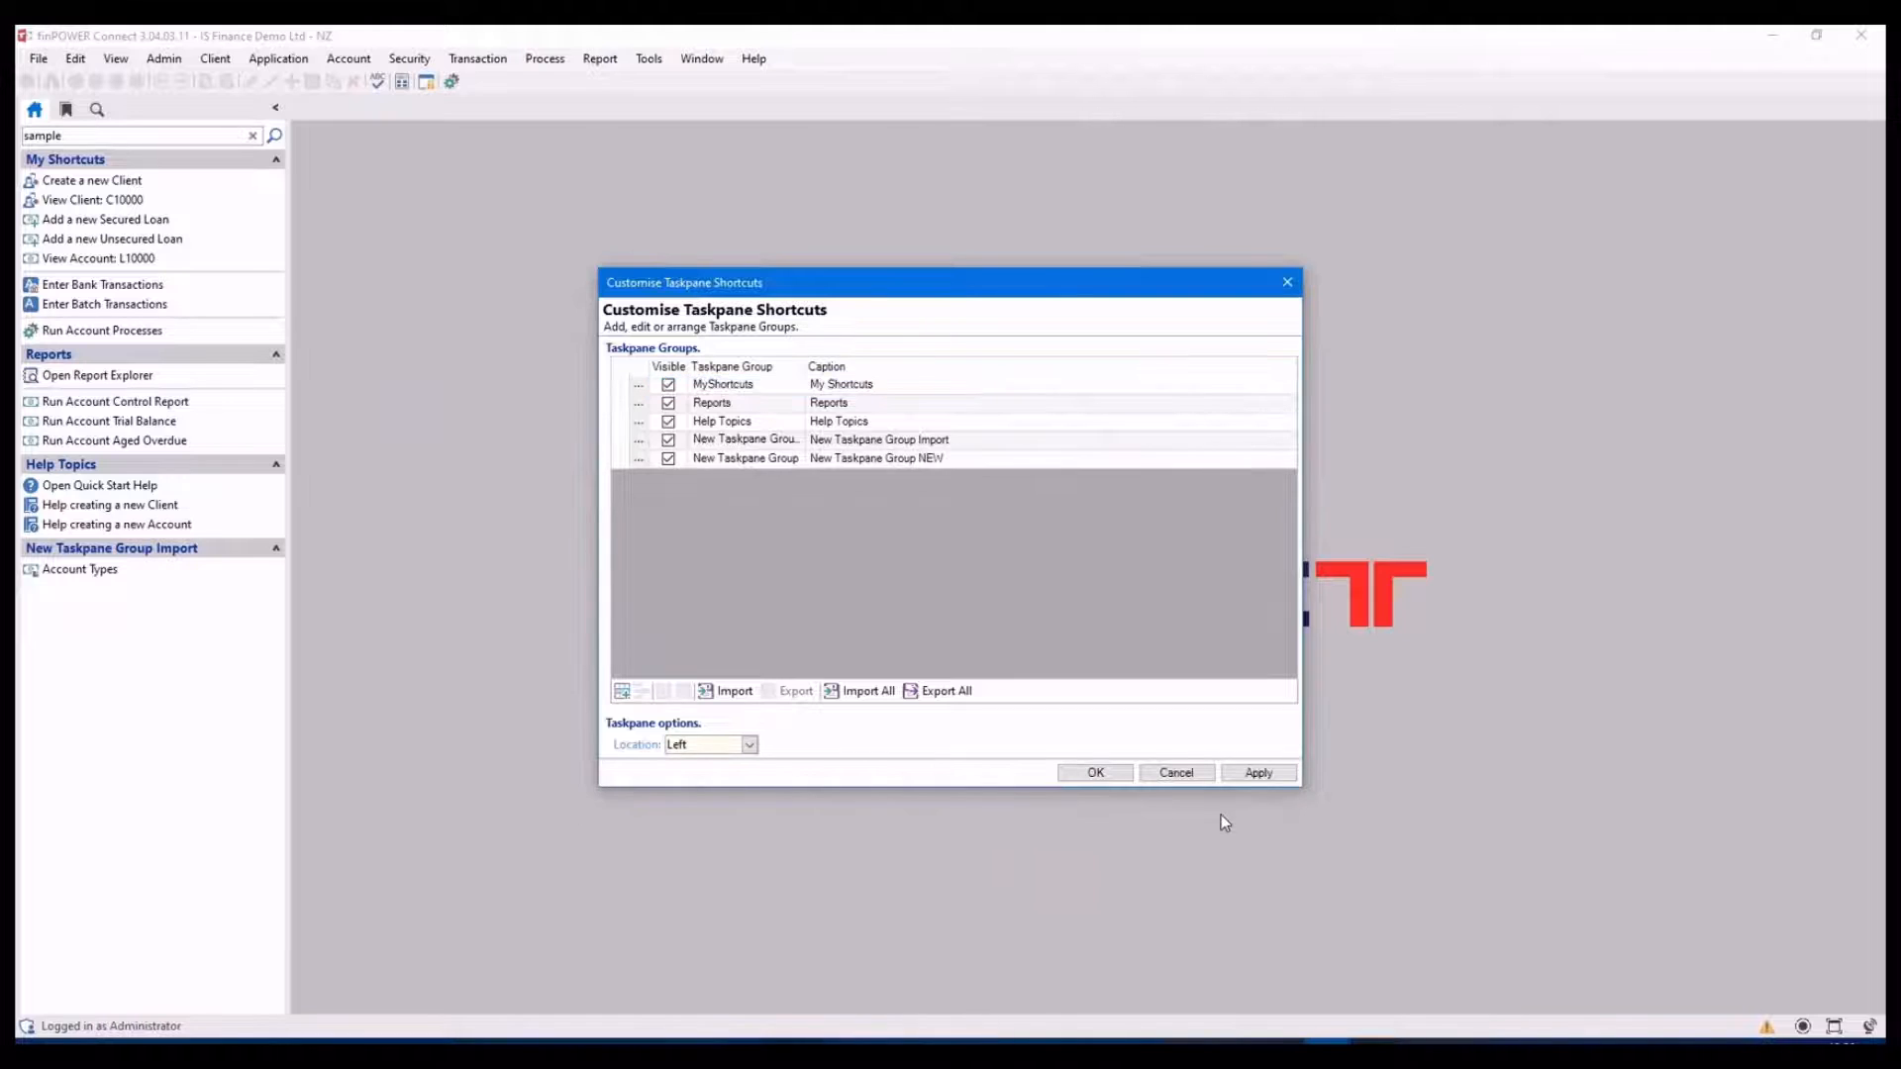
{"action": "left_click", "coordinate": [1093, 773]}
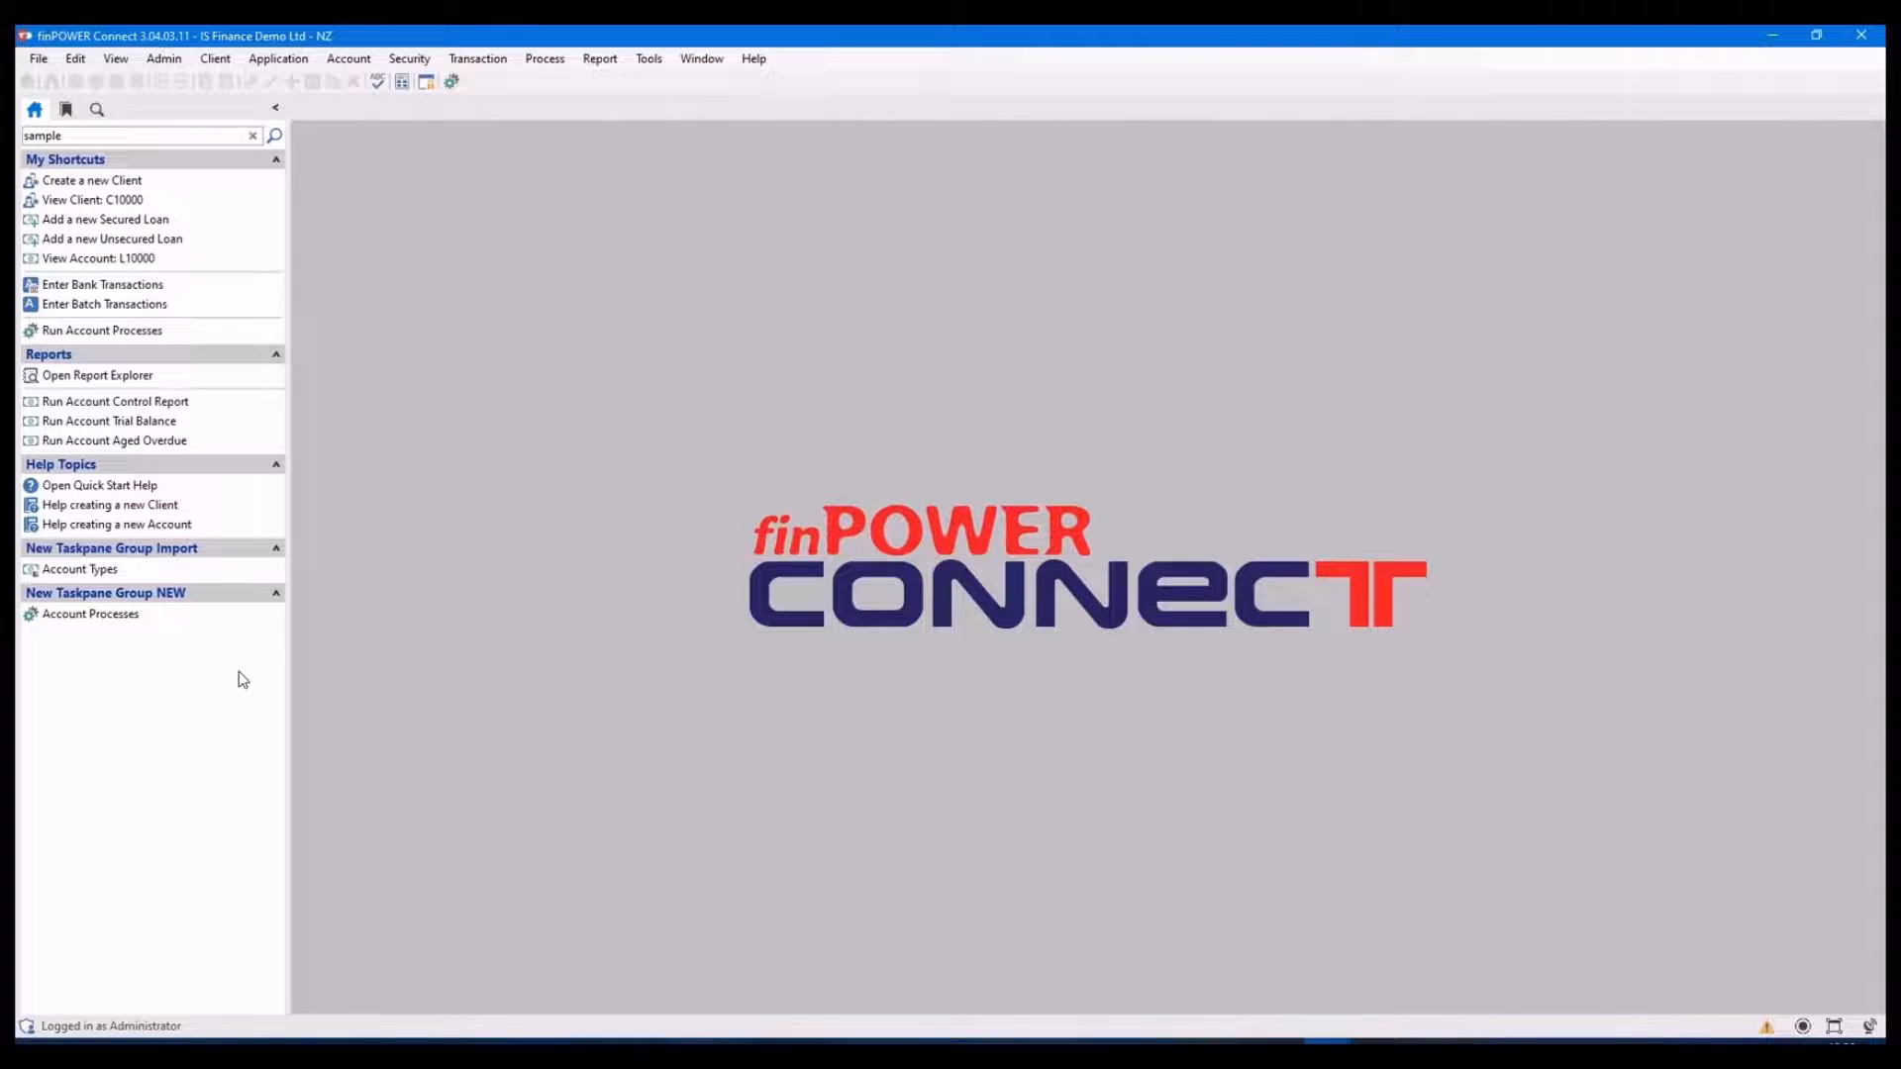
{"action": "left_click", "coordinate": [649, 57]}
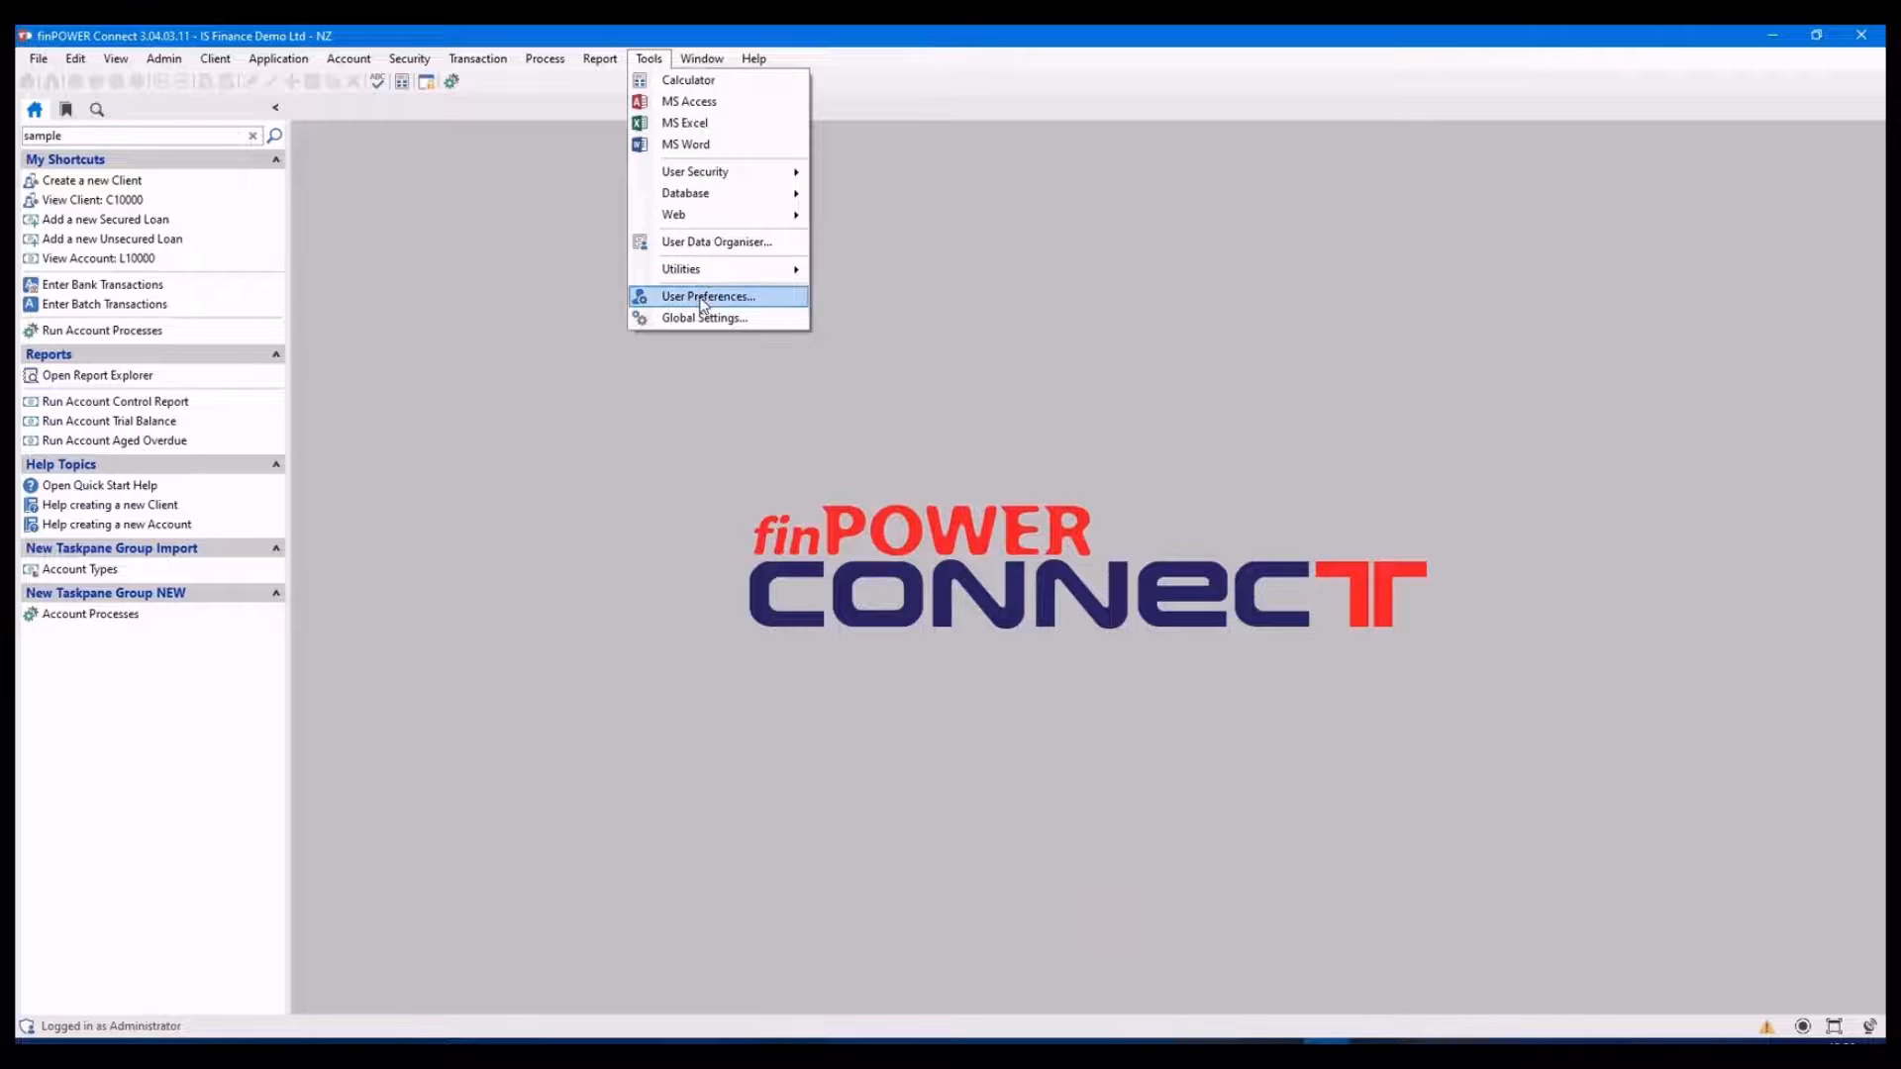
Start Copy User Preferences and log the other user's session off the database
{"action": "left_click", "coordinate": [709, 295]}
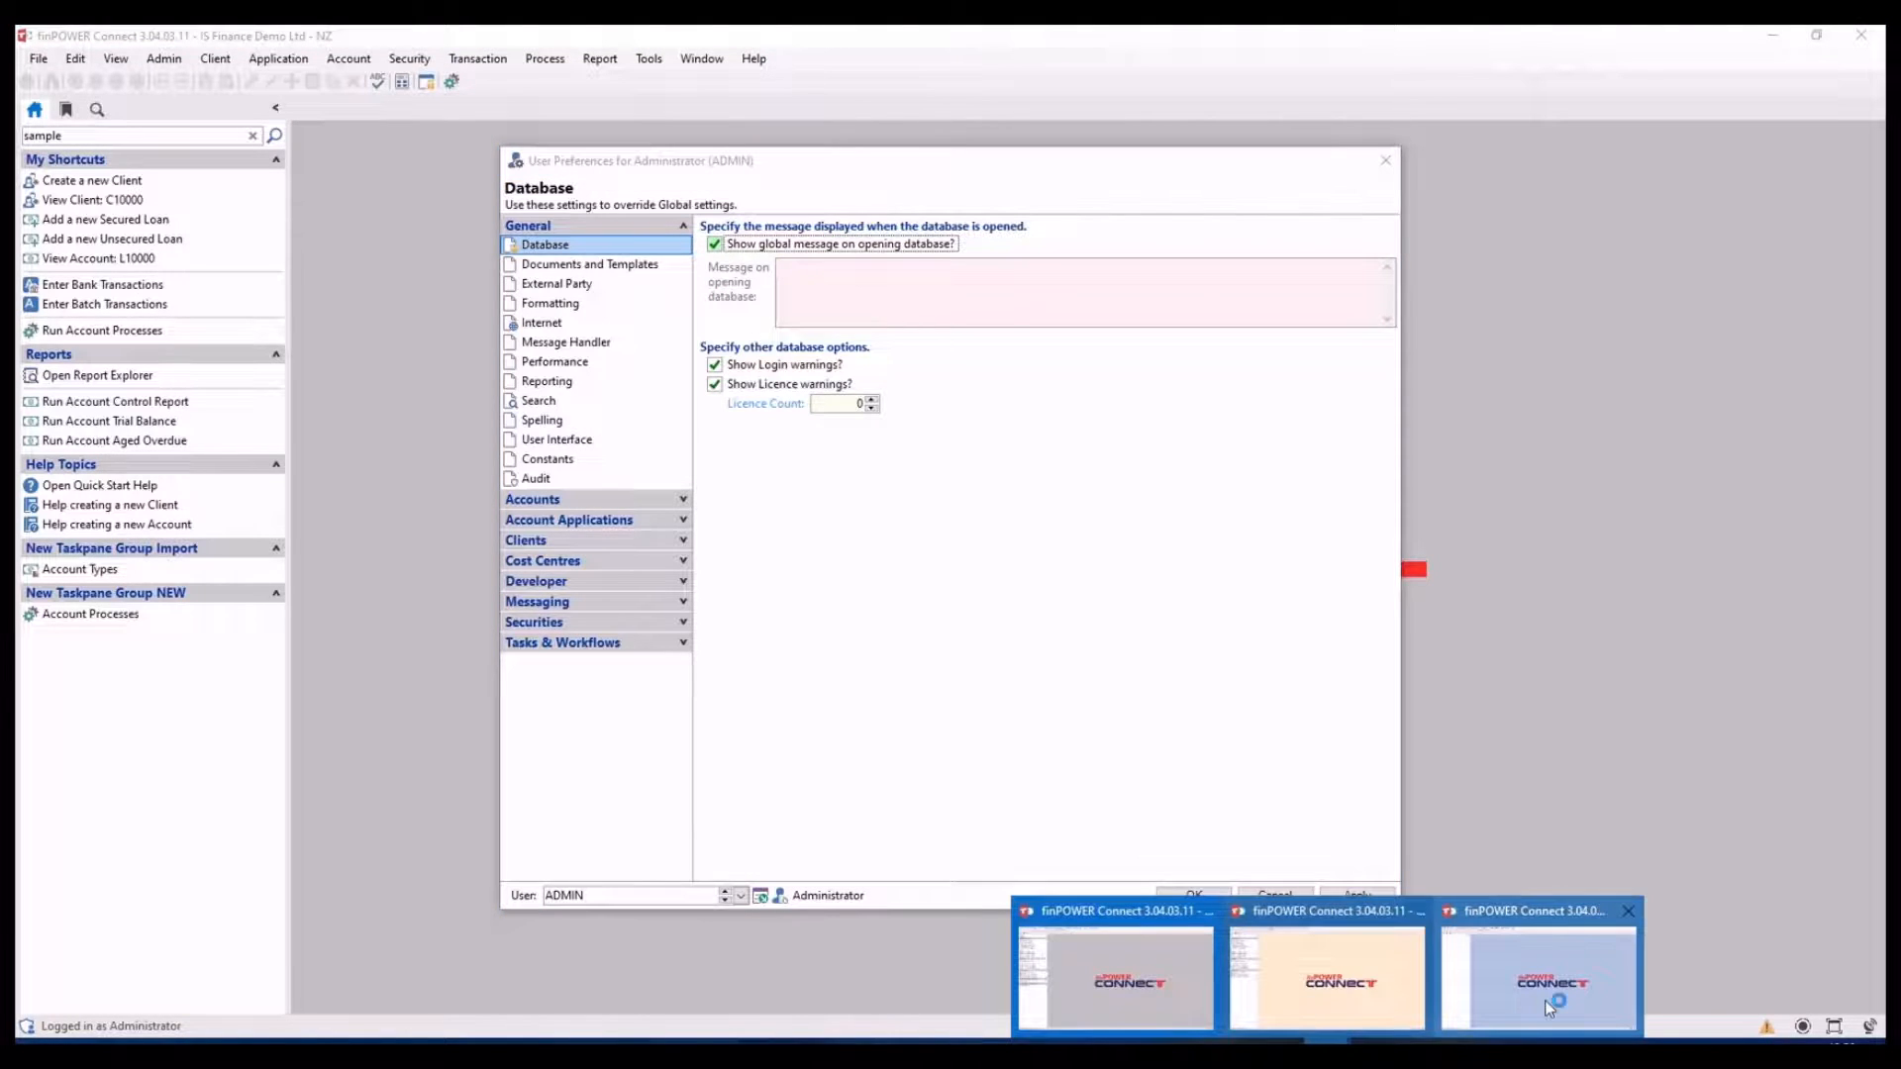
{"action": "left_click", "coordinate": [1537, 976]}
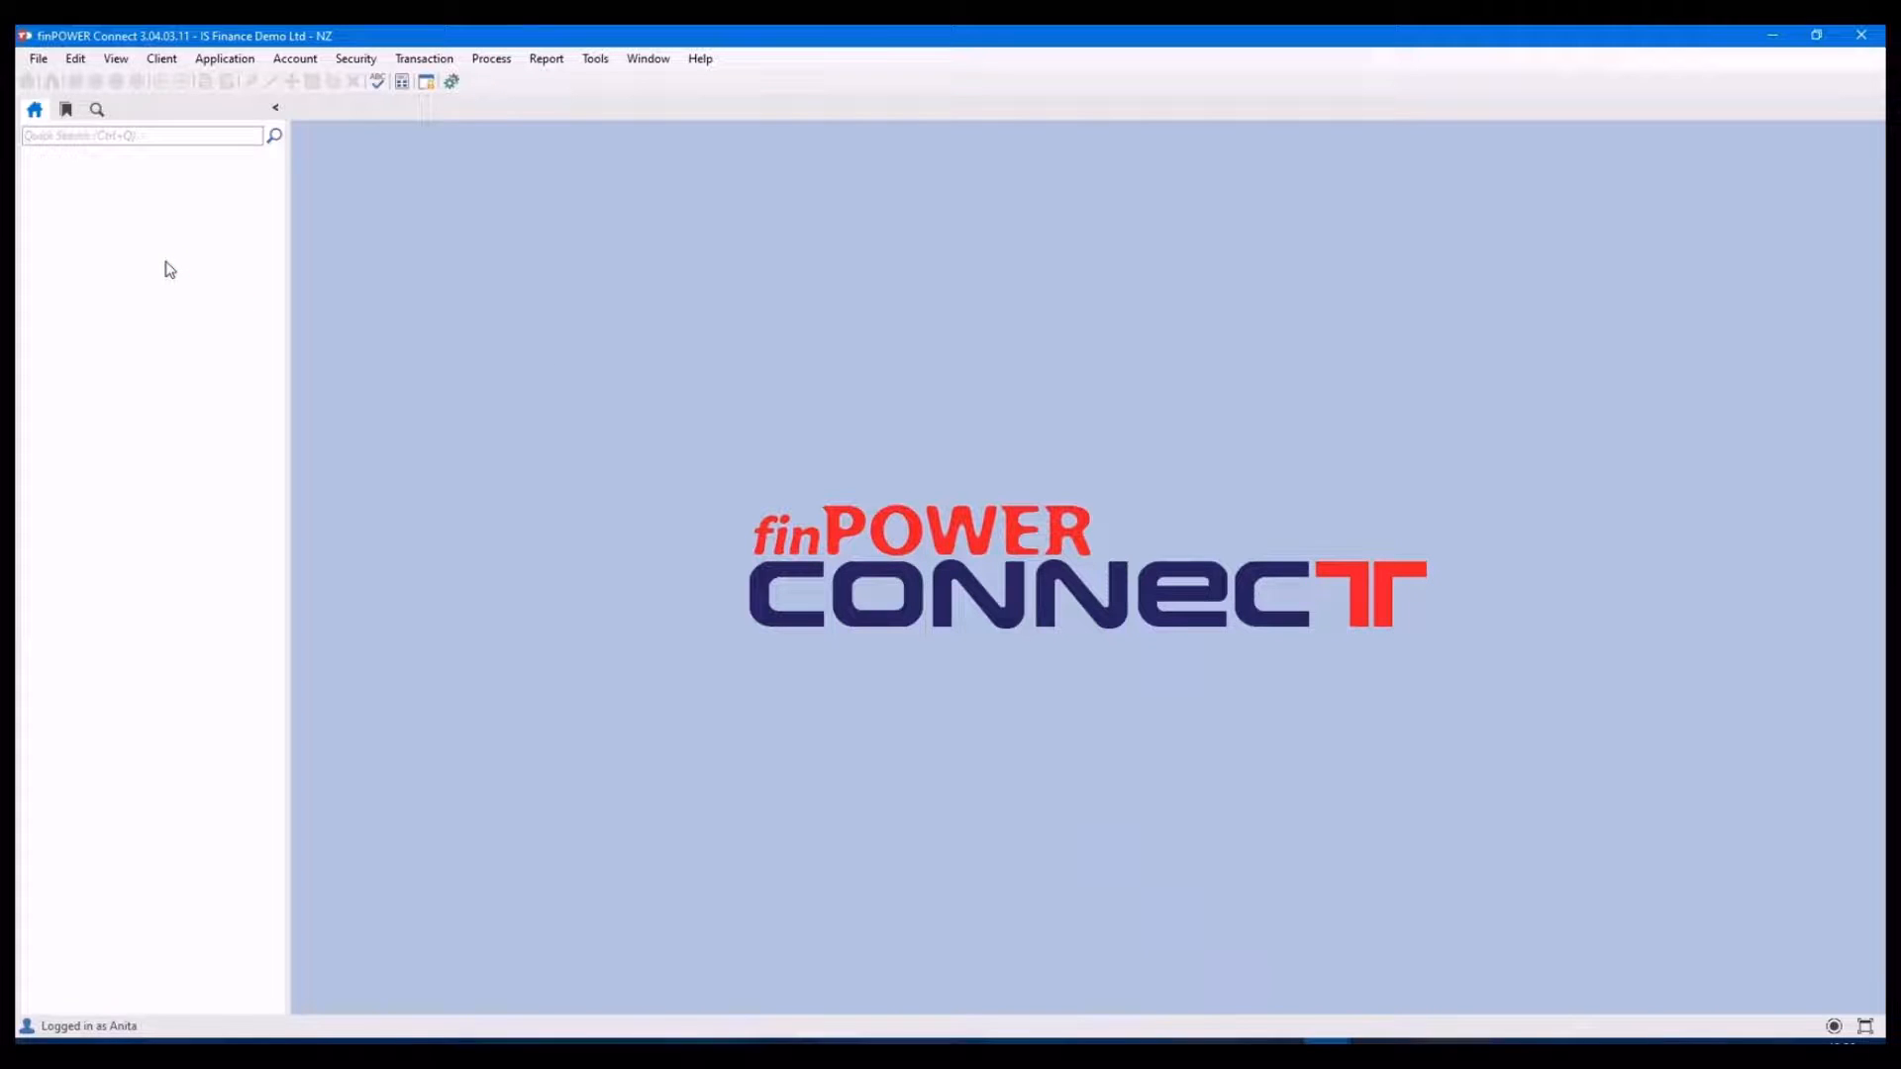
{"action": "left_click", "coordinate": [37, 57]}
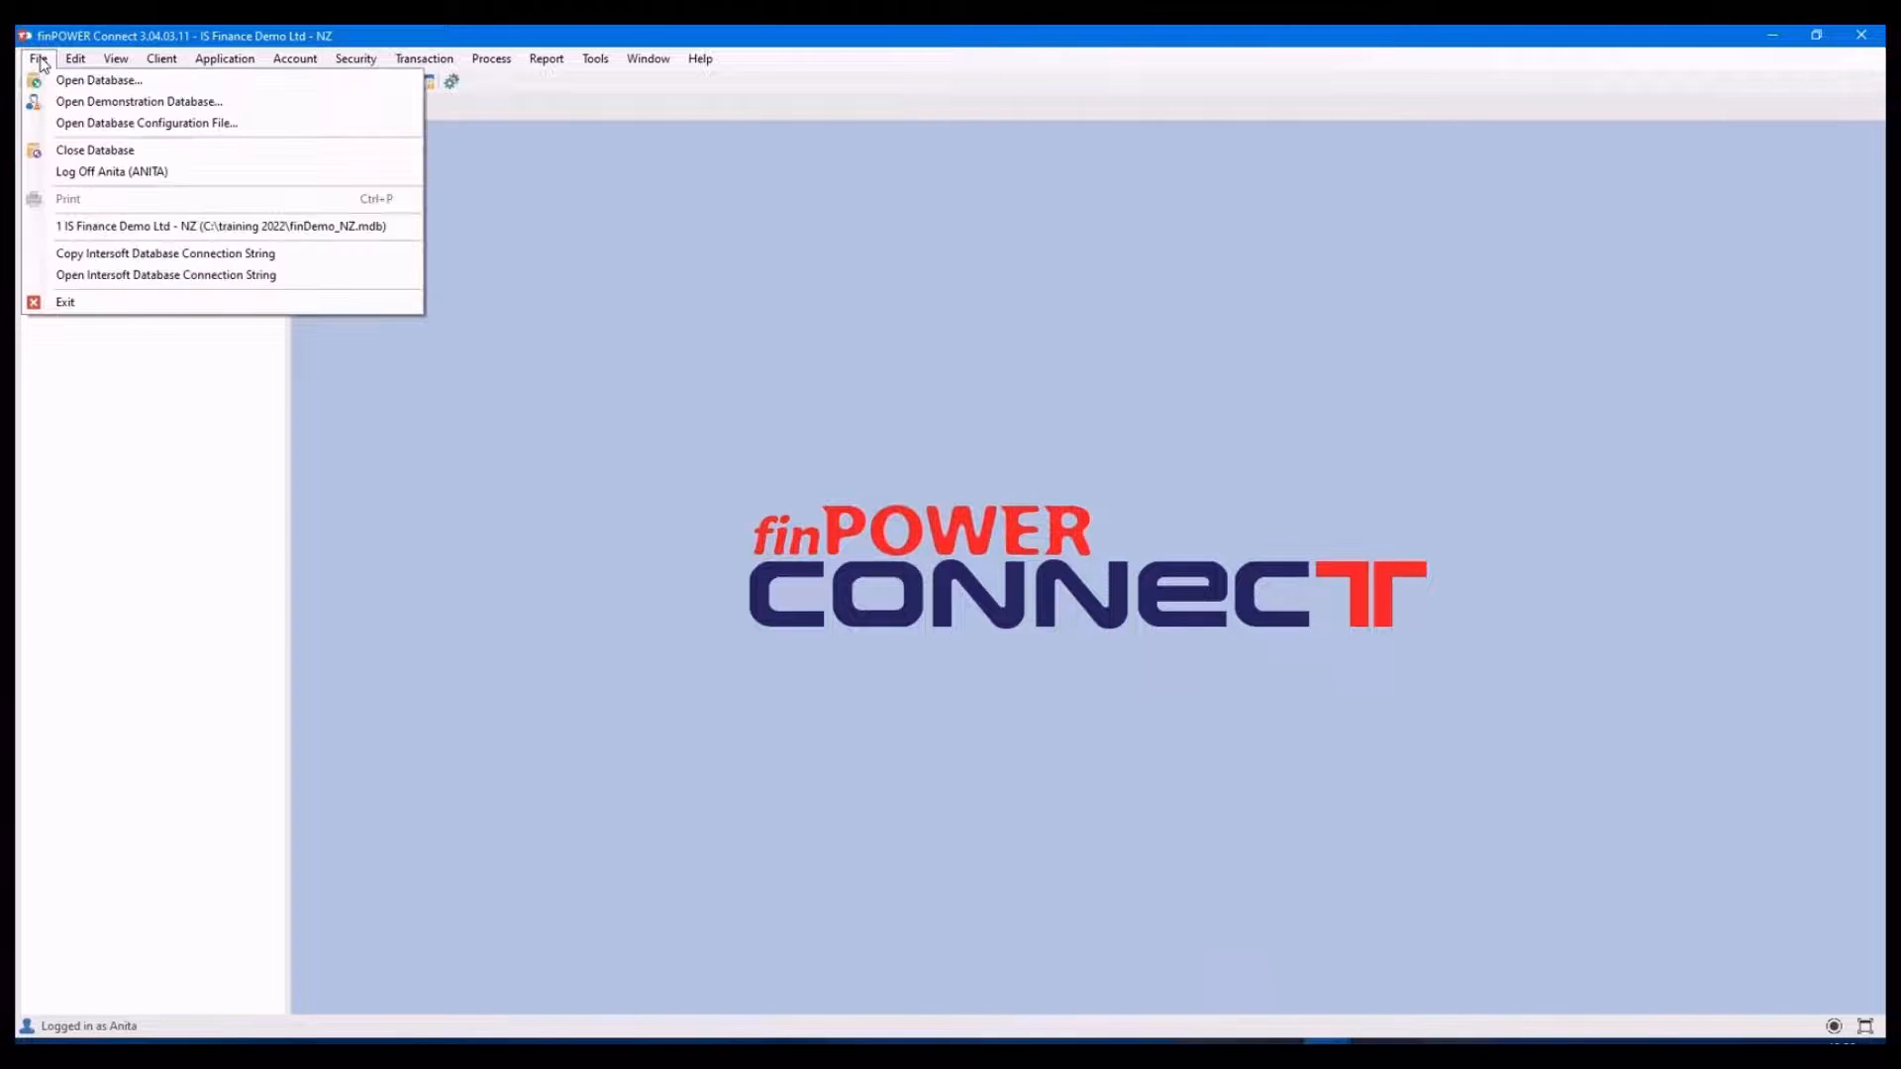
{"action": "mouse_move", "coordinate": [111, 170]}
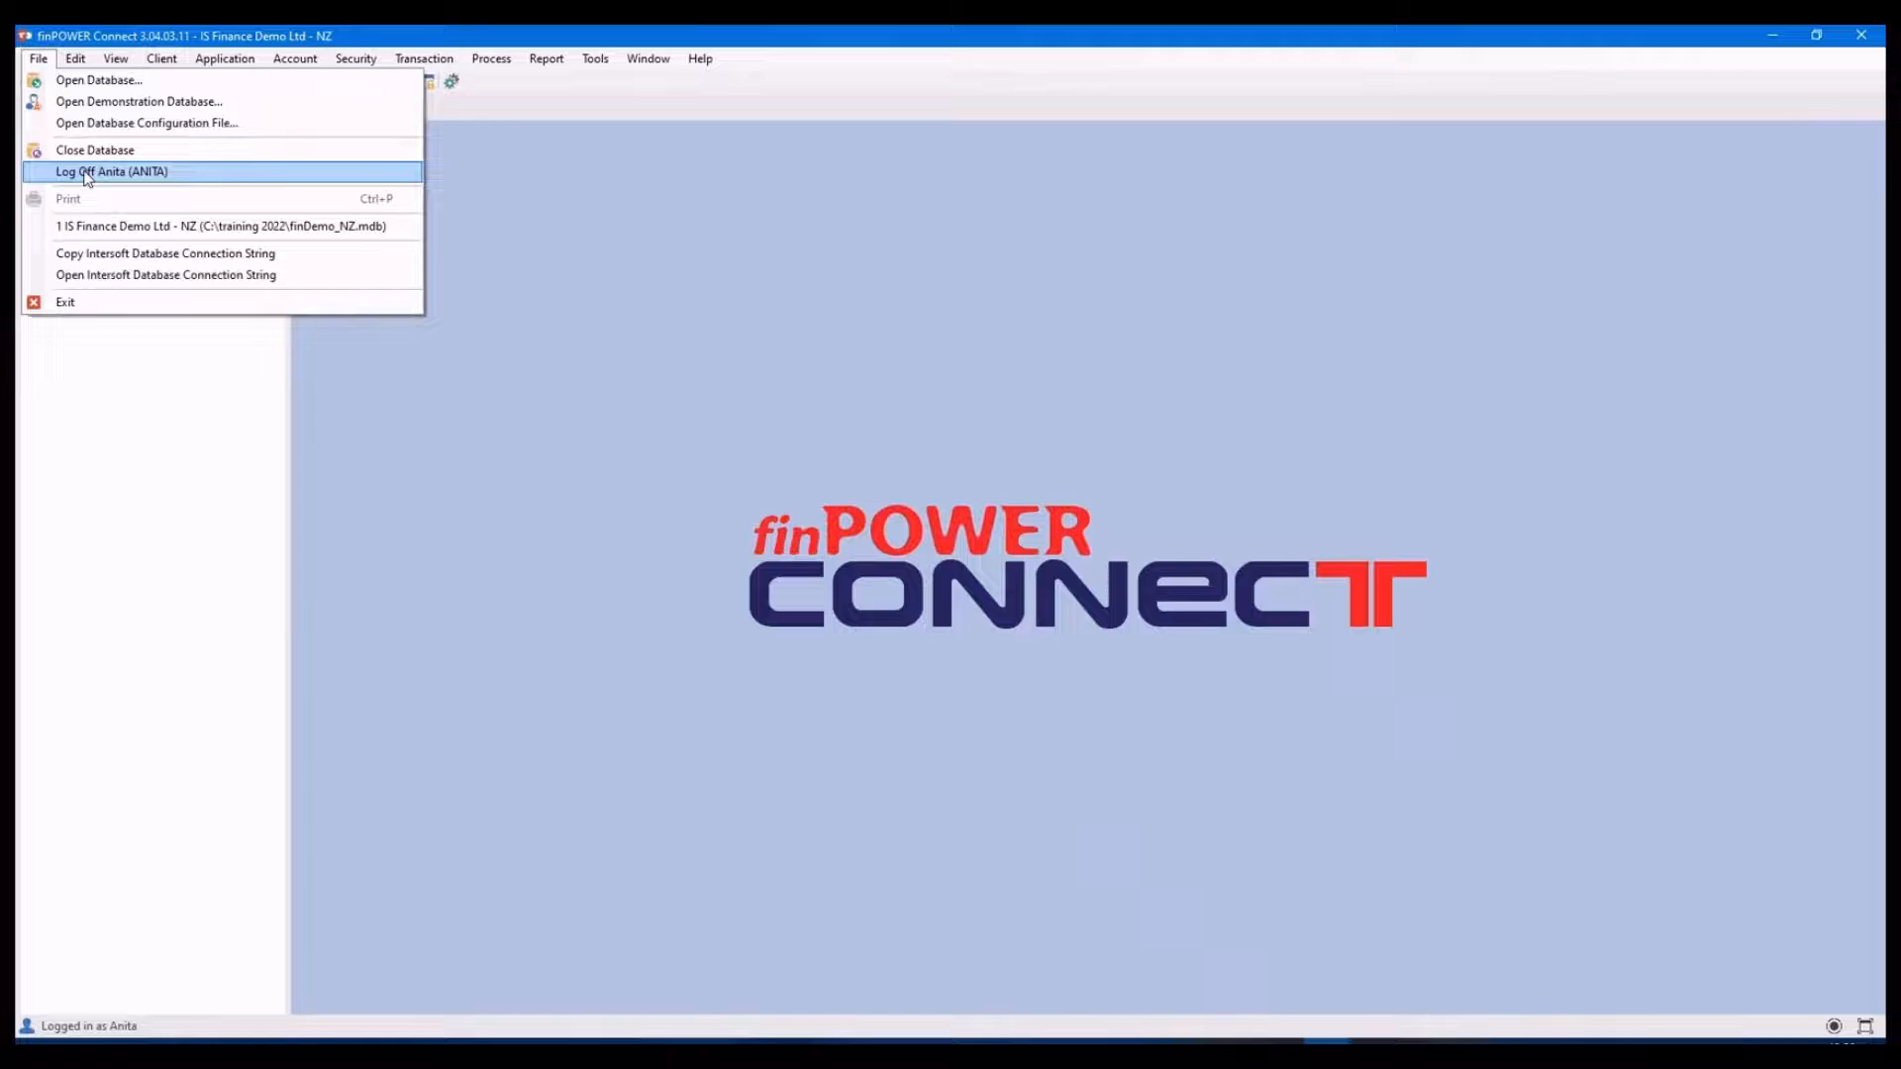
{"action": "left_click", "coordinate": [111, 171]}
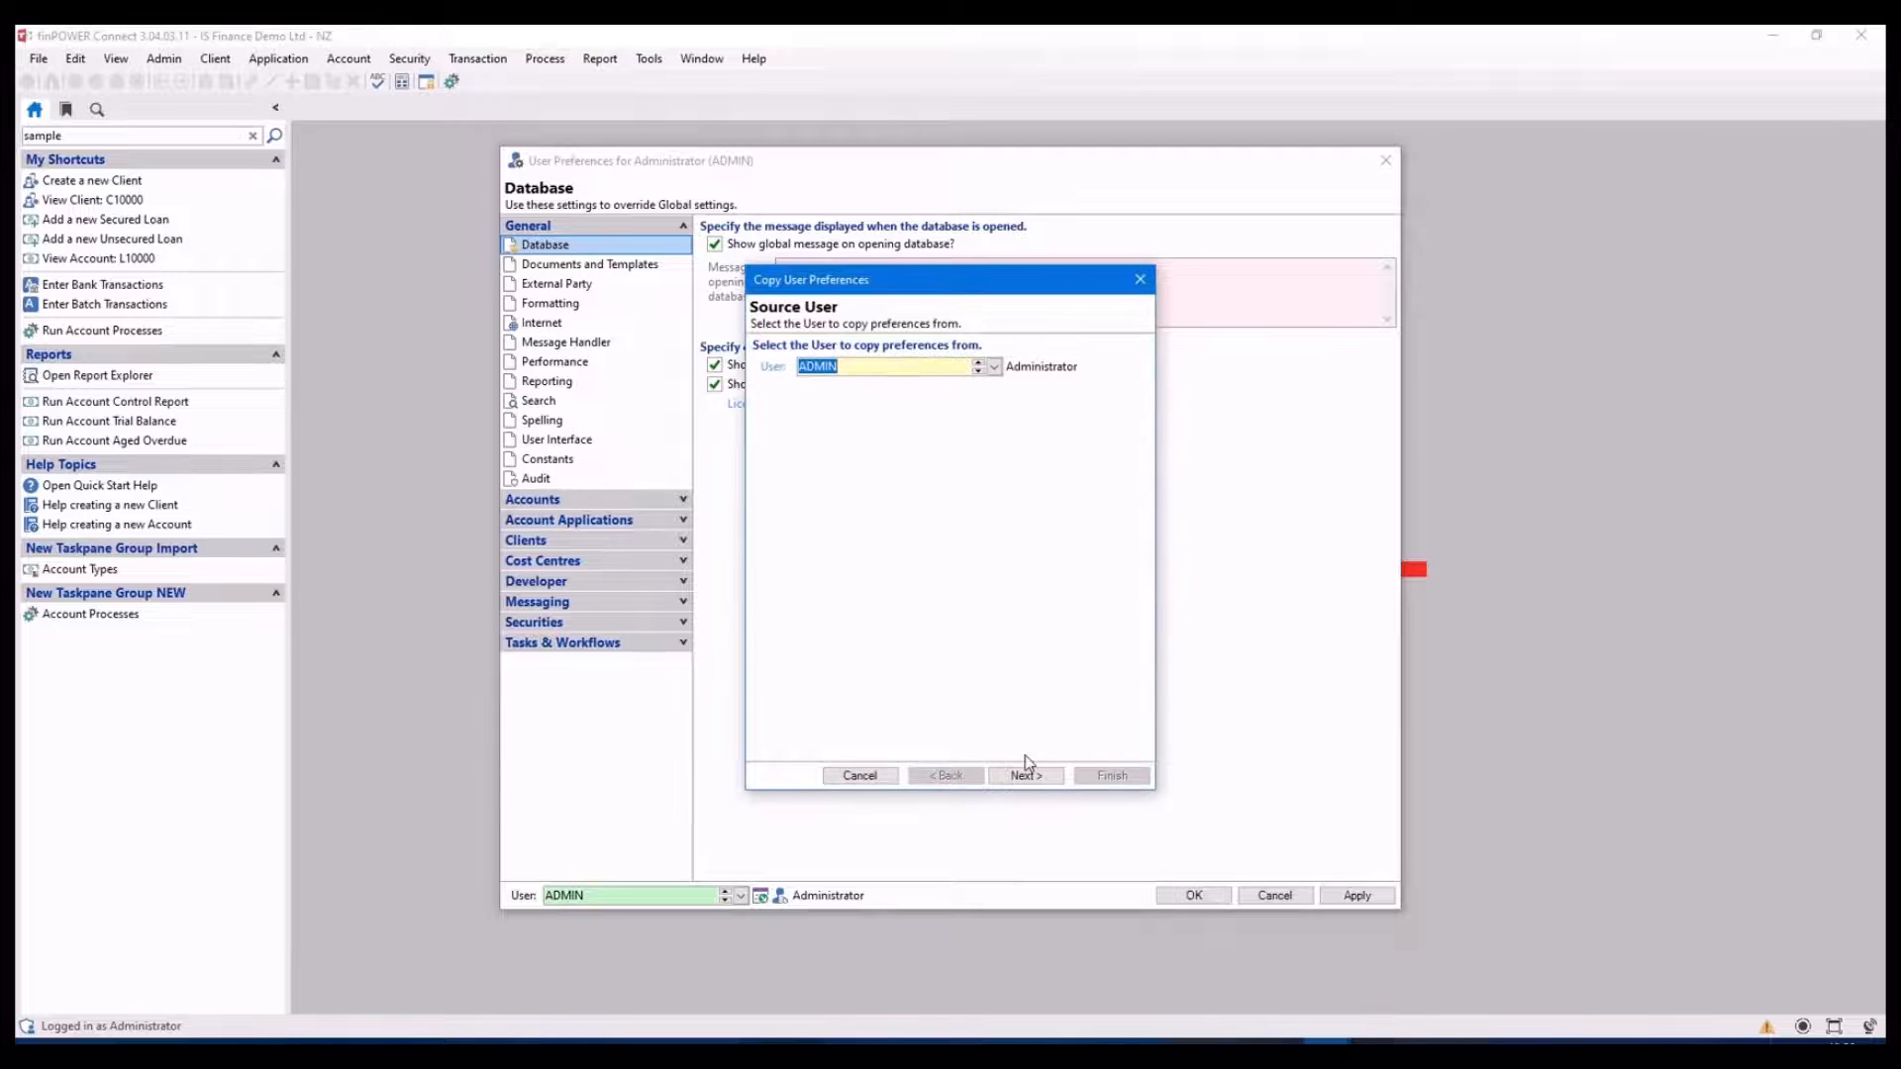
Copy only ADMIN's Toolbars and Taskpane settings to user 'anita', overwriting her existing preferences
{"action": "left_click", "coordinate": [1023, 774]}
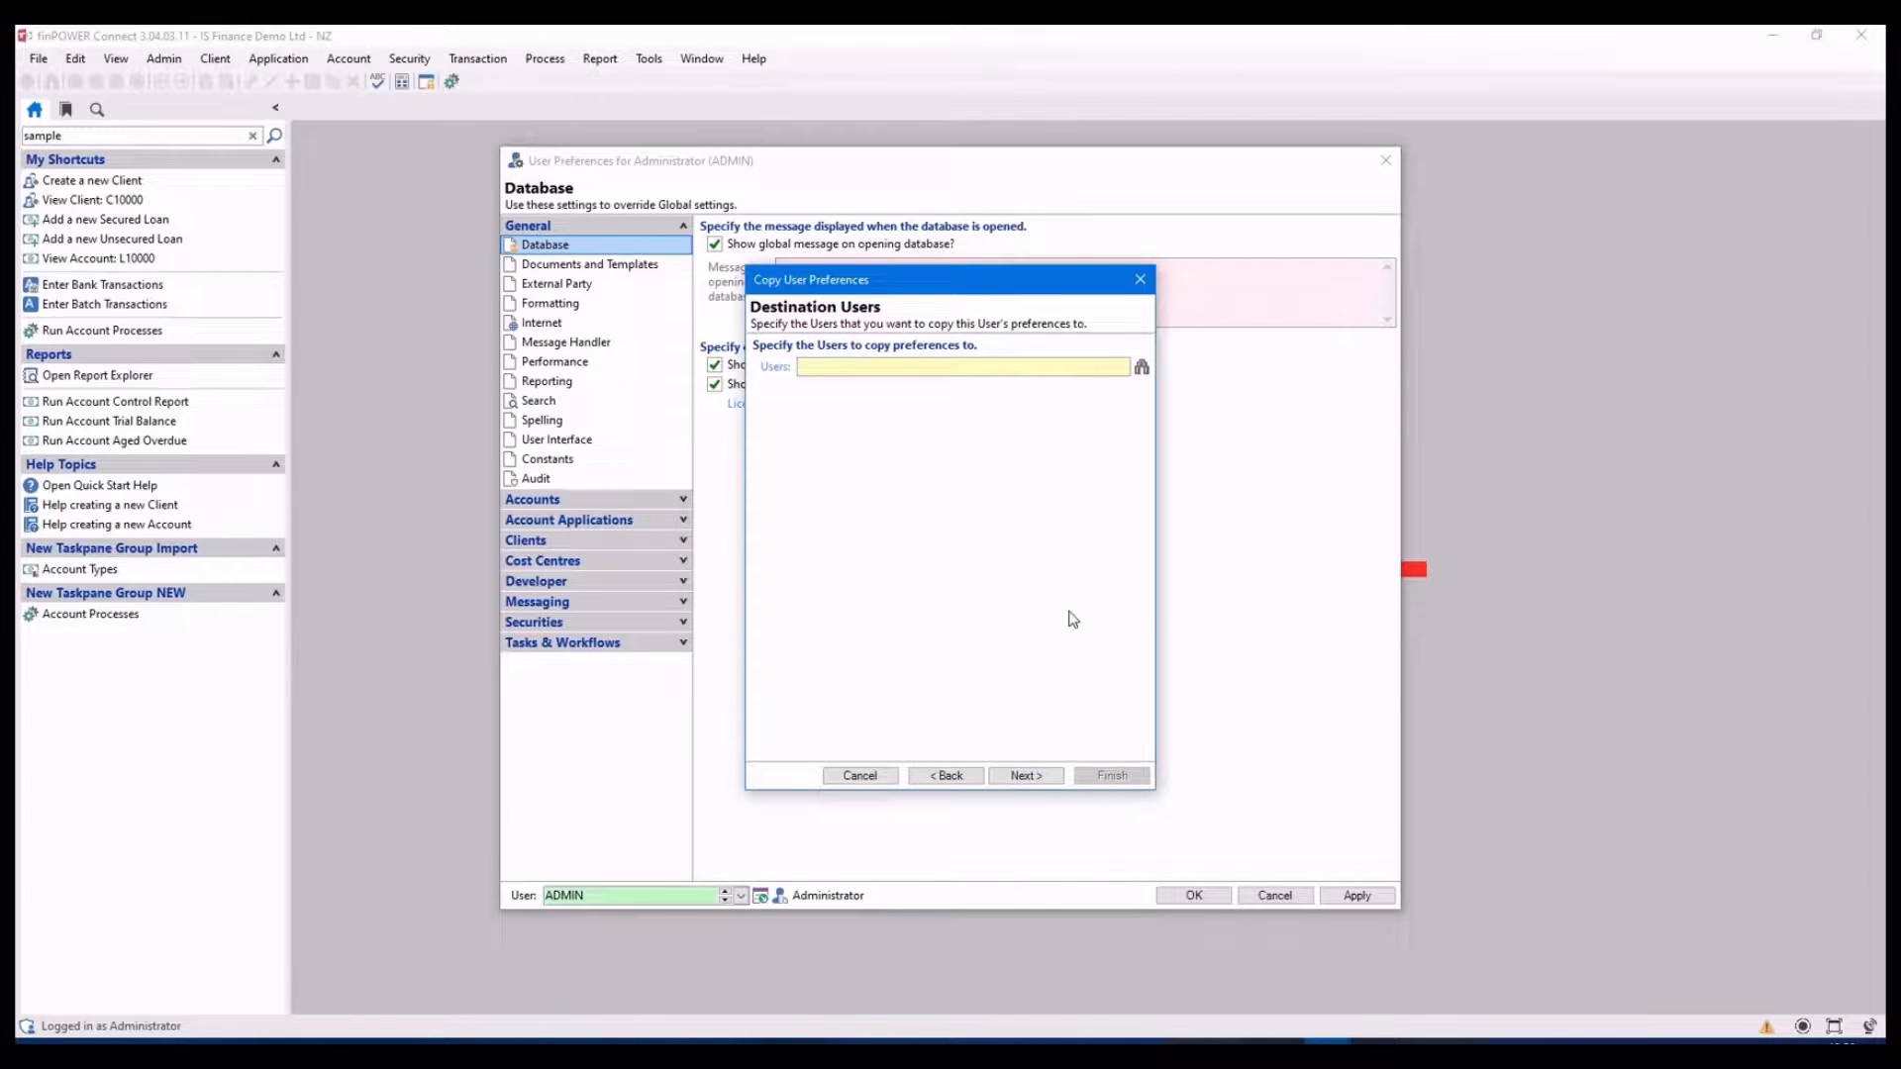
{"action": "type", "text": "anita"}
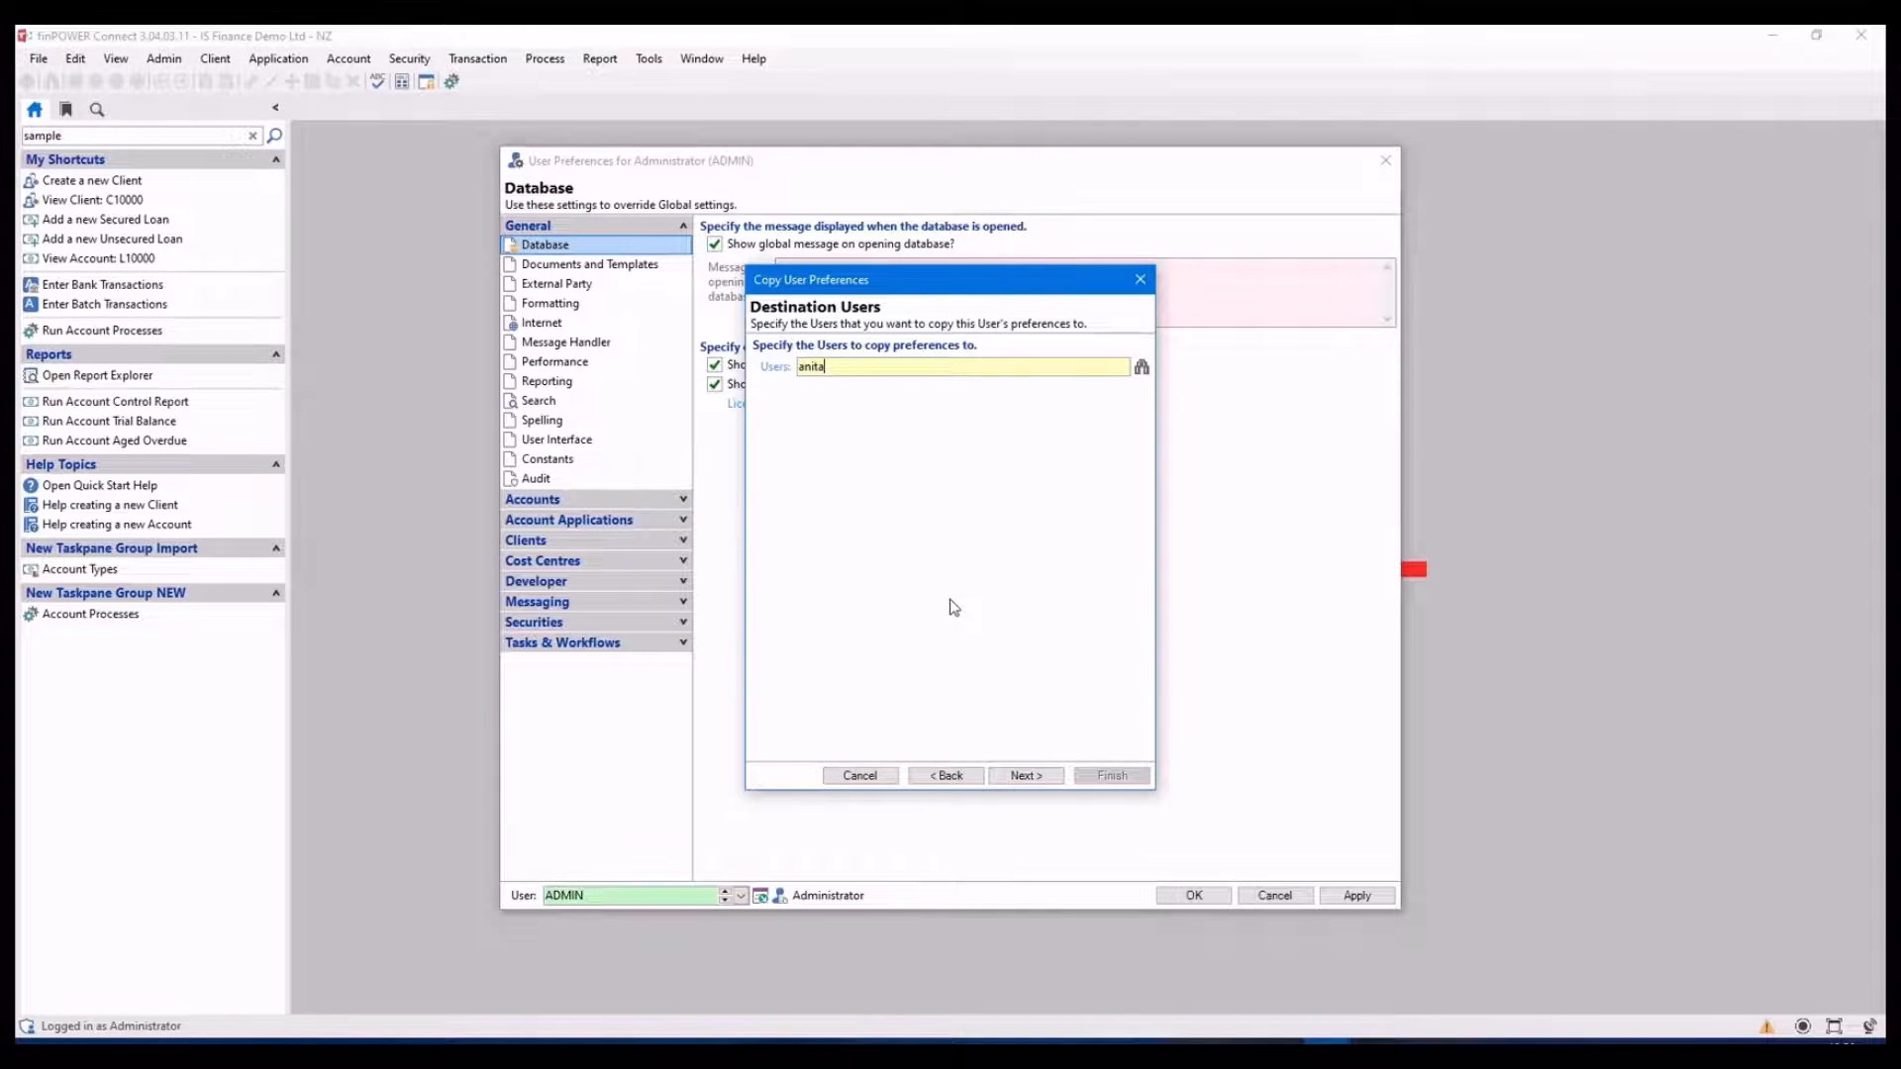
{"action": "left_click", "coordinate": [1024, 774]}
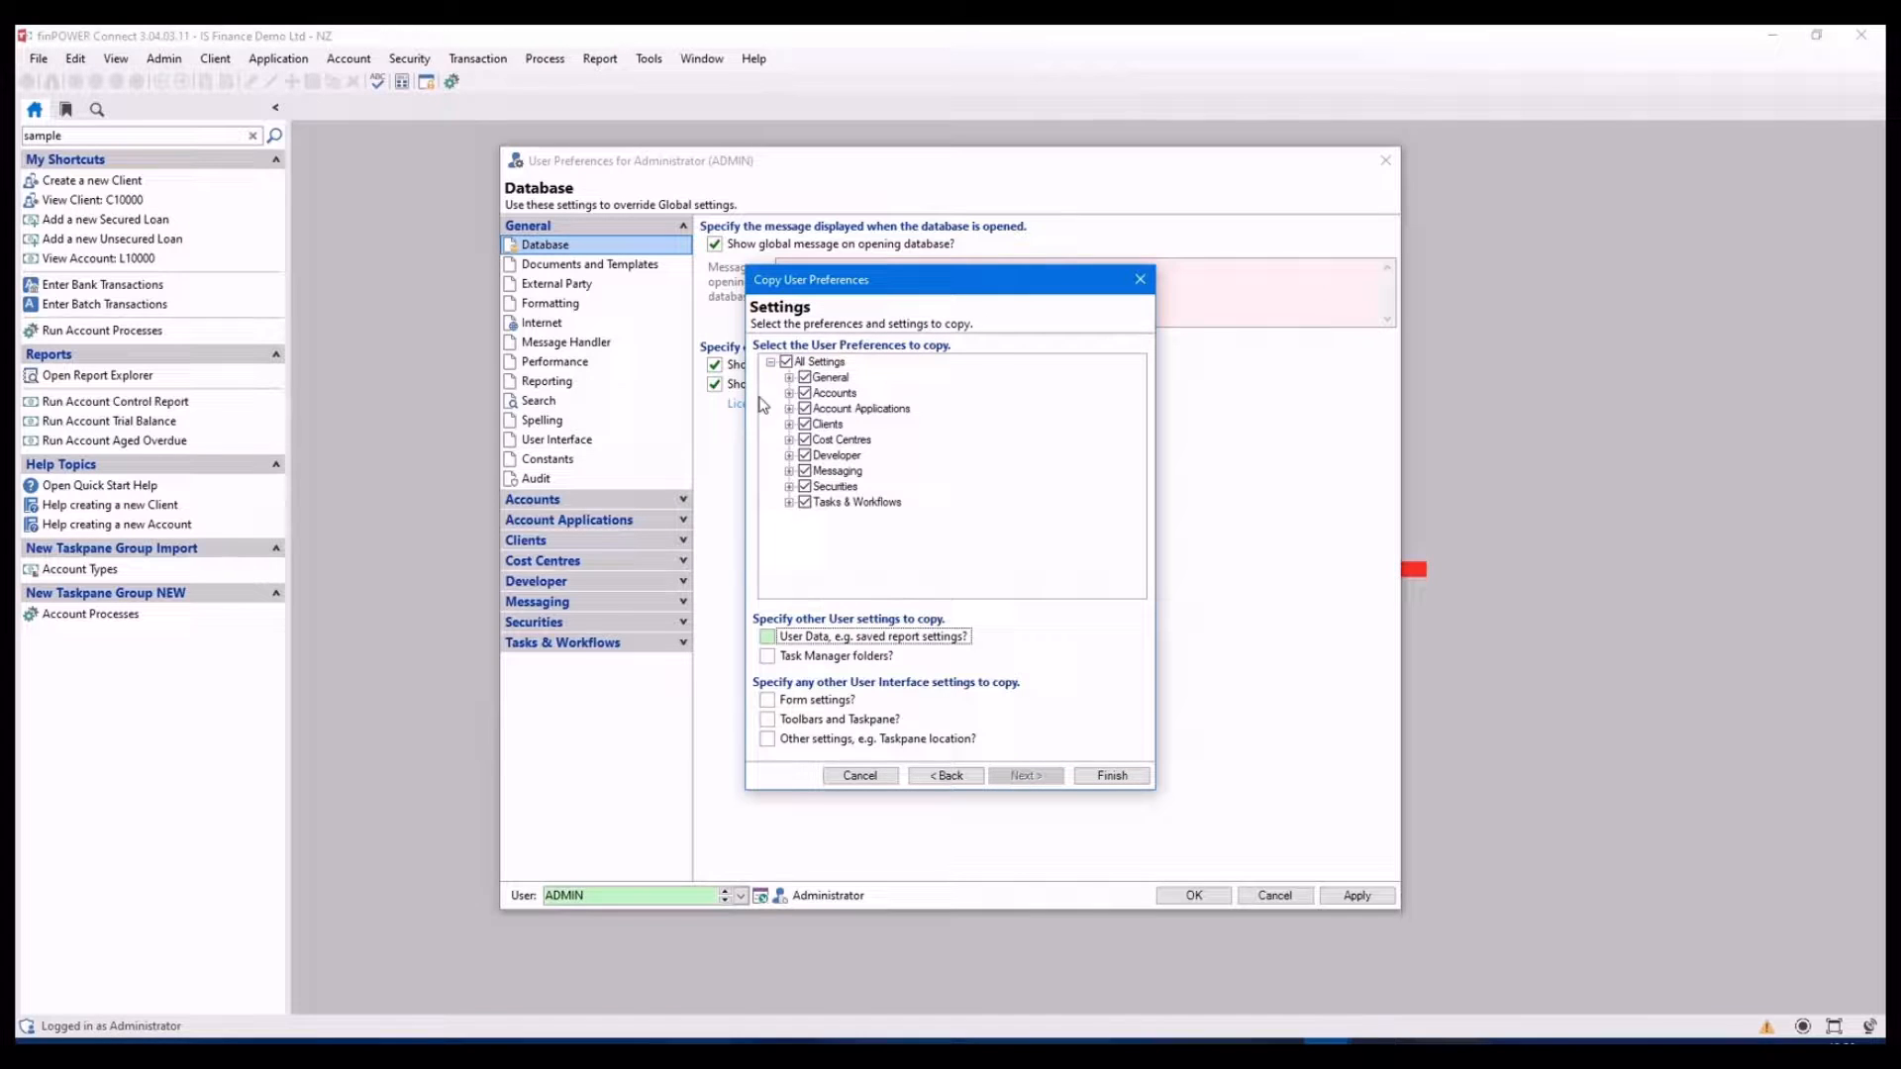
{"action": "left_click", "coordinate": [786, 361]}
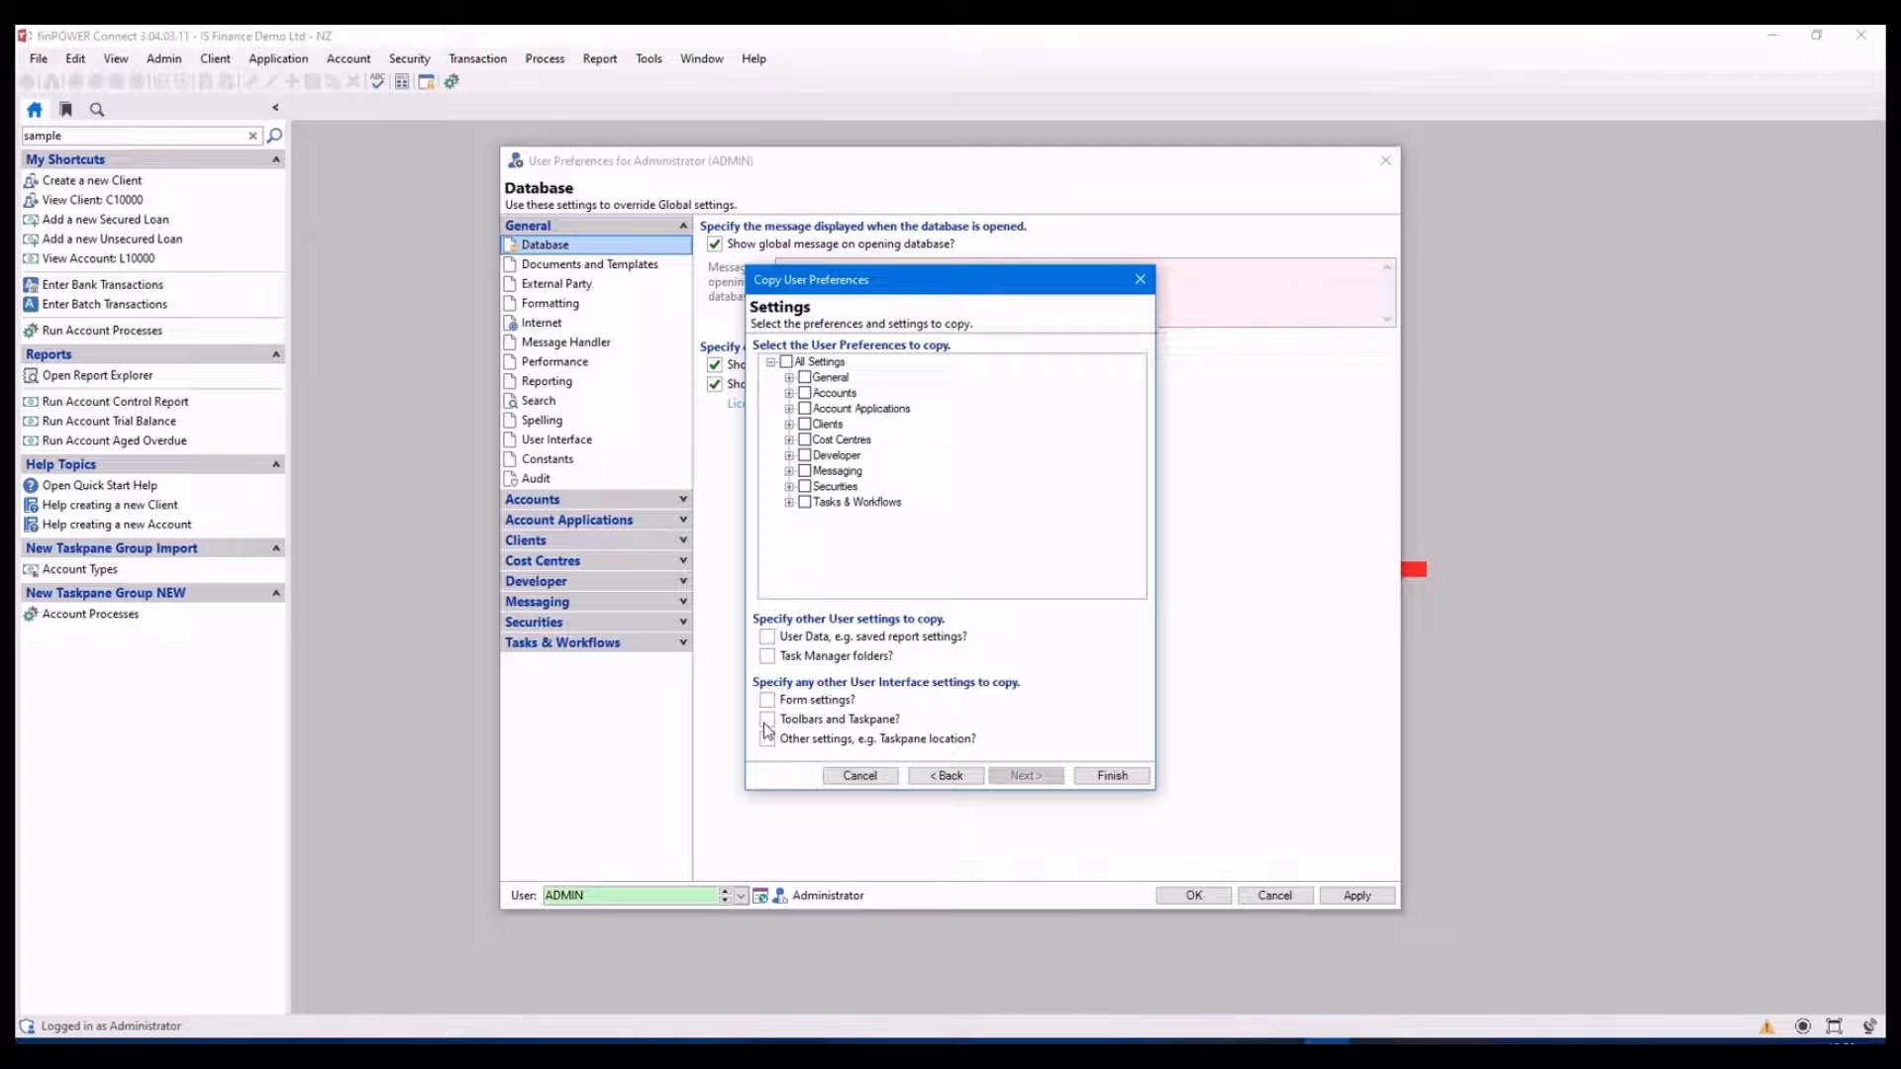
{"action": "left_click", "coordinate": [767, 738]}
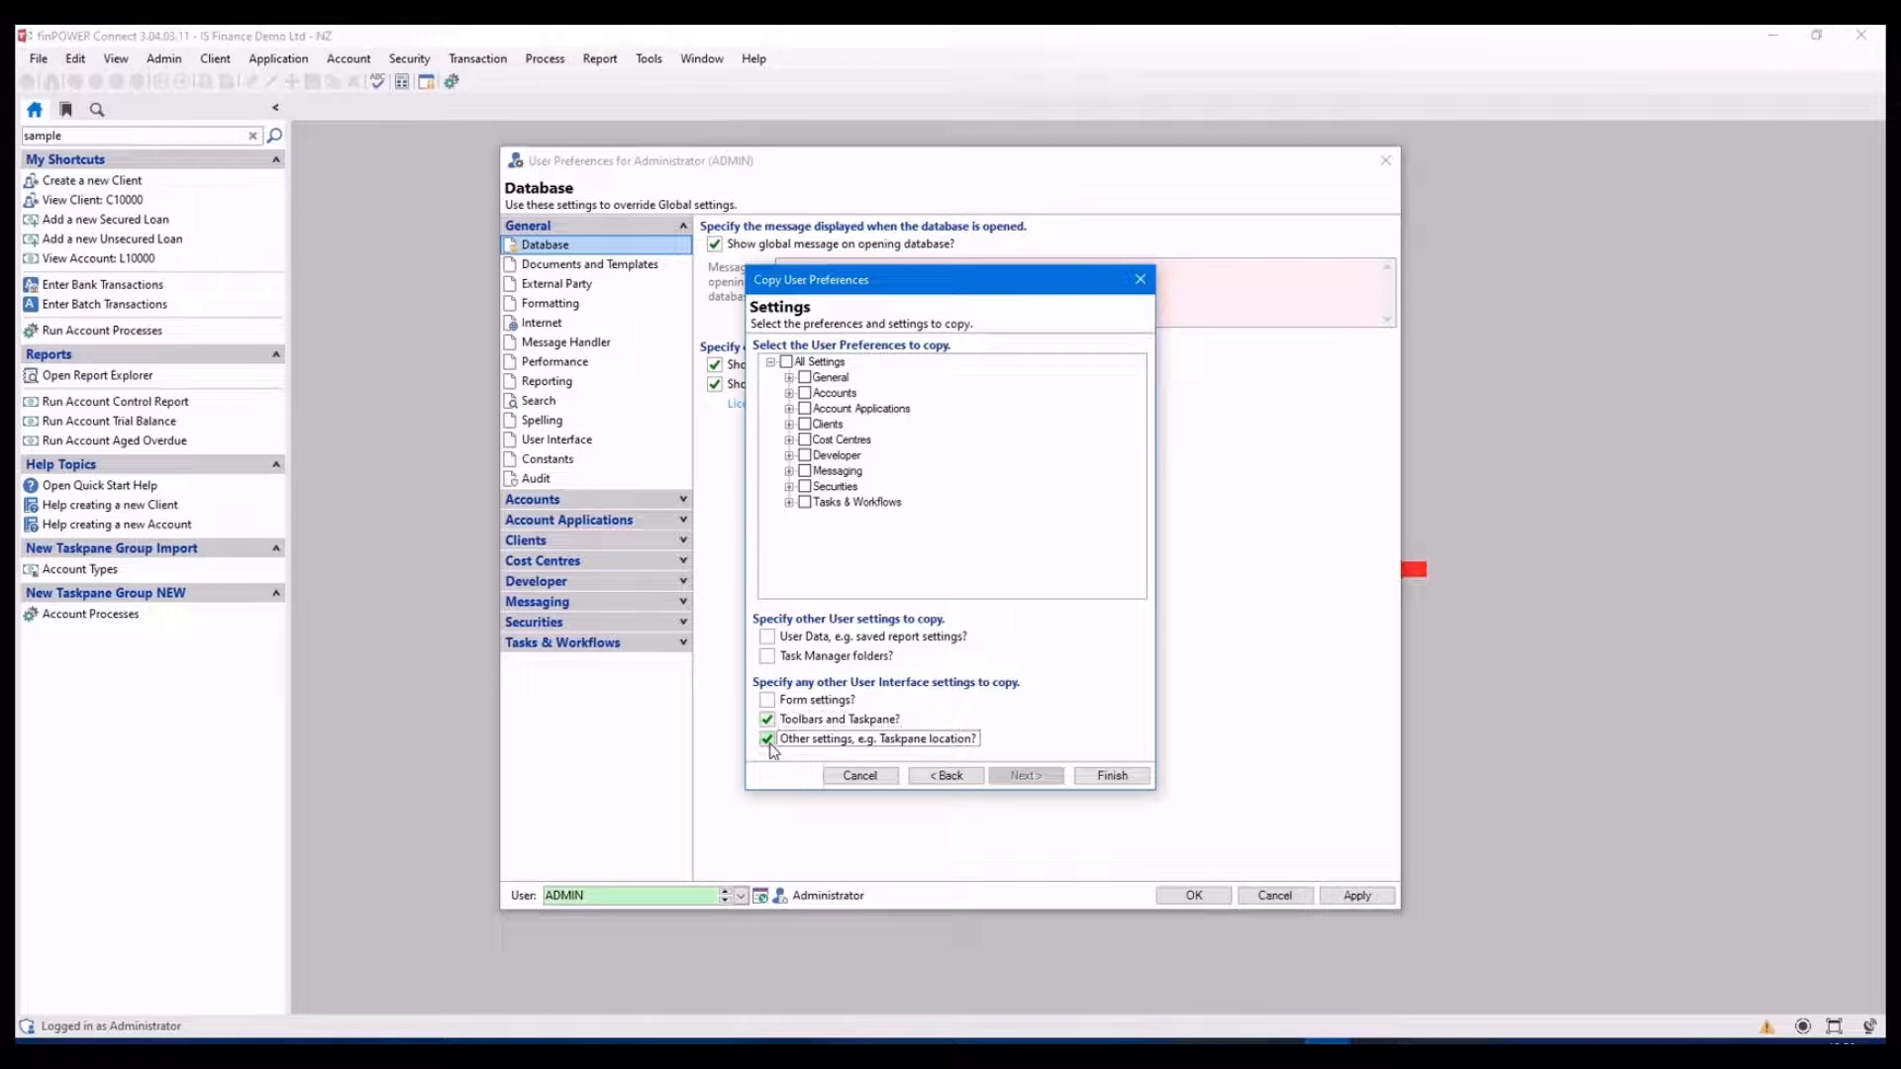
{"action": "left_click", "coordinate": [1109, 775]}
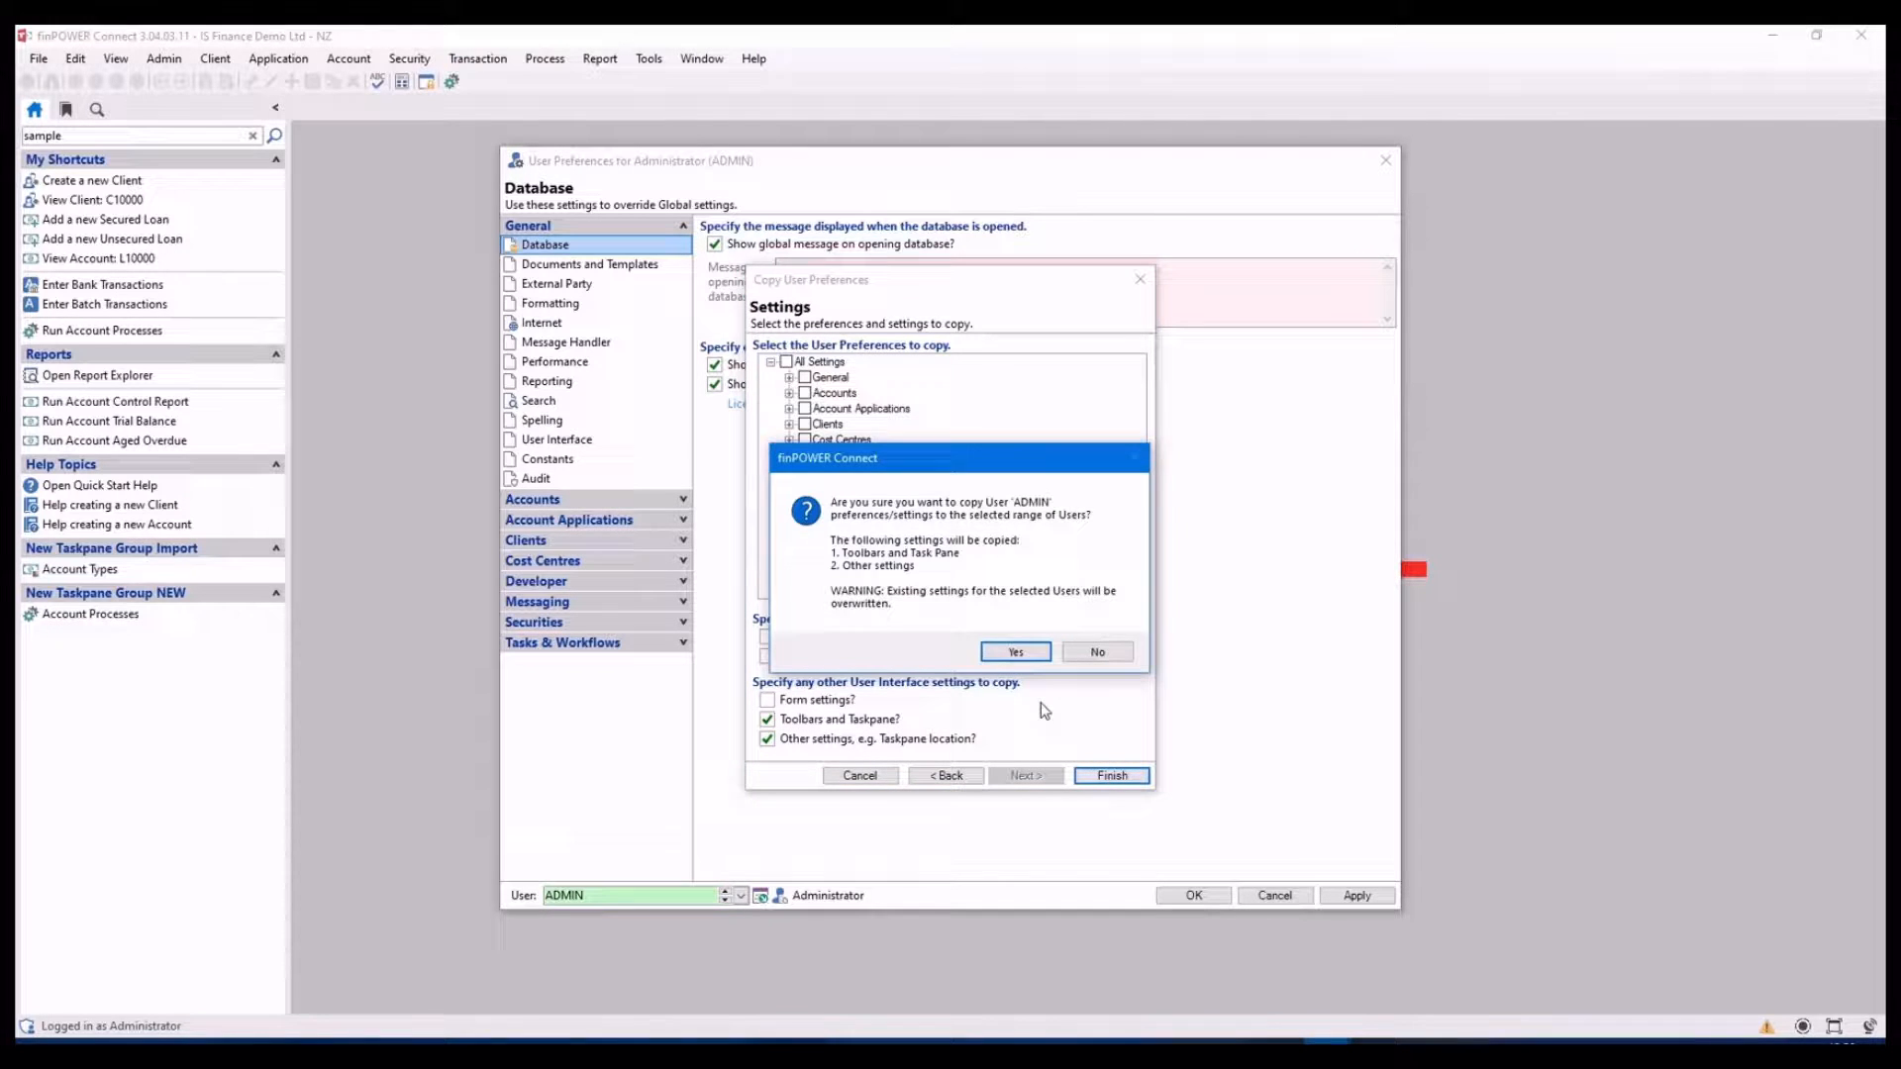
{"action": "left_click", "coordinate": [1014, 652]}
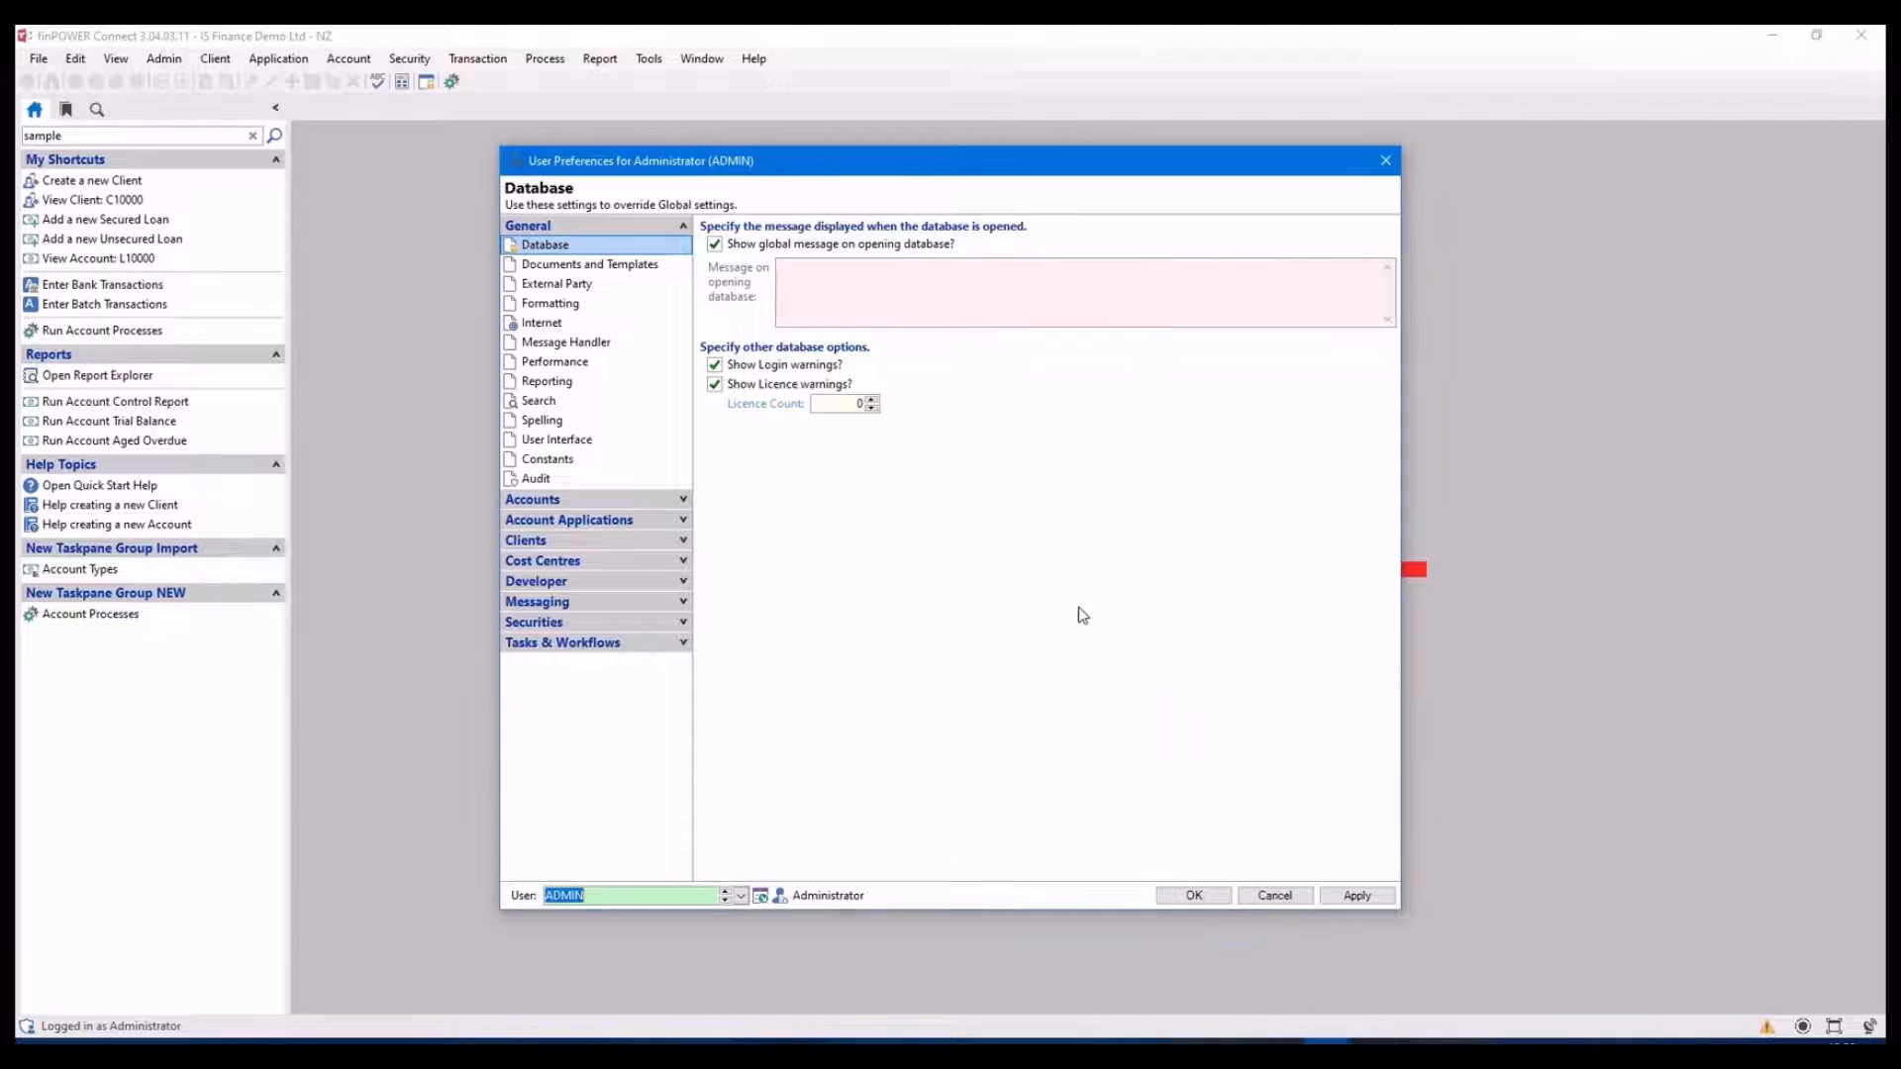
{"action": "left_click", "coordinate": [1192, 895]}
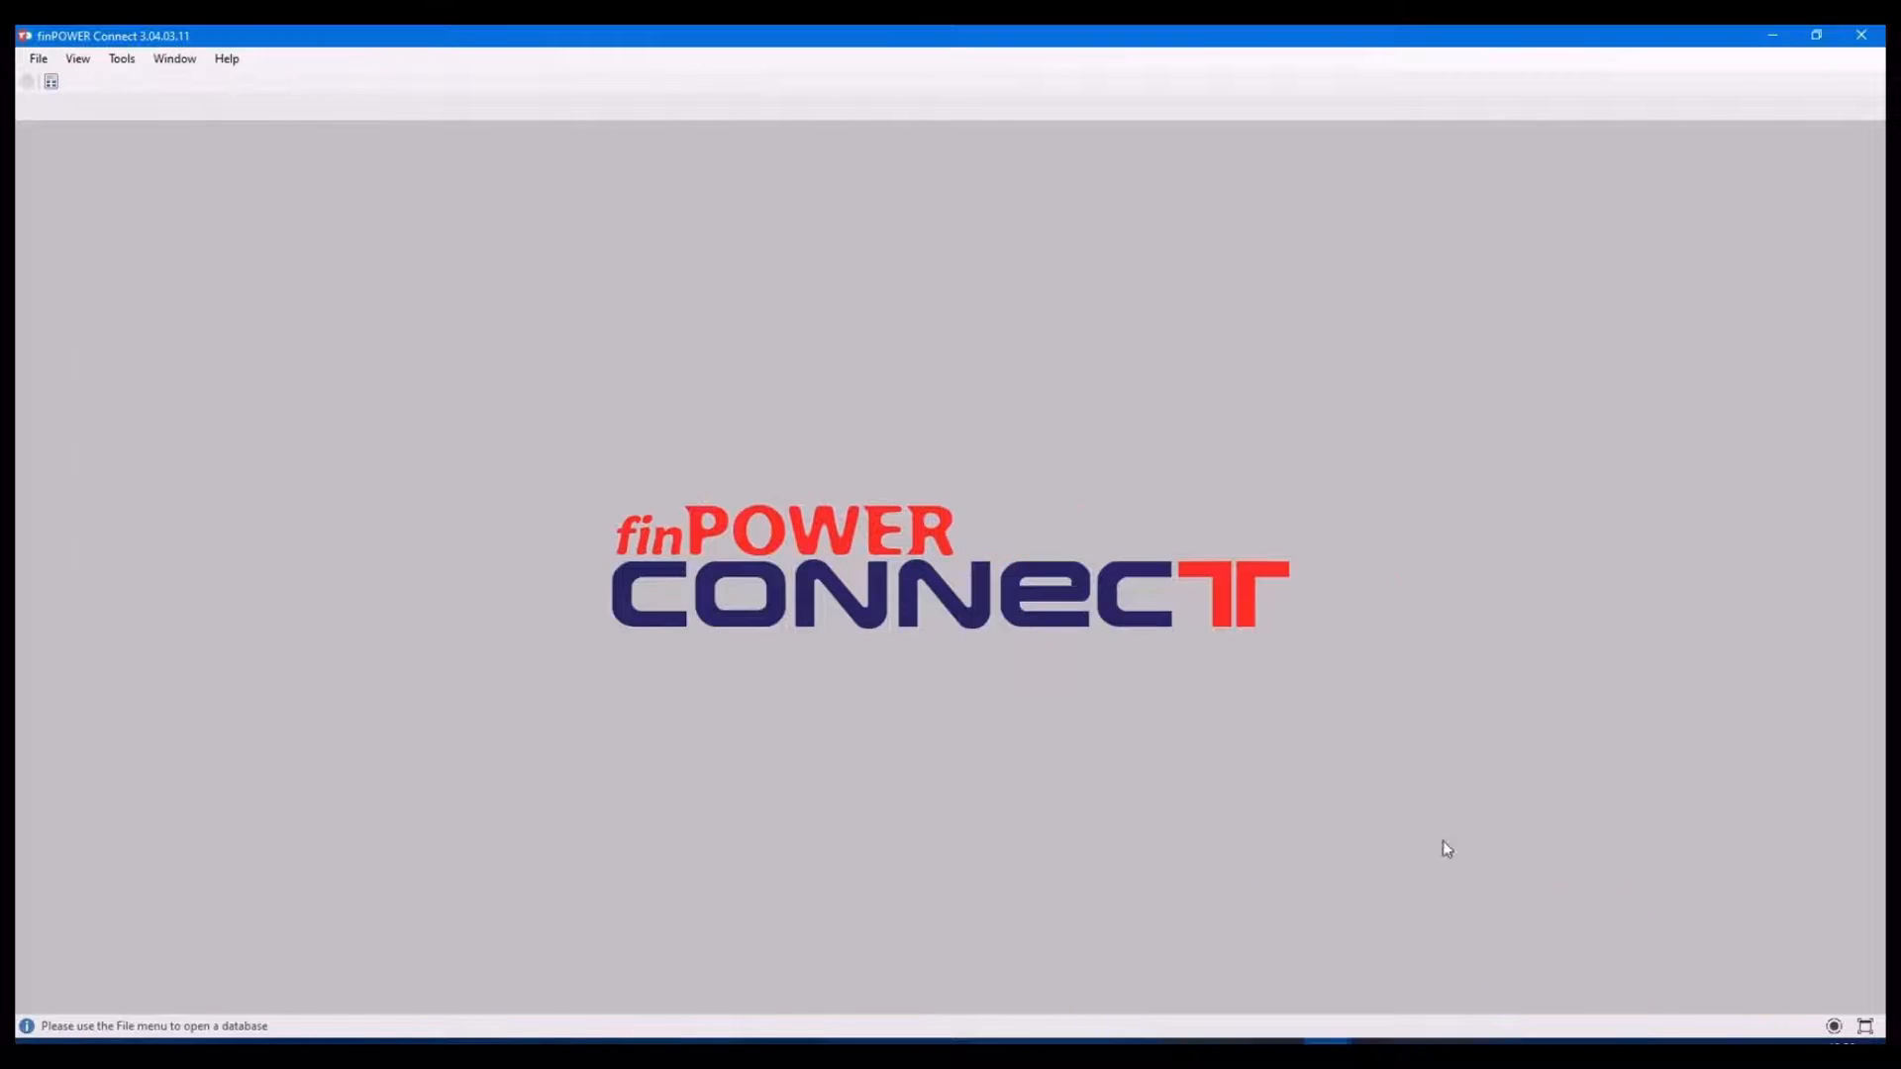
Reopen the IS Finance Demo - NZ database in the other session and return to the administrator window
{"action": "left_click", "coordinate": [37, 58]}
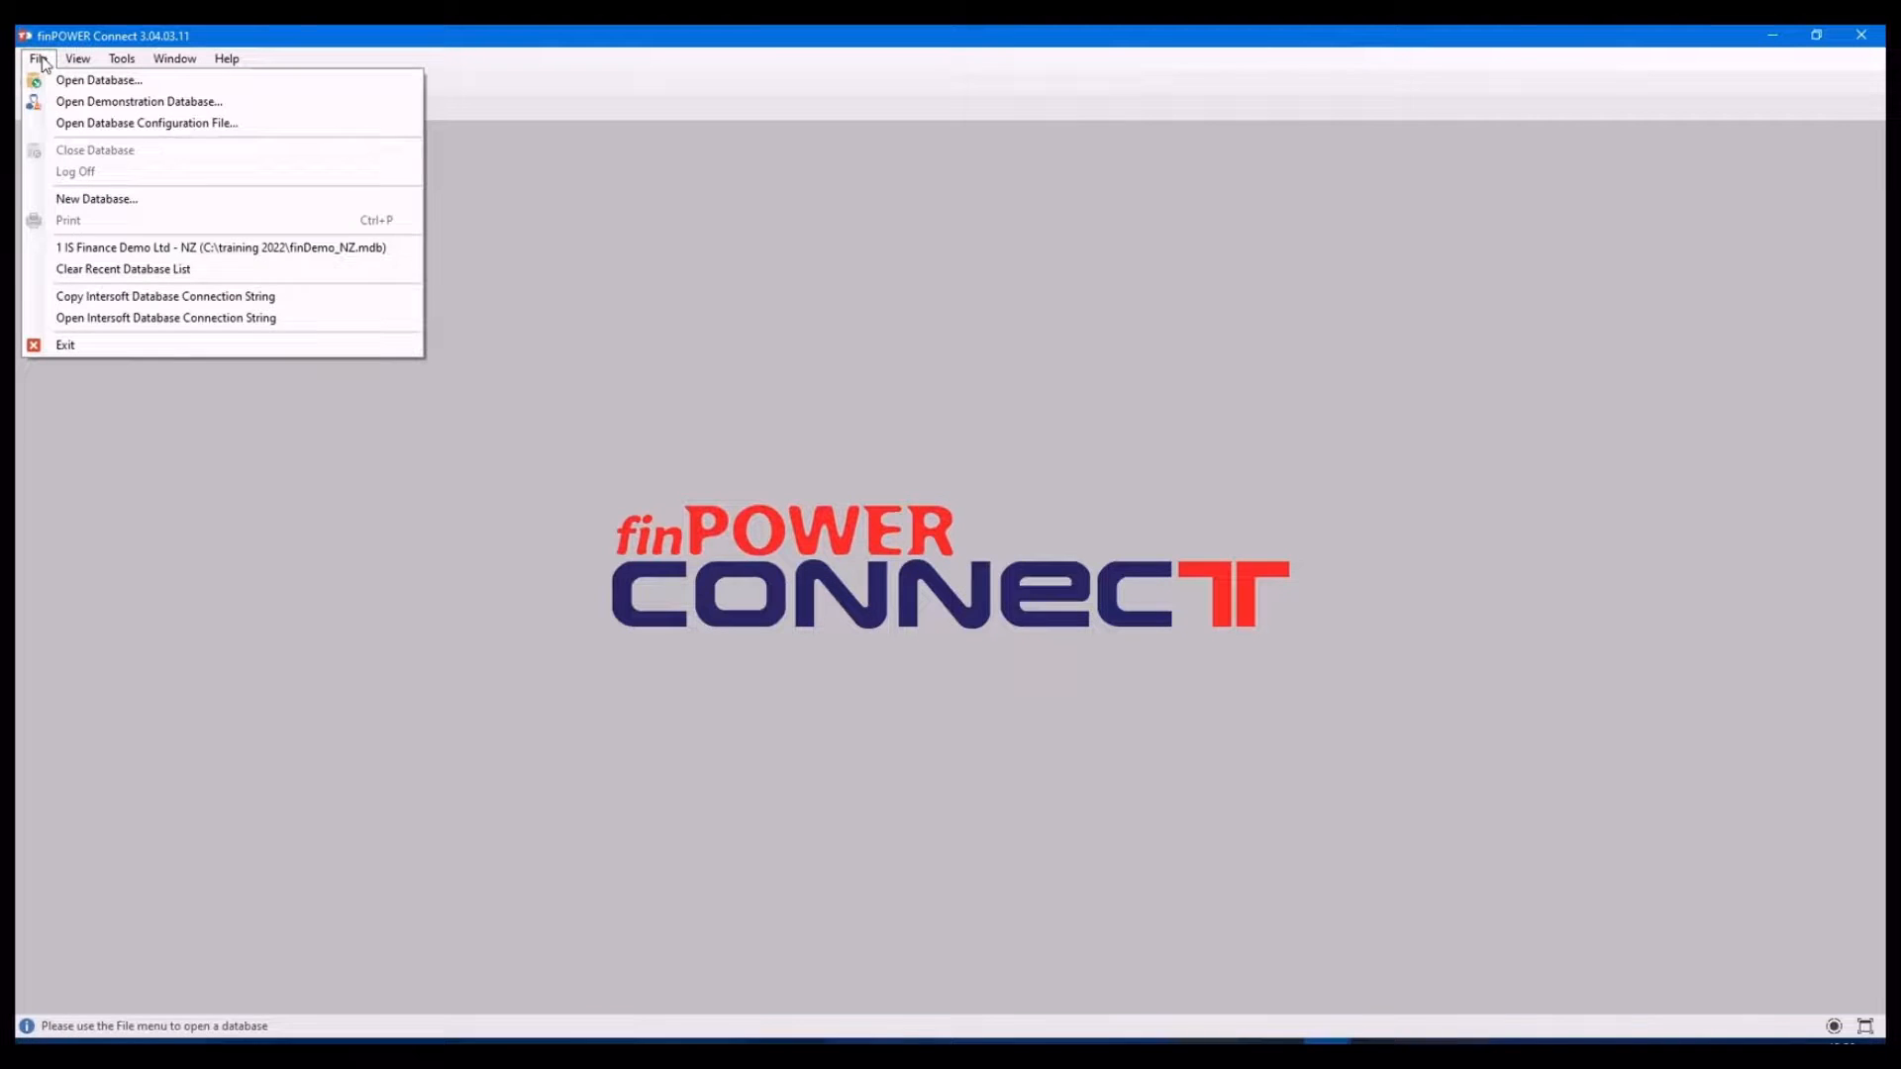
{"action": "left_click", "coordinate": [222, 247]}
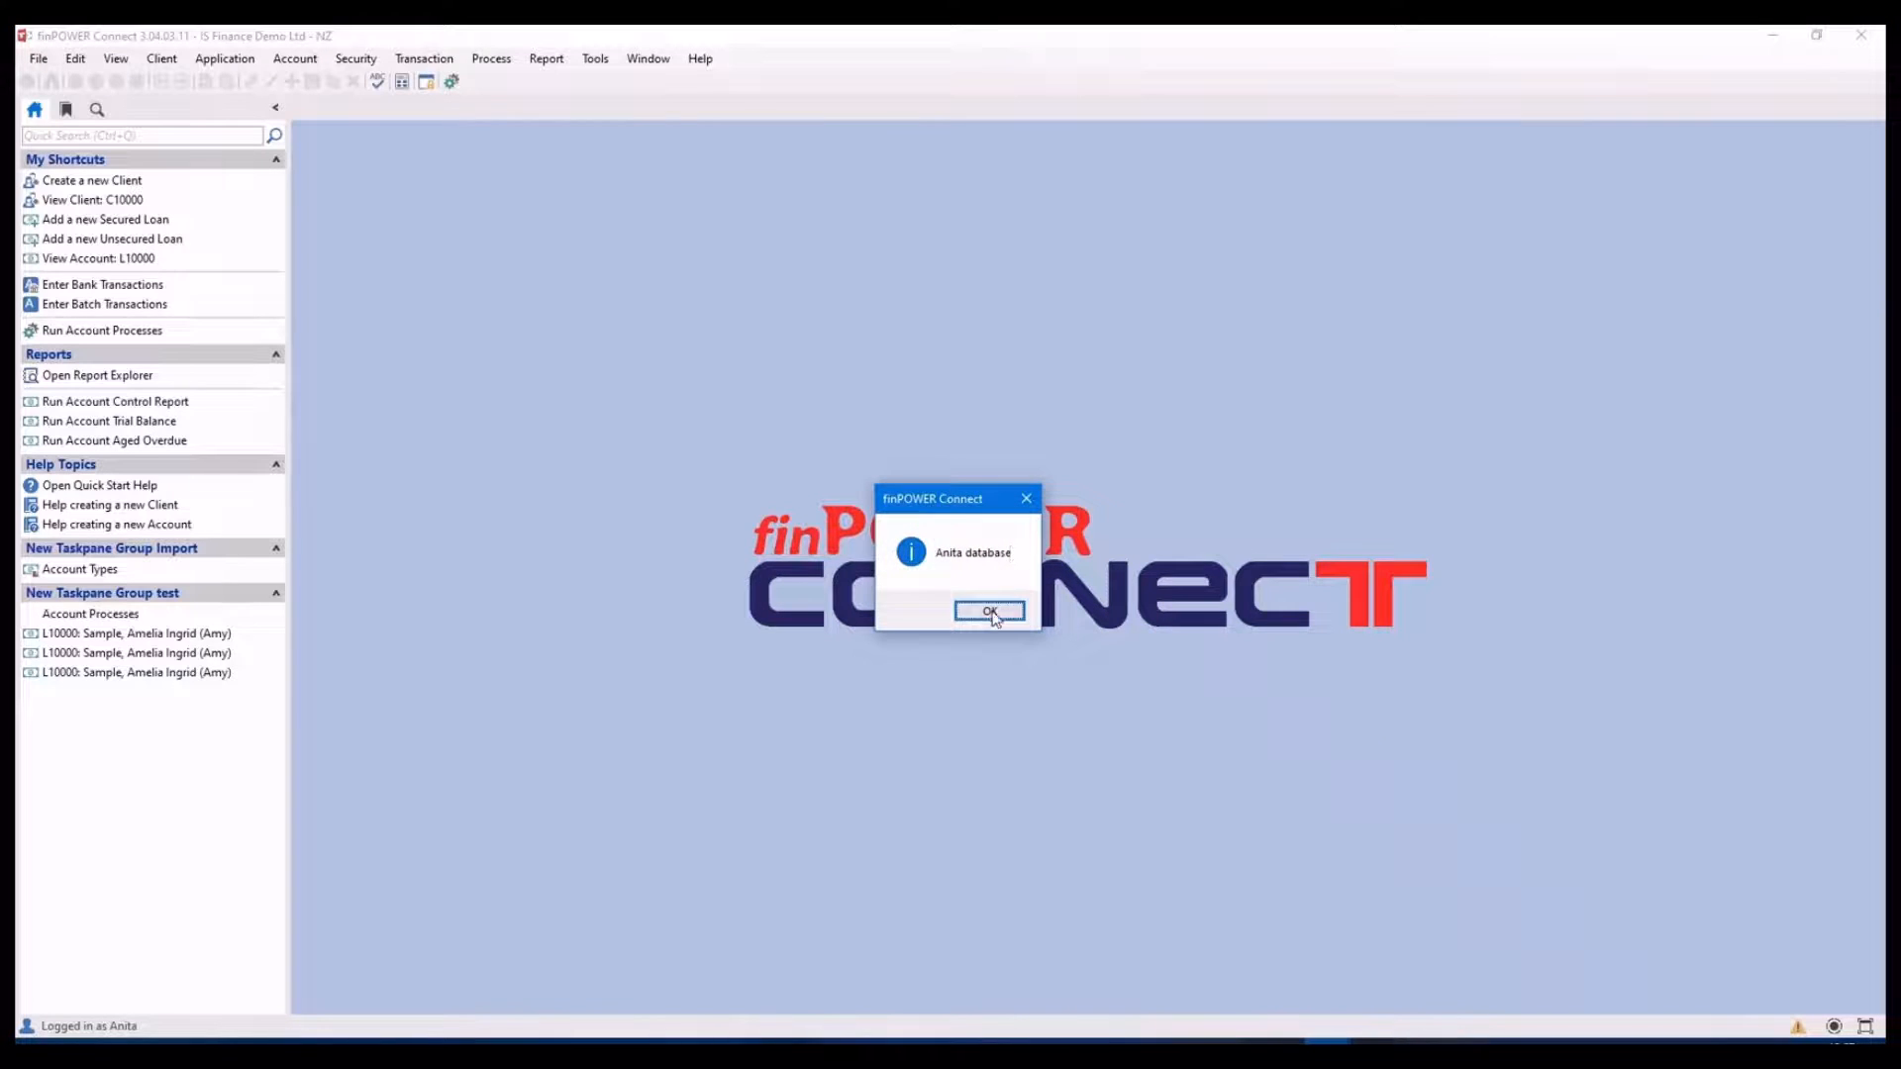
{"action": "left_click", "coordinate": [990, 612]}
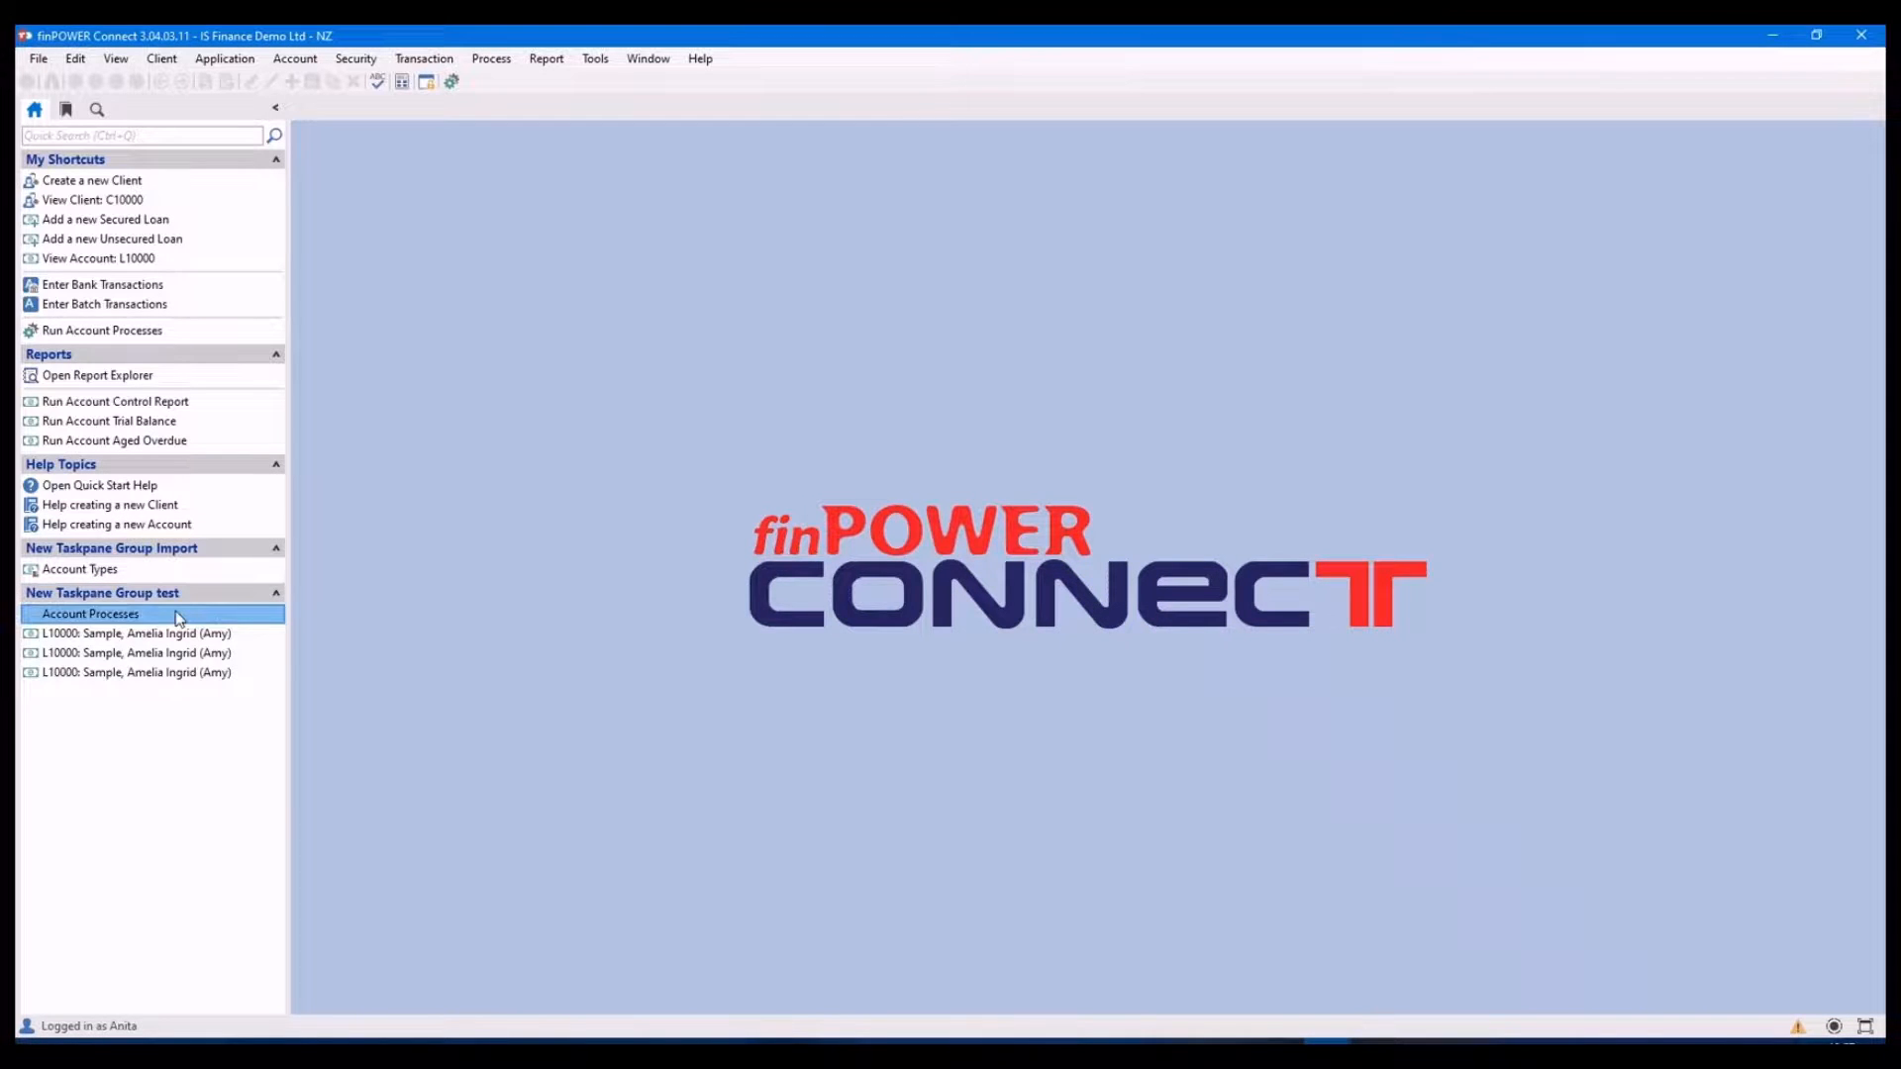
{"action": "left_click", "coordinate": [137, 633]}
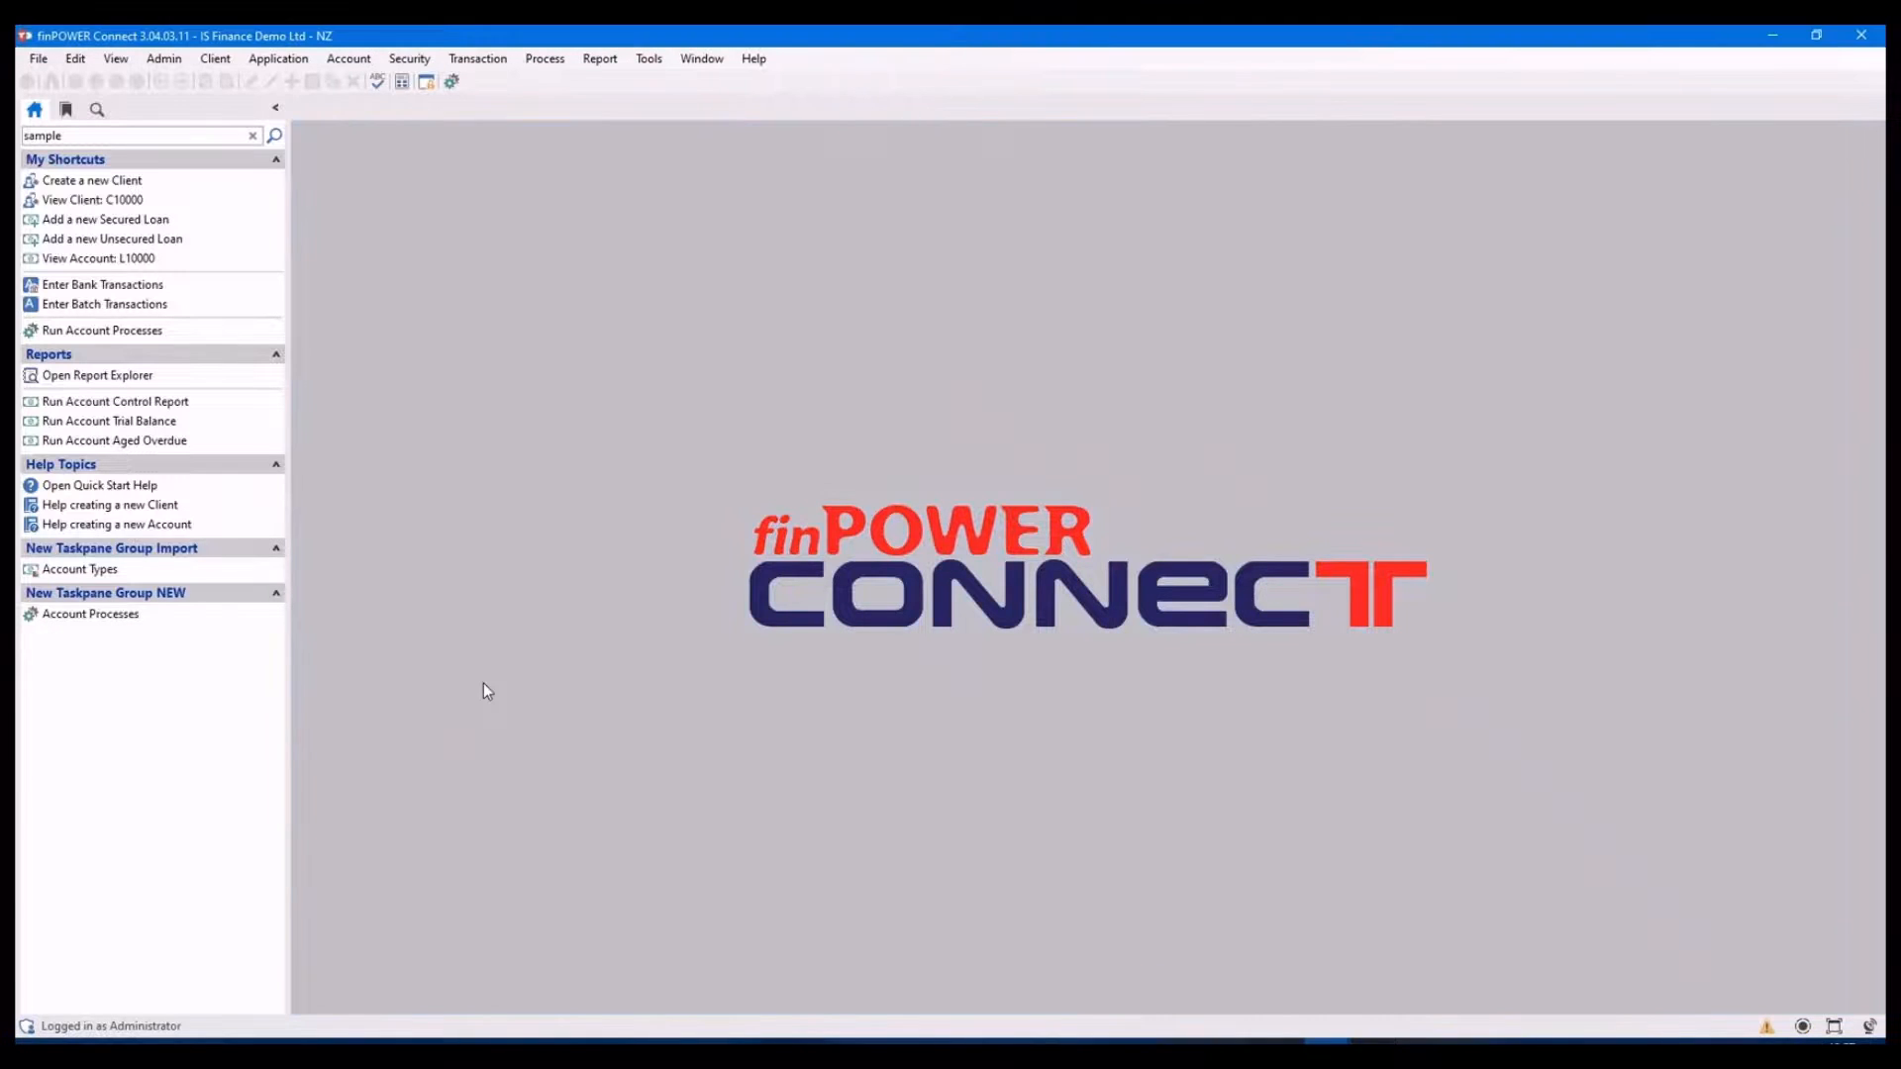
{"action": "mouse_move", "coordinate": [71, 677]}
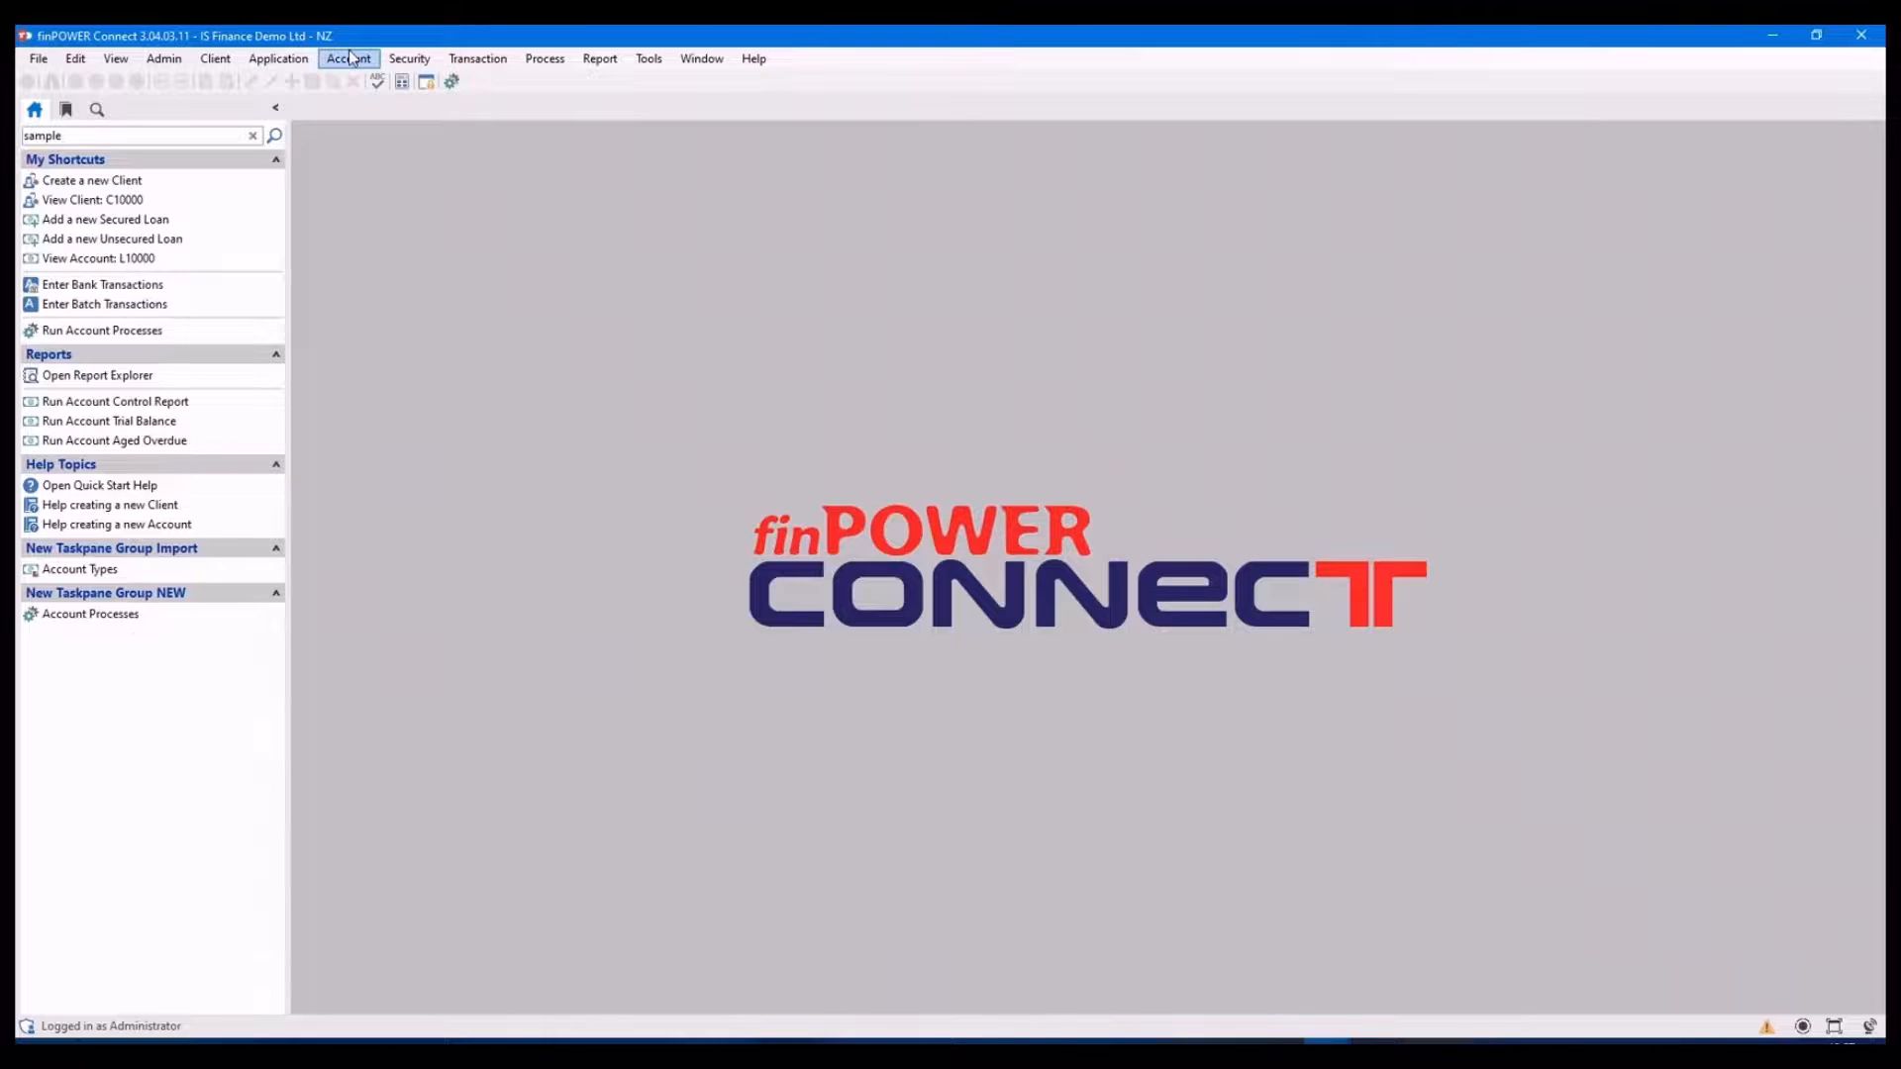
Load account L10003 Devon Shoppe Ltd, review its Financial and Transactions pages, then close it
{"action": "left_click", "coordinate": [349, 57]}
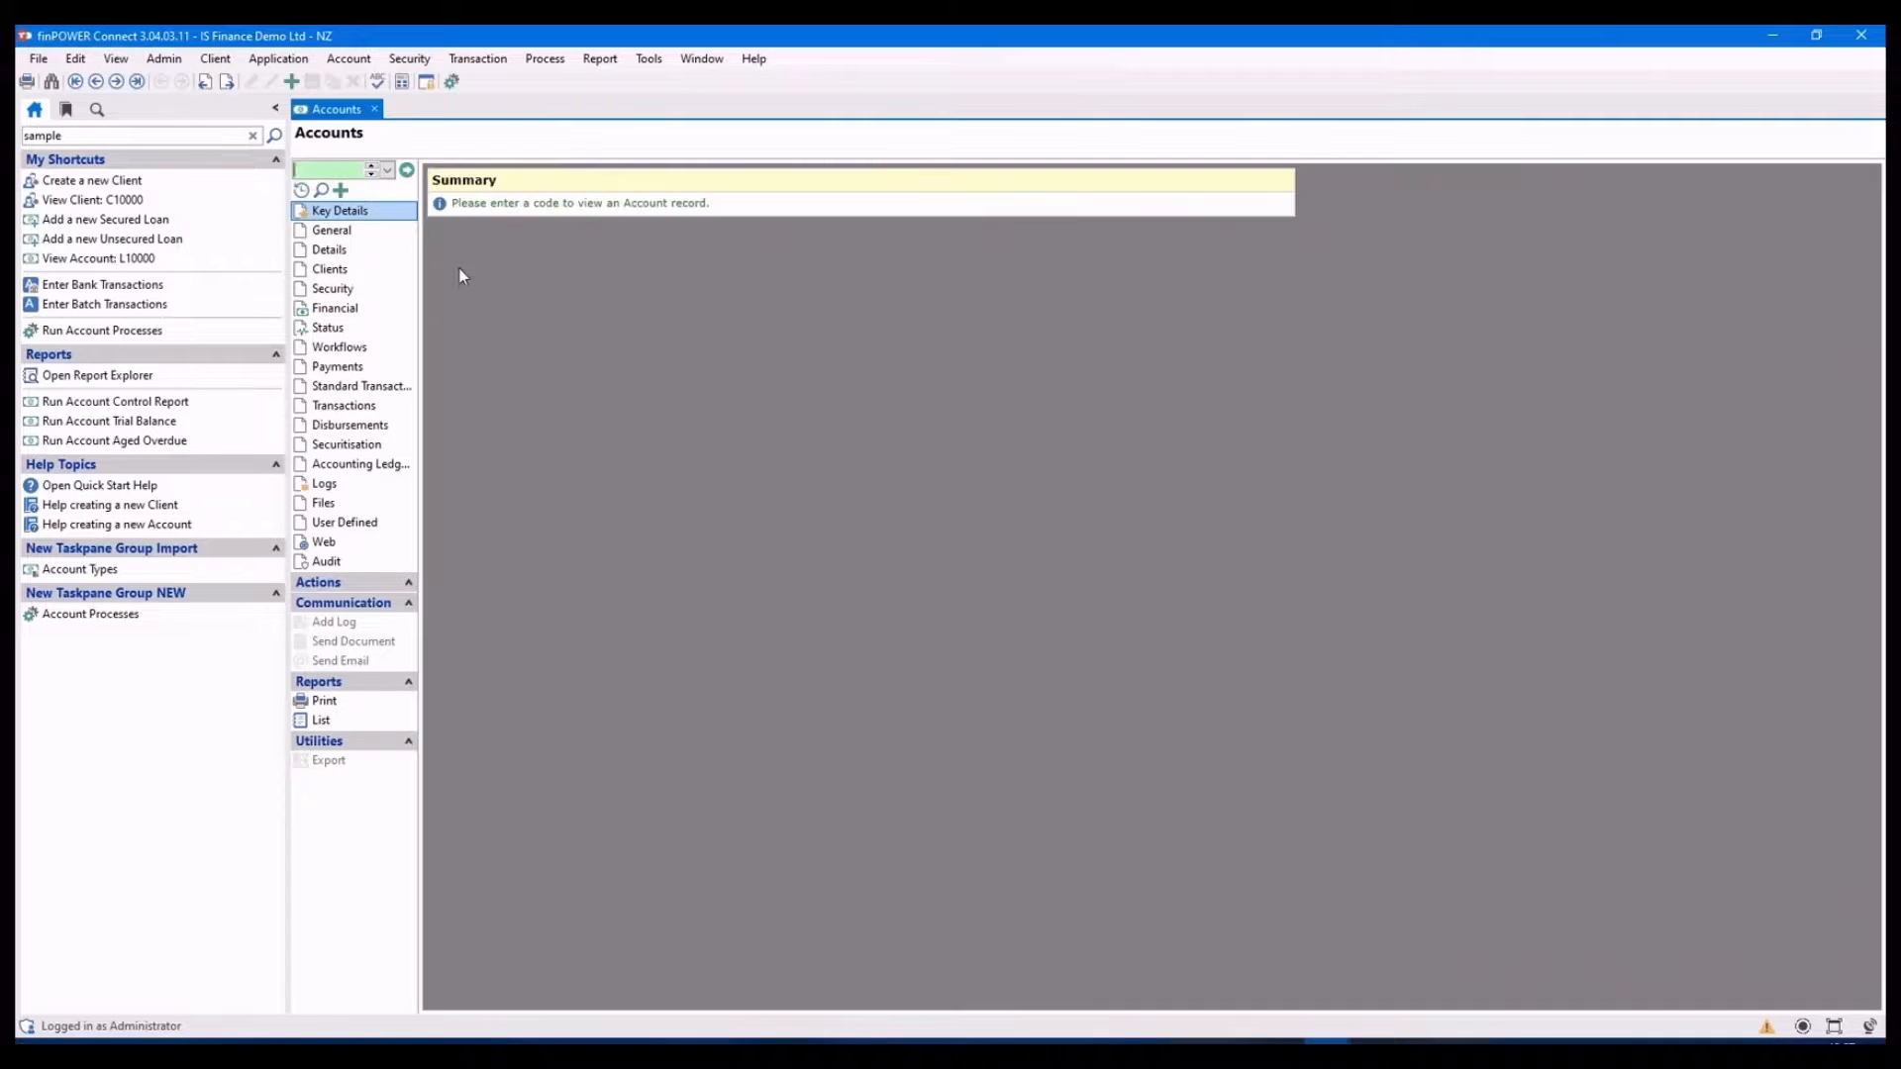
{"action": "left_click", "coordinate": [428, 170]}
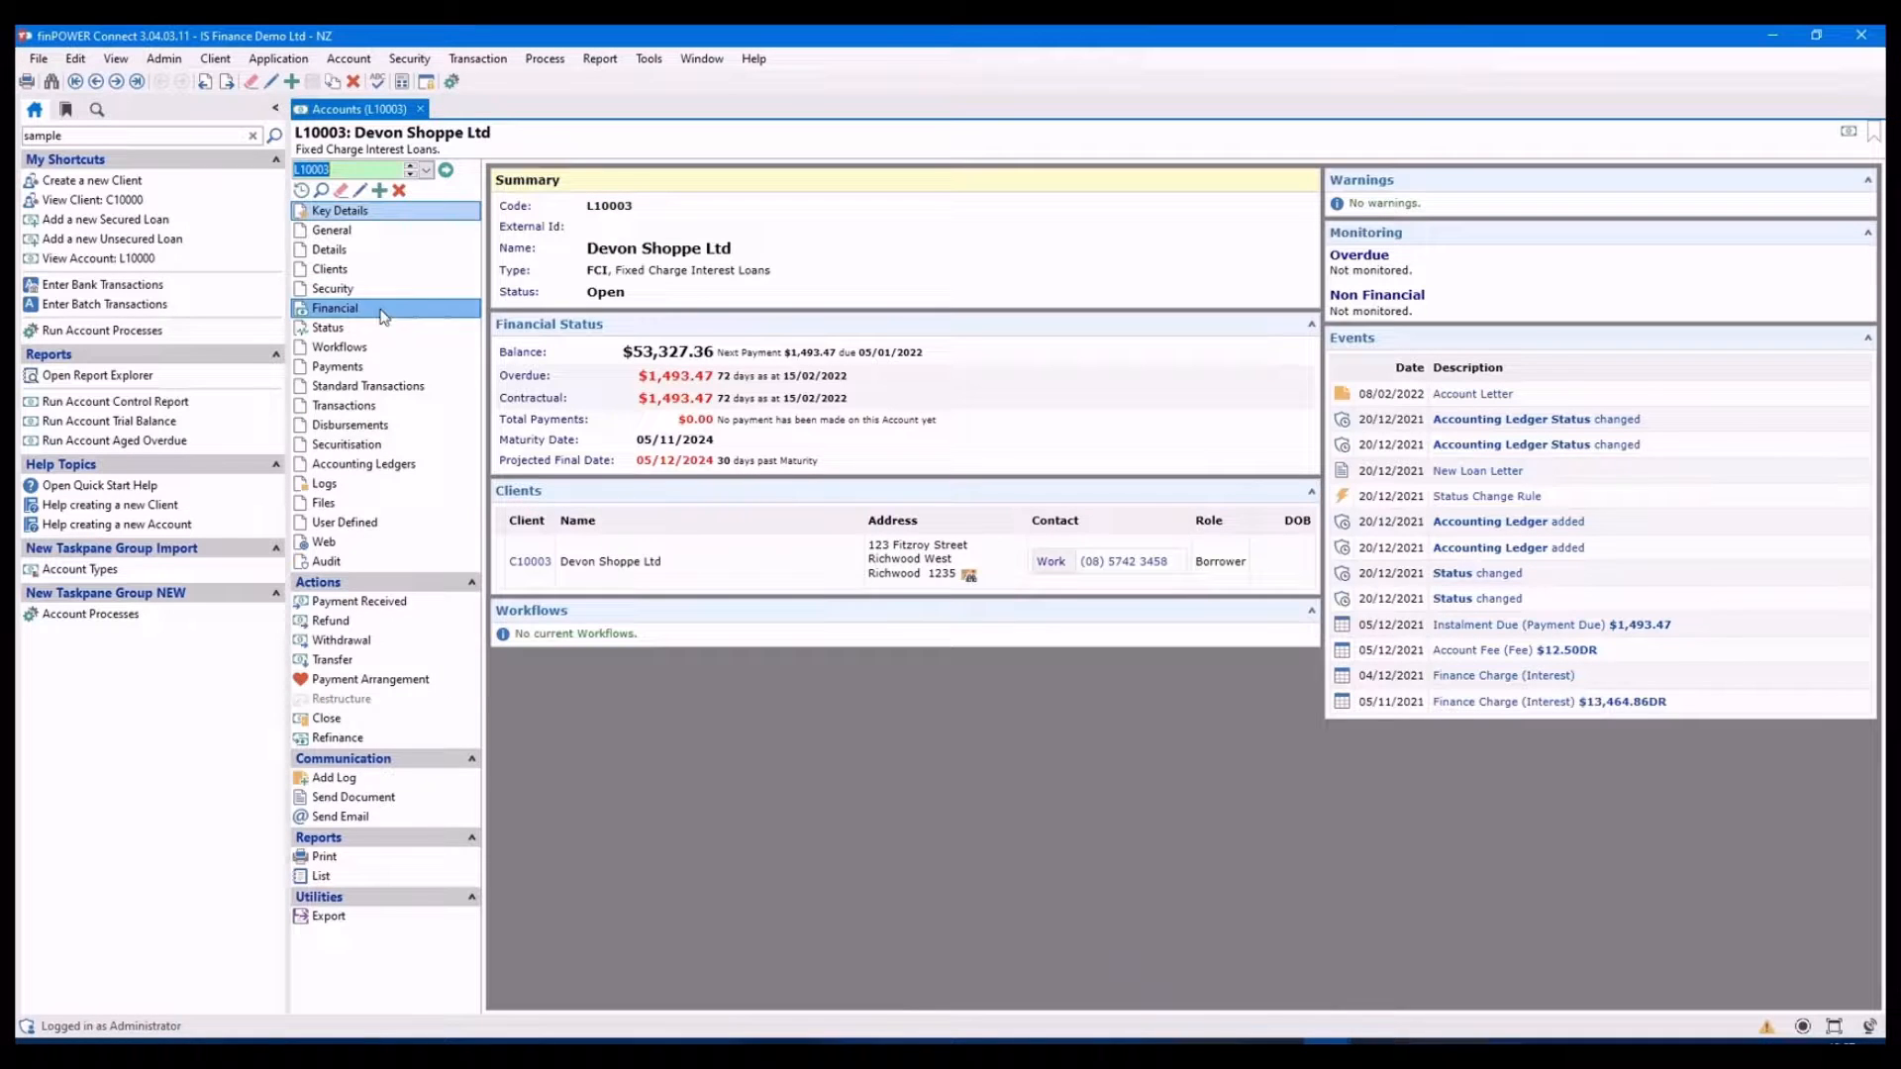
{"action": "left_click", "coordinate": [334, 307]}
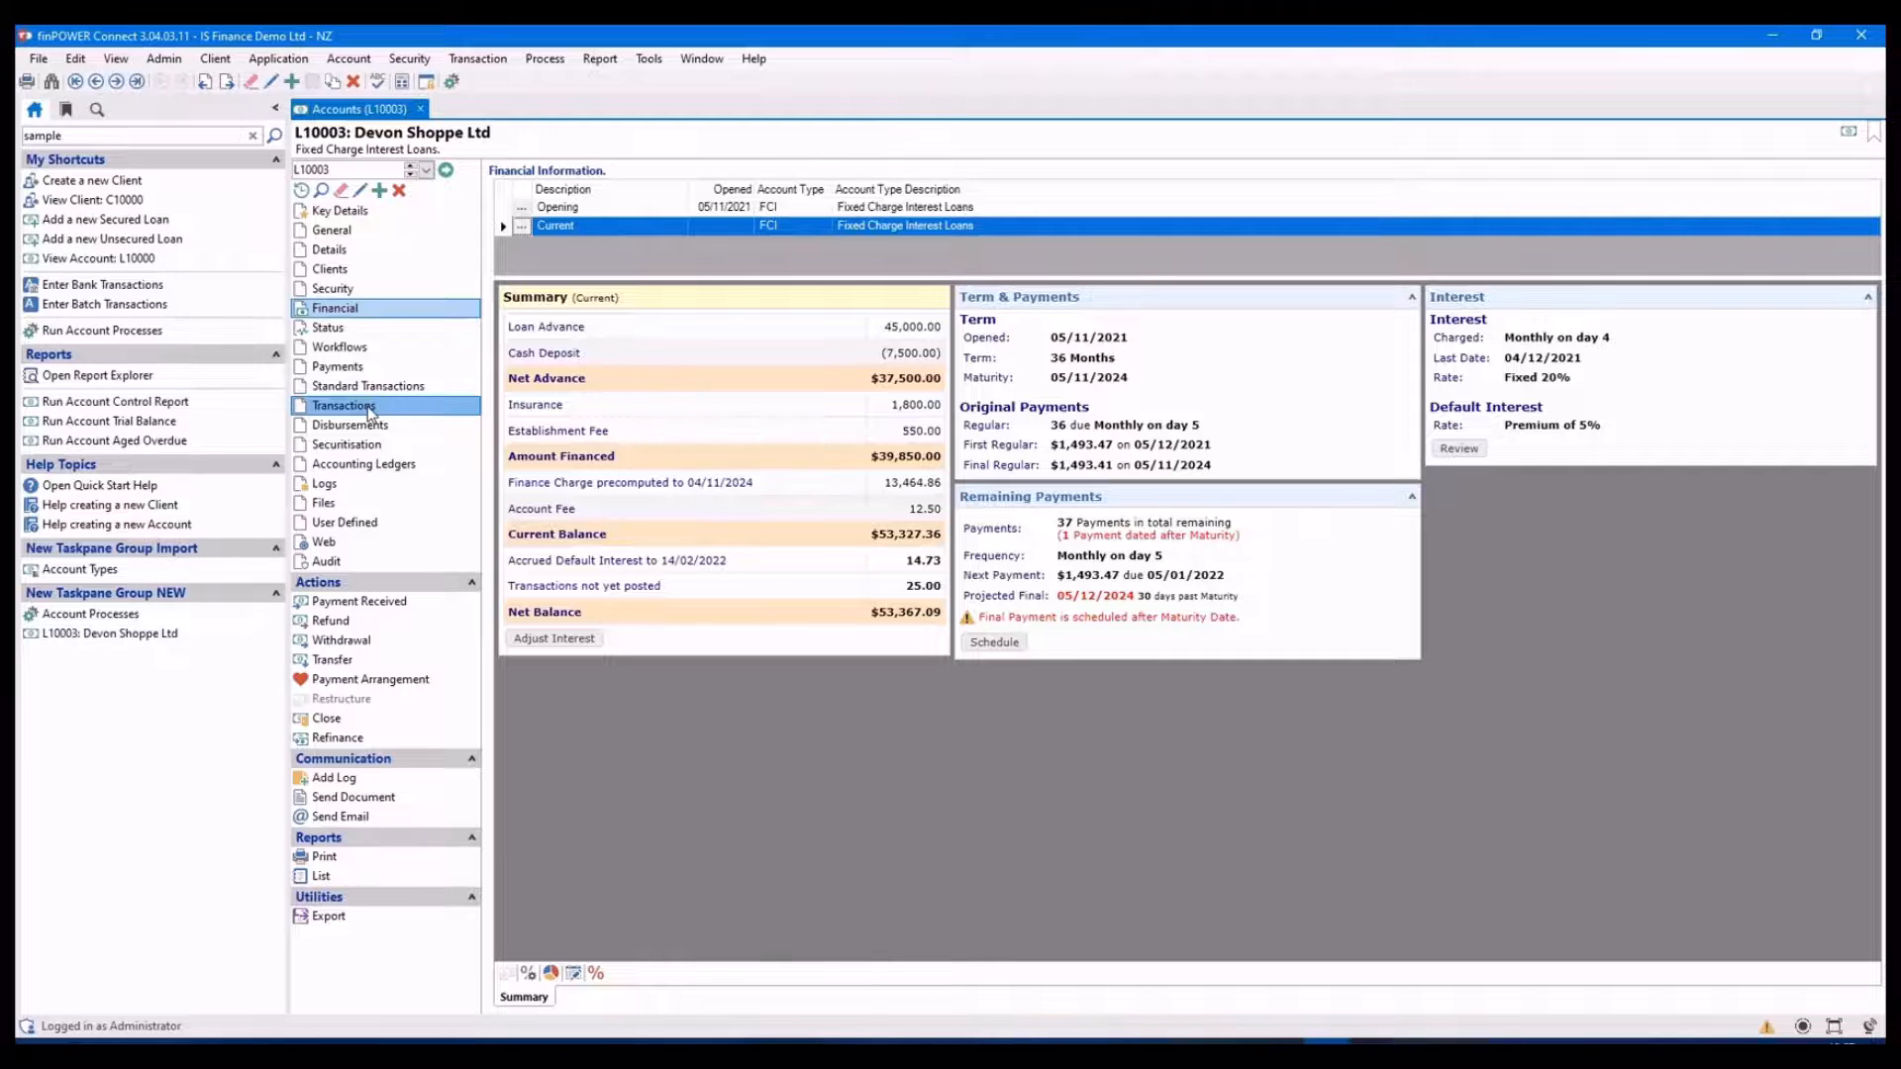
{"action": "left_click", "coordinate": [343, 404]}
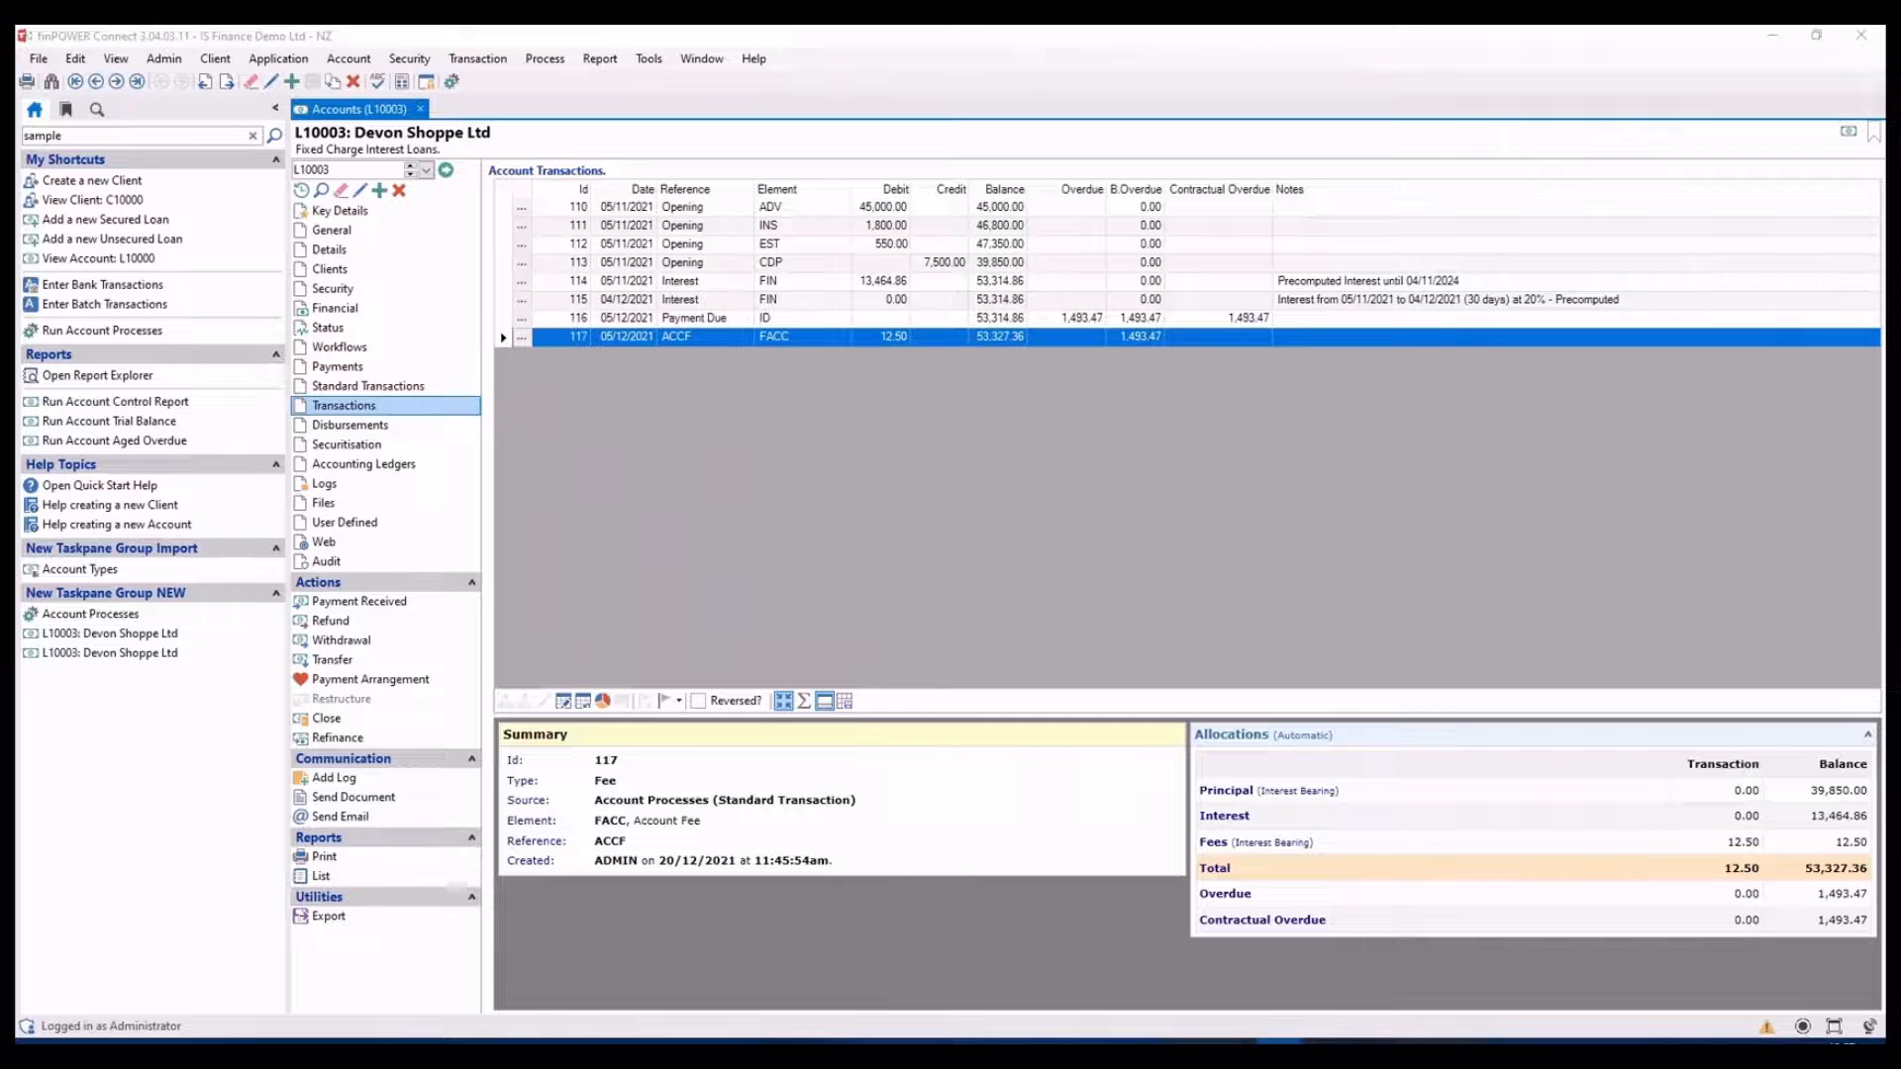
{"action": "left_click", "coordinate": [418, 109]}
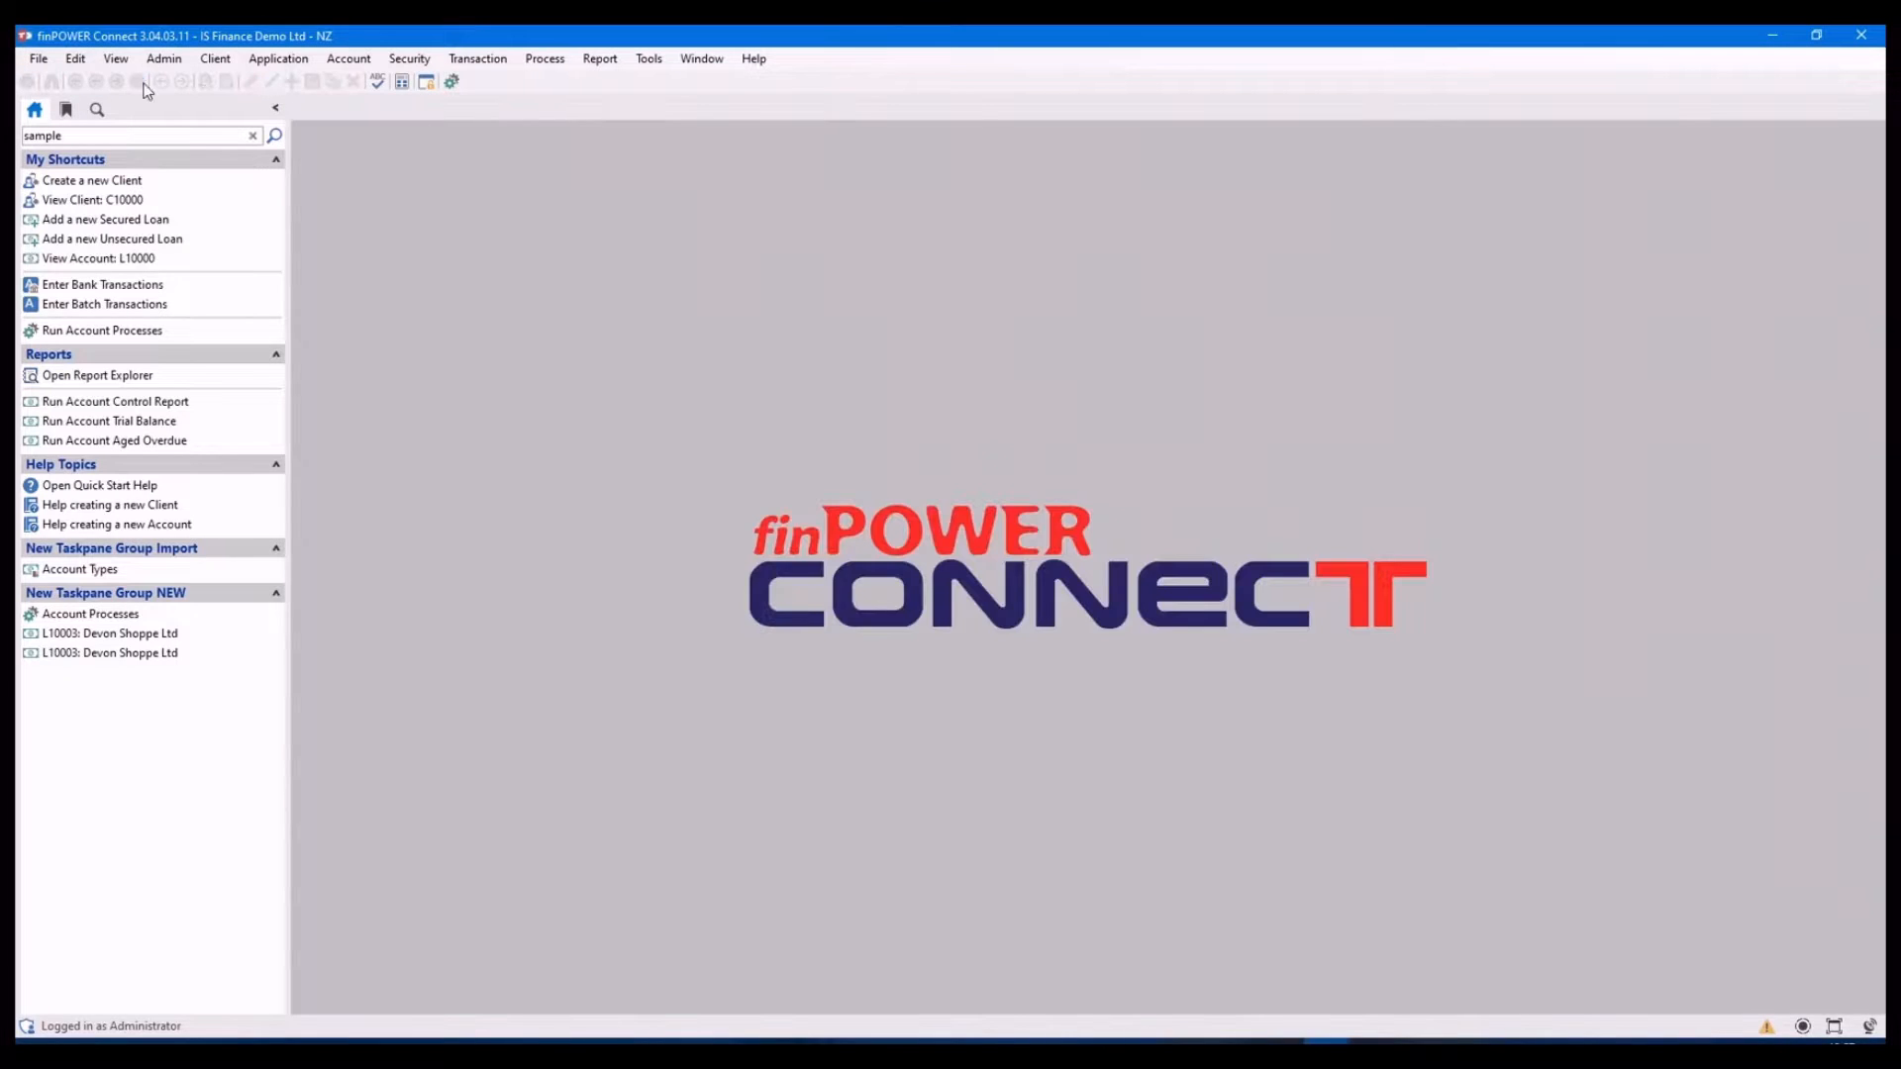
{"action": "mouse_move", "coordinate": [495, 87]}
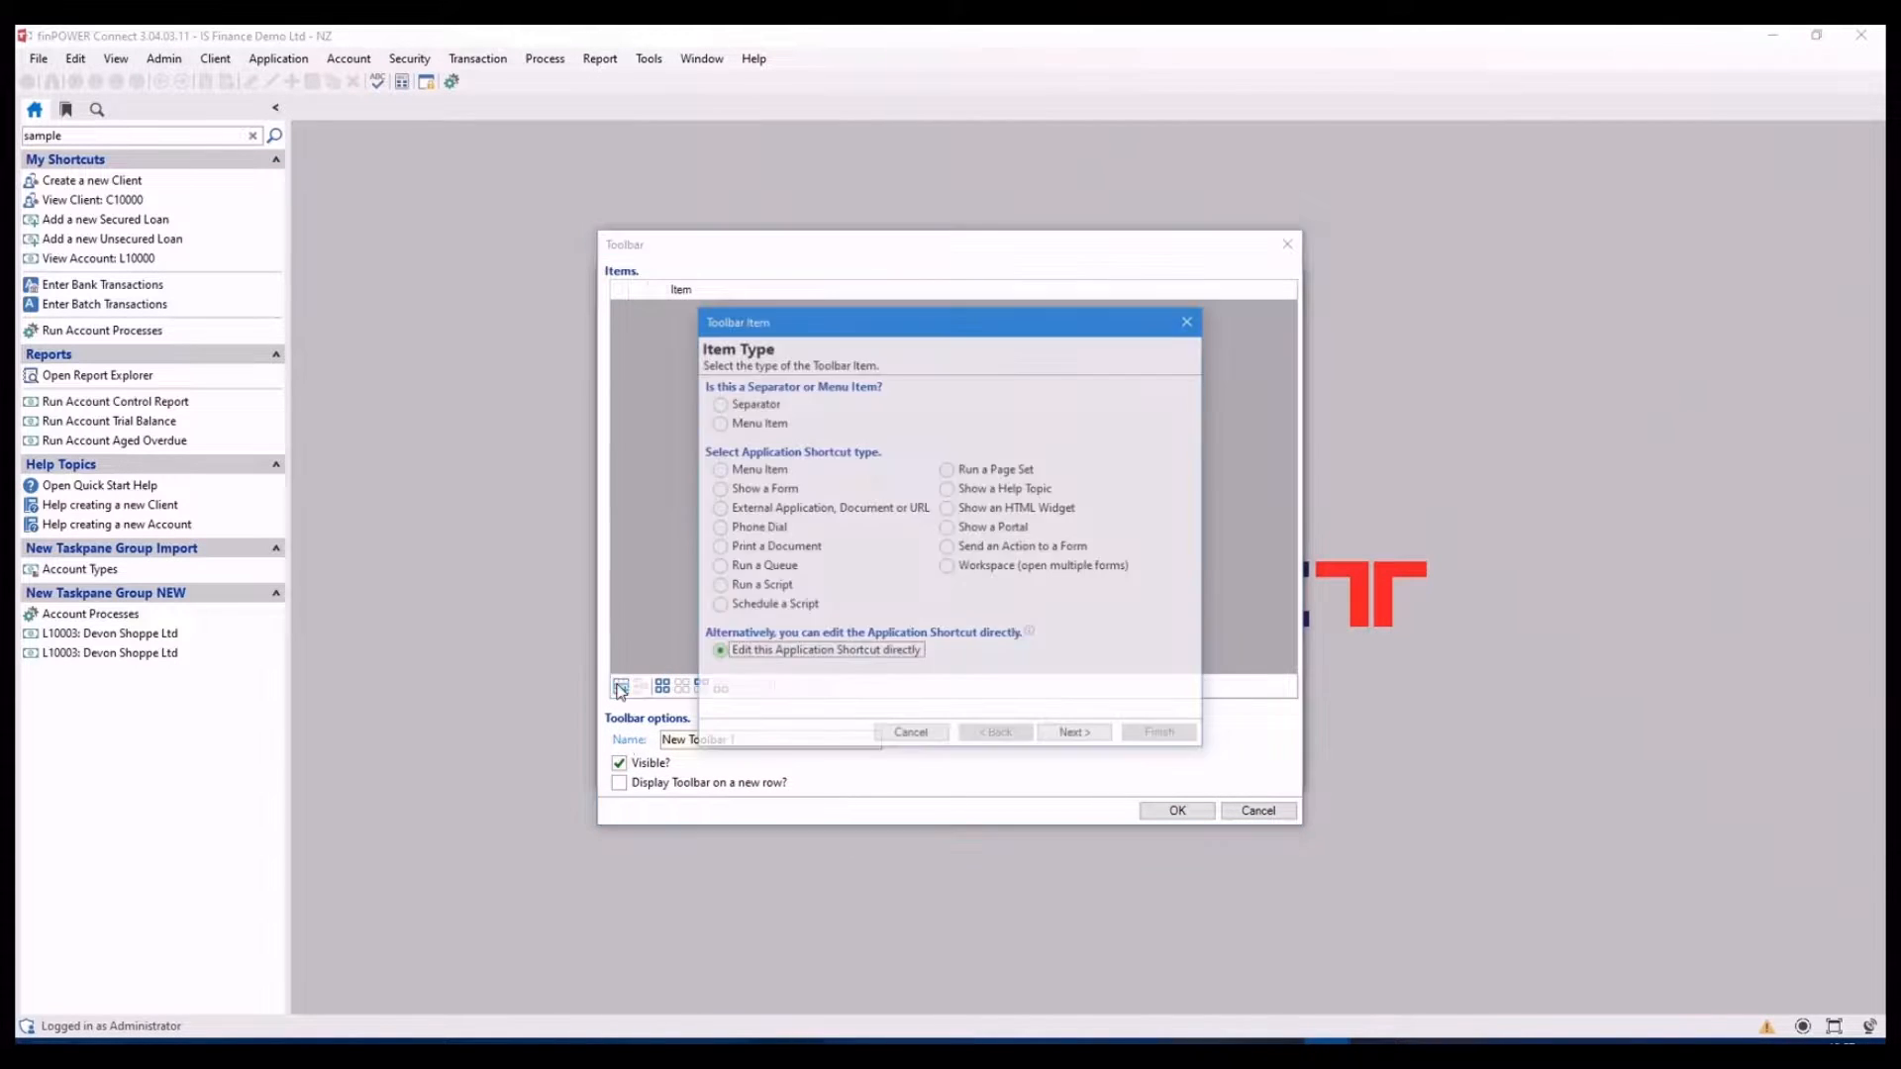
Make the new toolbar item a Menu Item running Process > Run Account Processes
{"action": "left_click", "coordinate": [717, 469]}
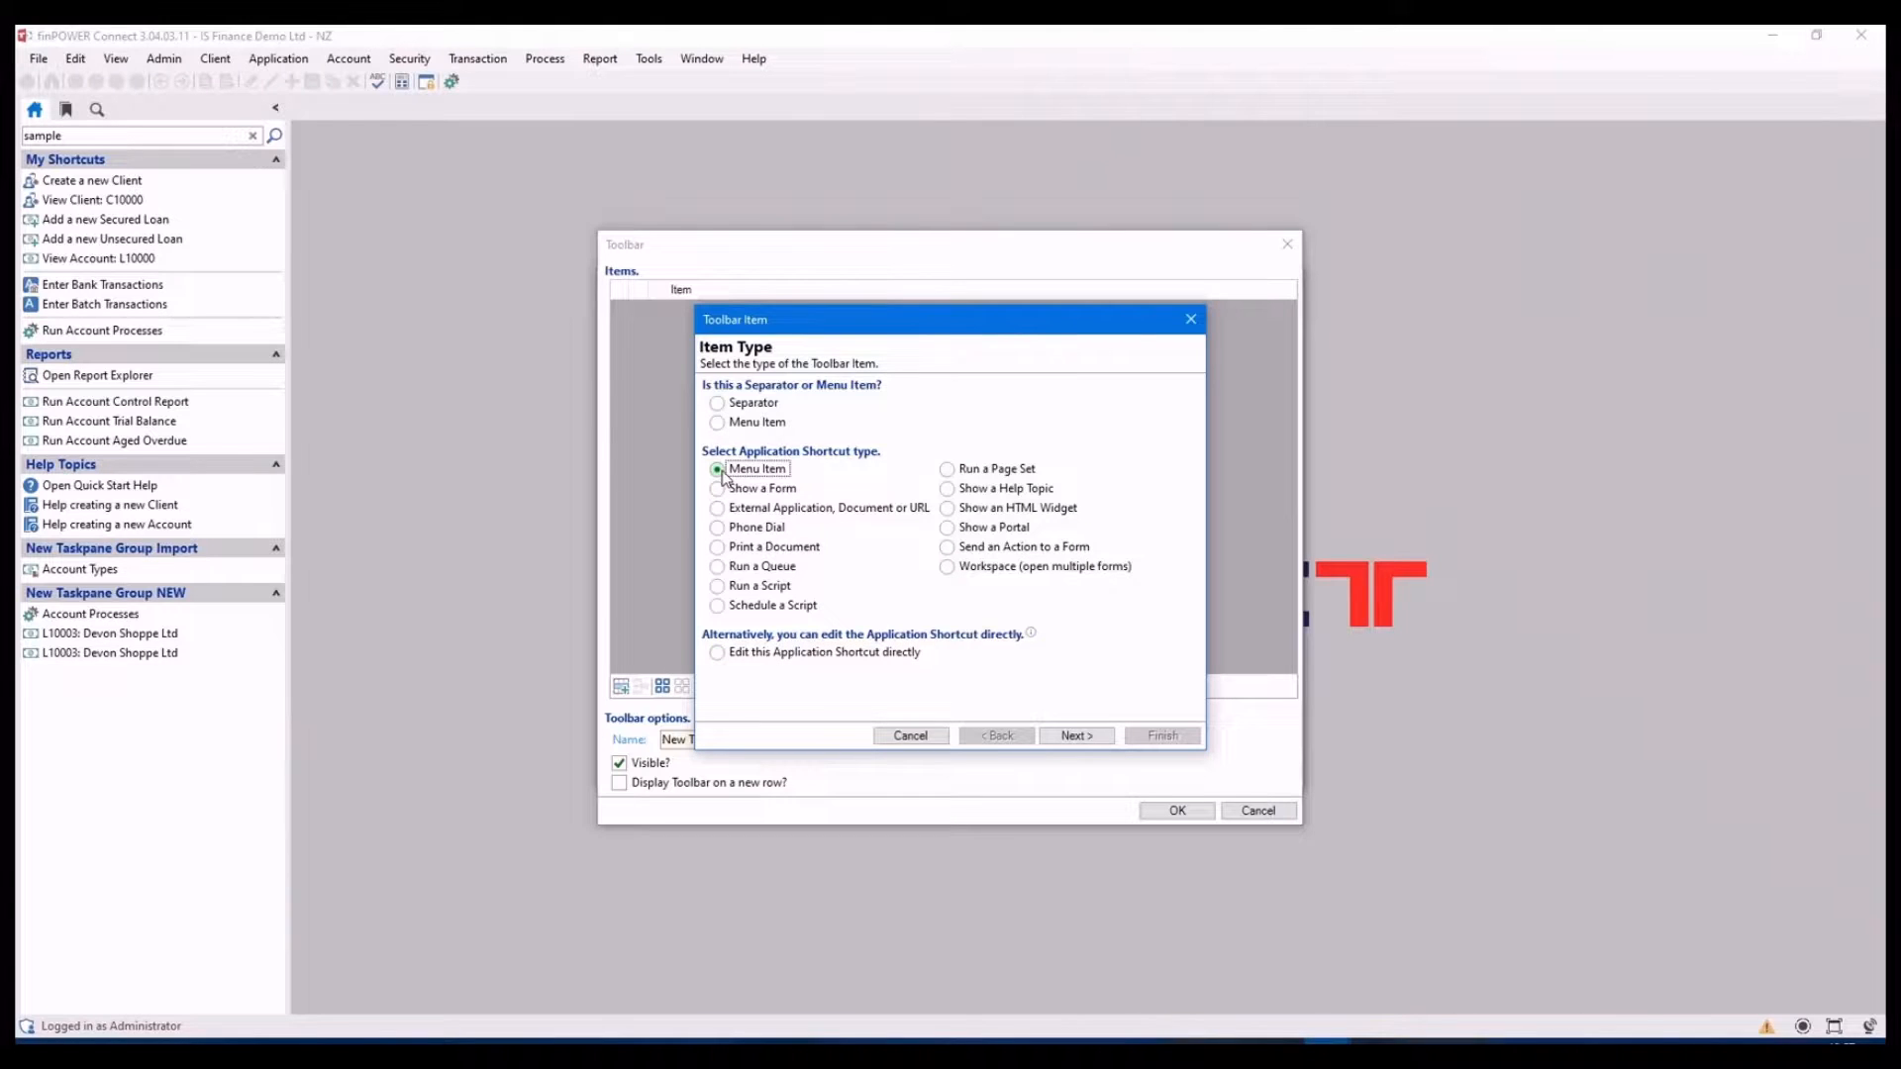
{"action": "left_click", "coordinate": [1073, 735]}
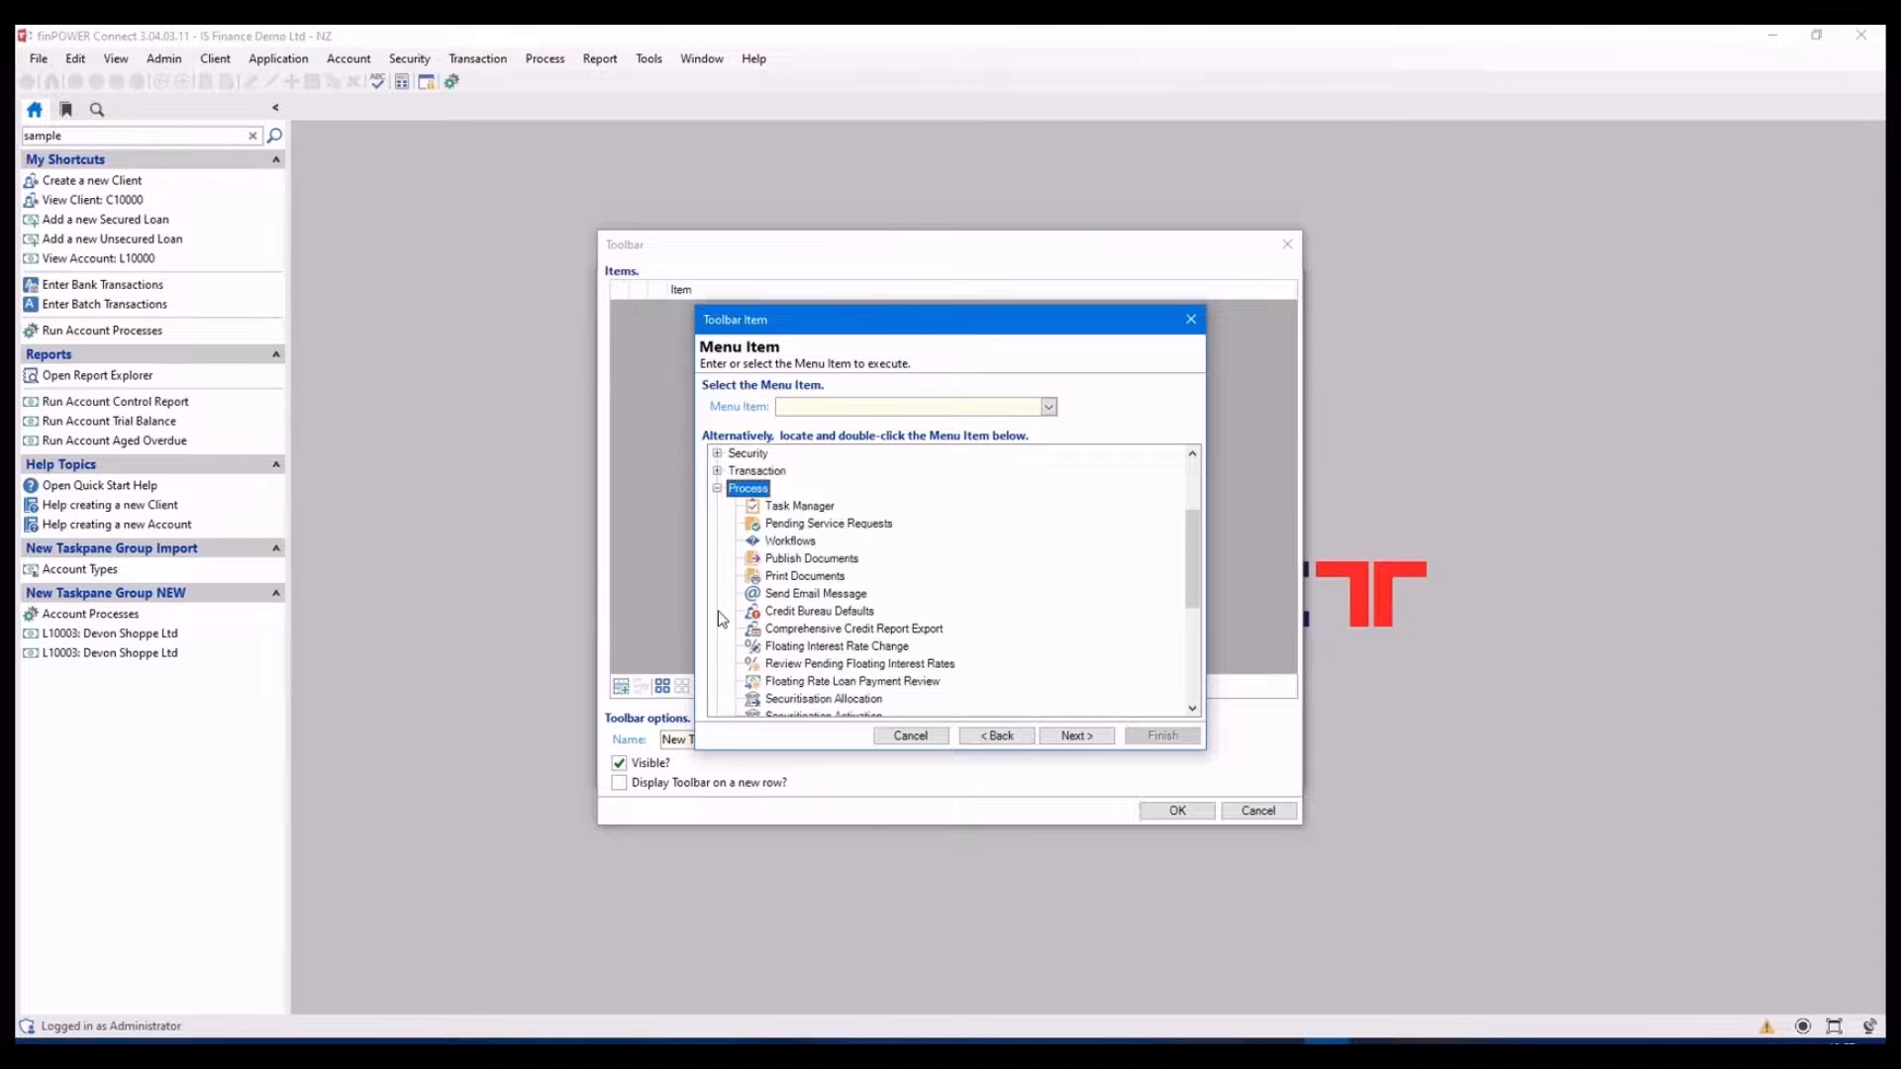
{"action": "double_click", "coordinate": [822, 679]}
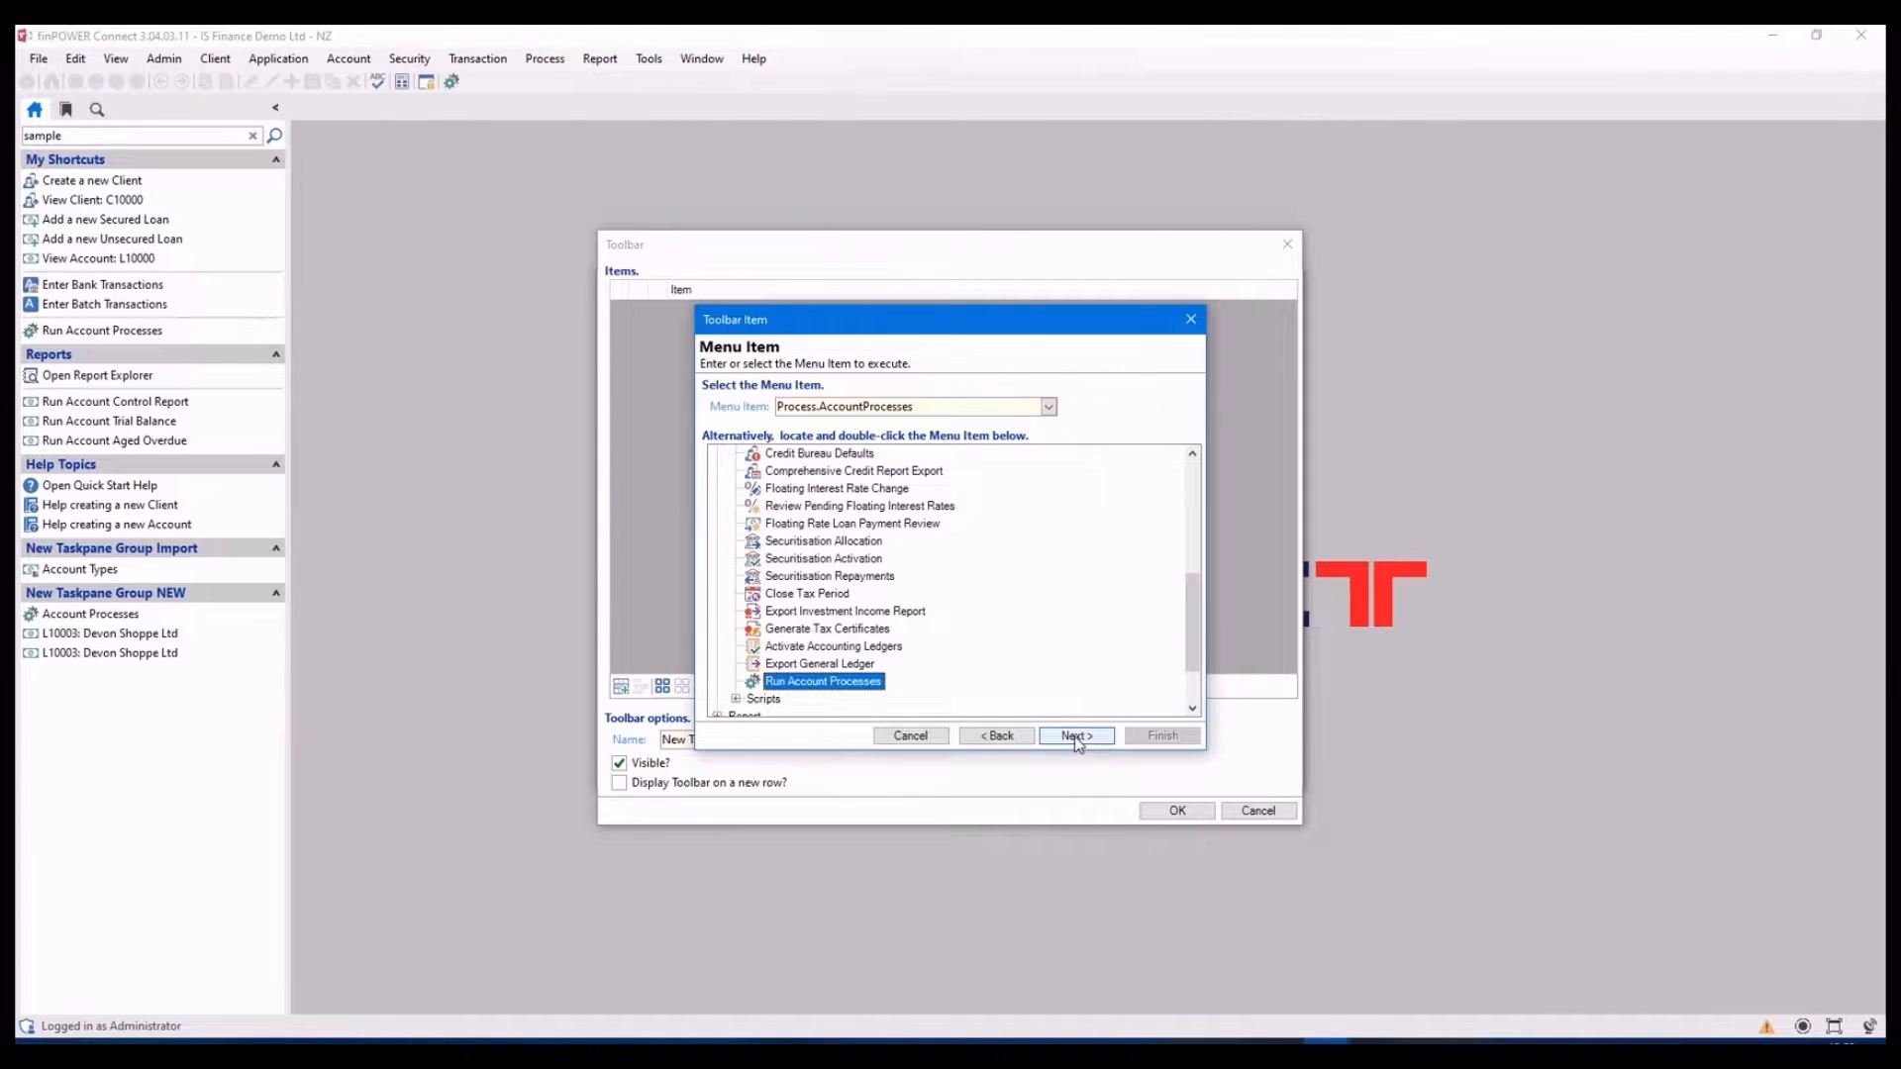
{"action": "left_click", "coordinate": [1076, 737]}
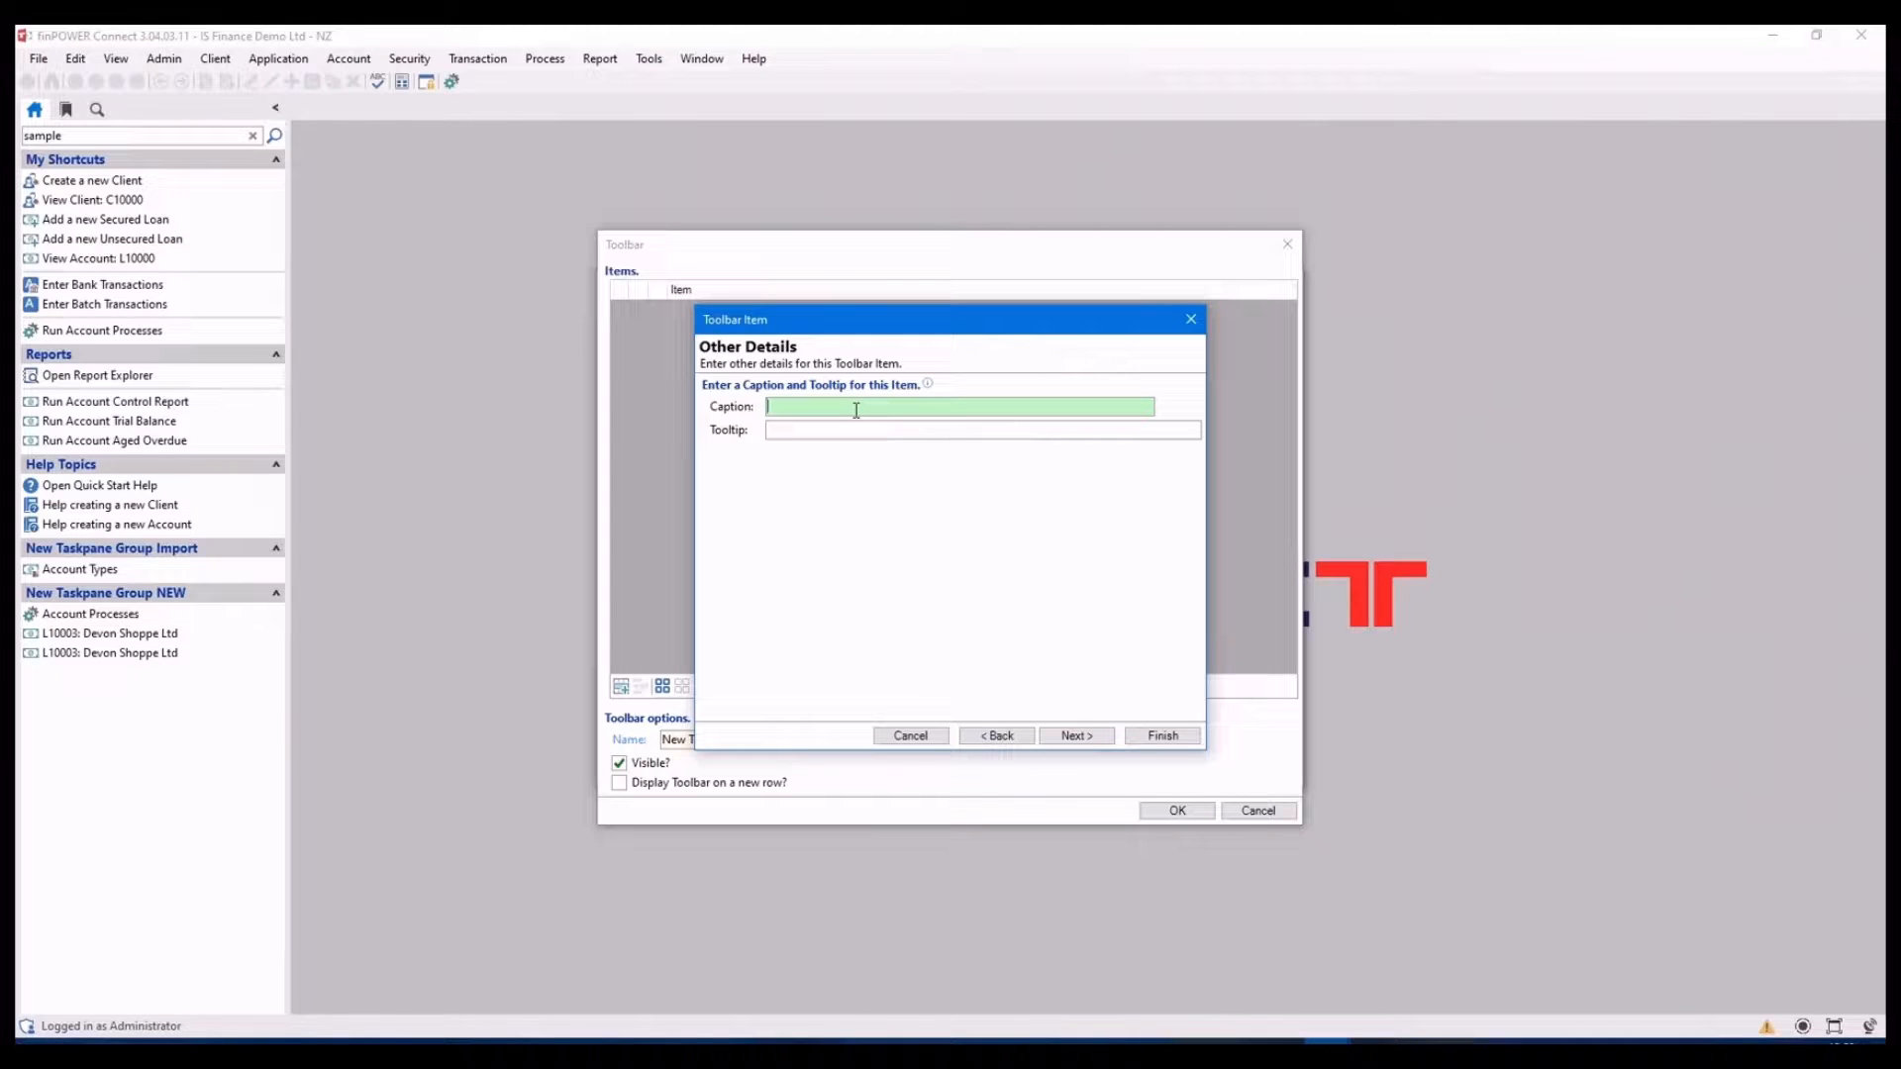
Caption the item 'Account P...', give it the built-in icon, and save the new toolbar
{"action": "type", "text": "Account Processes"}
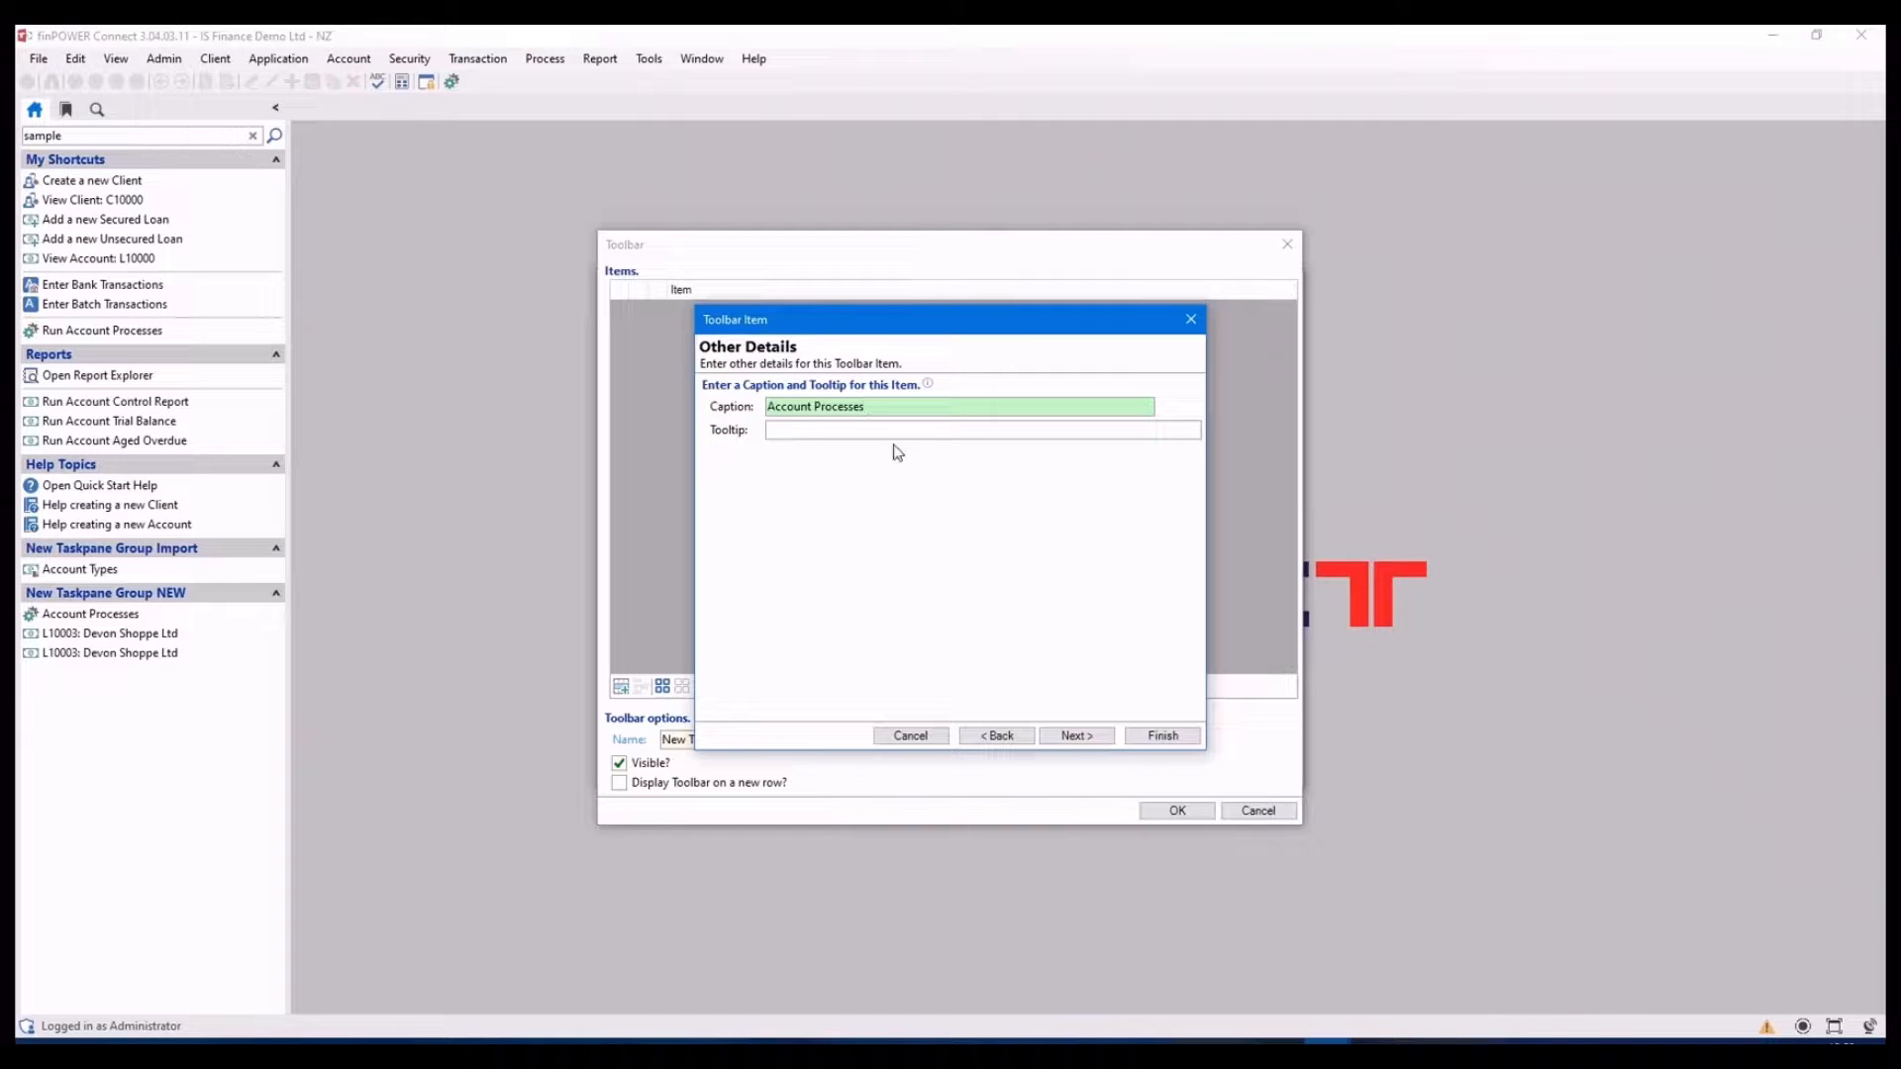
{"action": "left_click", "coordinate": [1073, 737]}
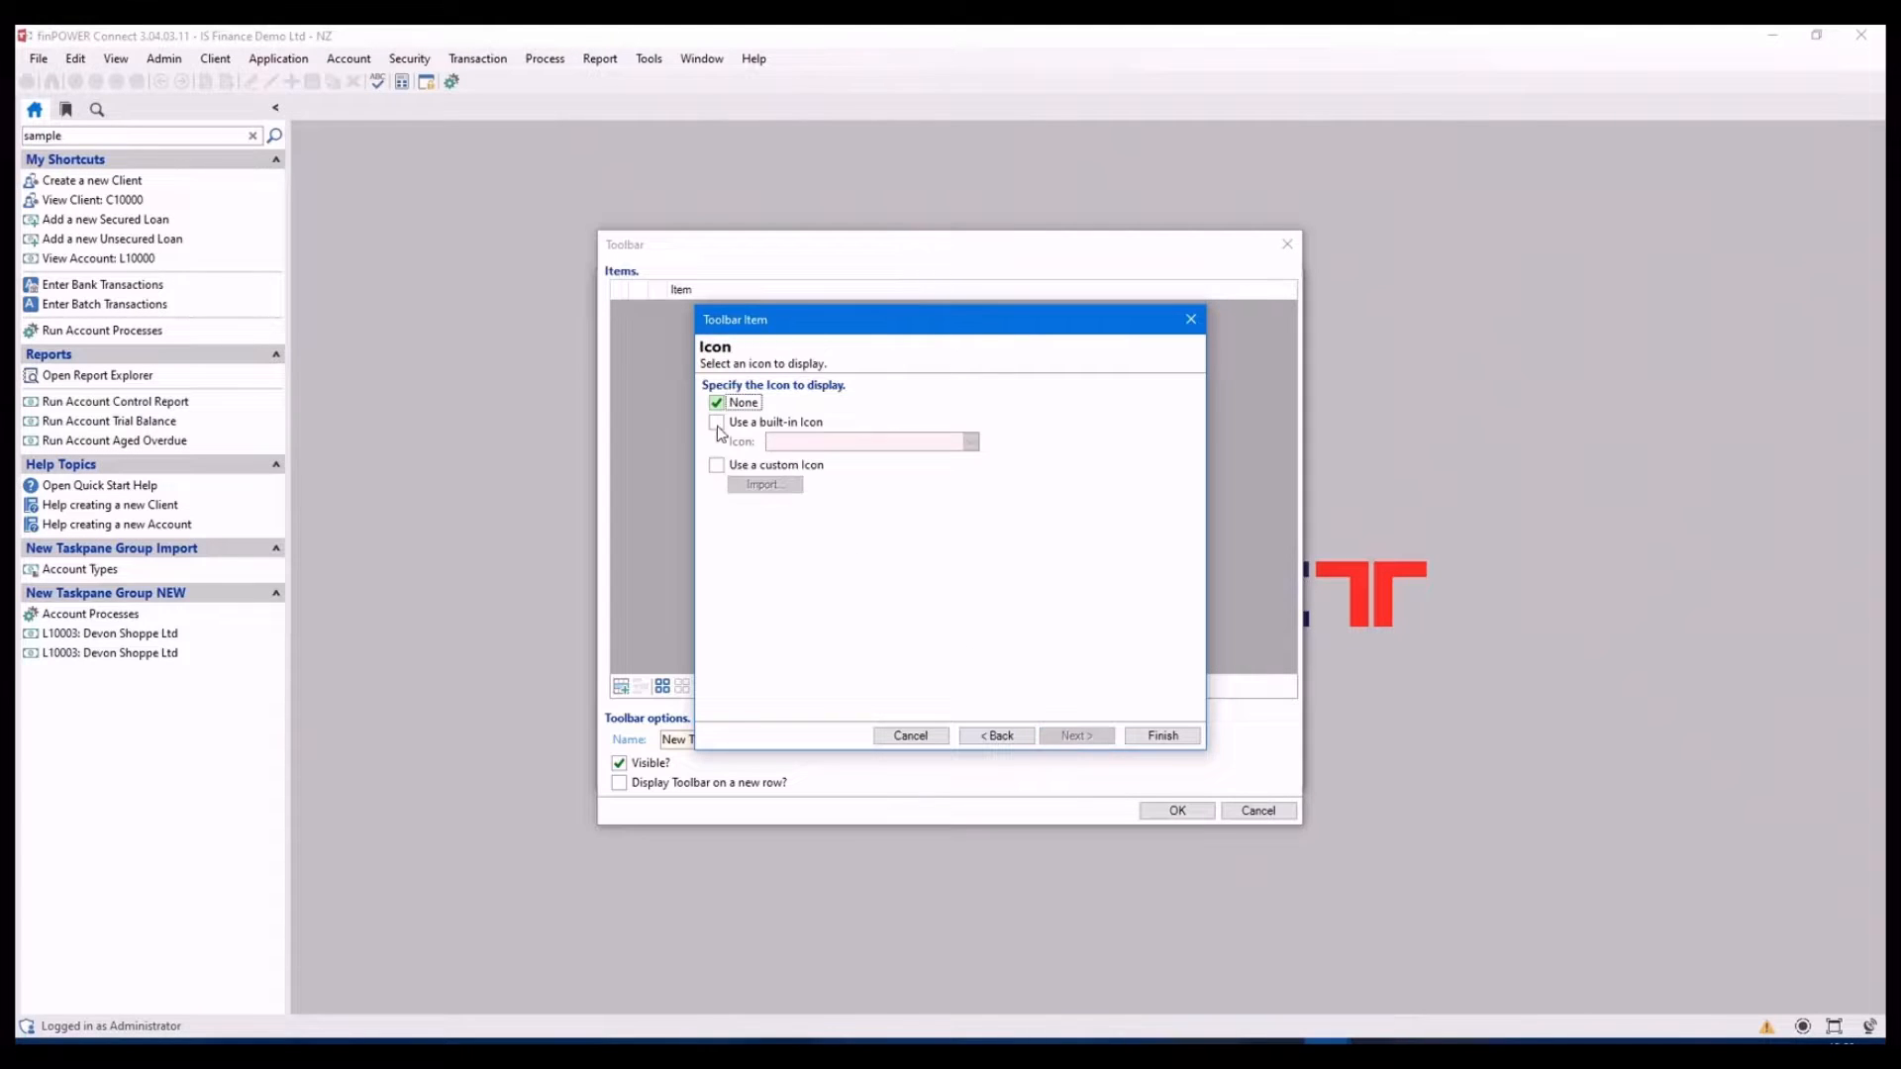
{"action": "left_click", "coordinate": [717, 422]}
{"action": "type", "text": "Account"}
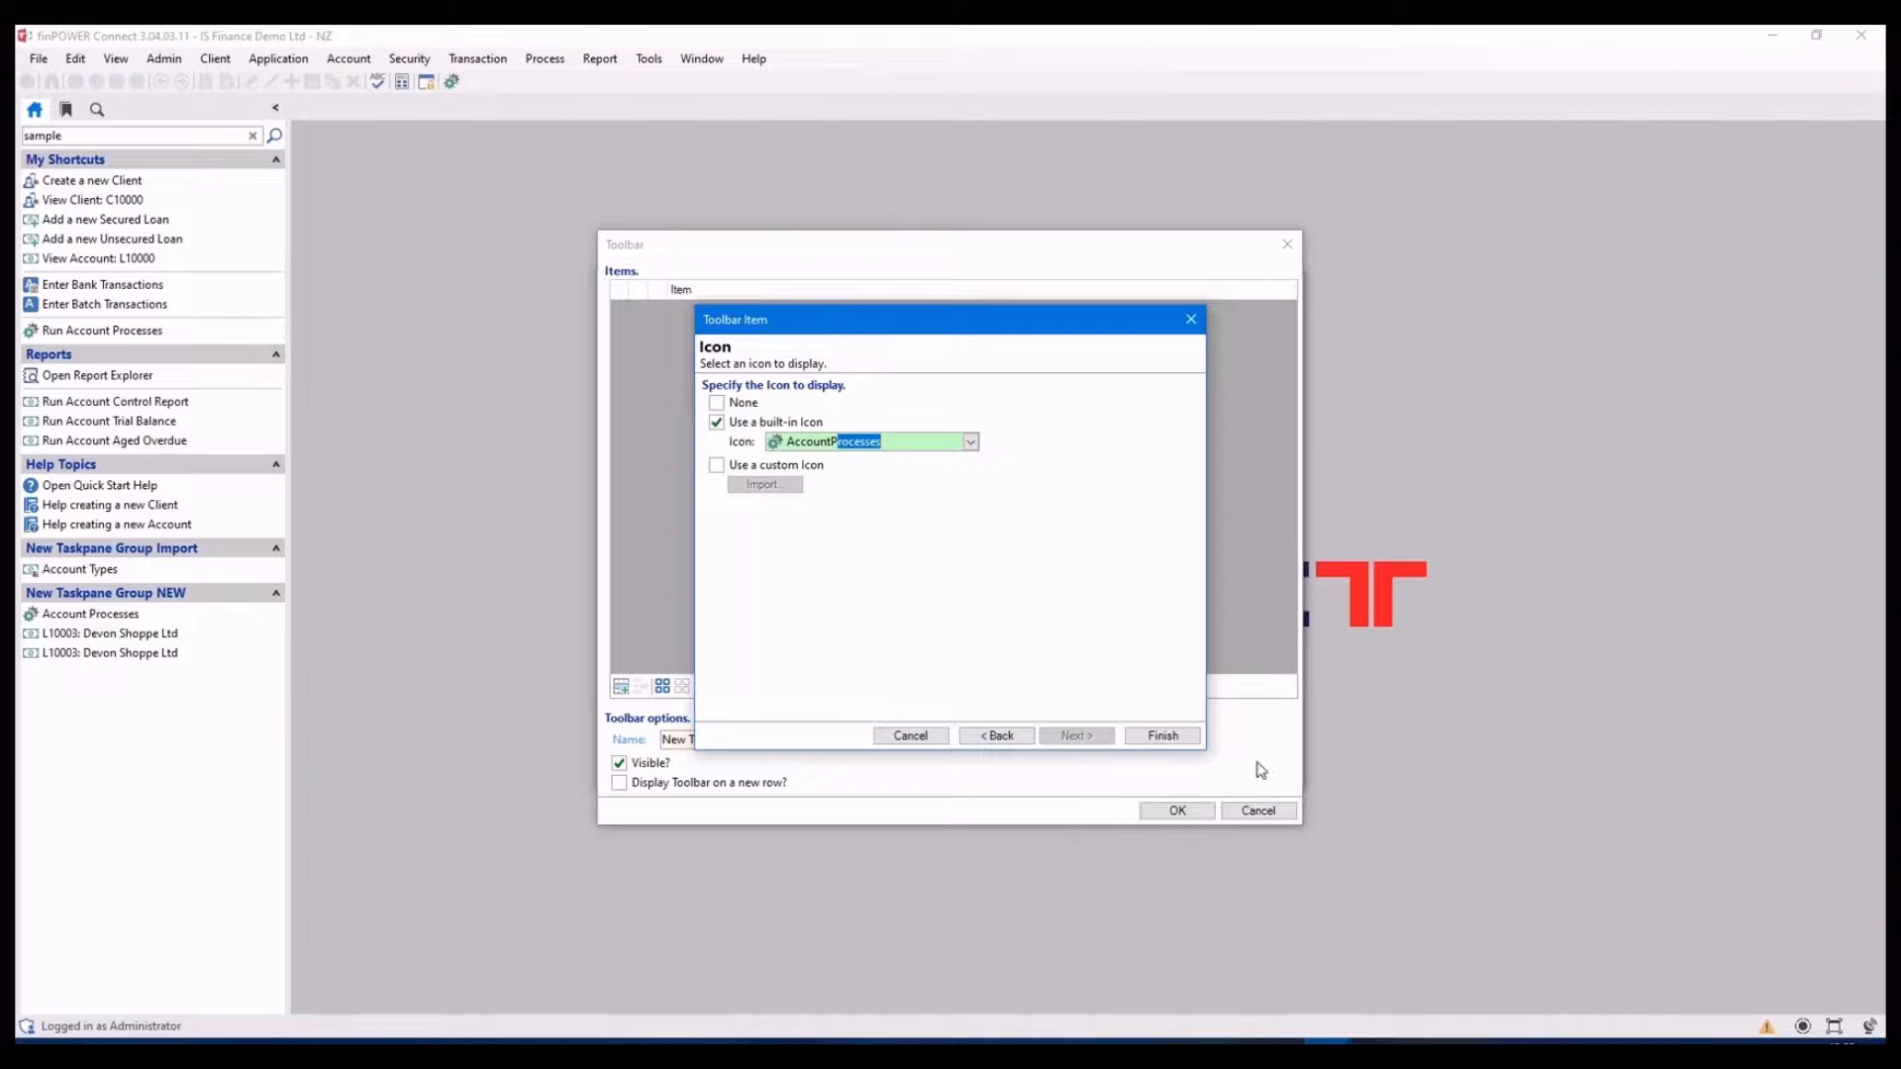
{"action": "left_click", "coordinate": [1158, 736]}
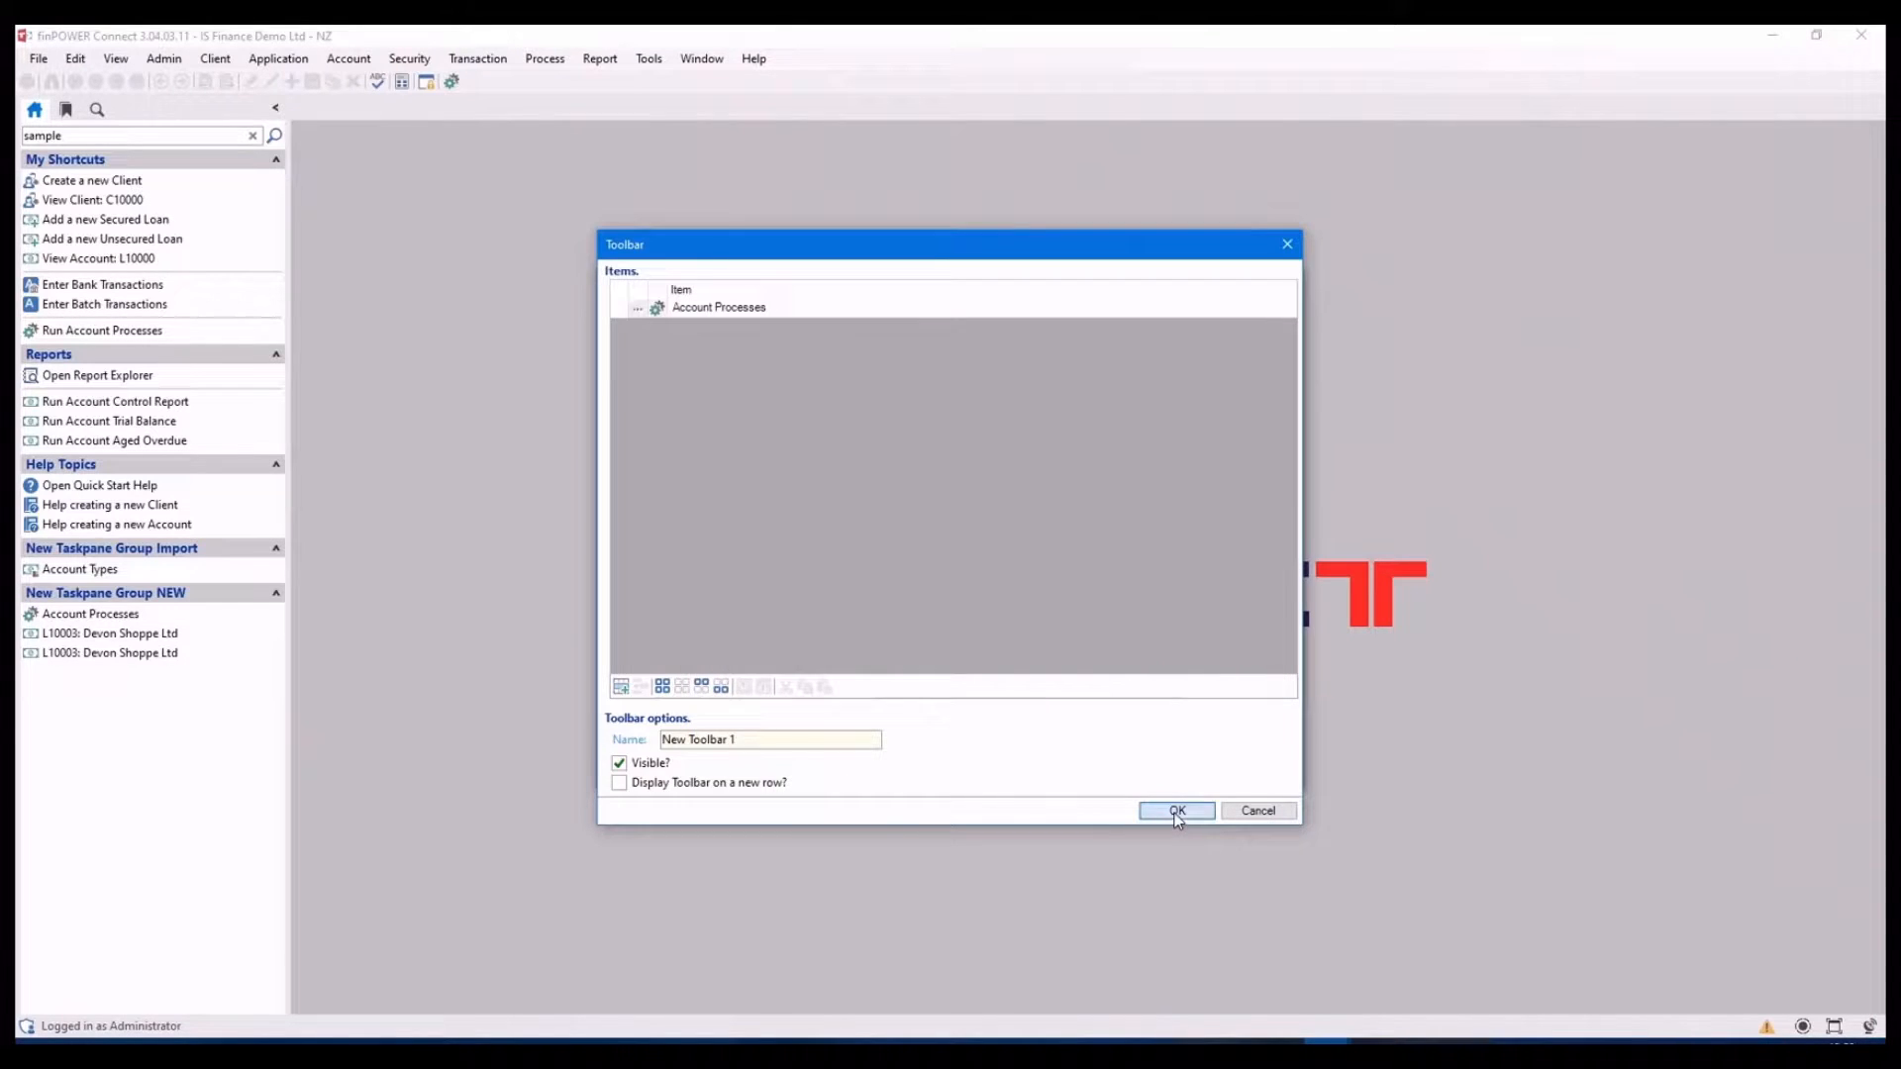
{"action": "left_click", "coordinate": [1174, 810]}
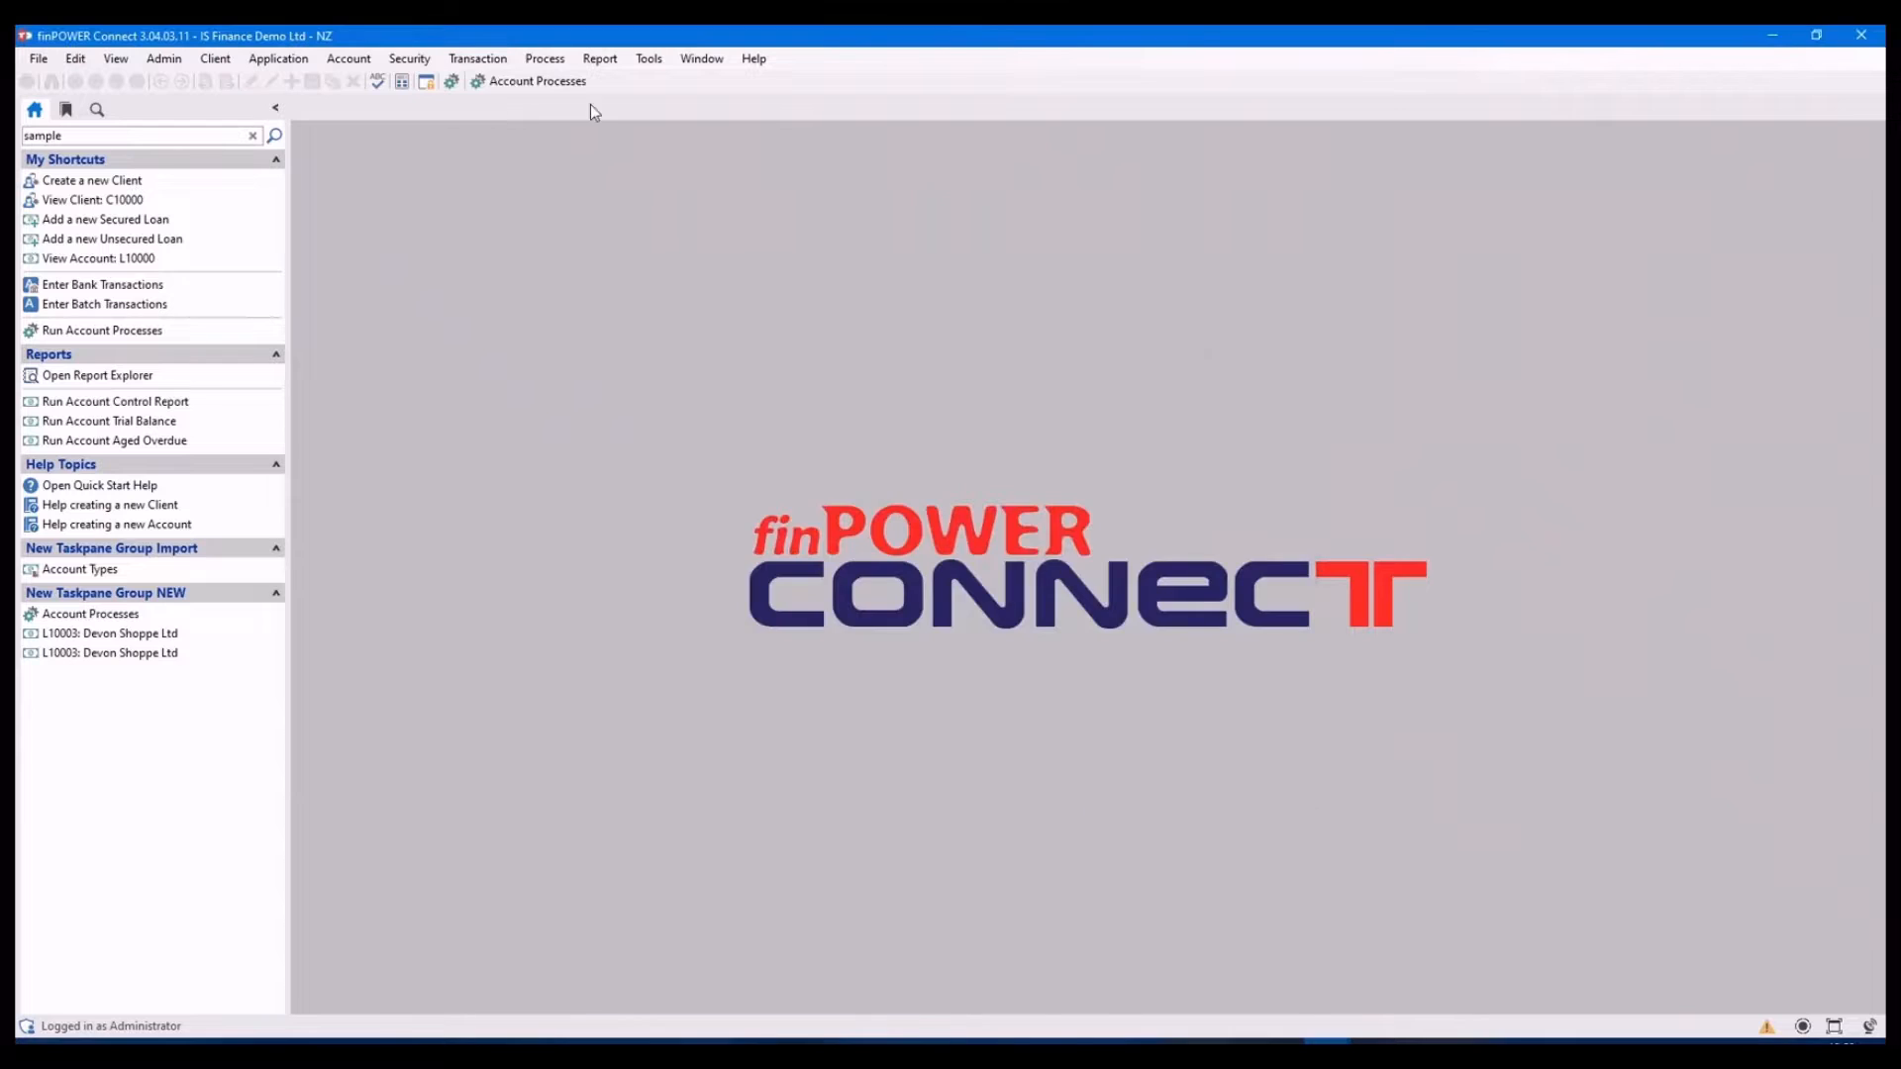
Delete the Account Processes item from the new toolbar and confirm
{"action": "right_click", "coordinate": [527, 79]}
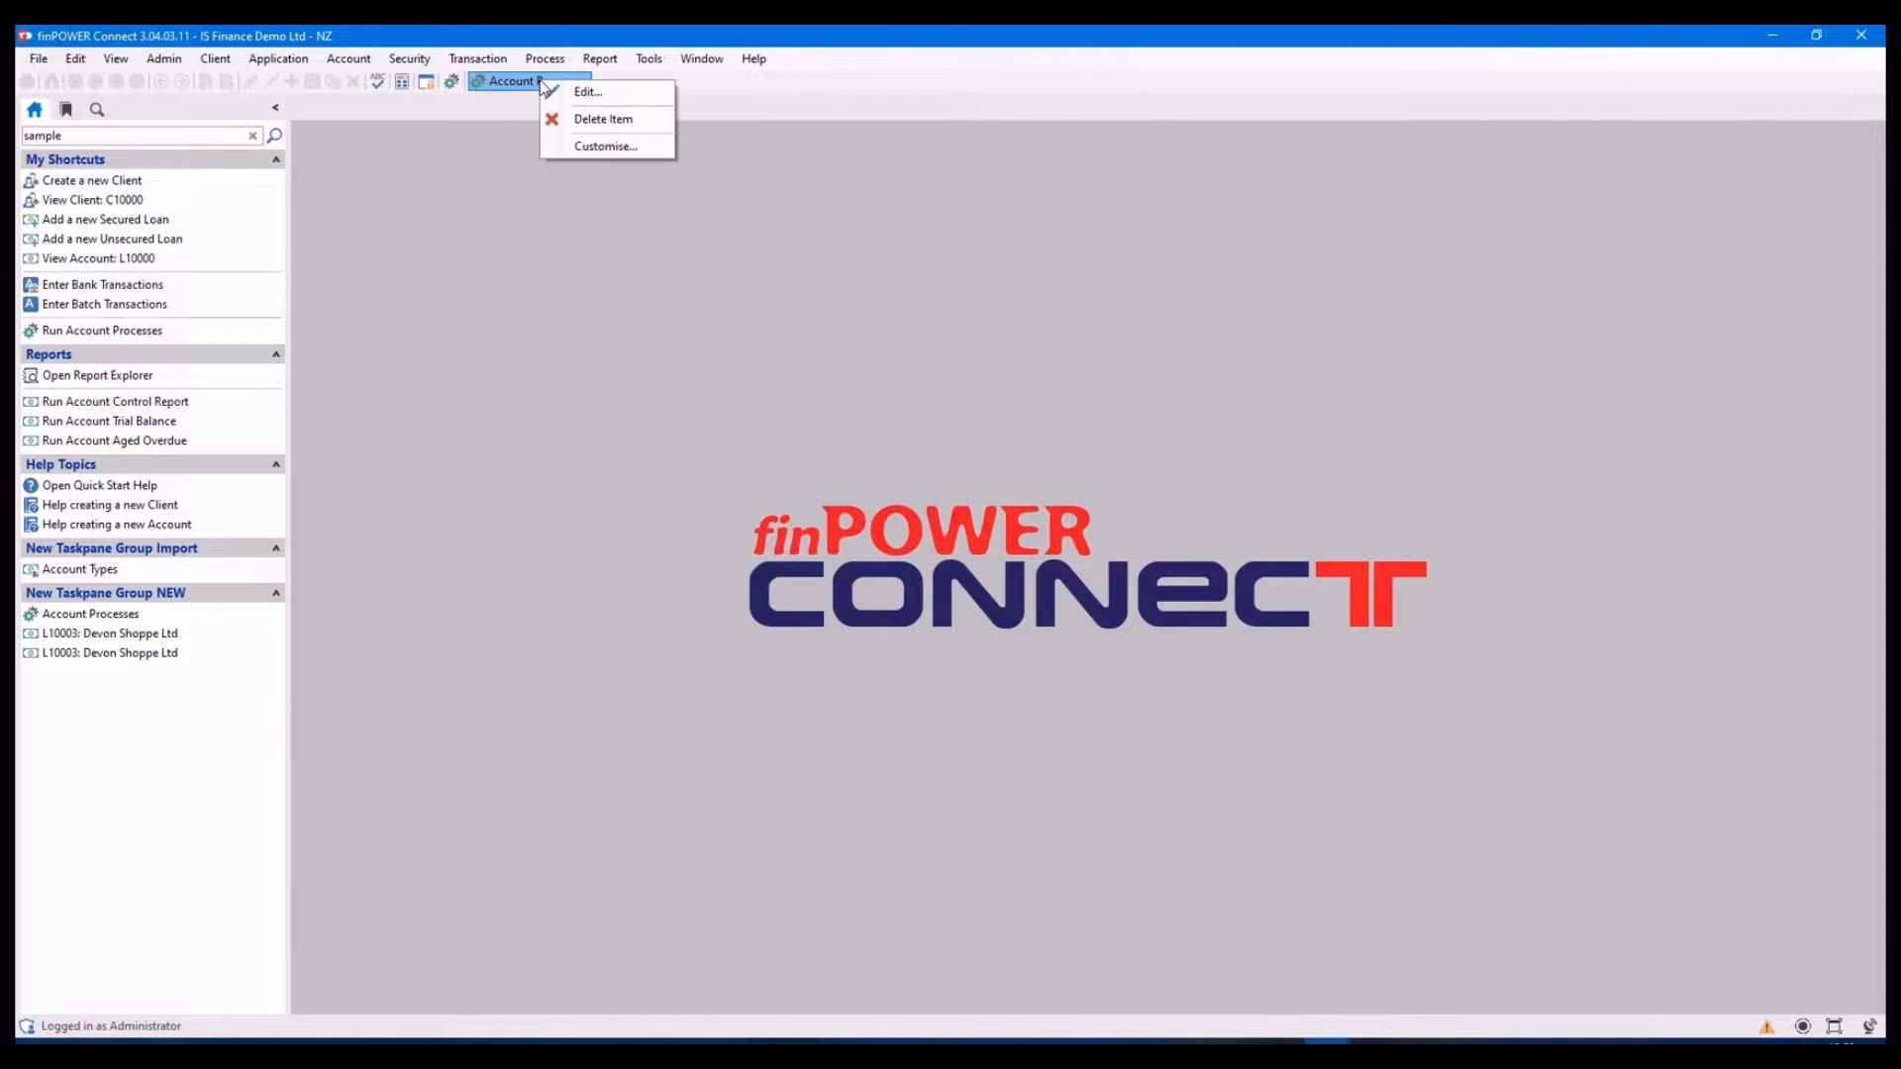
{"action": "left_click", "coordinate": [602, 117]}
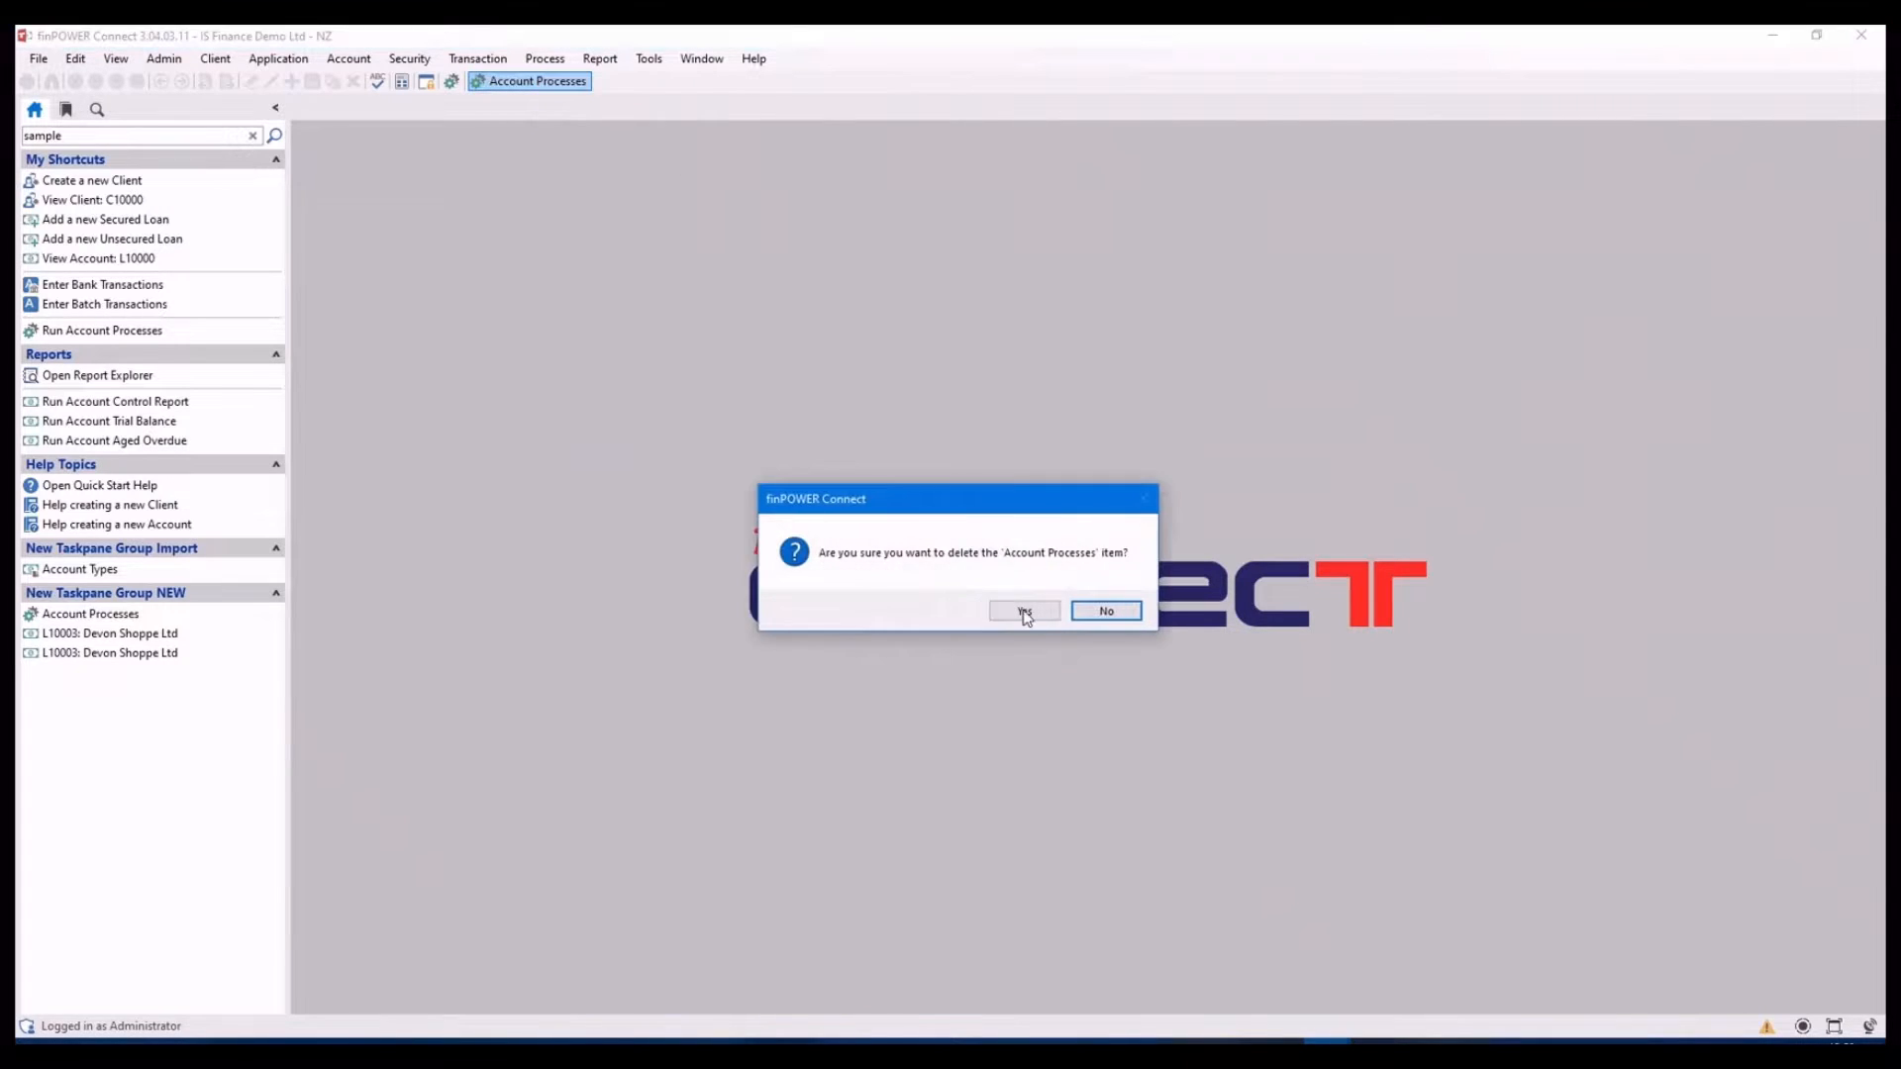
{"action": "left_click", "coordinate": [1024, 612]}
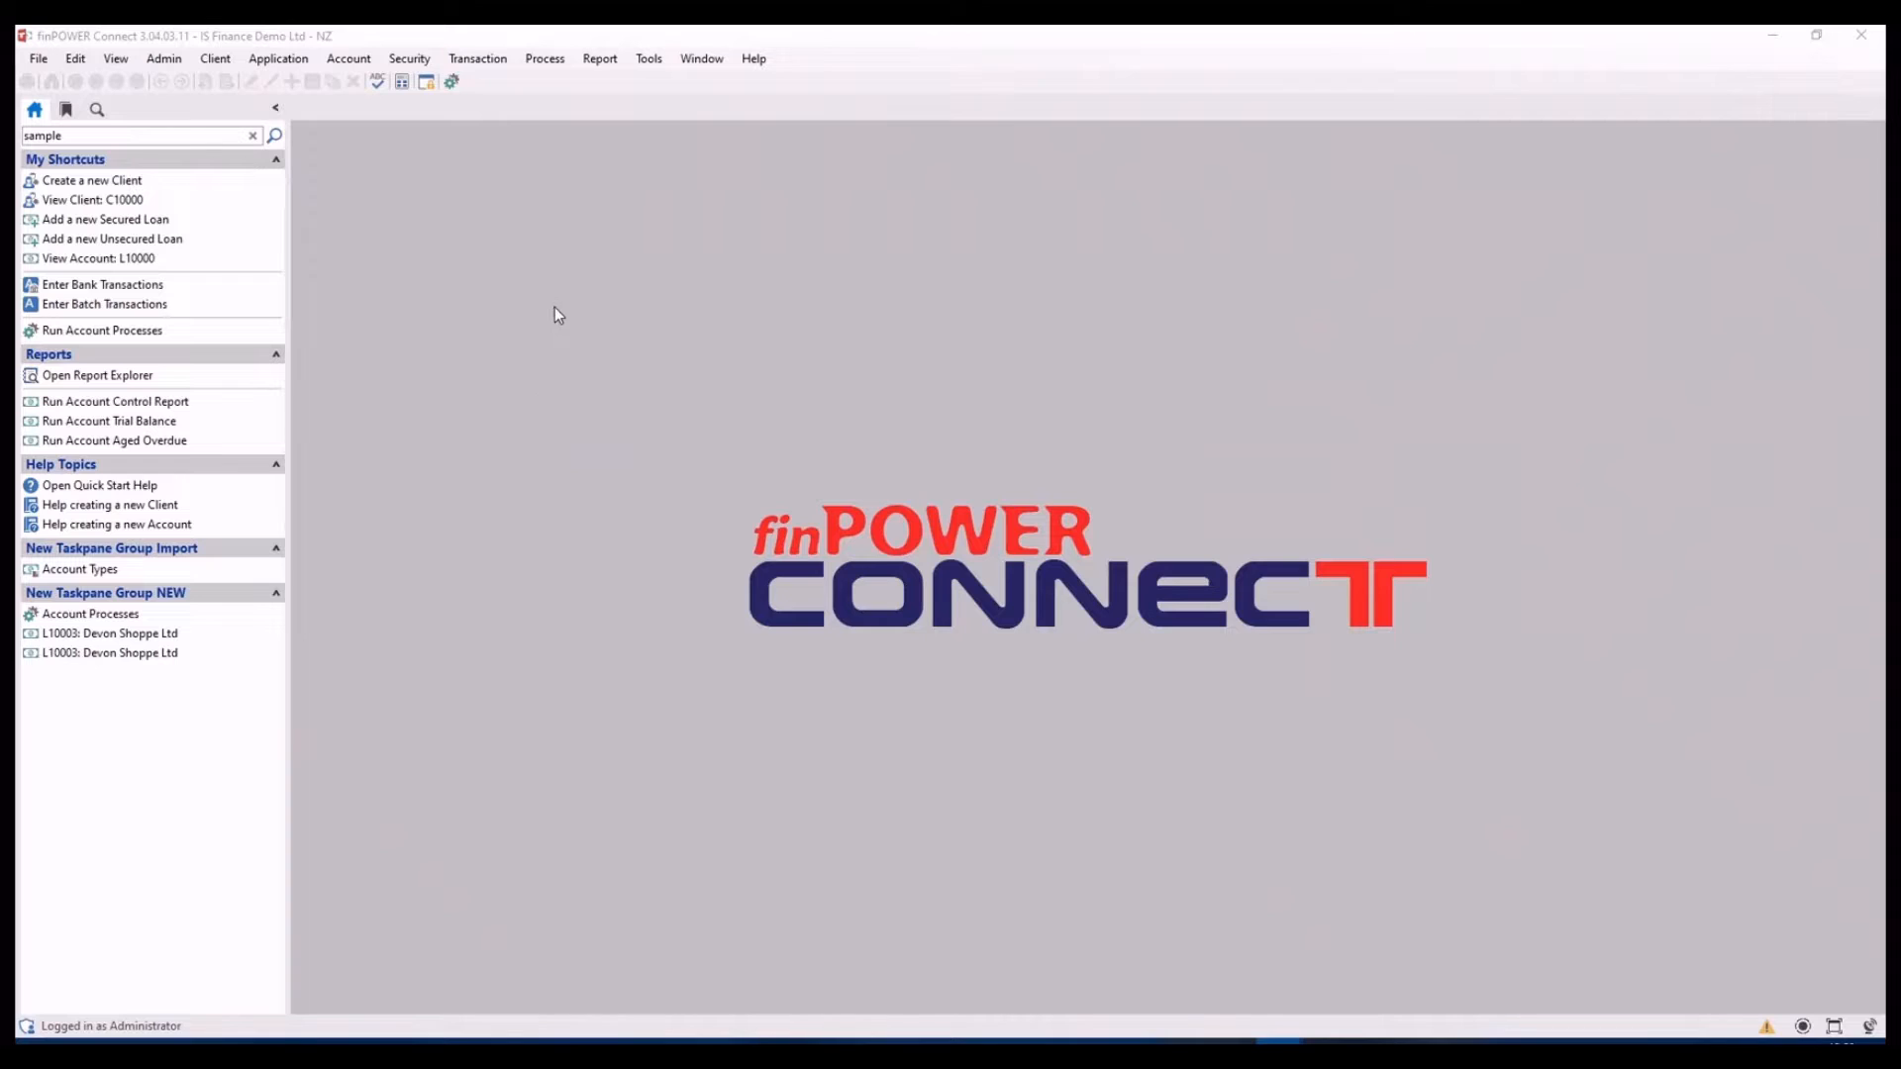
{"action": "mouse_move", "coordinate": [549, 309]}
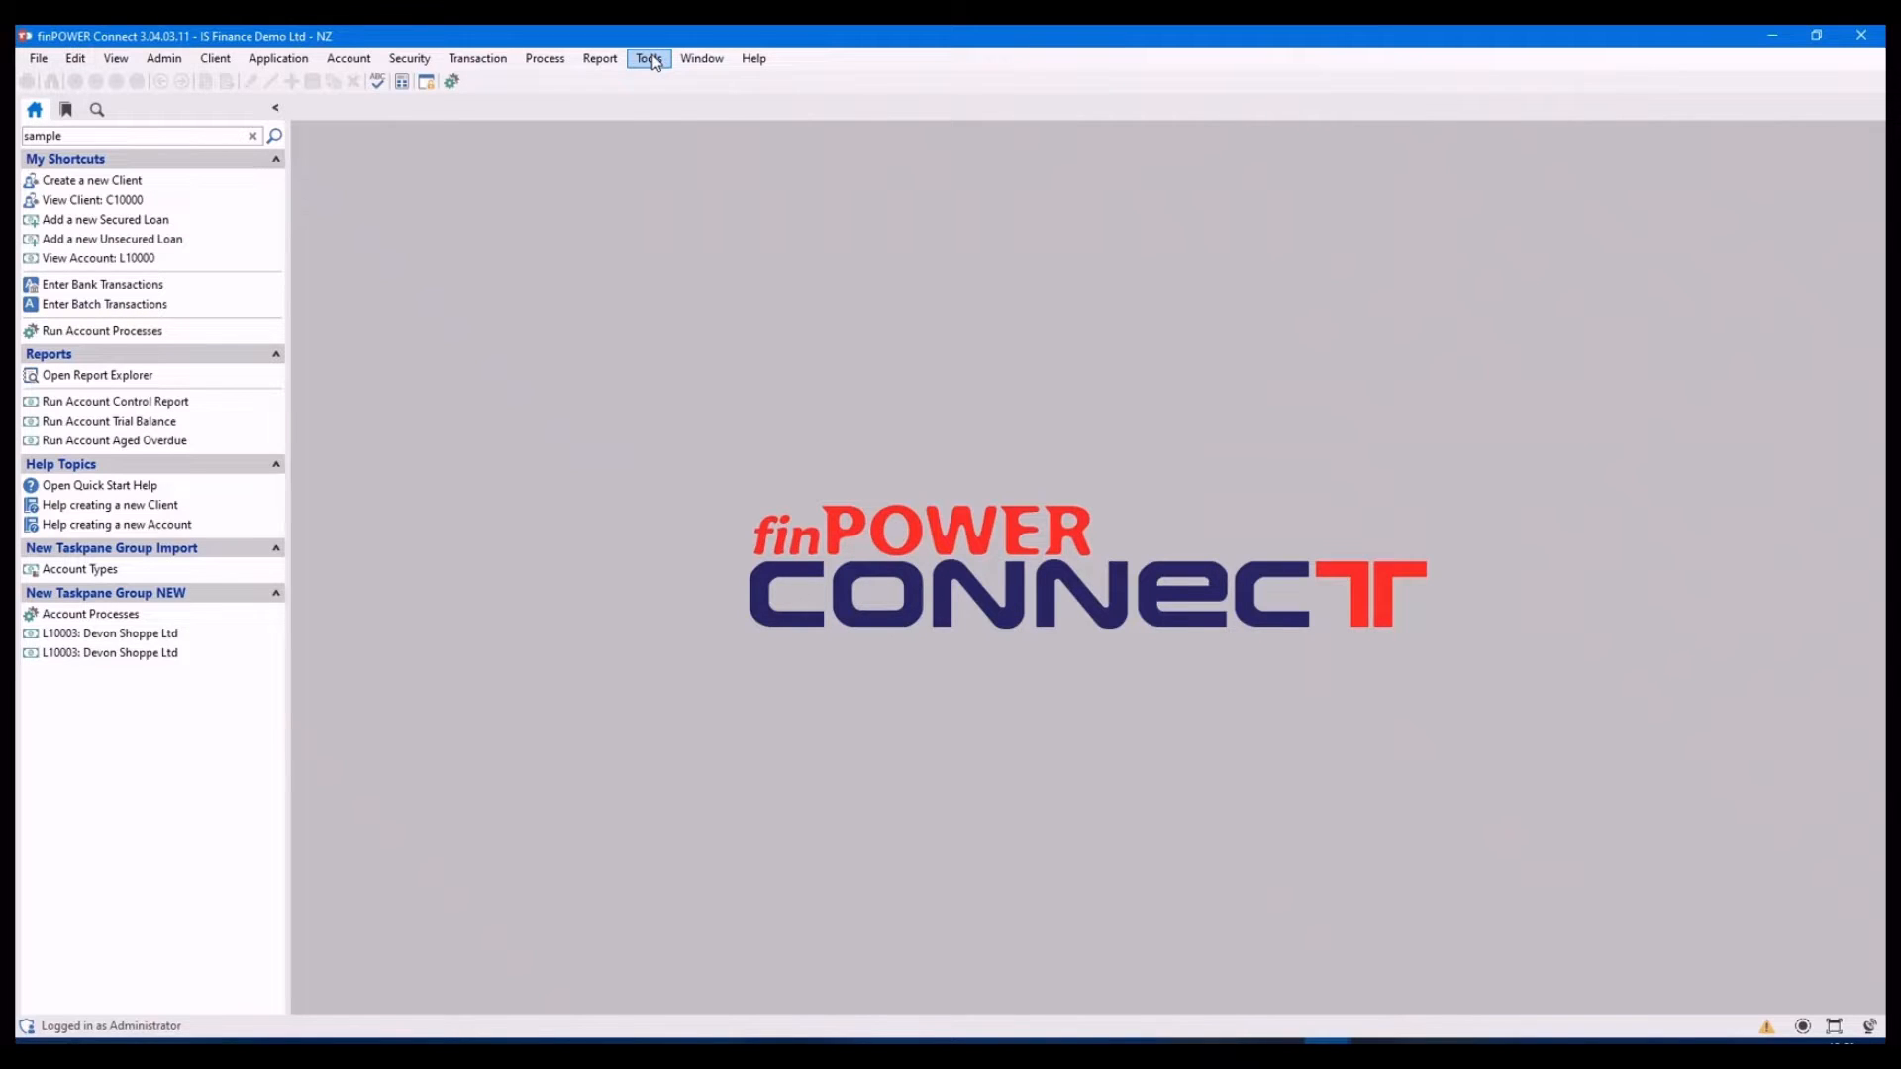
{"action": "left_click", "coordinate": [650, 57]}
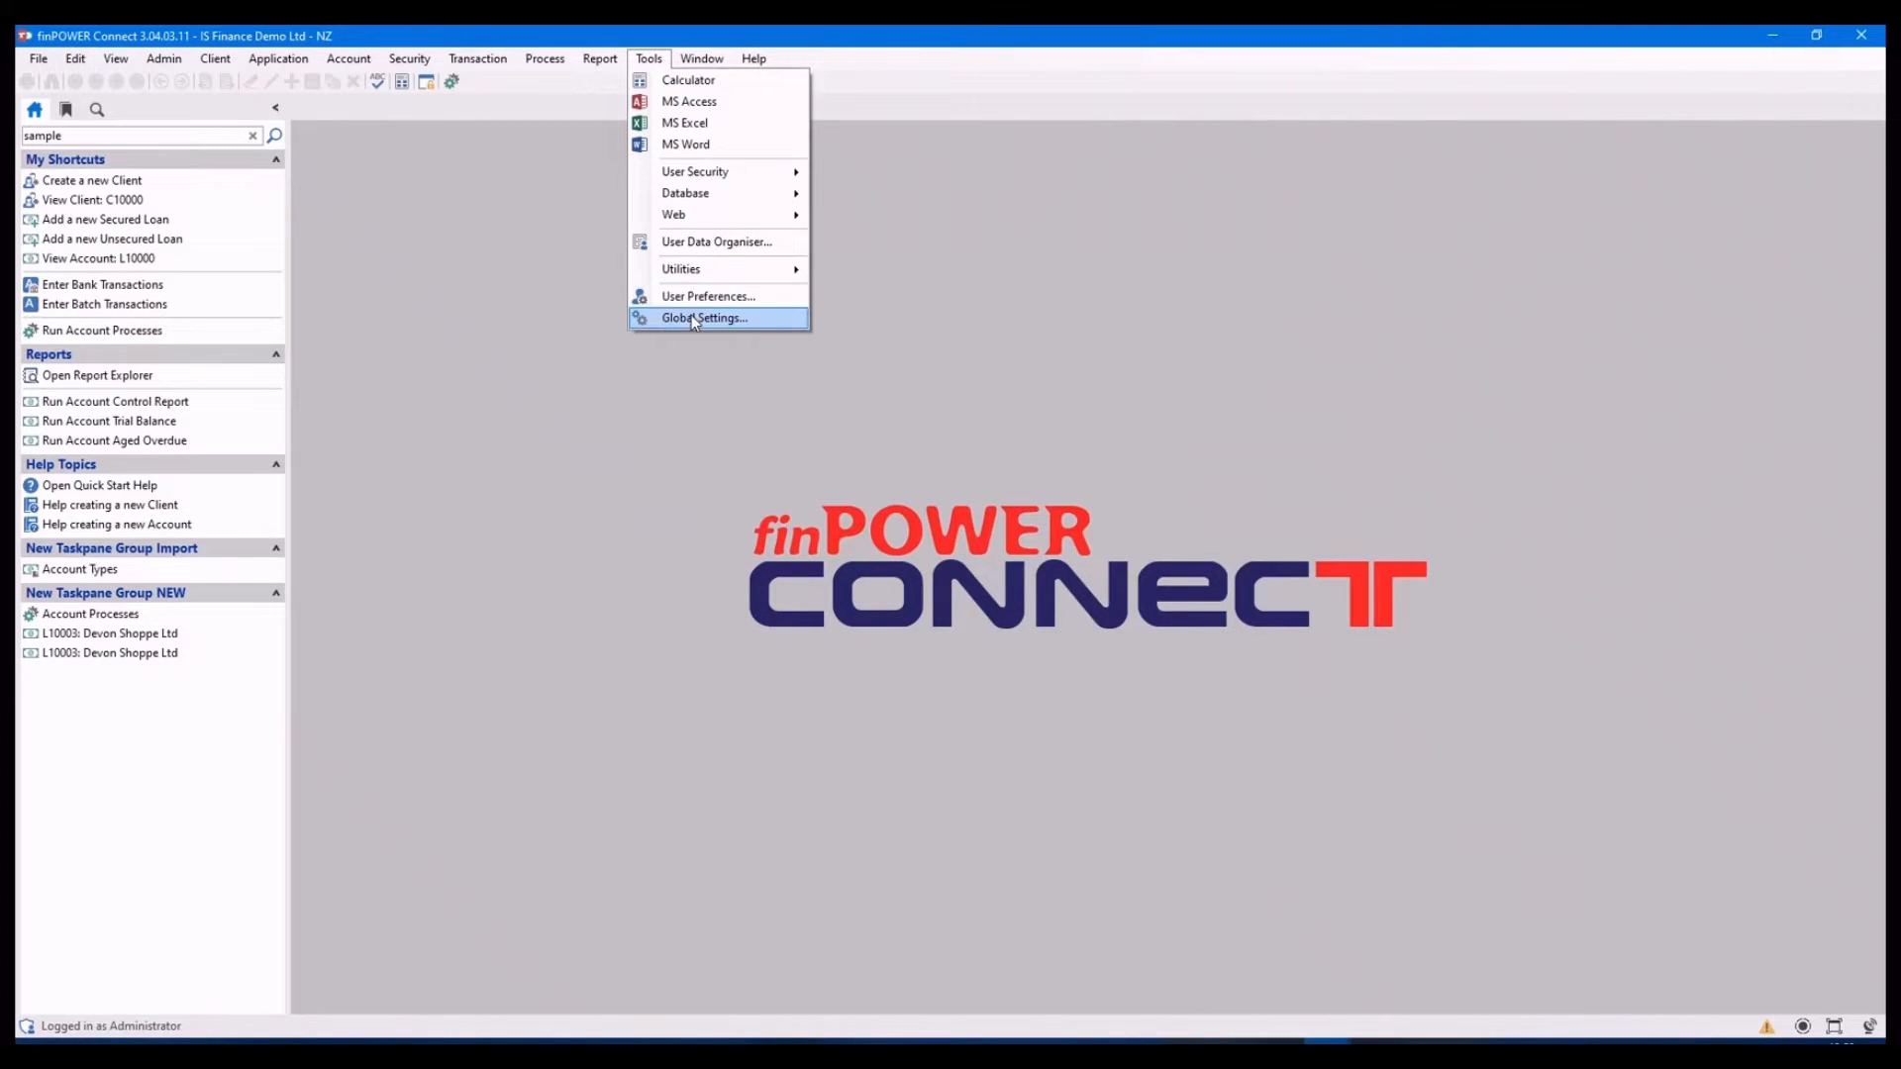
{"action": "left_click", "coordinate": [703, 317]}
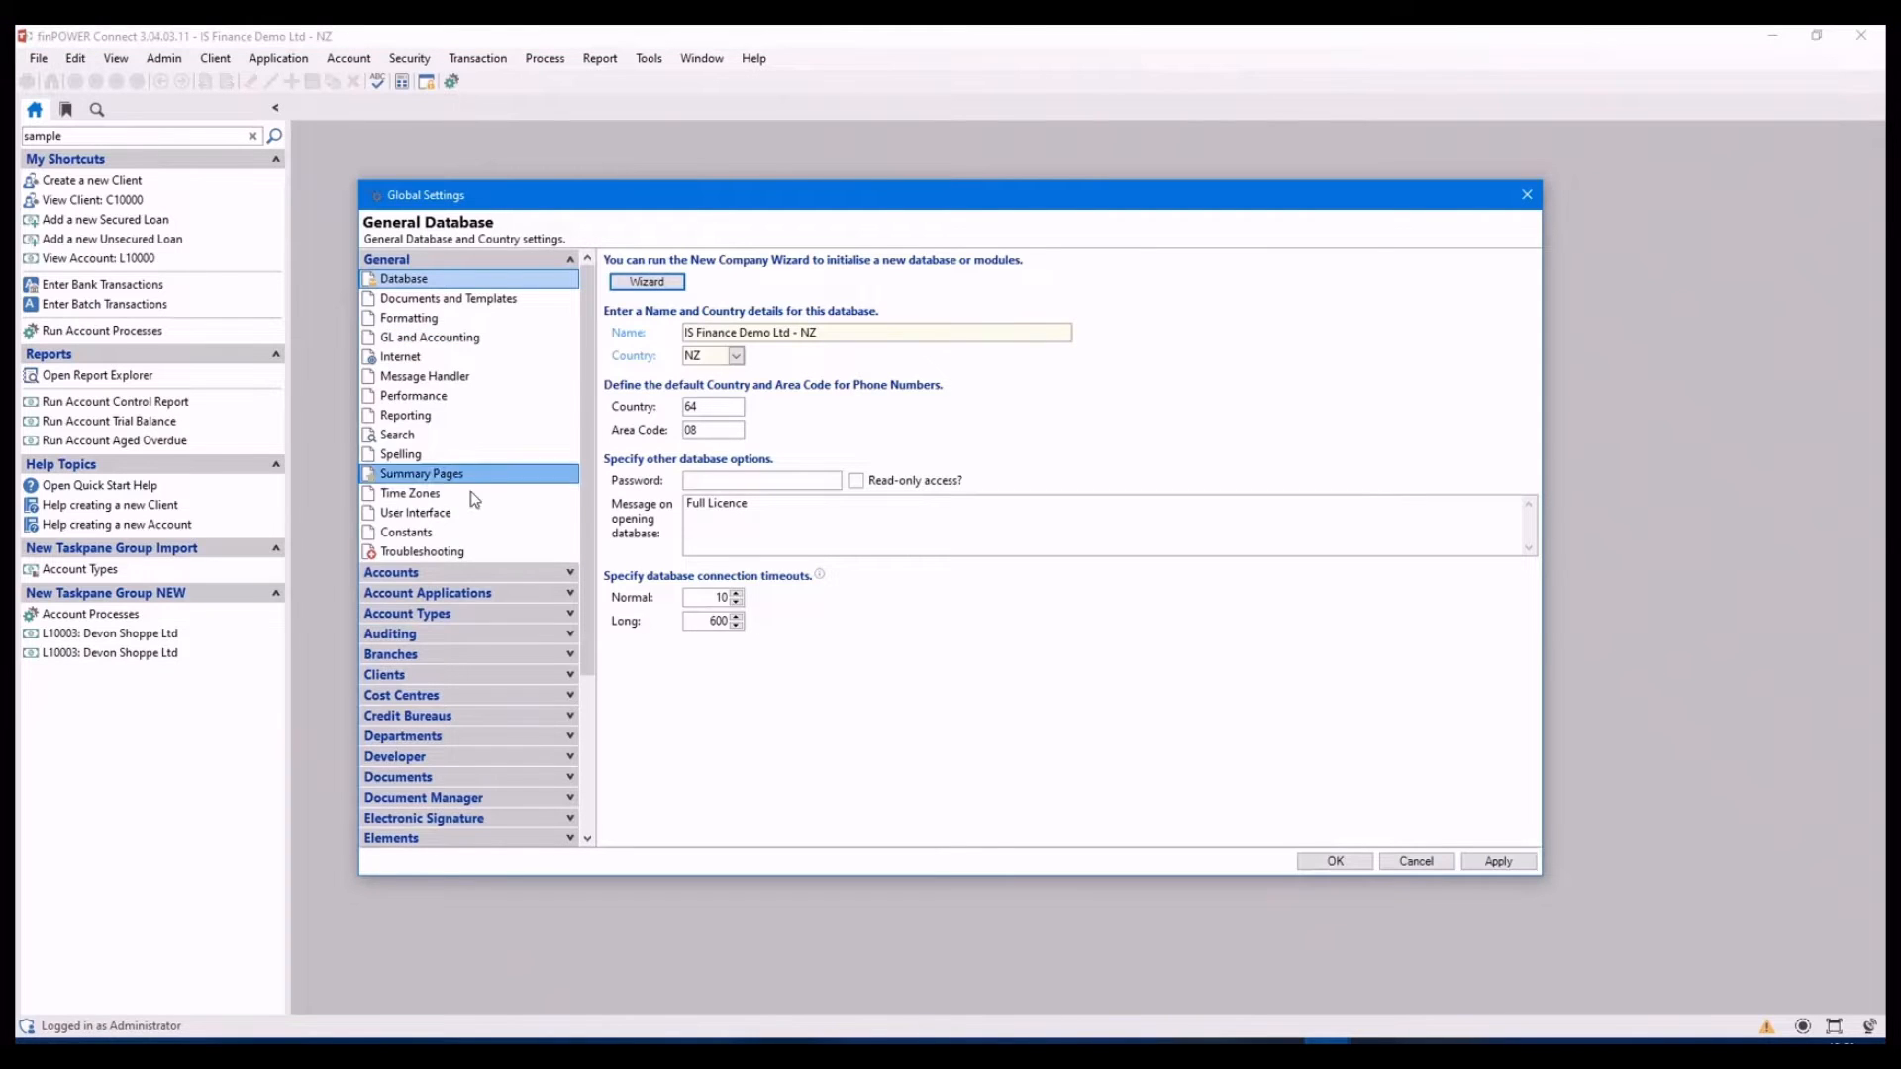
{"action": "left_click", "coordinate": [414, 511]}
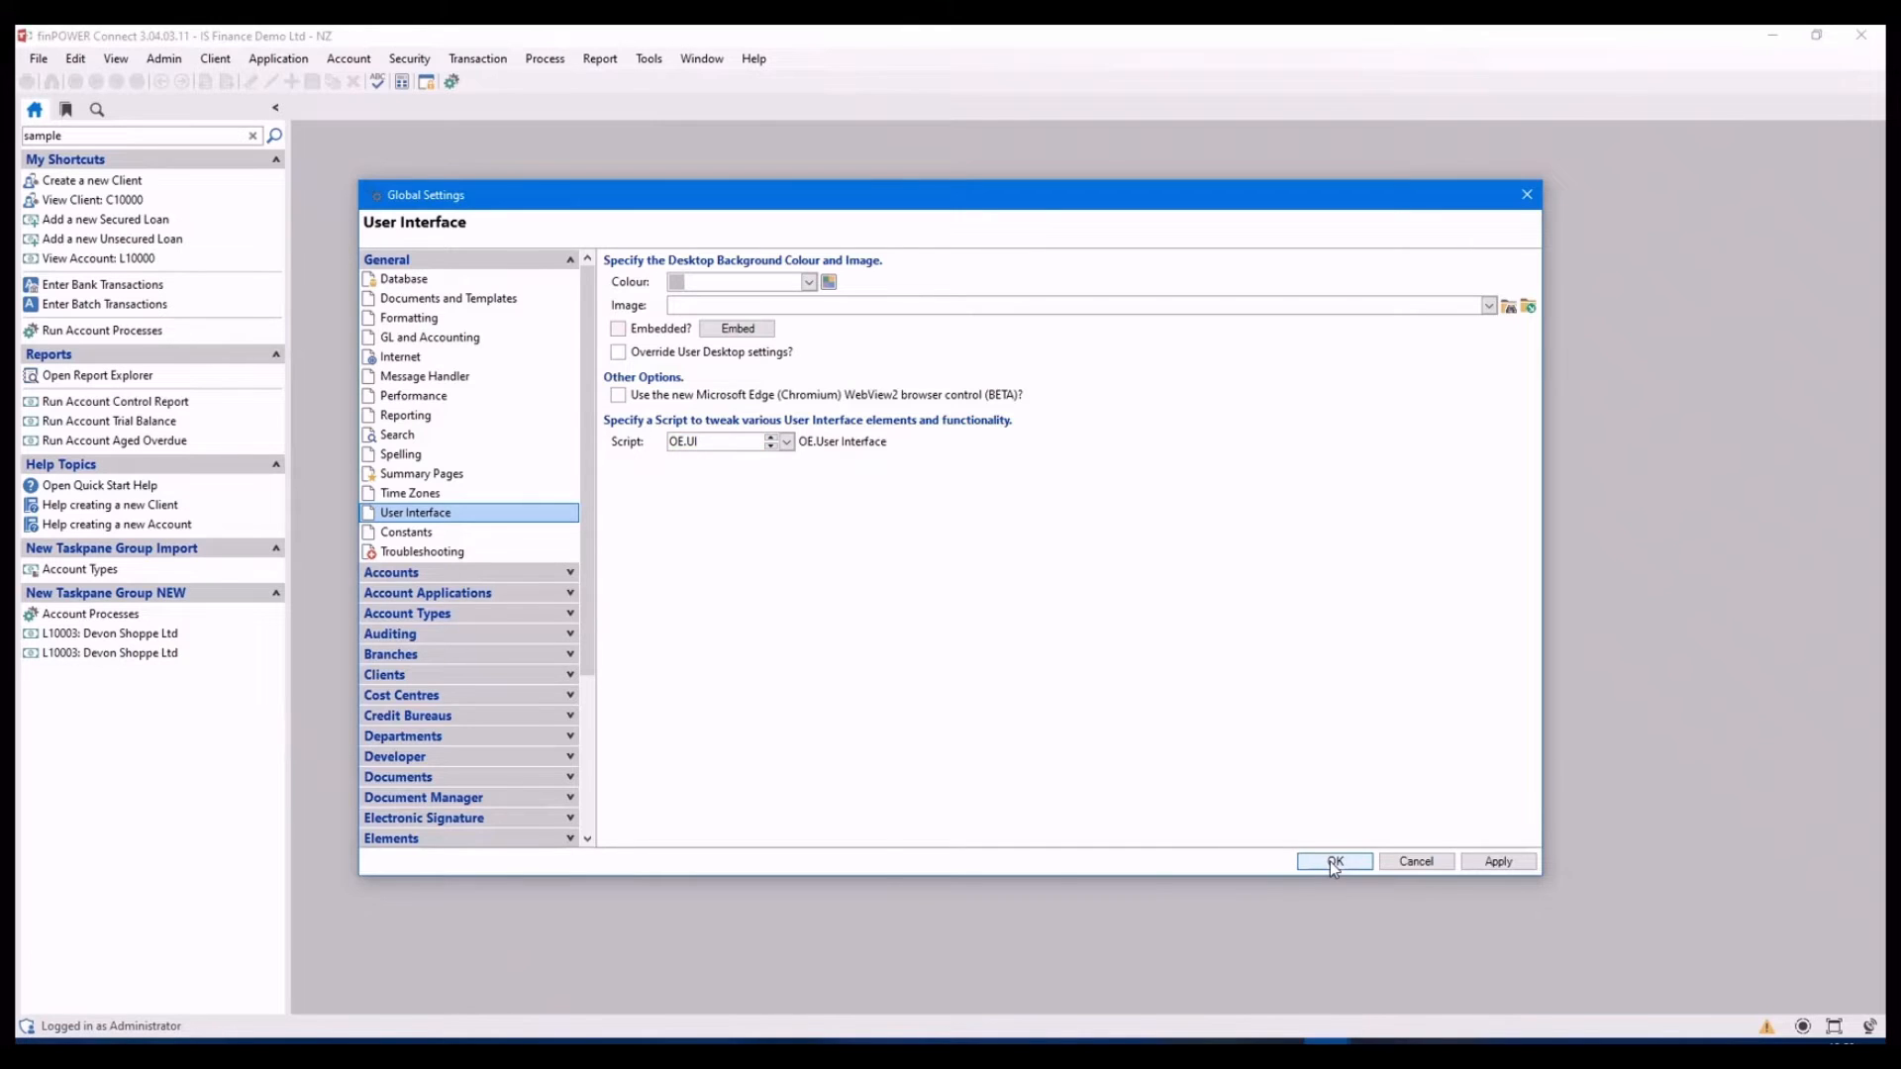
{"action": "left_click", "coordinate": [1333, 862]}
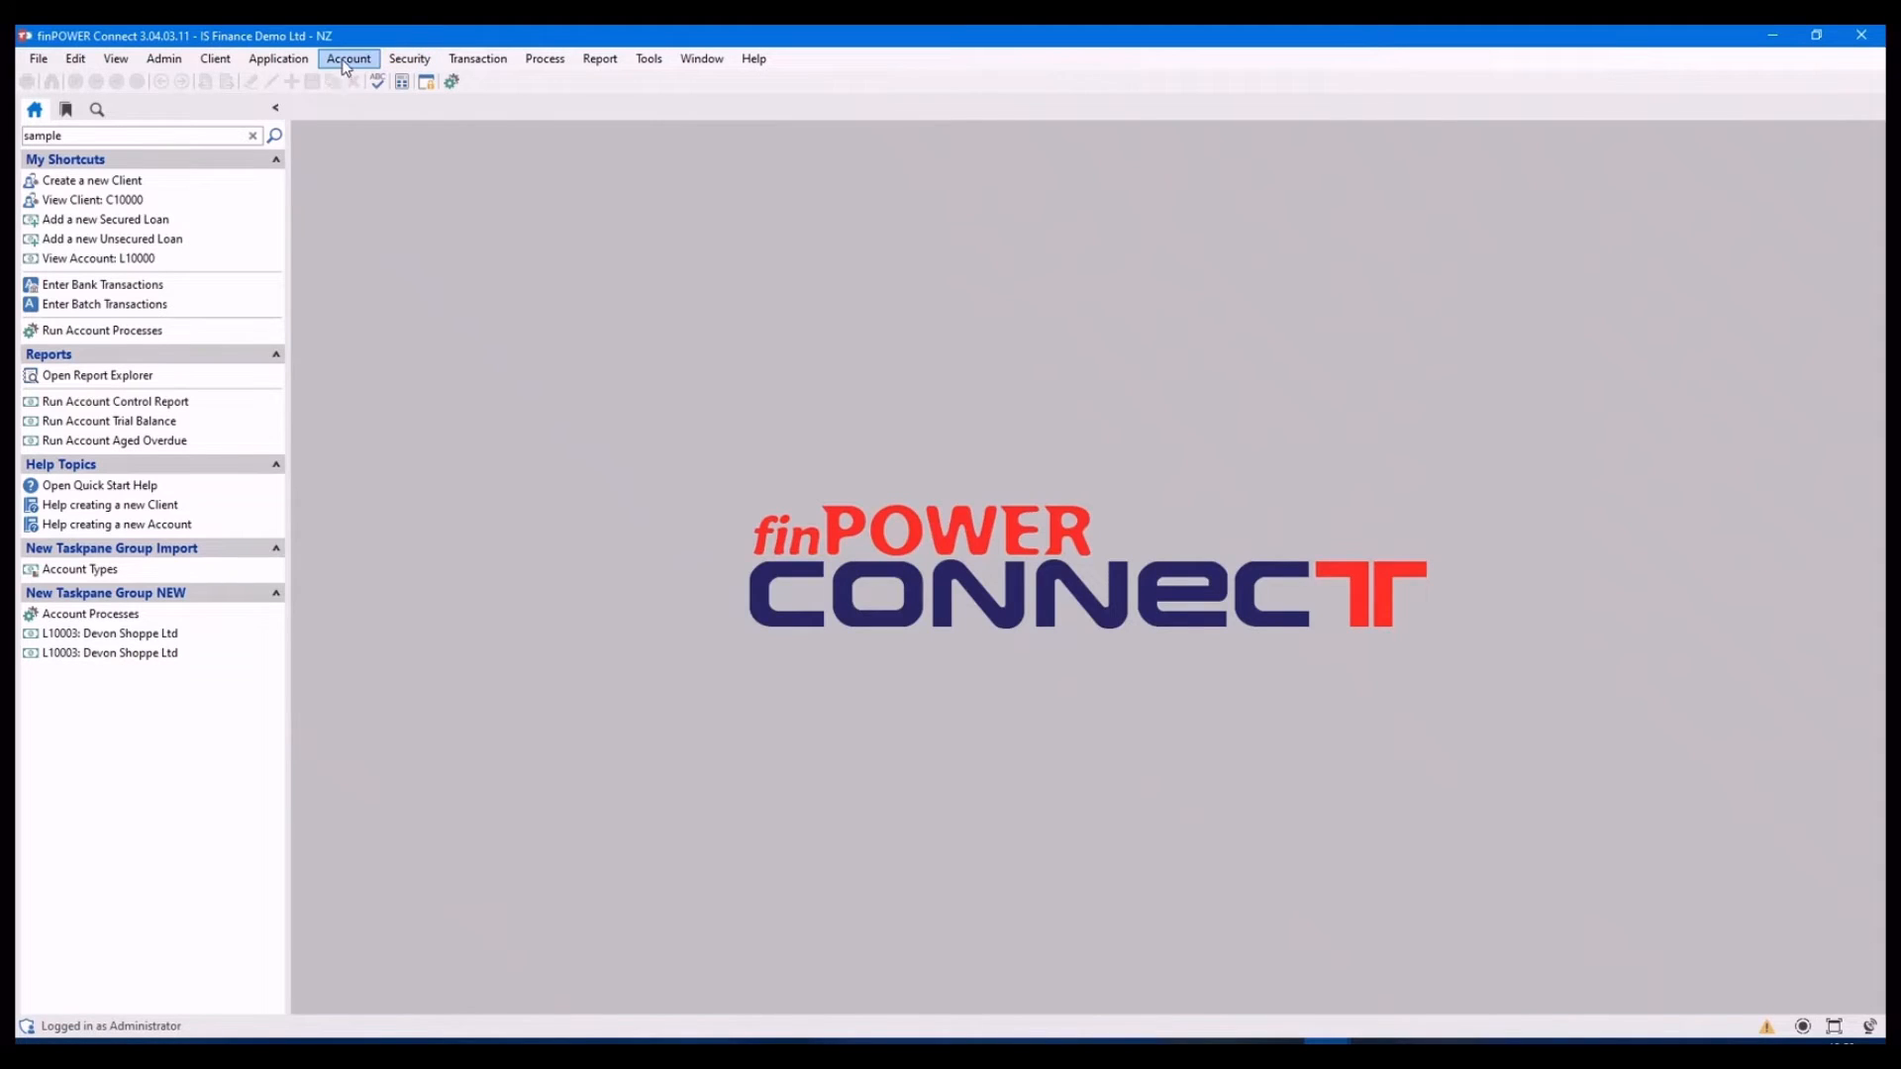
Show the Account menu commands, including the script-added Show Account Test
{"action": "left_click", "coordinate": [348, 57]}
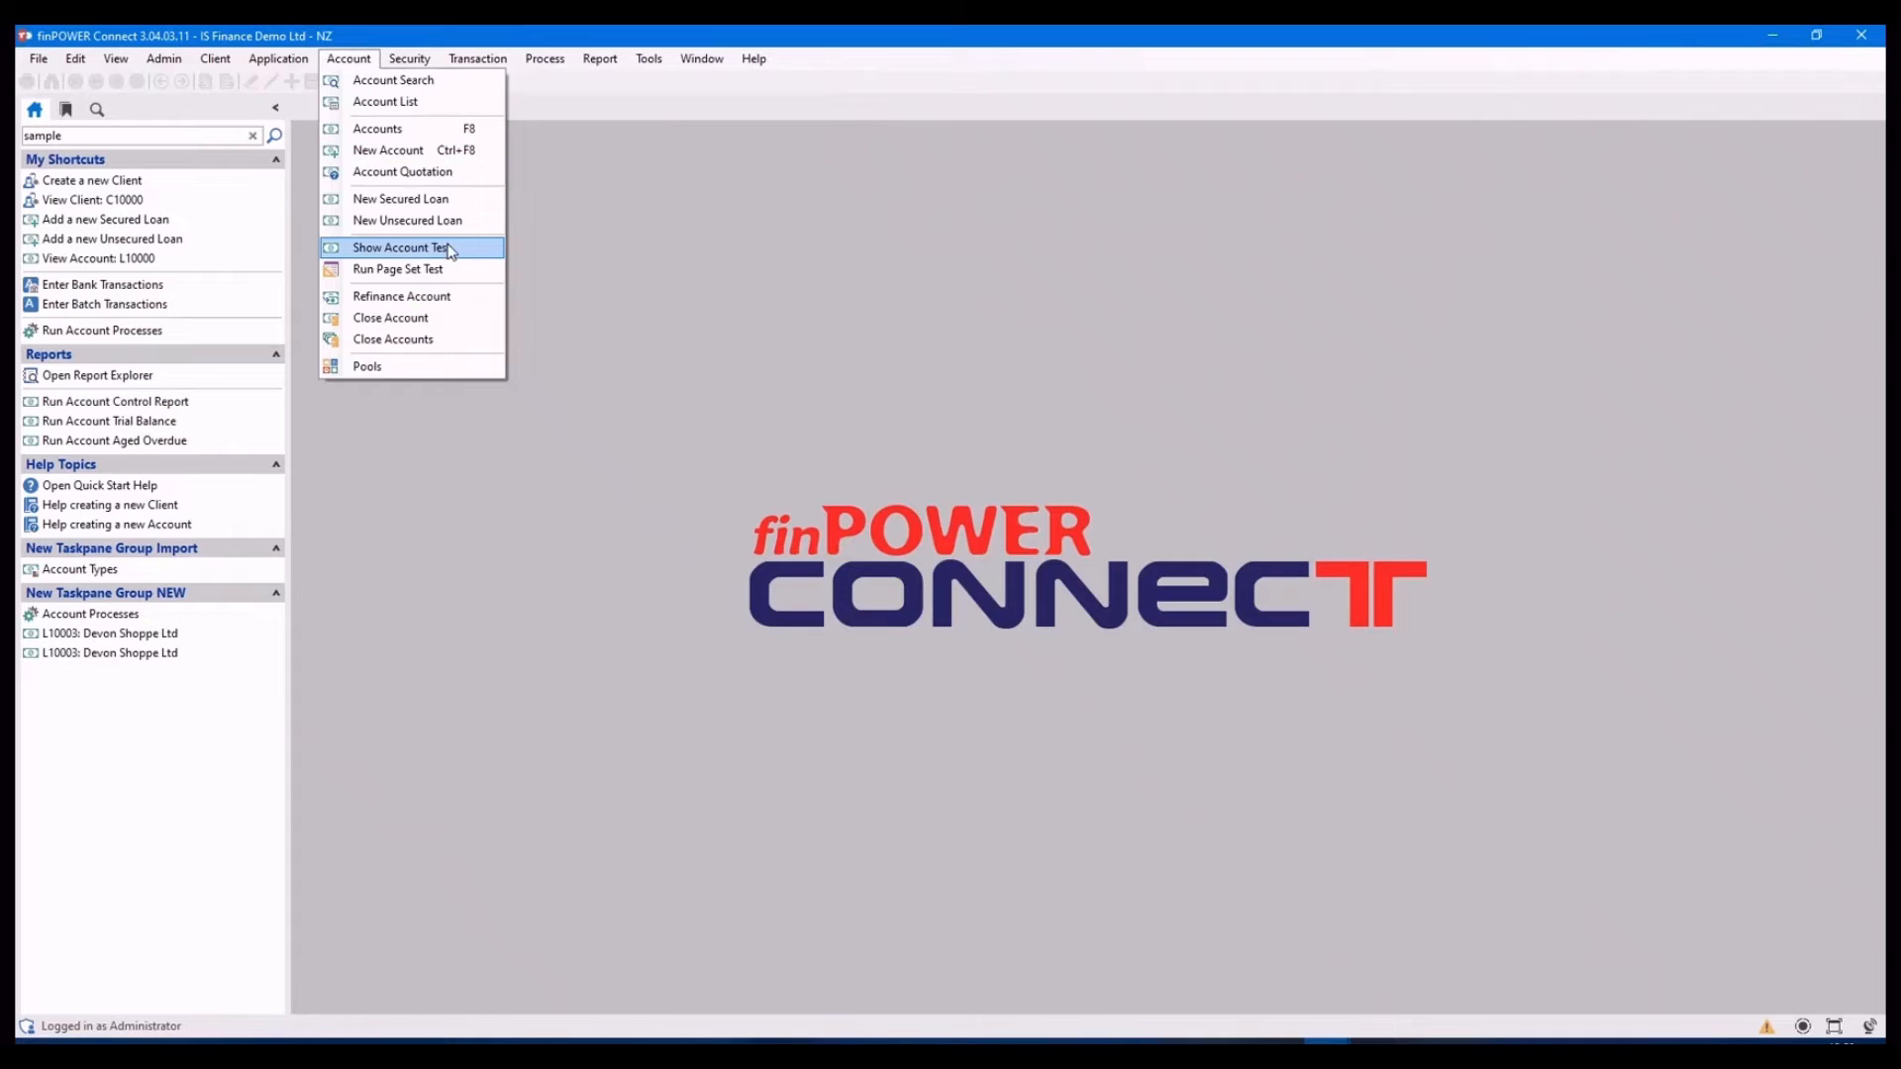
{"action": "mouse_move", "coordinate": [471, 263]}
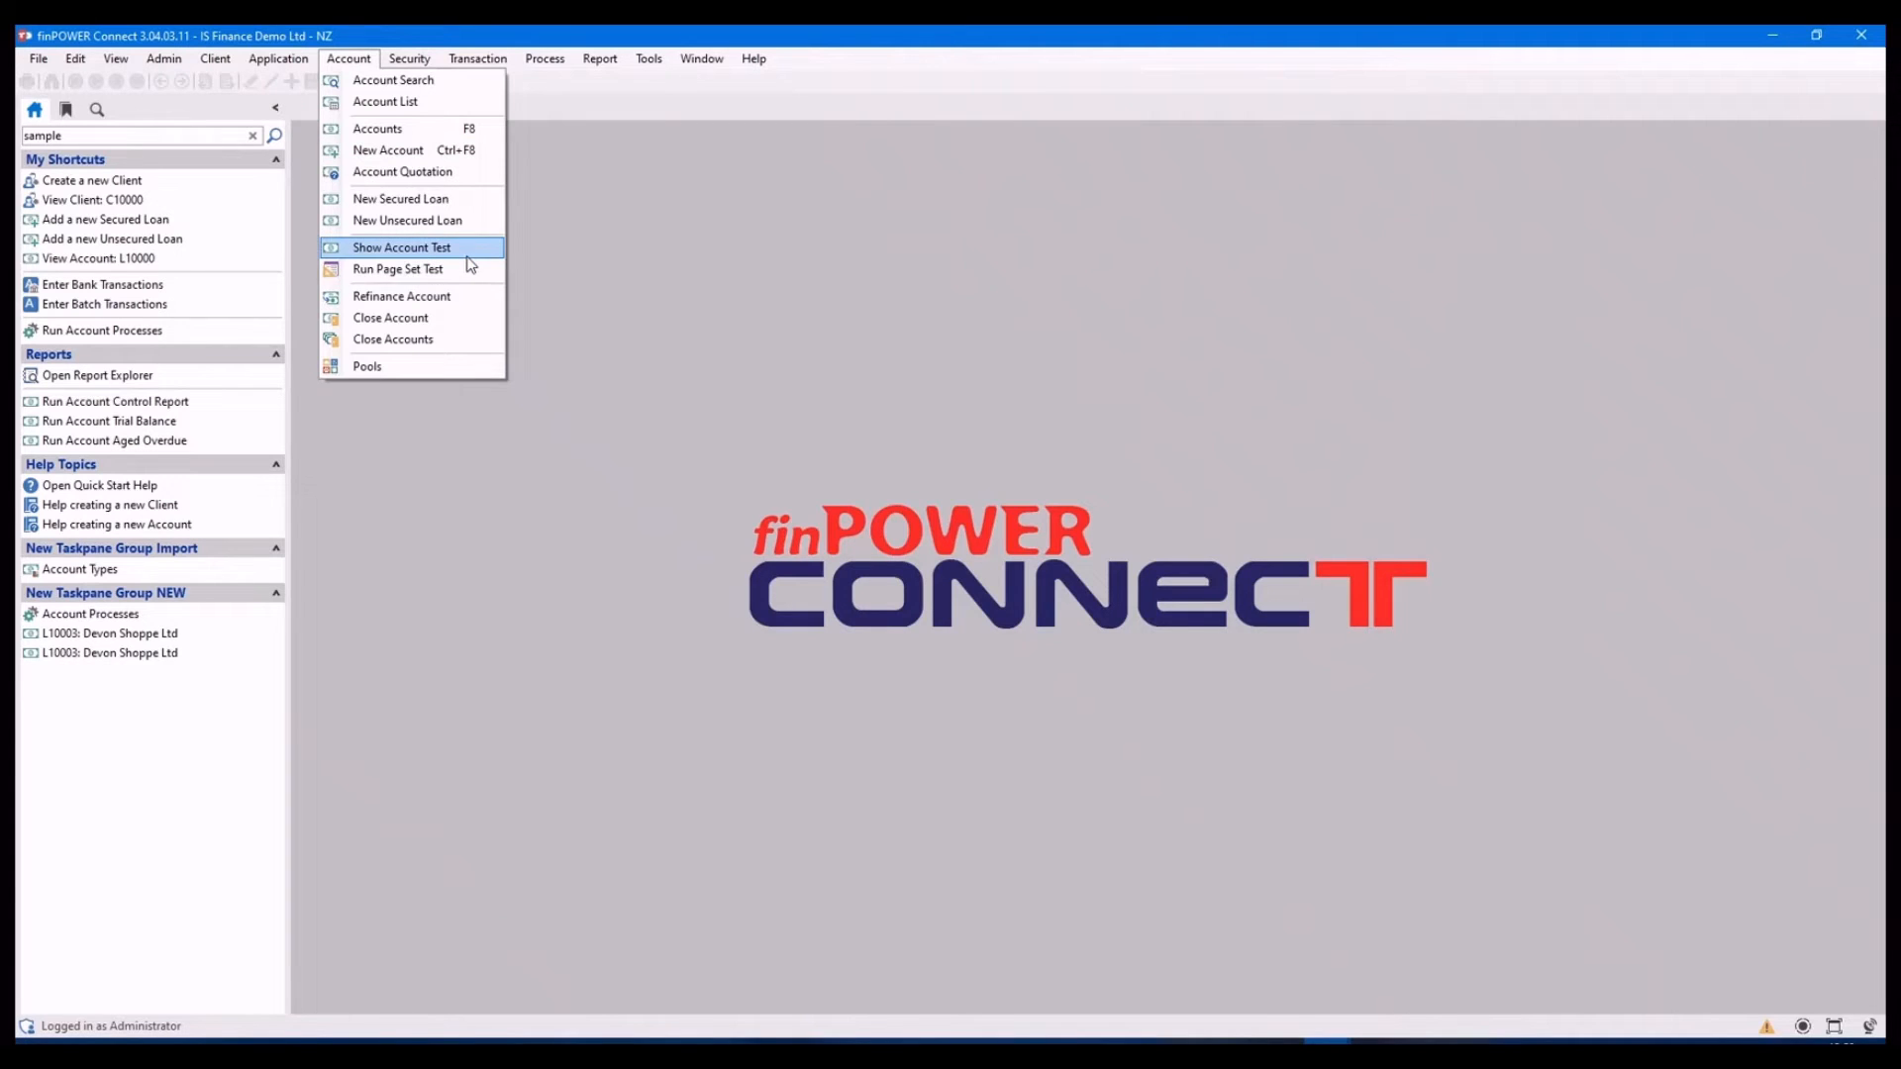
{"action": "mouse_move", "coordinate": [690, 269]}
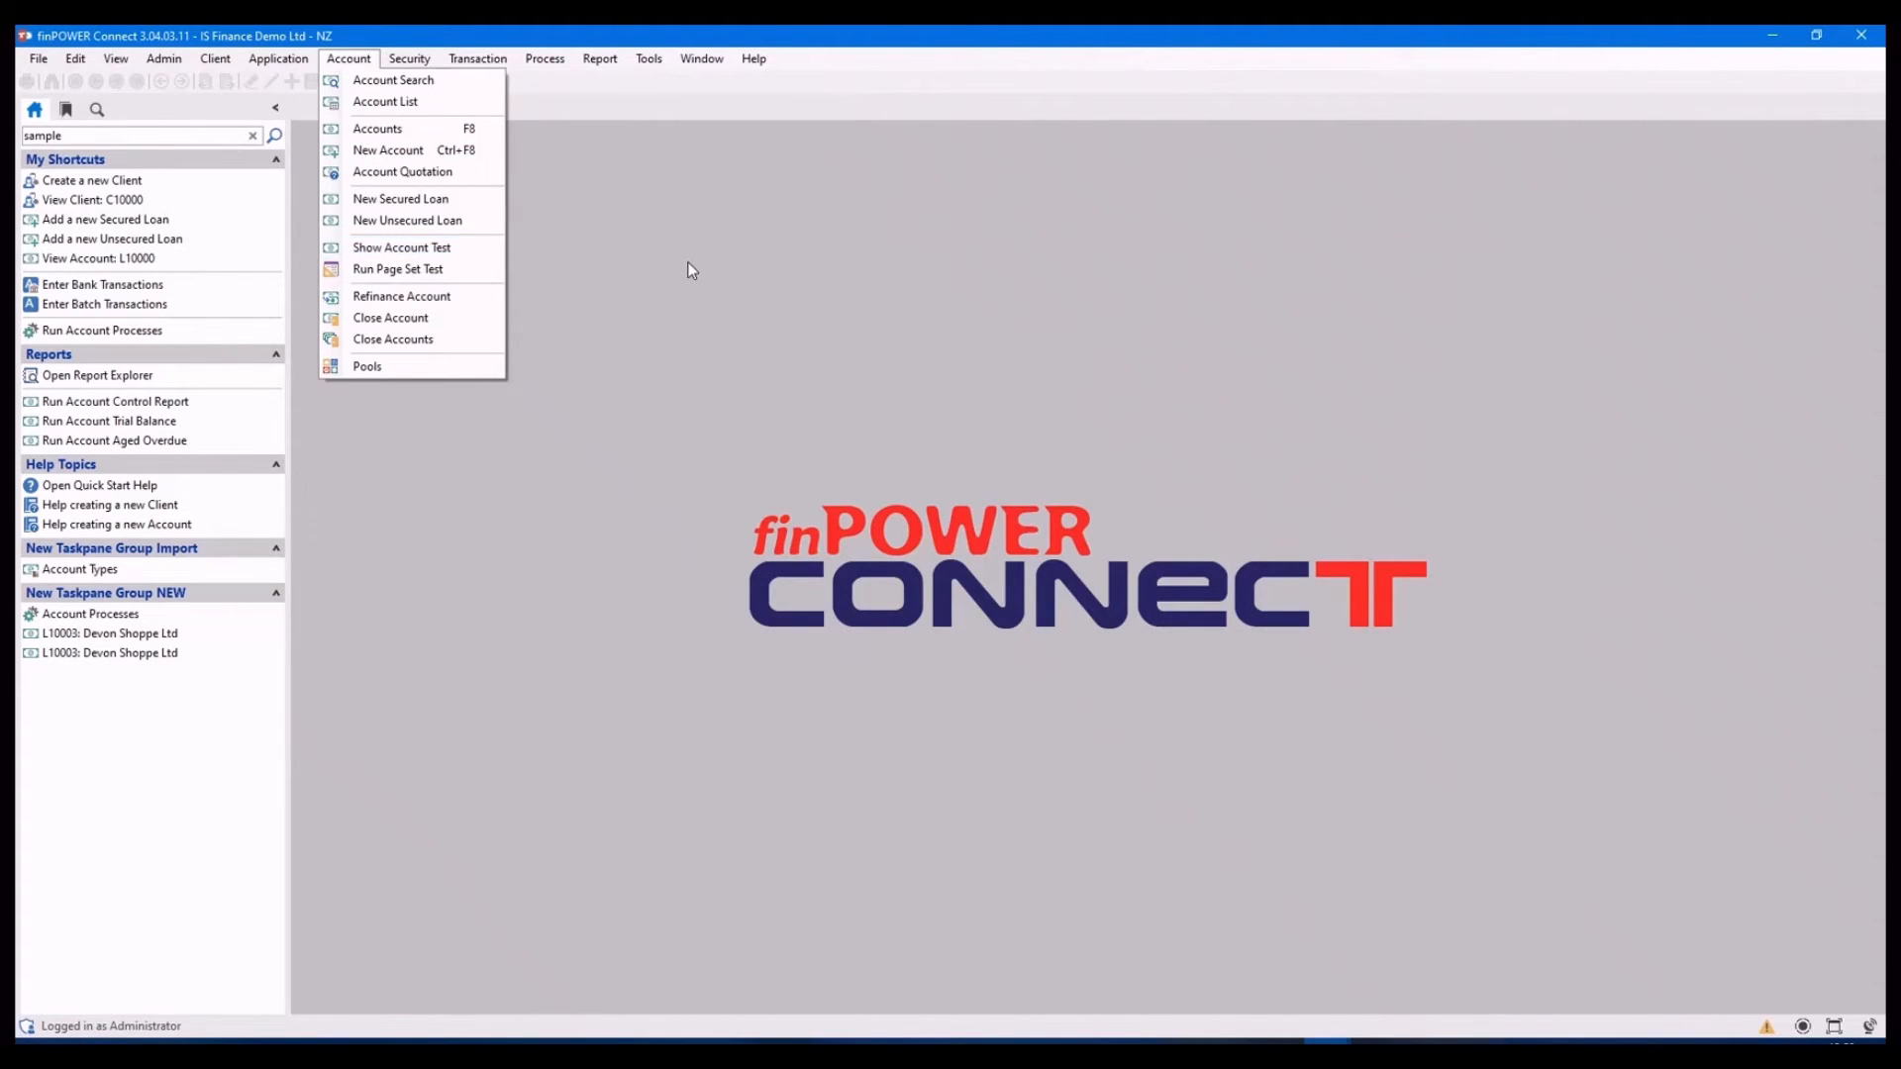